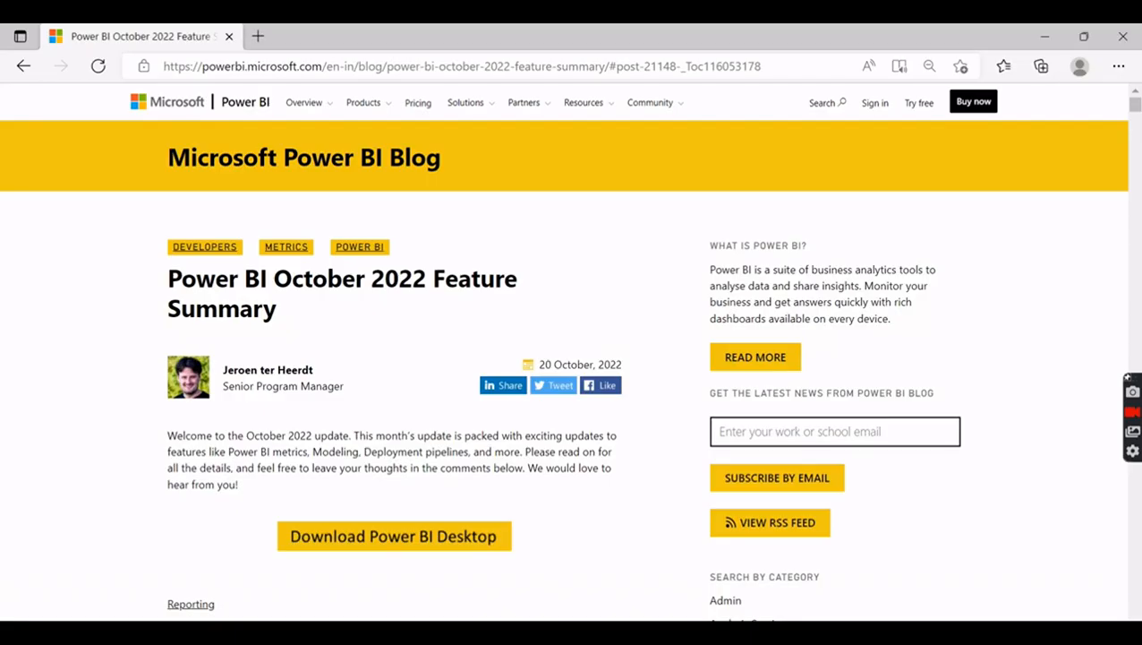
{"action": "mouse_move", "coordinate": [1135, 105]}
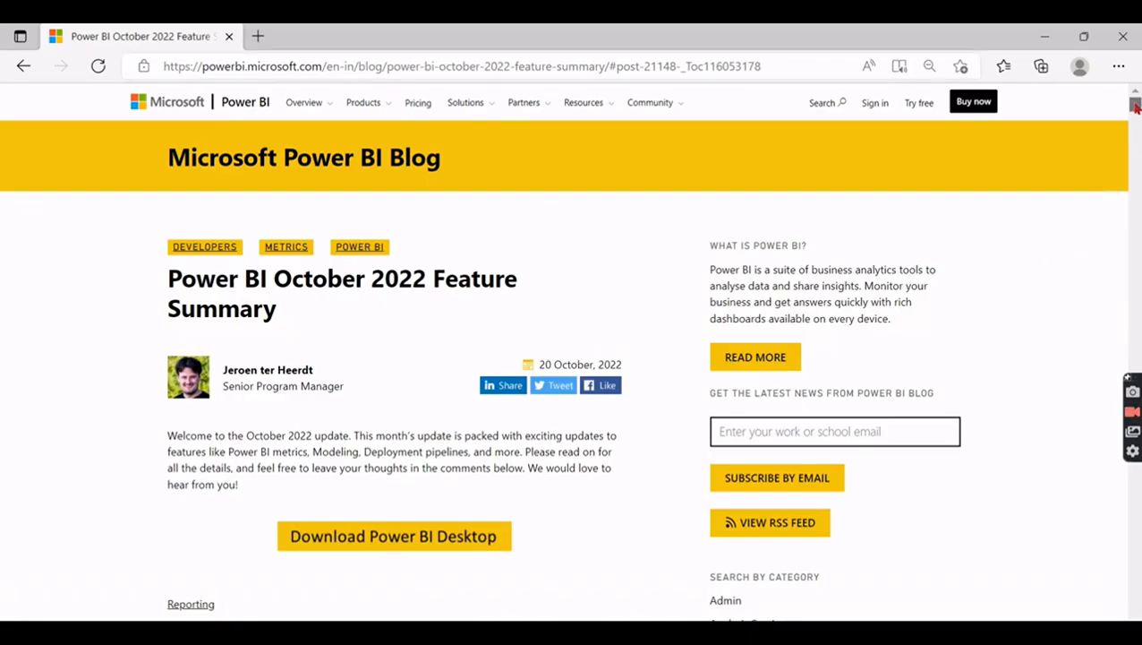
{"action": "scroll", "scroll_direction": "down", "scroll_amount": 3}
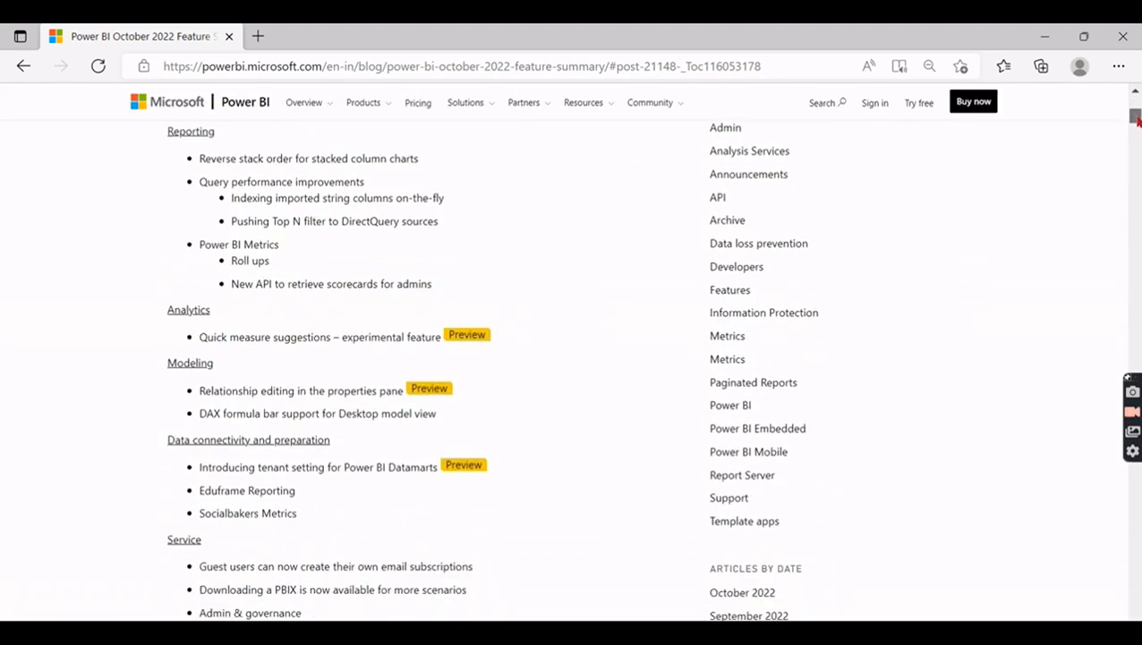
{"action": "scroll", "scroll_direction": "down", "scroll_amount": 3}
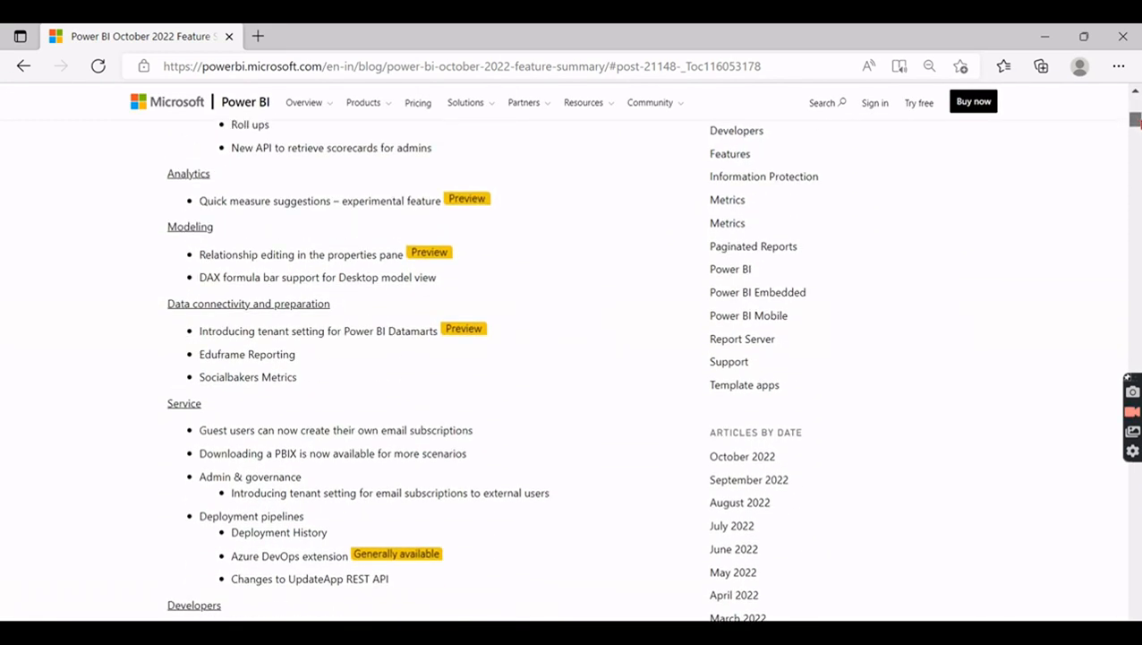
{"action": "scroll", "scroll_direction": "up", "scroll_amount": 3}
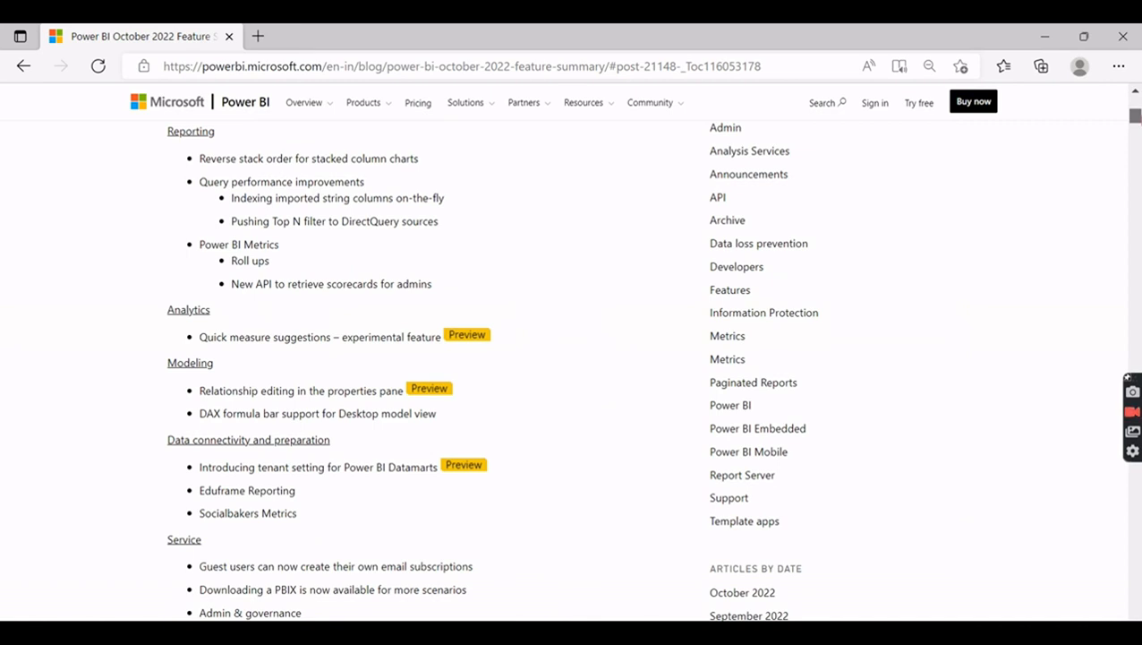
{"action": "scroll", "scroll_direction": "down", "scroll_amount": 3}
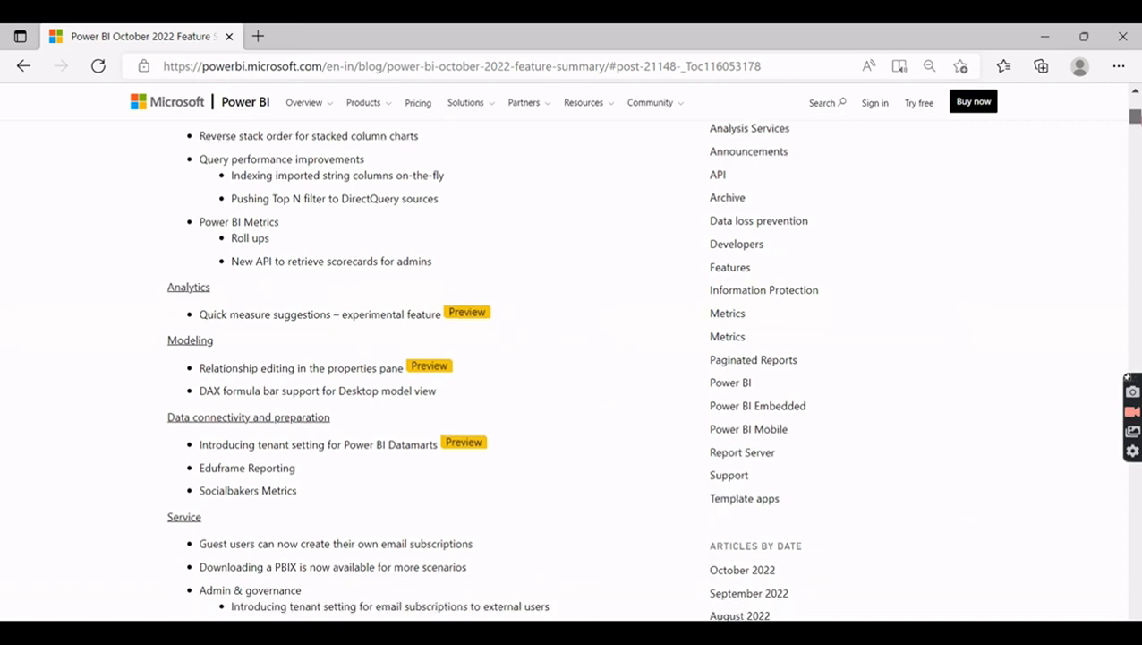
{"action": "scroll", "scroll_direction": "up", "scroll_amount": 3}
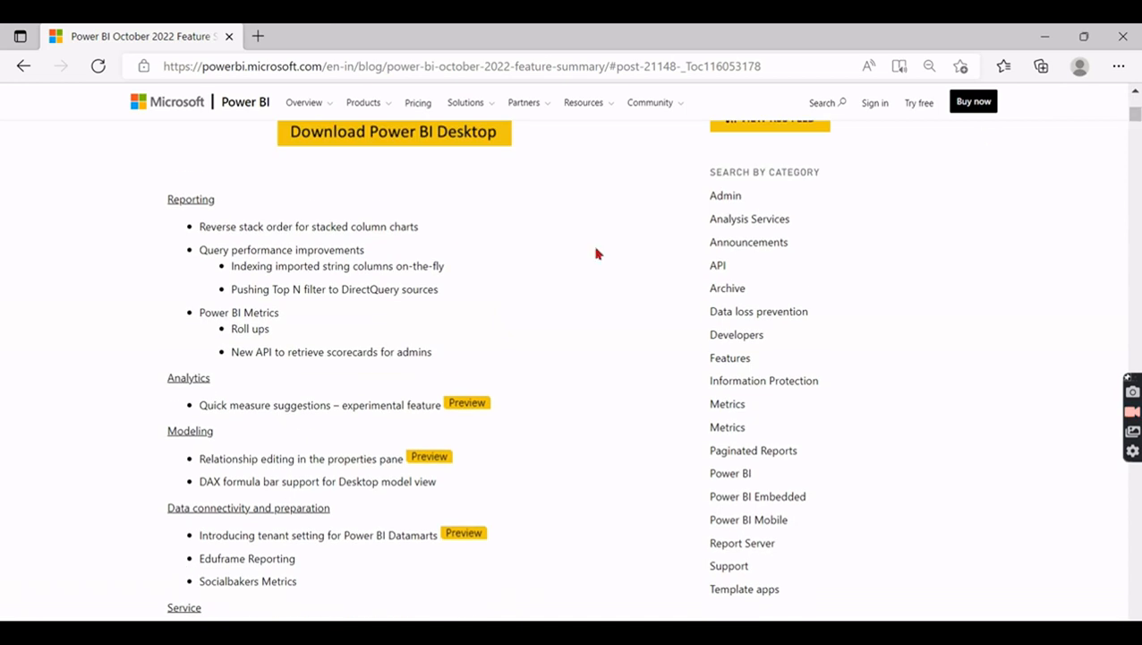
{"action": "mouse_move", "coordinate": [390, 319]}
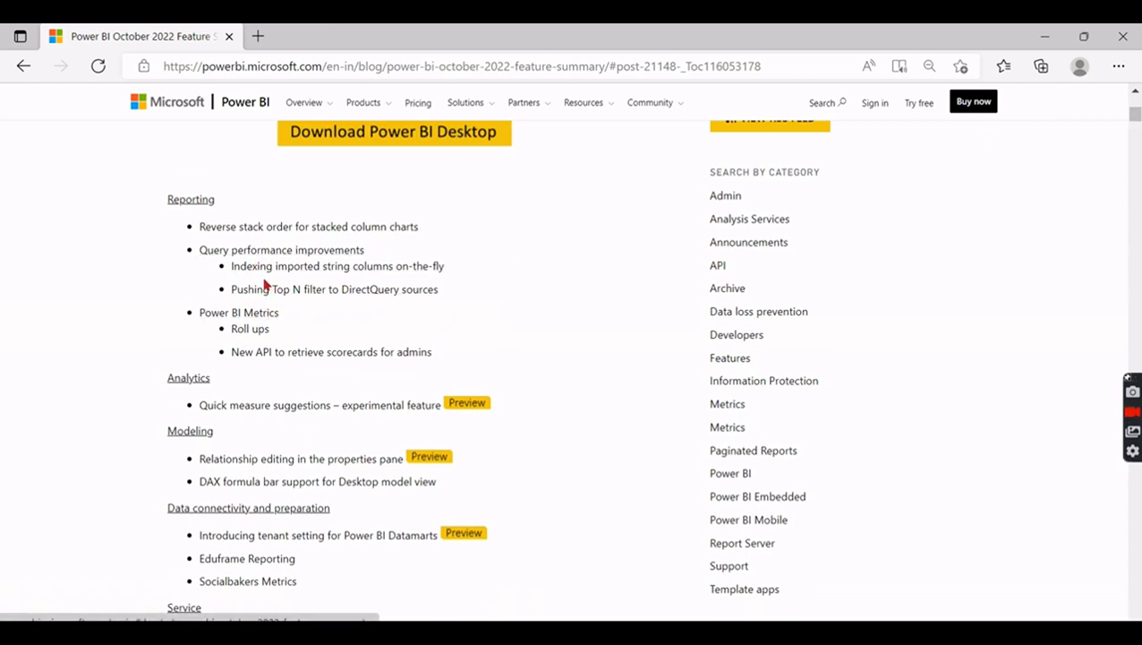
{"action": "mouse_move", "coordinate": [337, 265]}
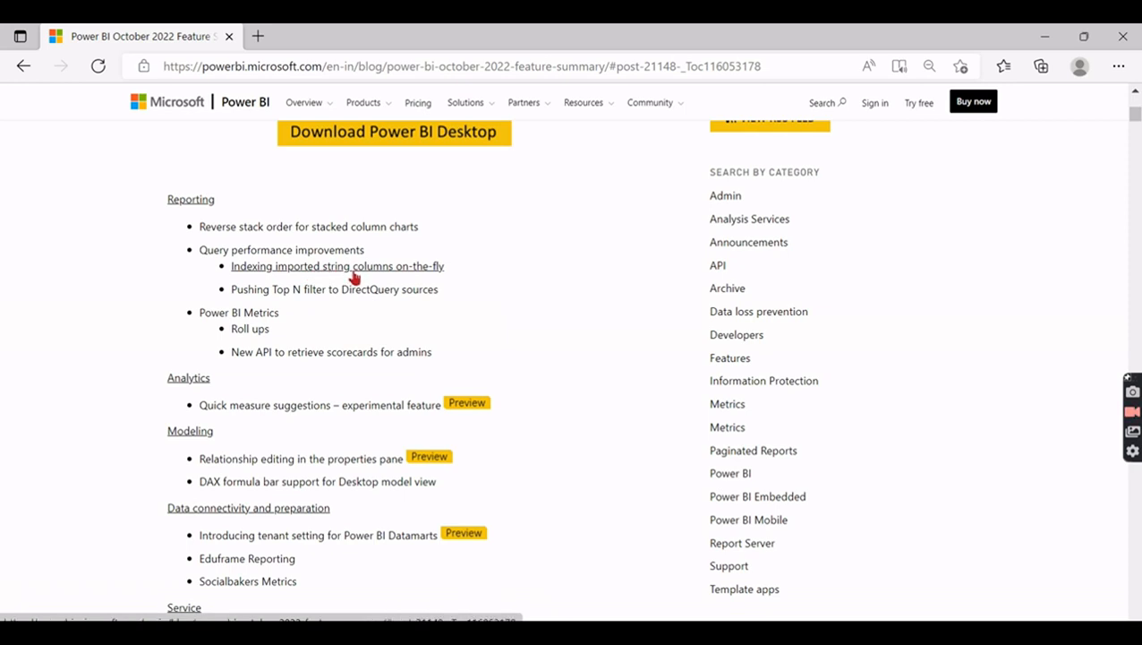
{"action": "mouse_move", "coordinate": [343, 279]}
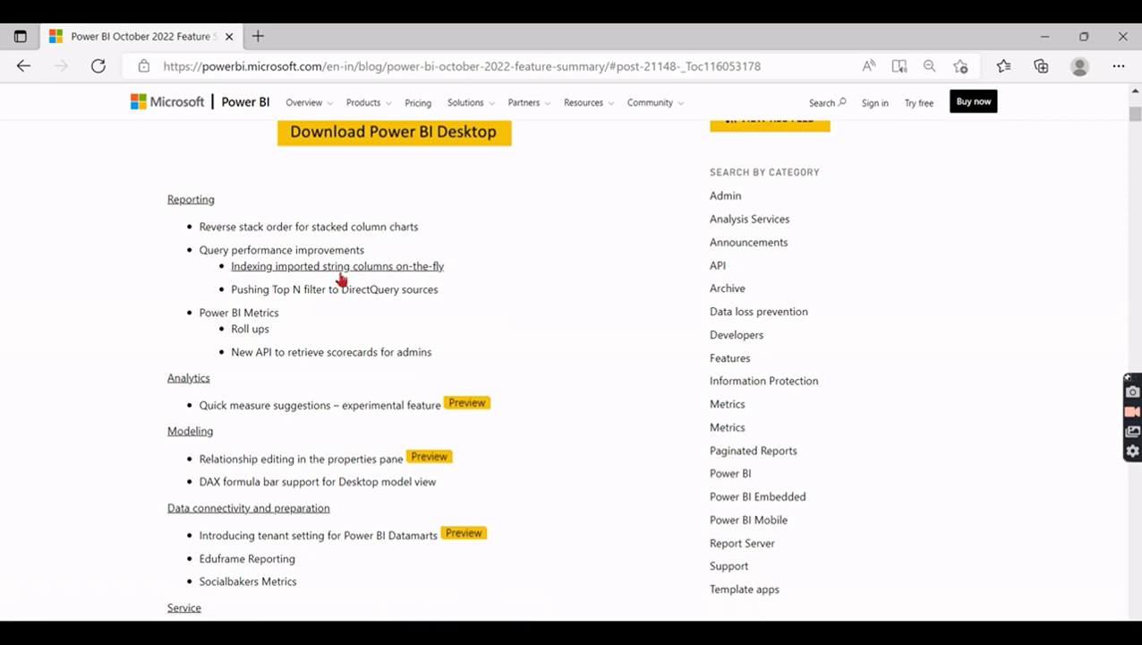
{"action": "mouse_move", "coordinate": [361, 280]}
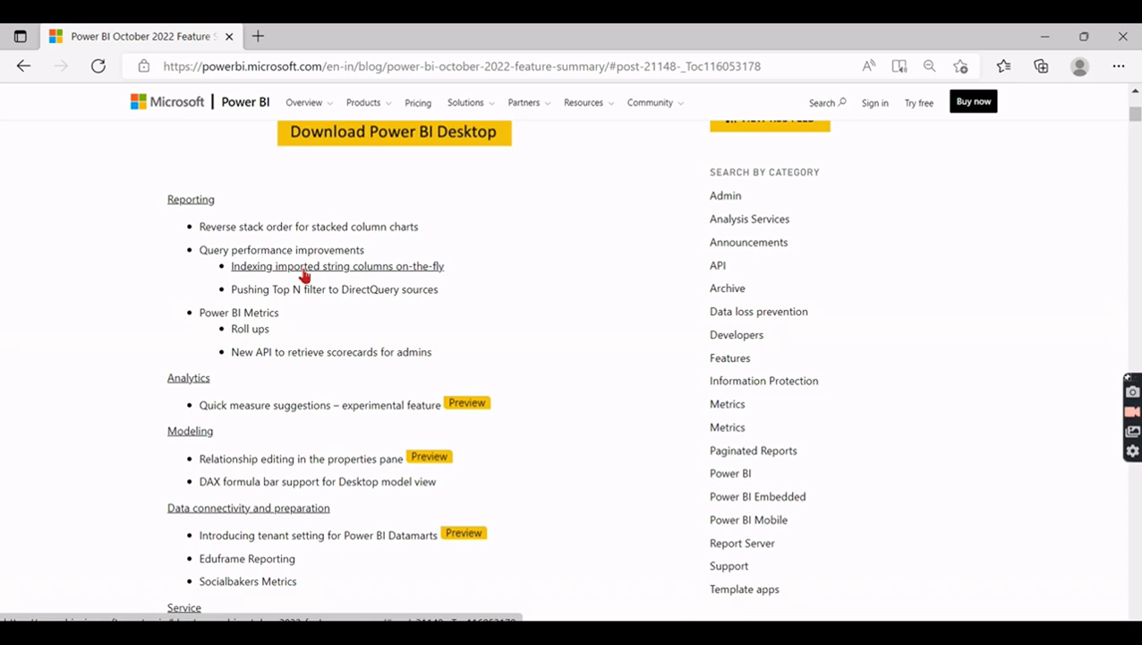
{"action": "mouse_move", "coordinate": [422, 279]}
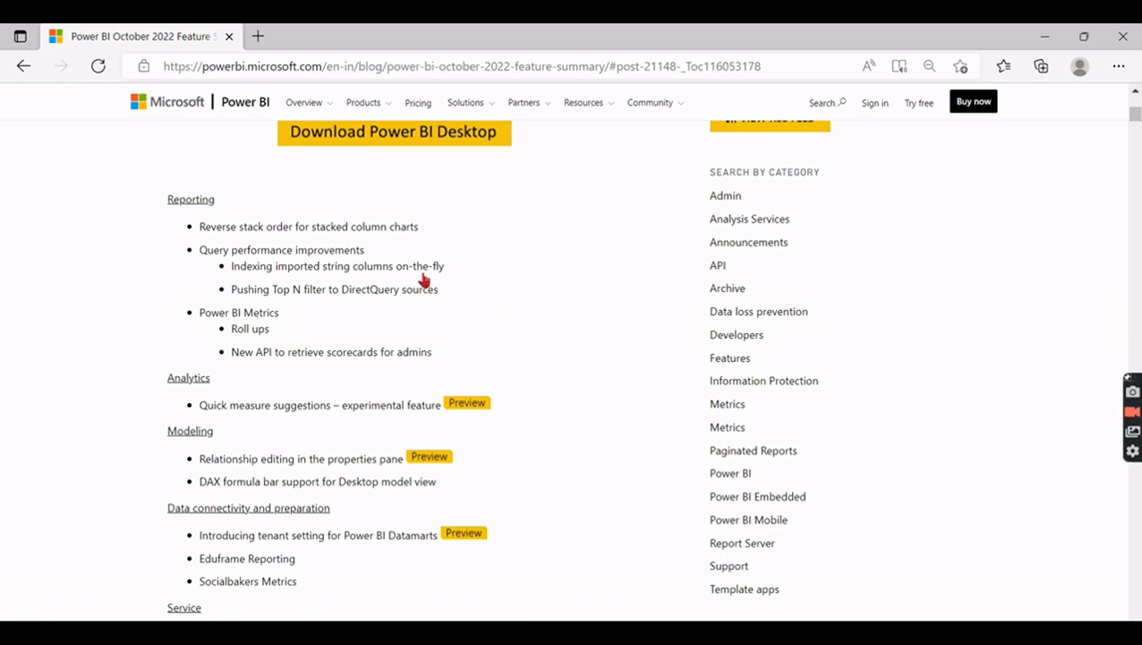
{"action": "mouse_move", "coordinate": [243, 285]}
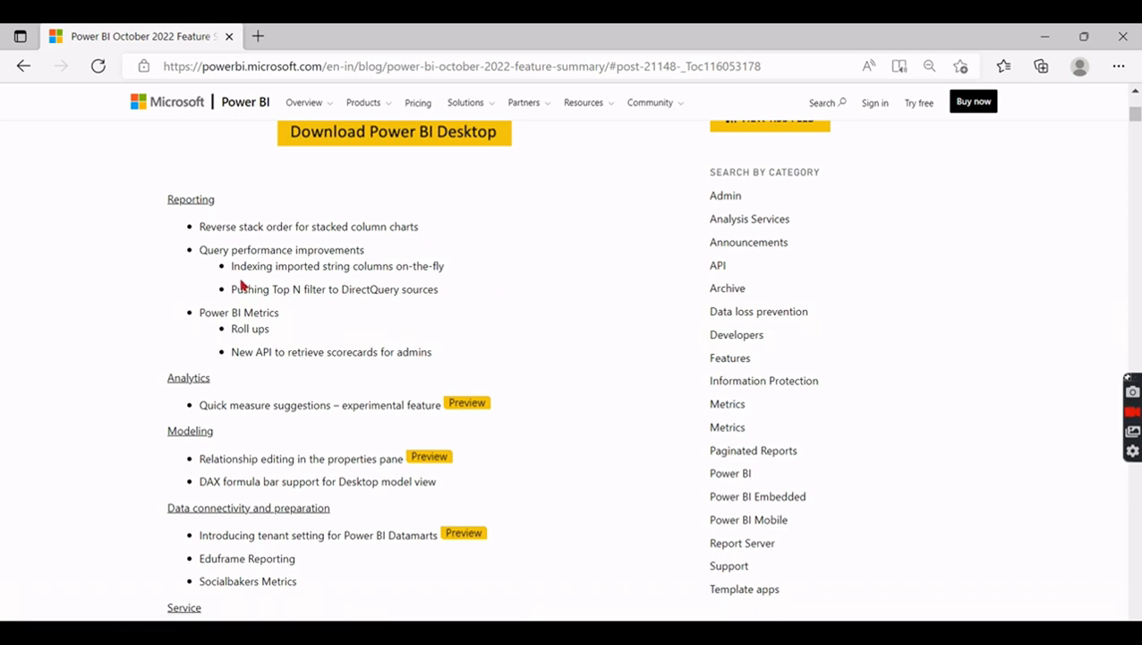
{"action": "mouse_move", "coordinate": [649, 286]}
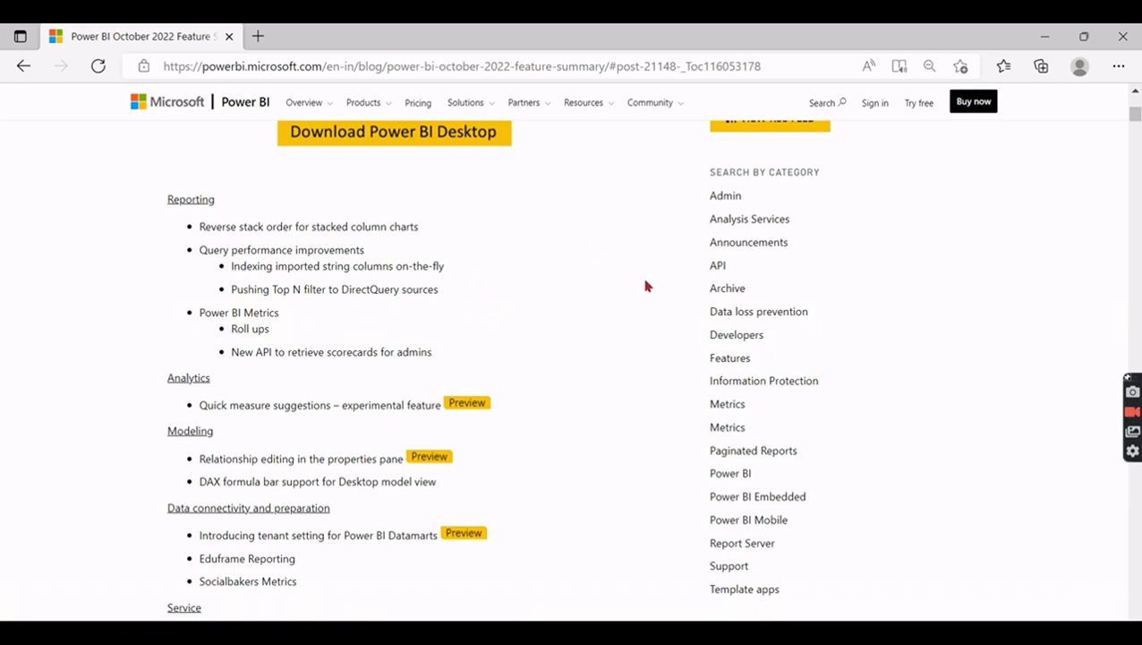
{"action": "mouse_move", "coordinate": [612, 280]}
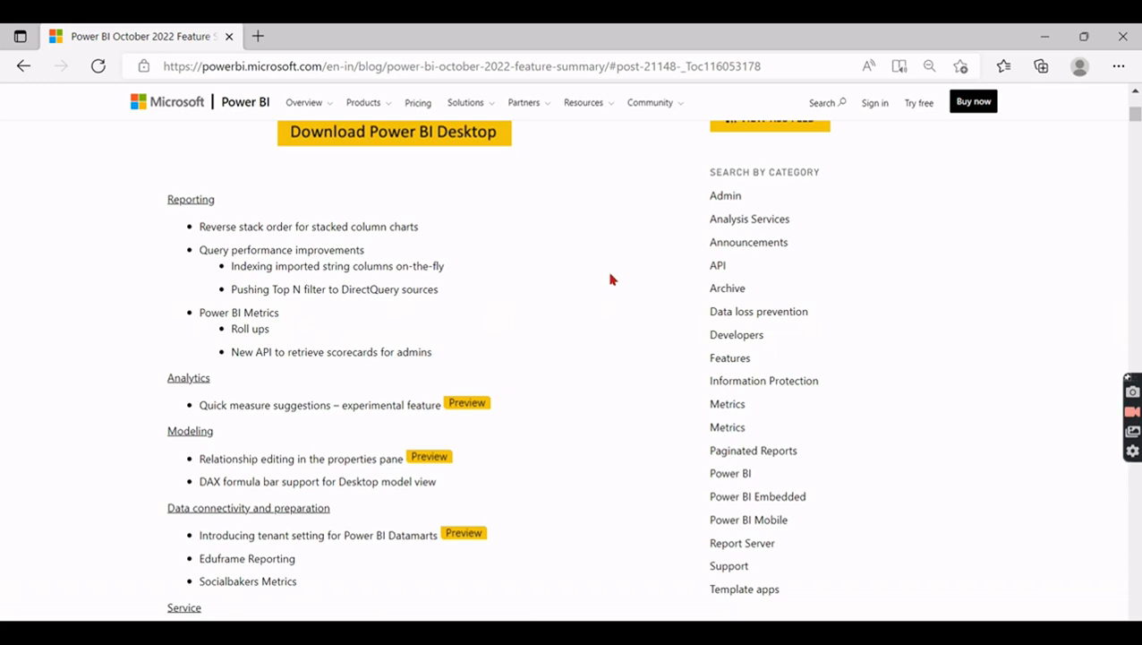
{"action": "mouse_move", "coordinate": [305, 397]}
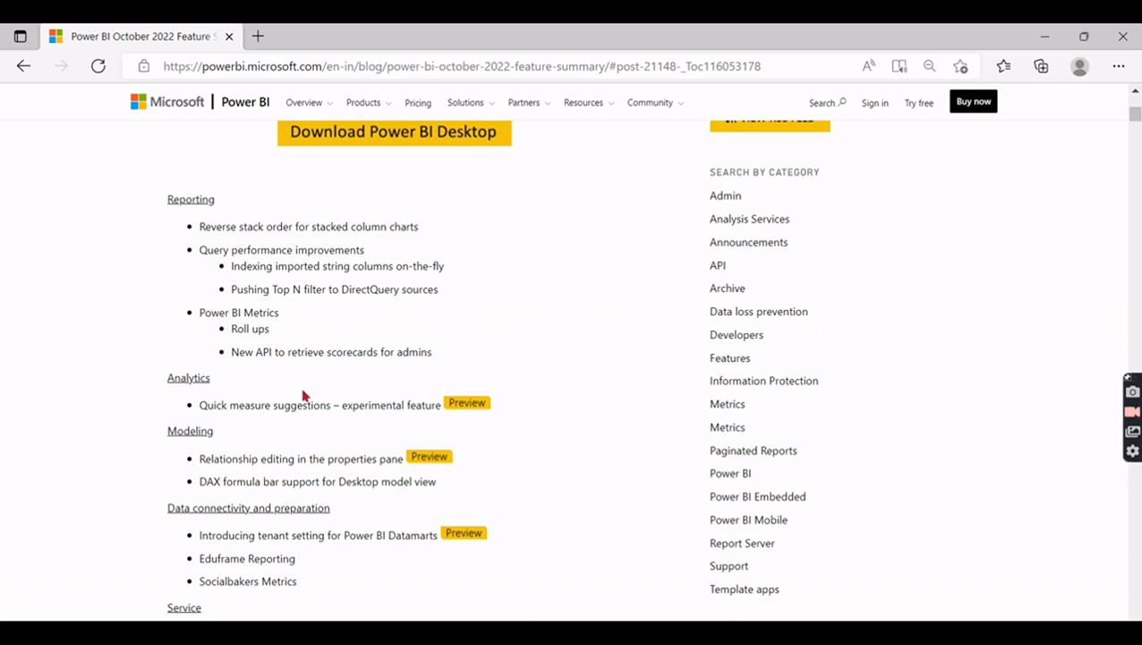
{"action": "mouse_move", "coordinate": [252, 404]}
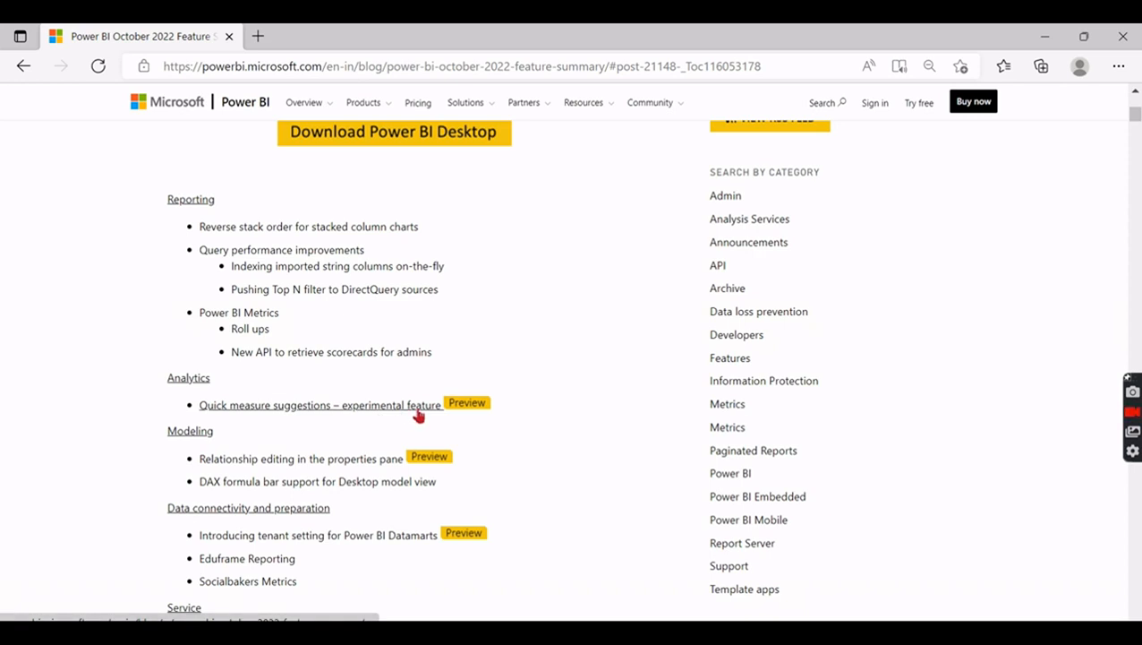
{"action": "mouse_move", "coordinate": [233, 410]}
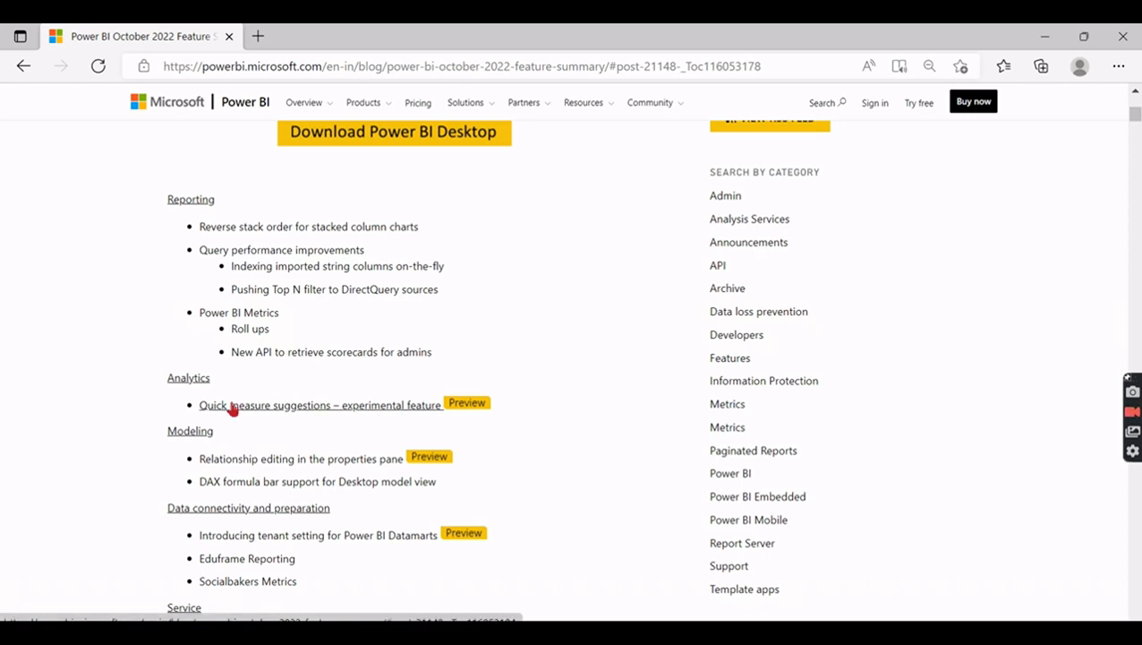
{"action": "mouse_move", "coordinate": [380, 420]}
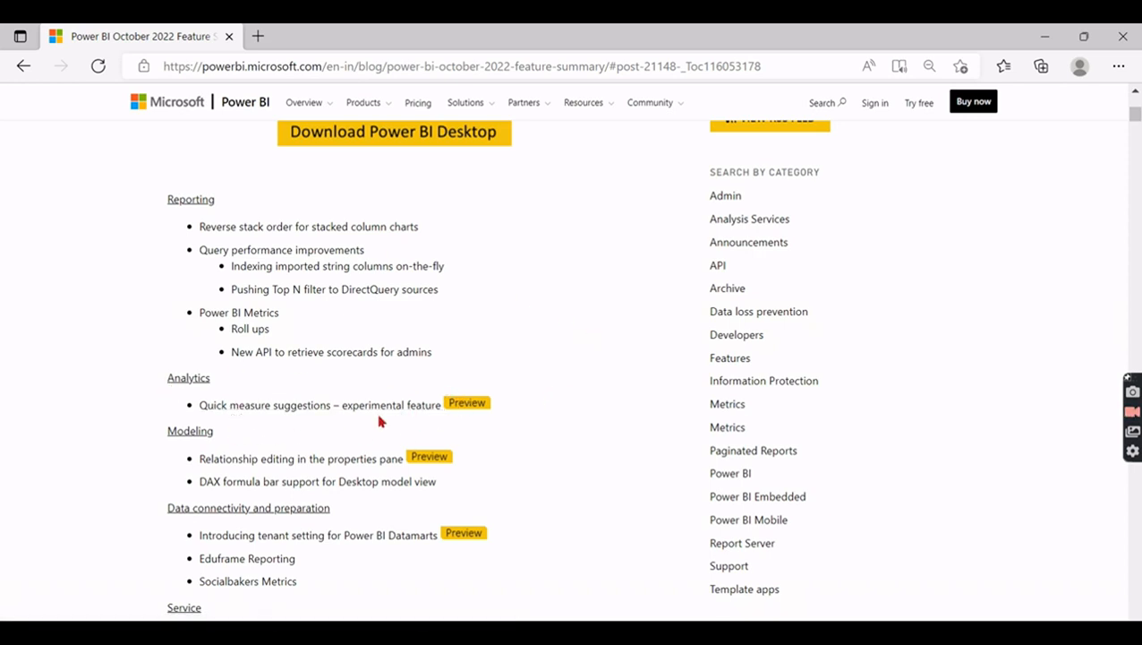
{"action": "mouse_move", "coordinate": [573, 418]}
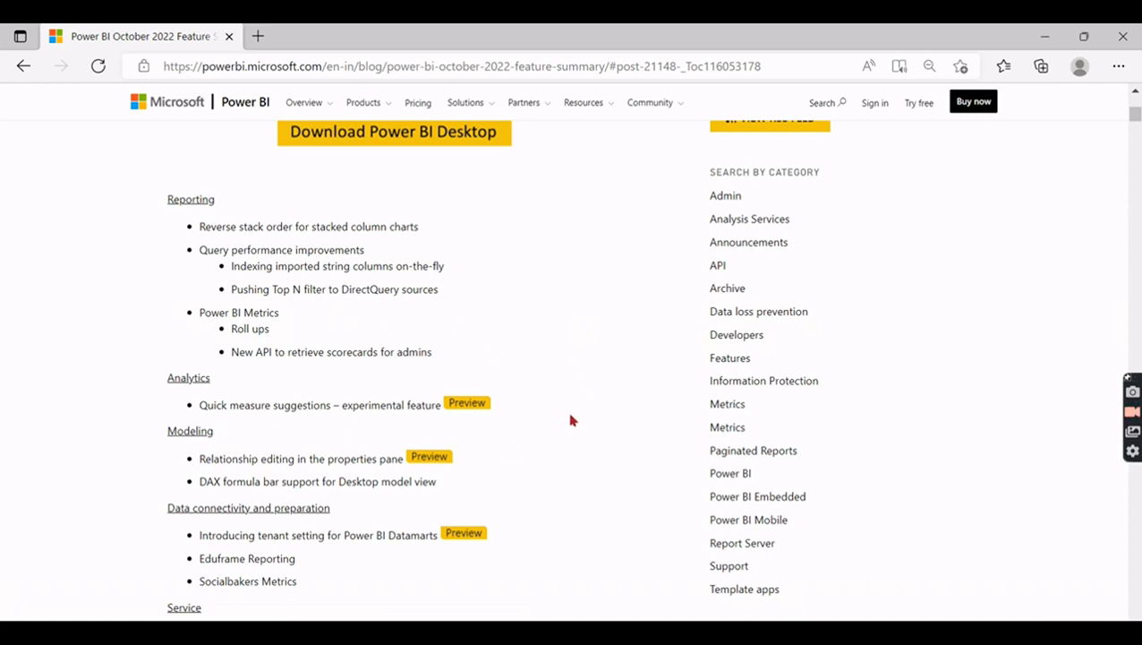
{"action": "mouse_move", "coordinate": [589, 364]}
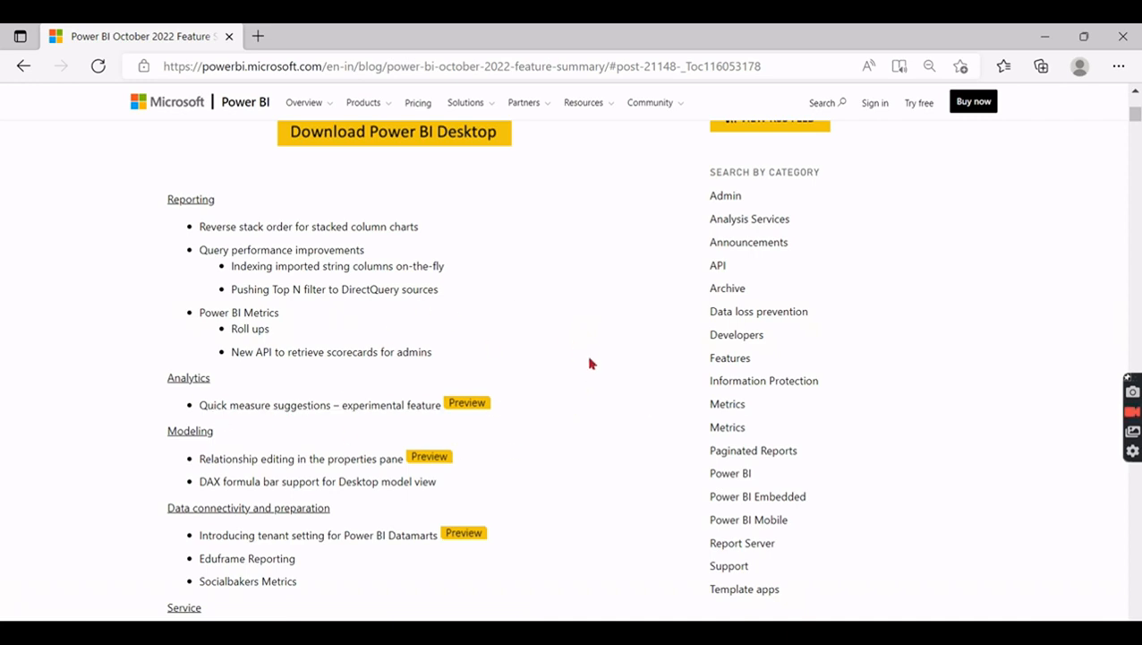
{"action": "mouse_move", "coordinate": [556, 386]}
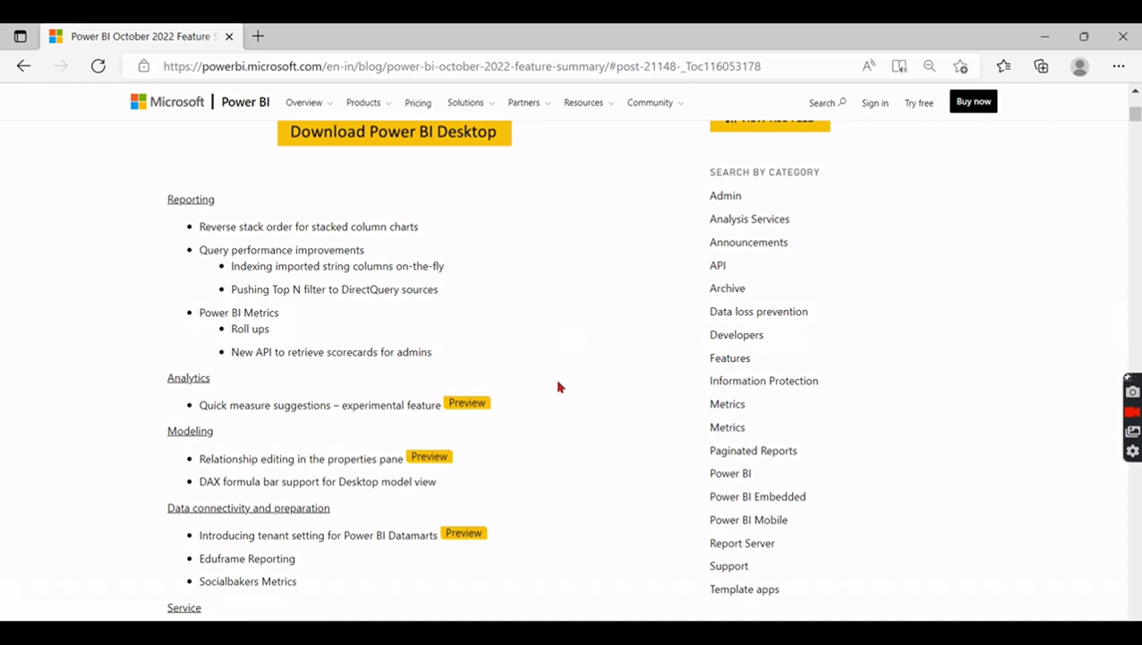
{"action": "mouse_move", "coordinate": [884, 408]}
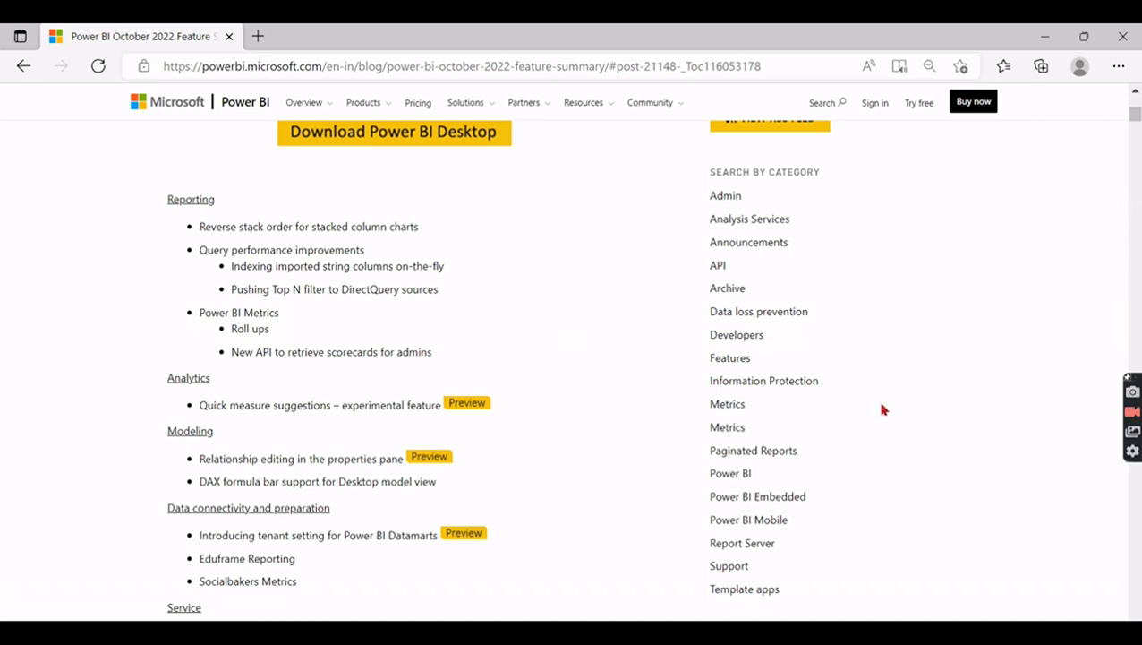
{"action": "mouse_move", "coordinate": [473, 444]}
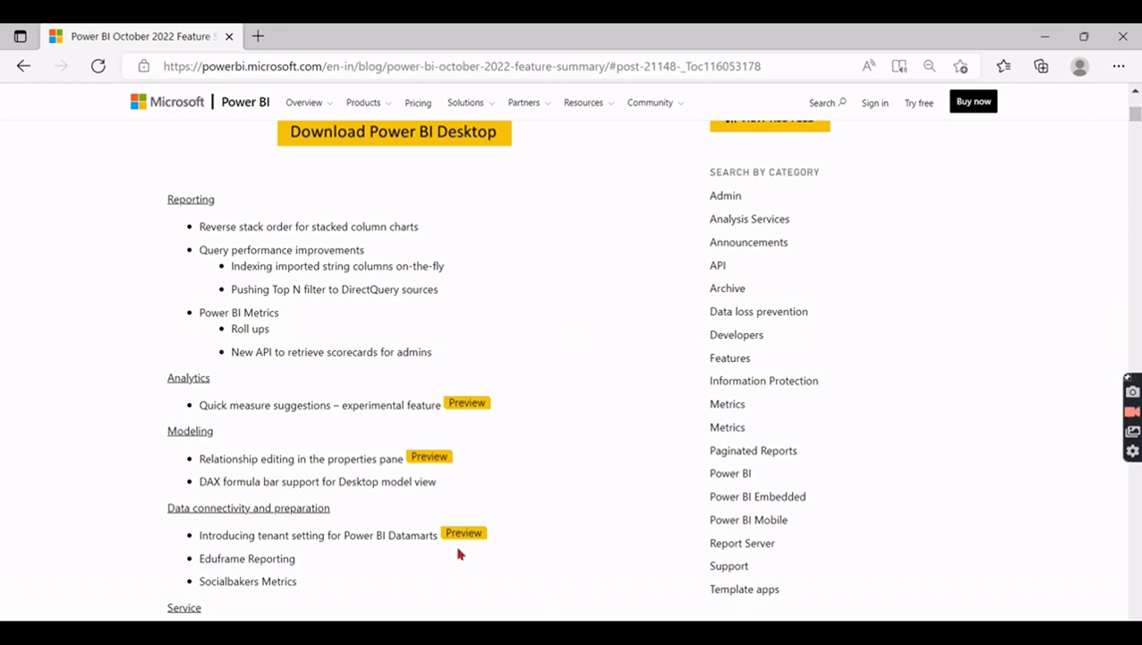
{"action": "mouse_move", "coordinate": [952, 331]}
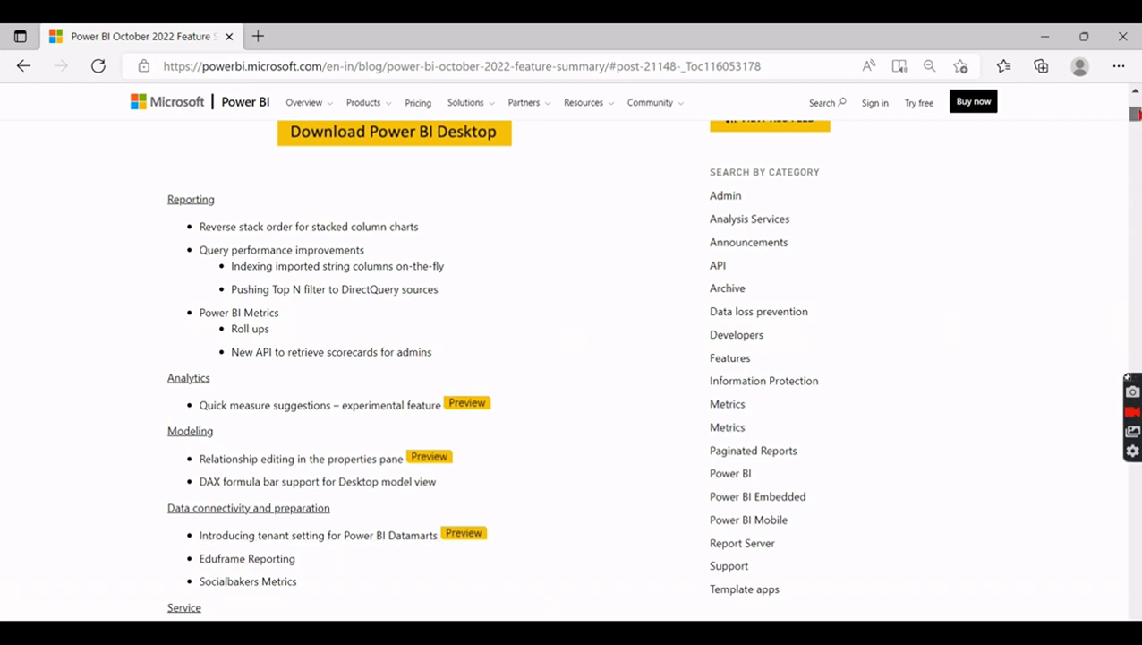
{"action": "scroll", "scroll_direction": "down", "scroll_amount": 3}
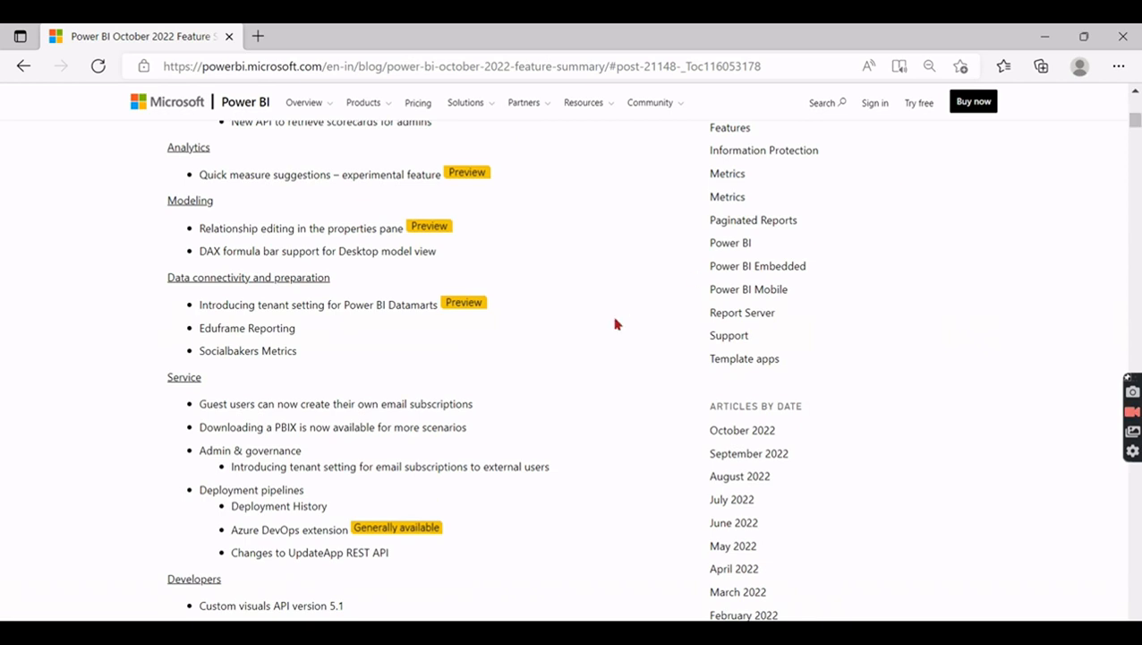
{"action": "mouse_move", "coordinate": [327, 427]}
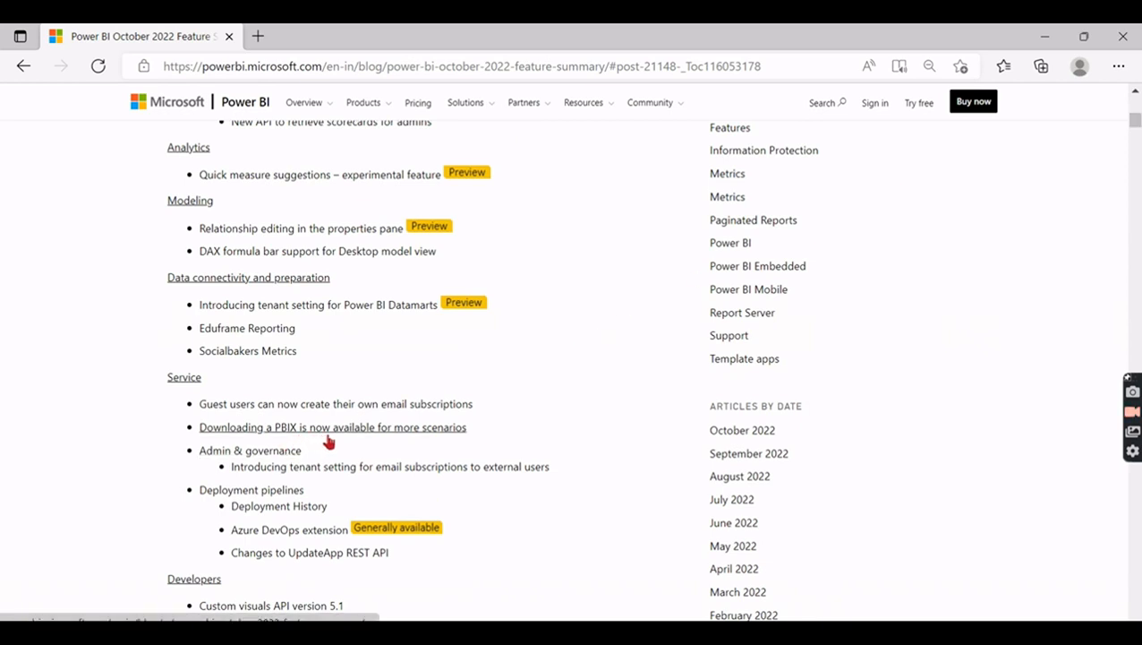
{"action": "mouse_move", "coordinate": [444, 437]}
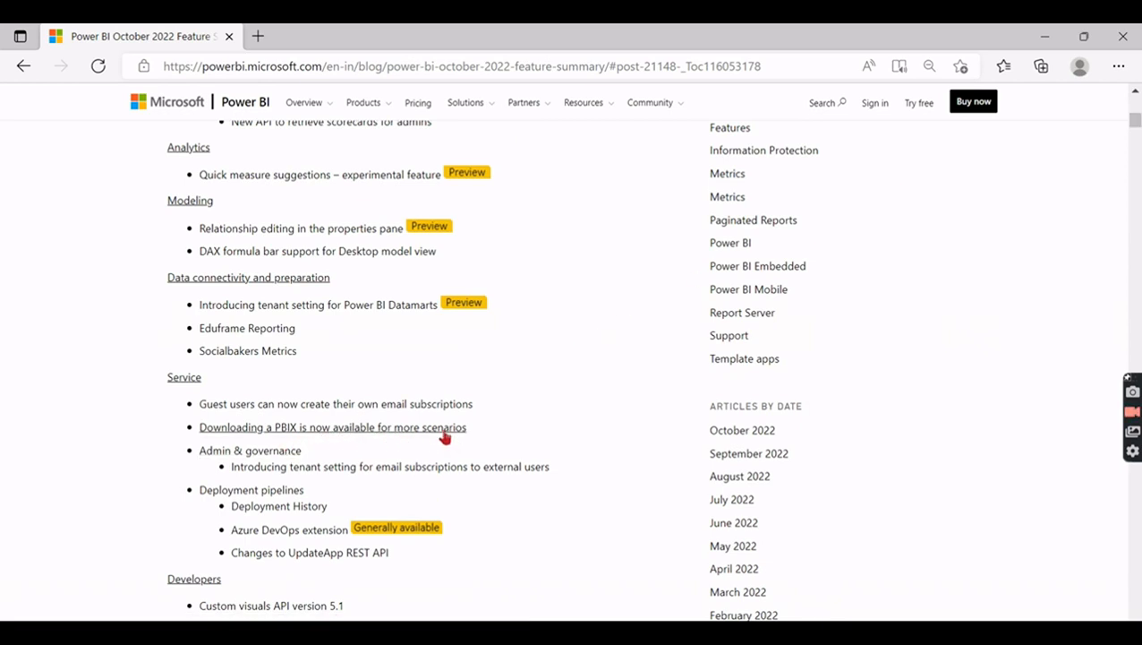
{"action": "mouse_move", "coordinate": [1077, 219]}
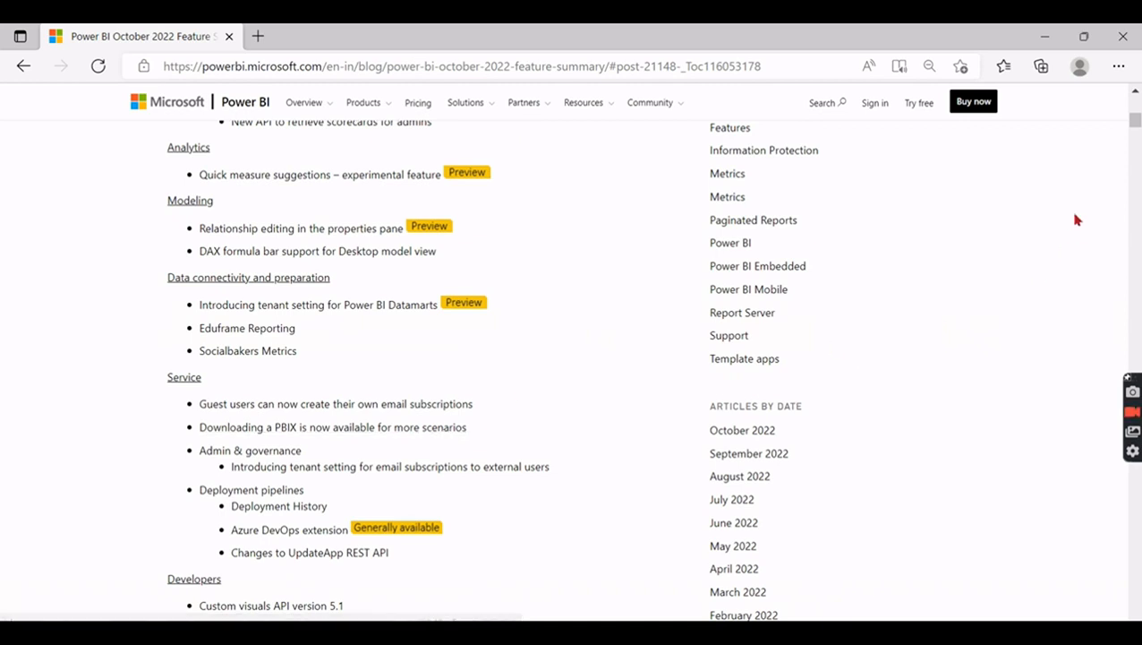
{"action": "mouse_move", "coordinate": [459, 108]}
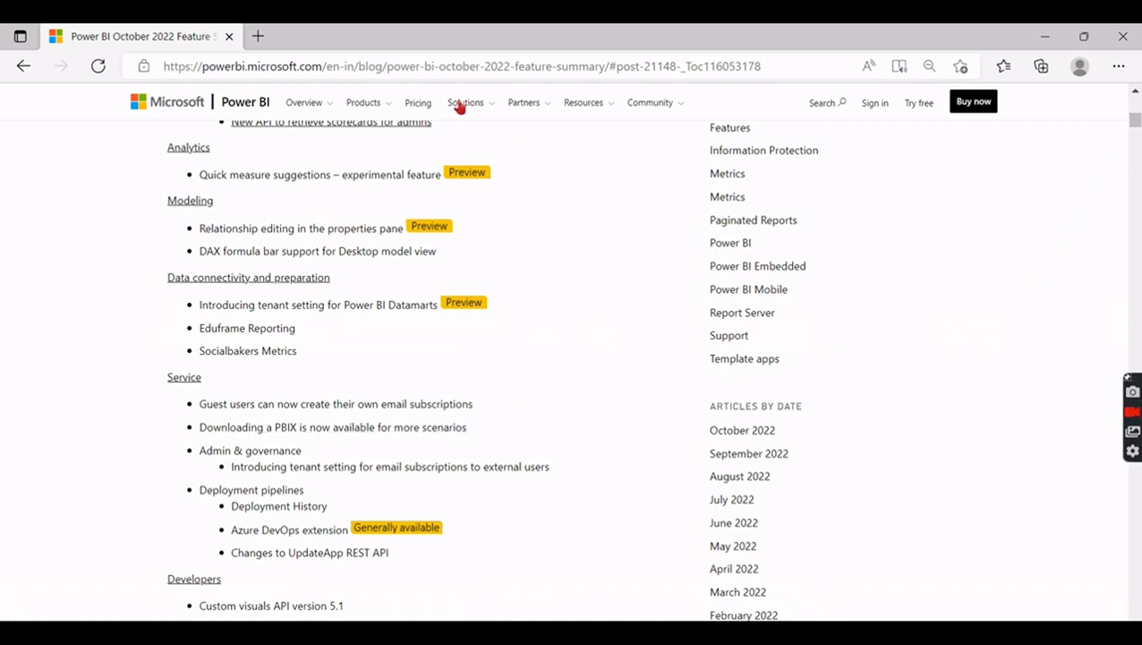
{"action": "mouse_move", "coordinate": [589, 378]}
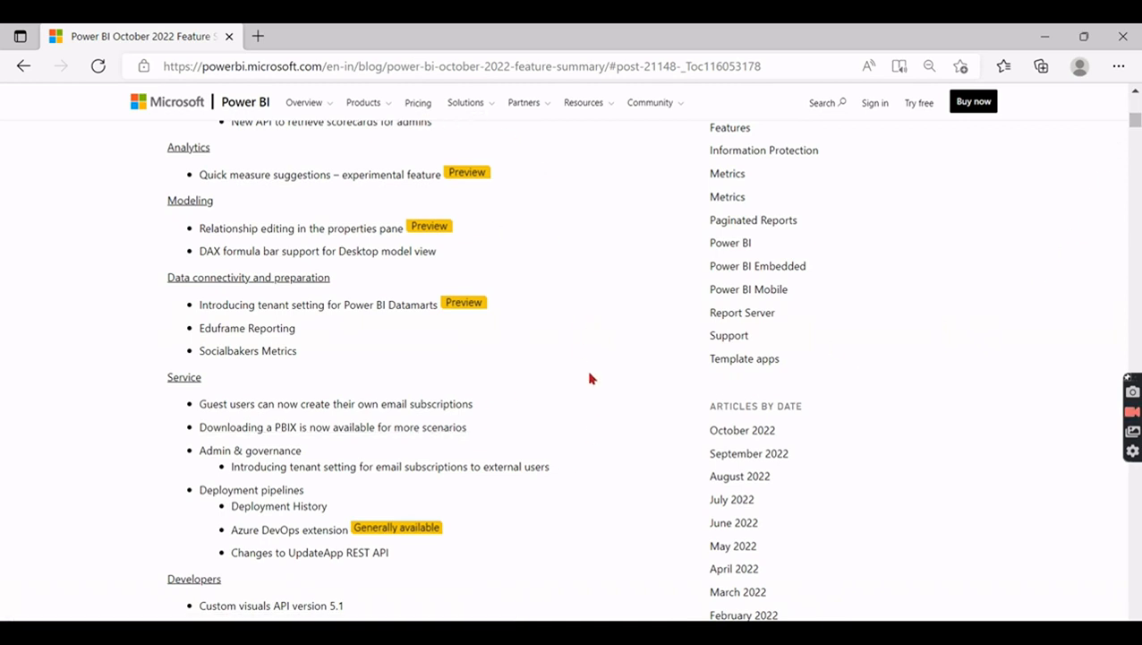
{"action": "mouse_move", "coordinate": [949, 361]}
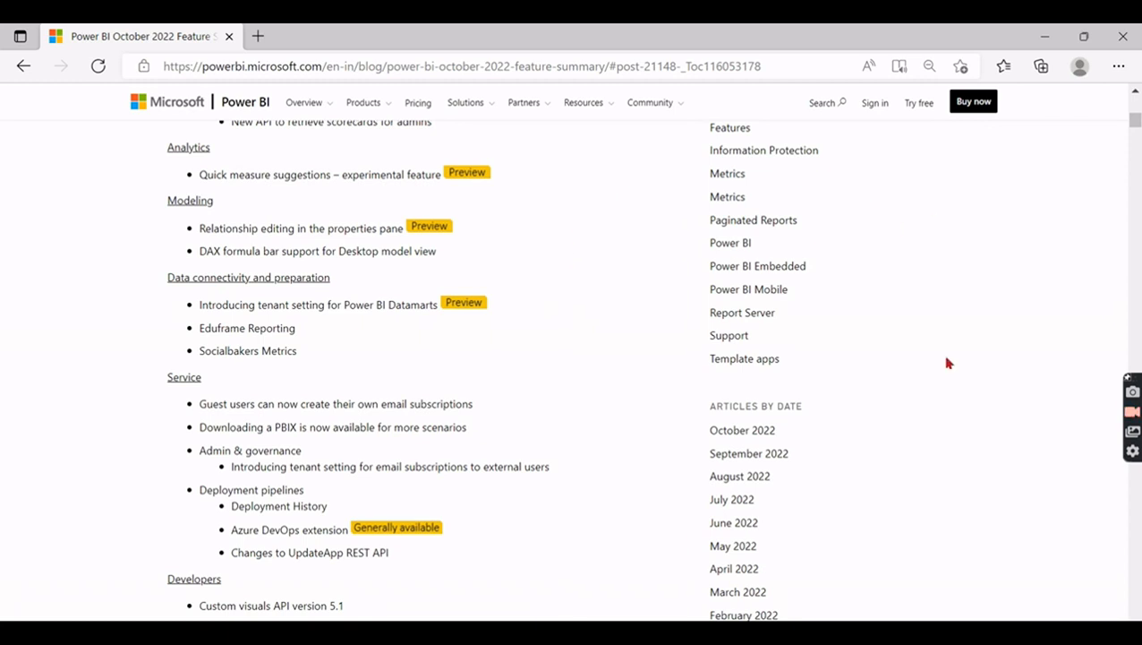
{"action": "mouse_move", "coordinate": [858, 284]}
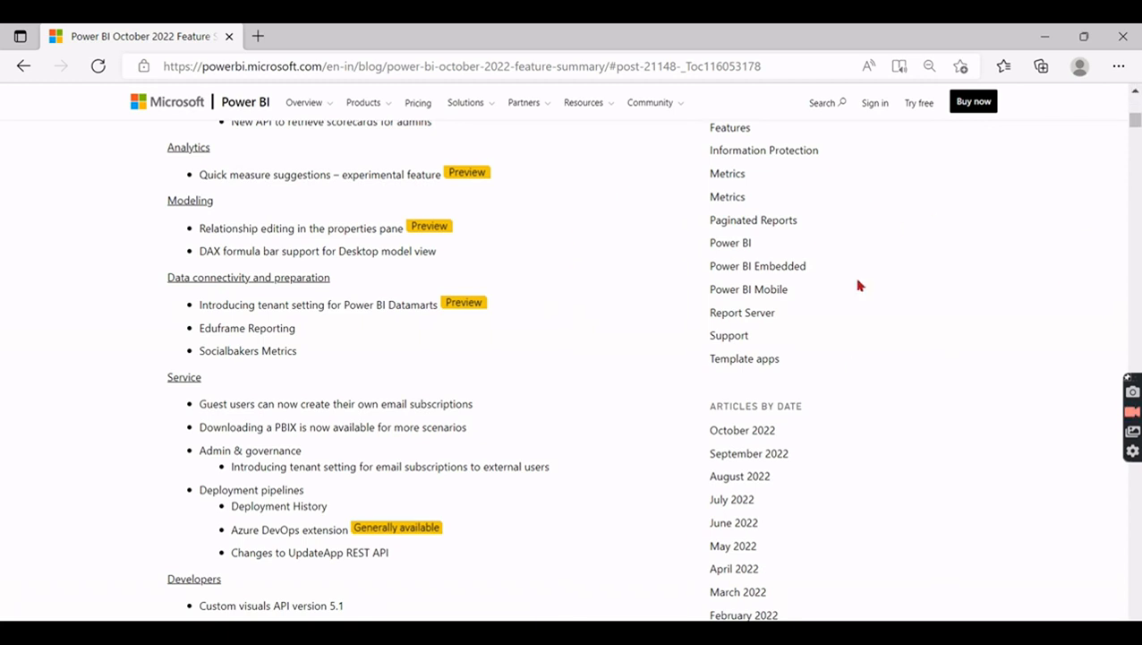
{"action": "scroll", "scroll_direction": "up", "scroll_amount": 3}
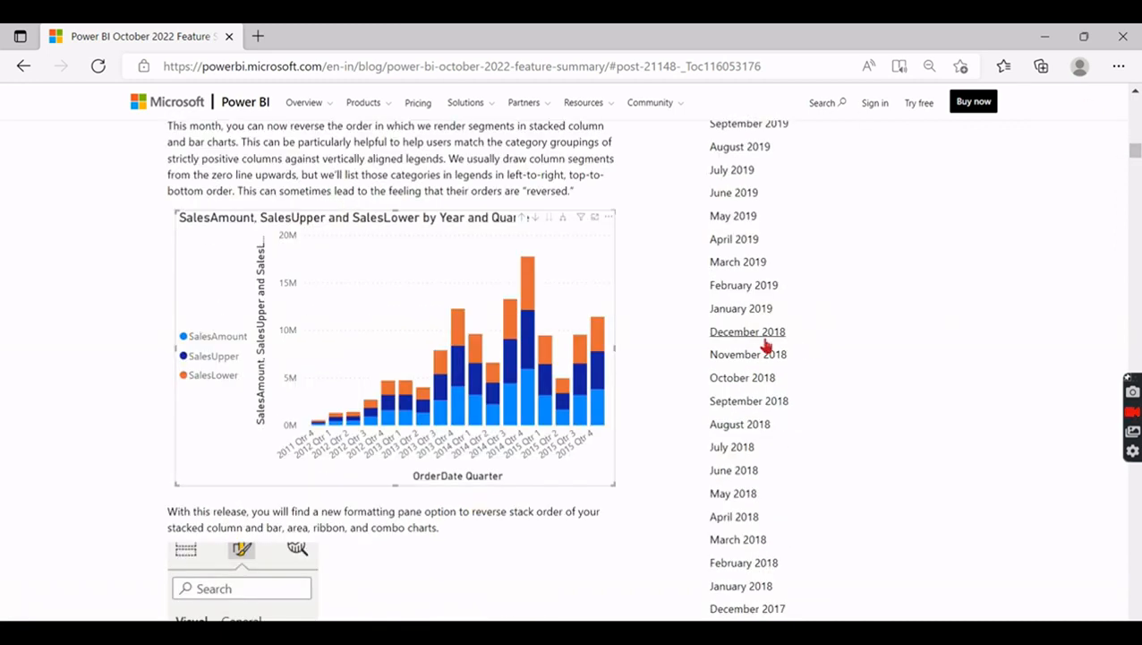
{"action": "scroll", "scroll_direction": "up", "scroll_amount": 3}
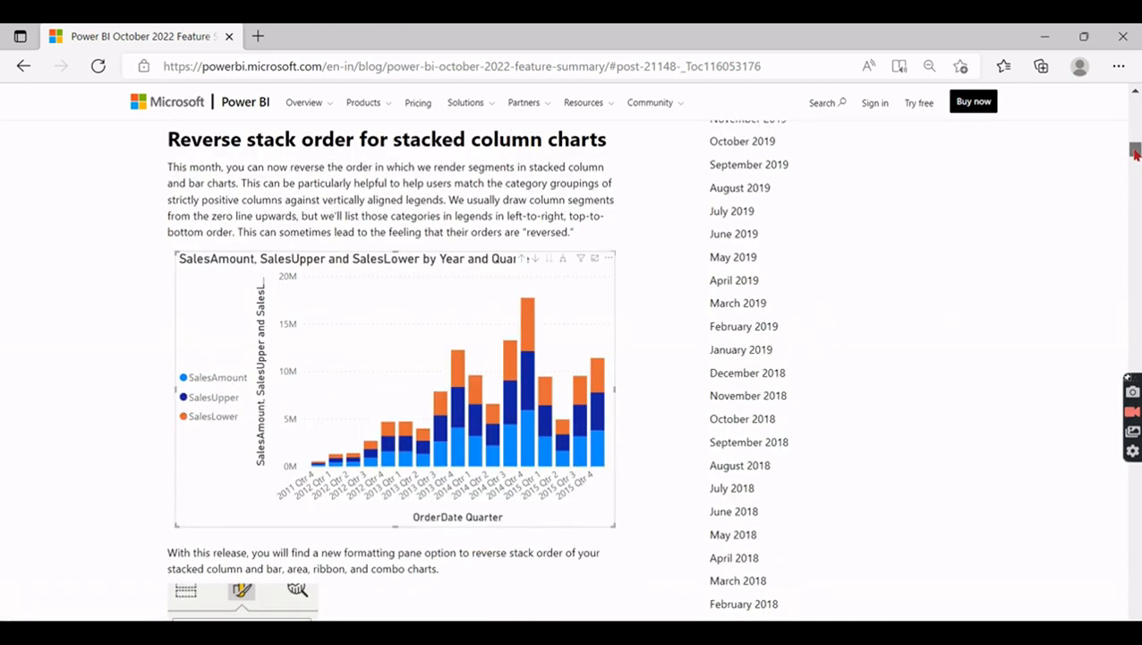
{"action": "mouse_move", "coordinate": [530, 337]}
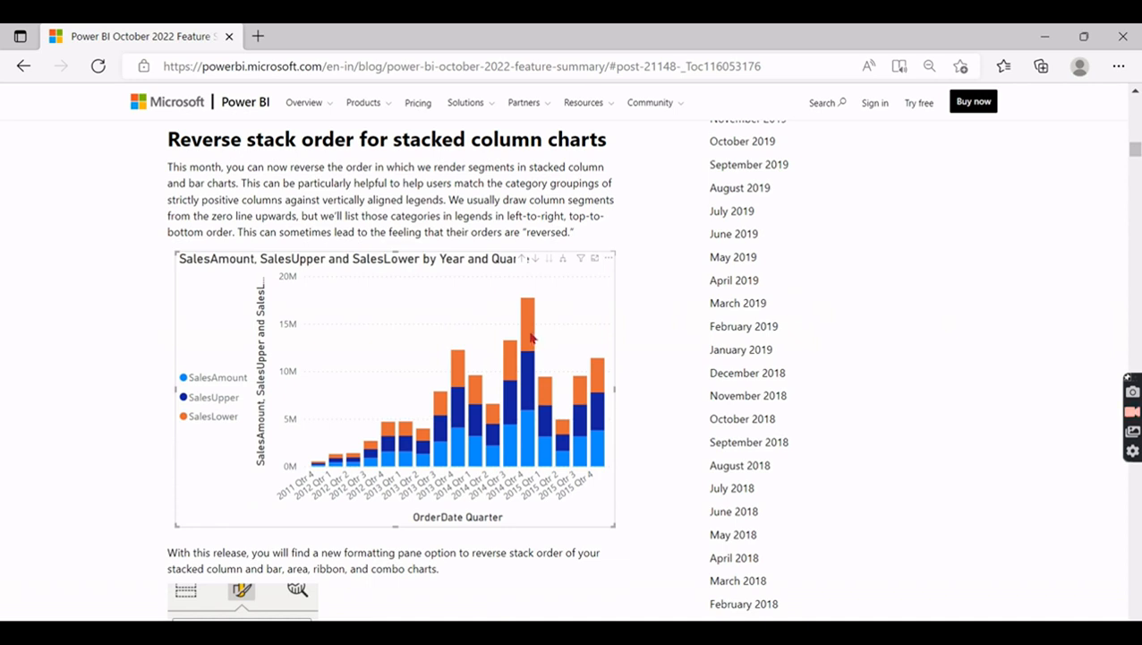
{"action": "scroll", "scroll_direction": "down", "scroll_amount": 3}
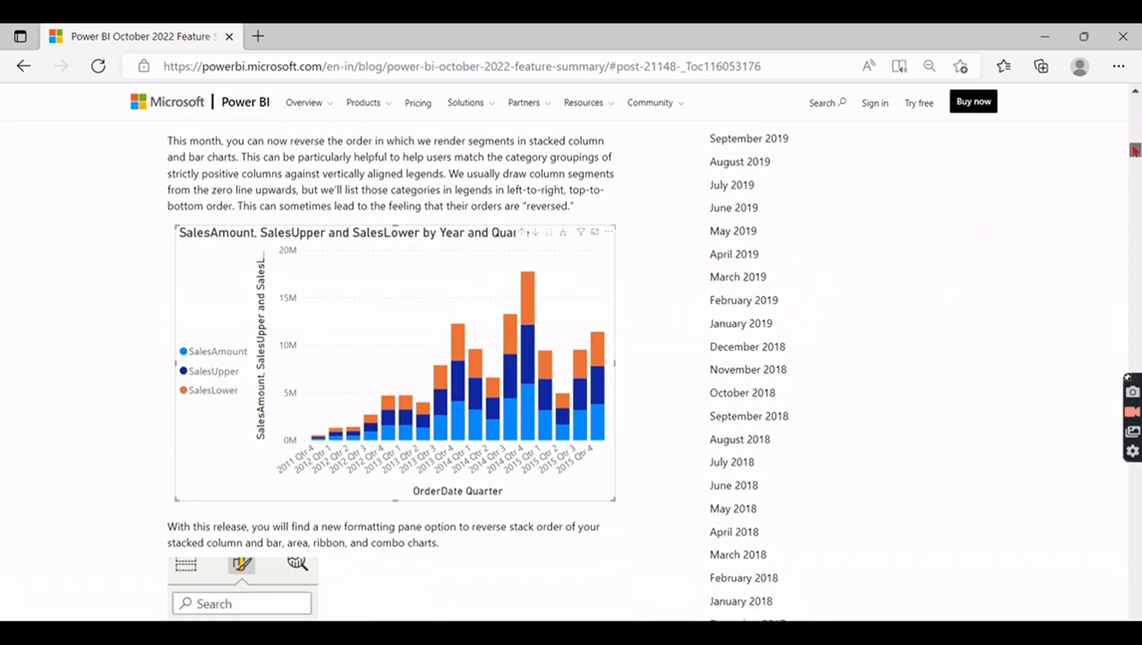
{"action": "scroll", "scroll_direction": "down", "scroll_amount": 3}
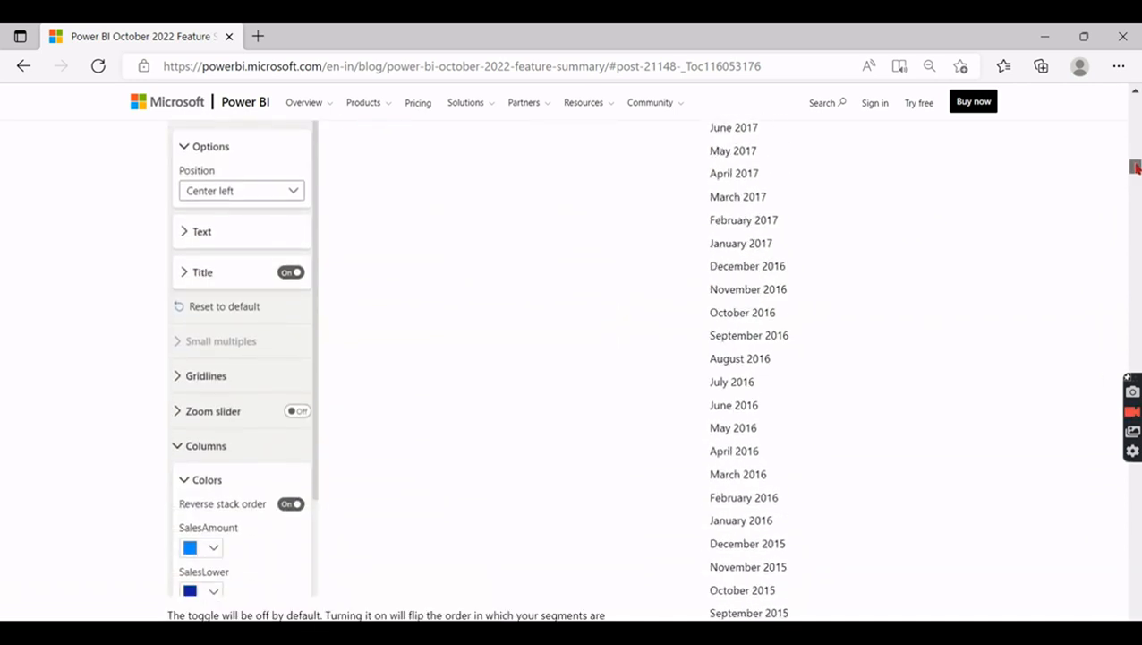
{"action": "scroll", "scroll_direction": "down", "scroll_amount": 3}
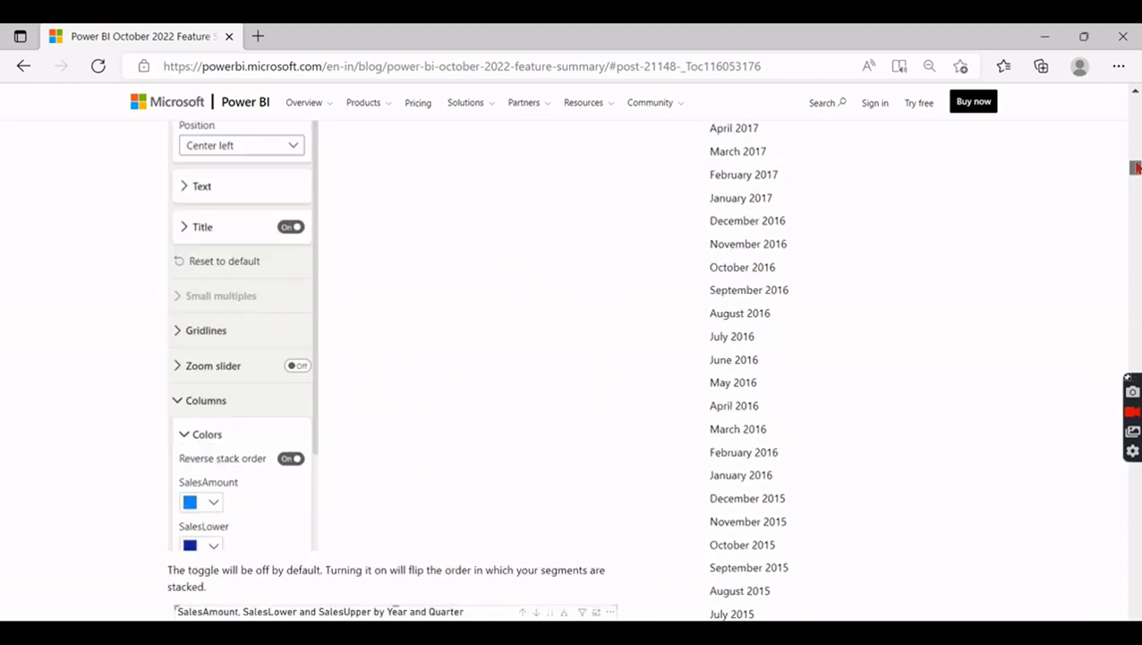
{"action": "scroll", "scroll_direction": "down", "scroll_amount": 3}
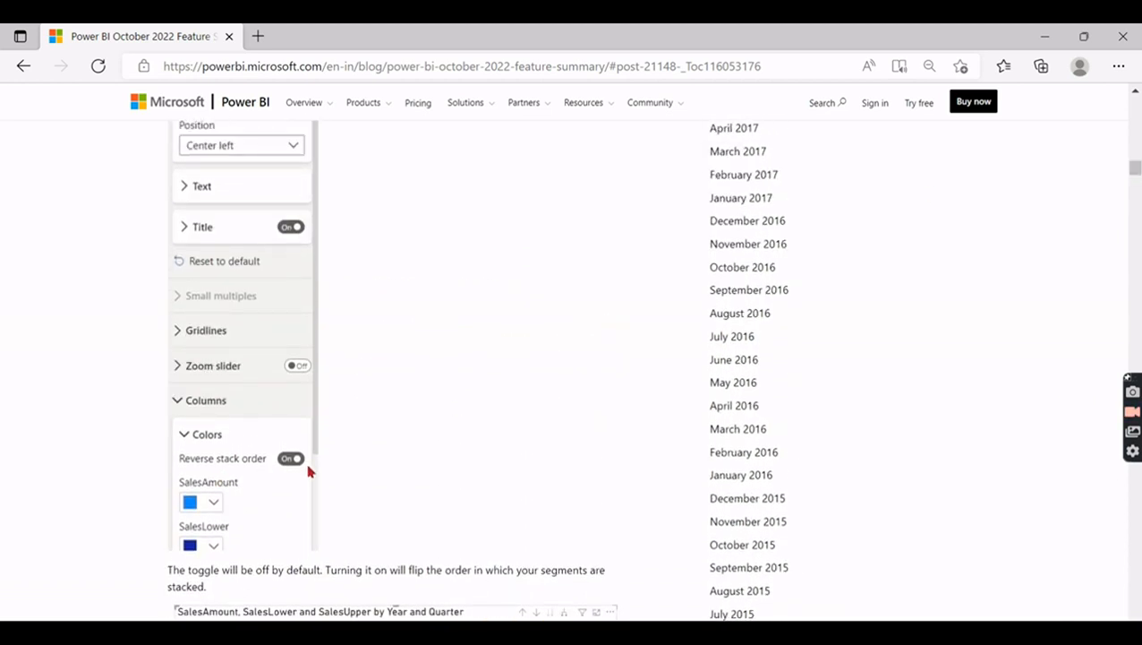
{"action": "scroll", "scroll_direction": "down", "scroll_amount": 3}
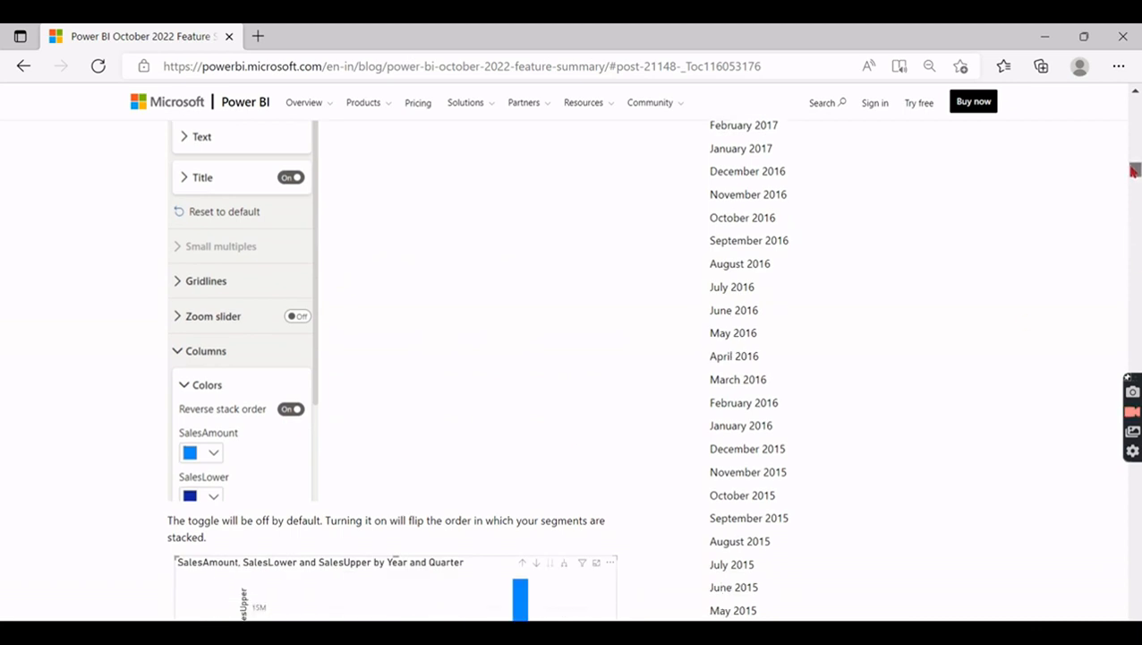
{"action": "scroll", "scroll_direction": "down", "scroll_amount": 3}
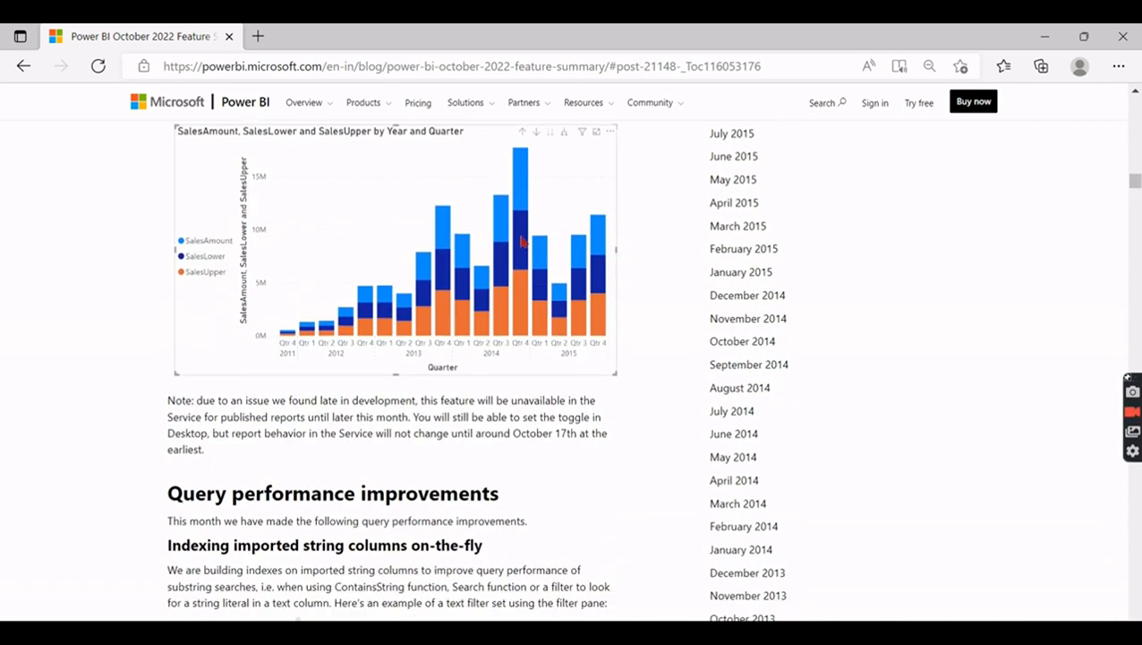
{"action": "mouse_move", "coordinate": [917, 365]}
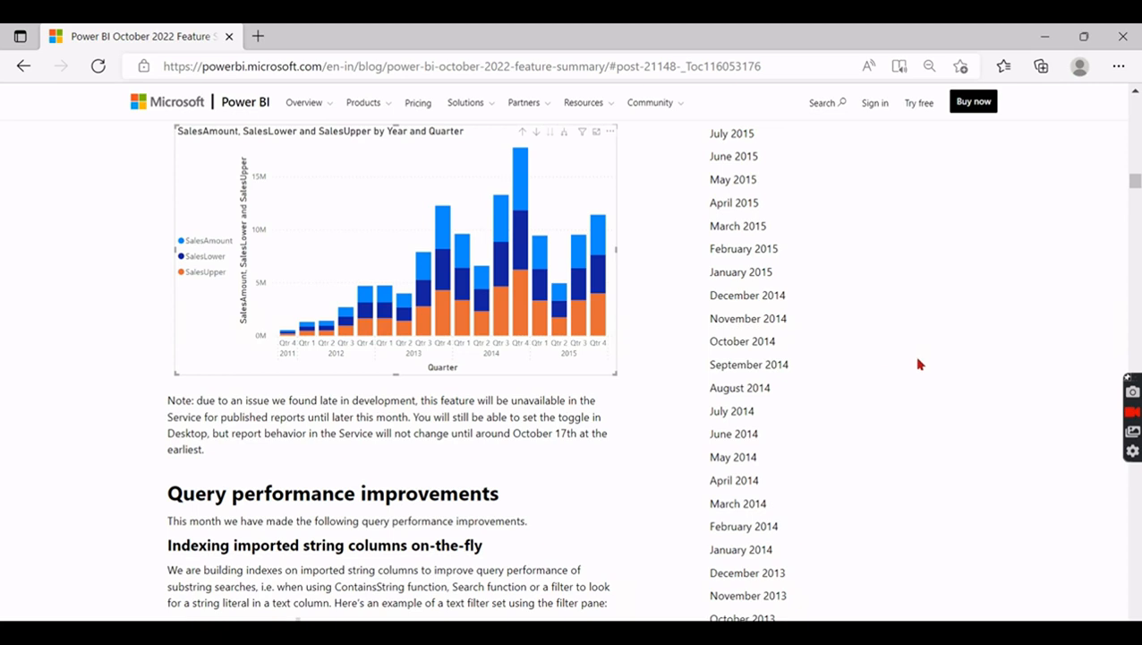
{"action": "scroll", "scroll_direction": "down", "scroll_amount": 3}
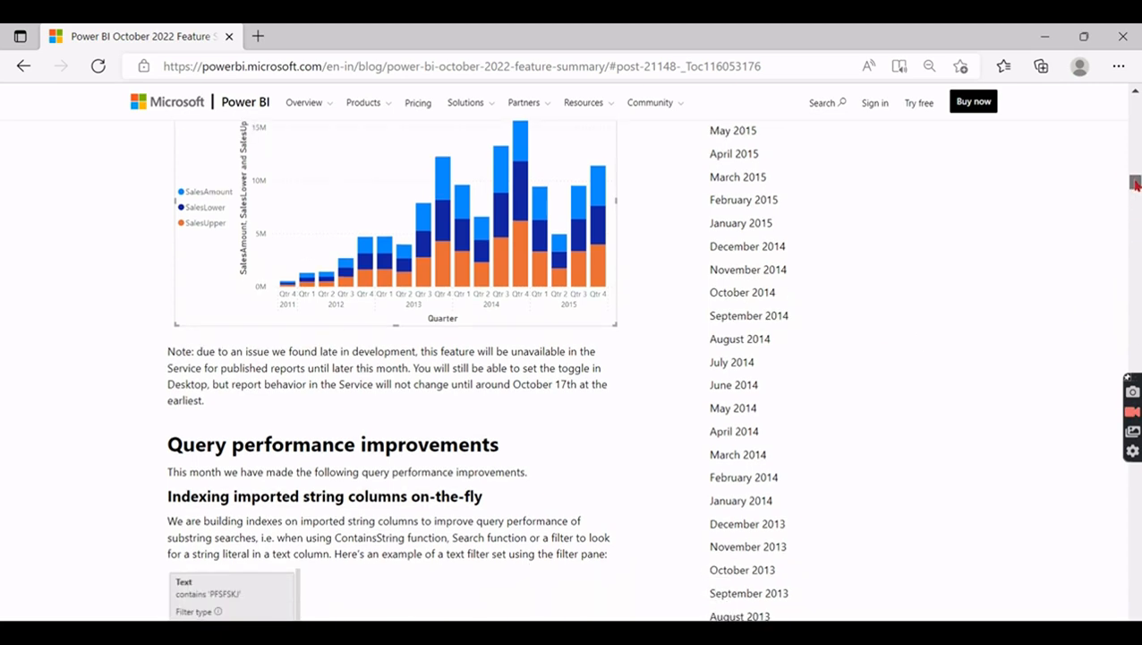
{"action": "scroll", "scroll_direction": "down", "scroll_amount": 3}
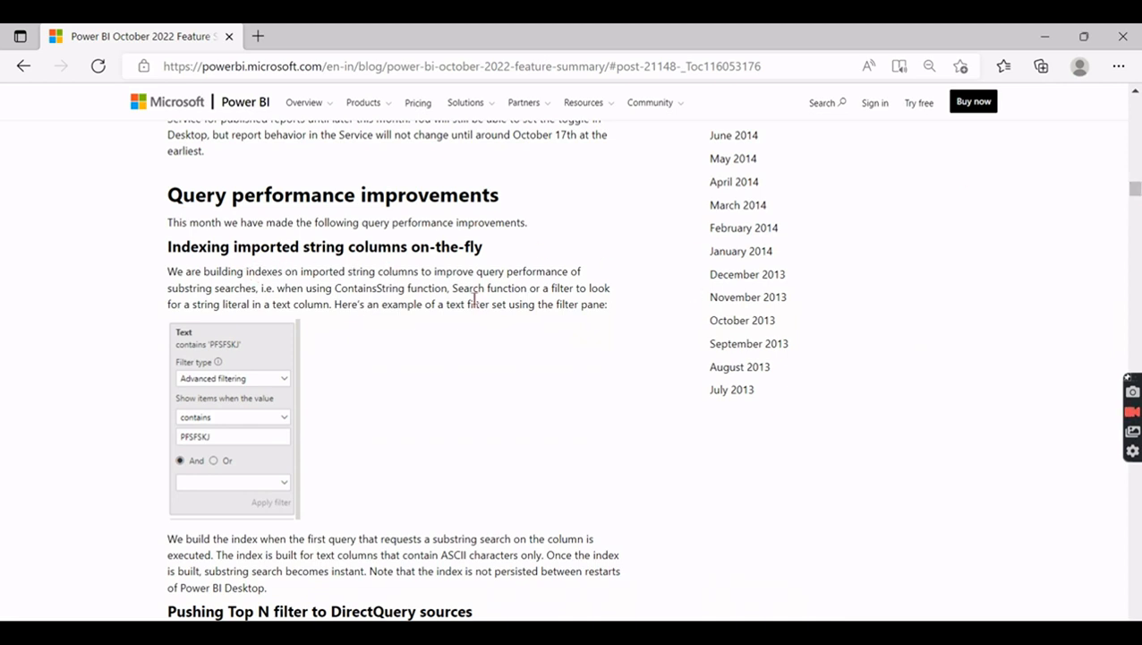
{"action": "mouse_move", "coordinate": [422, 337]}
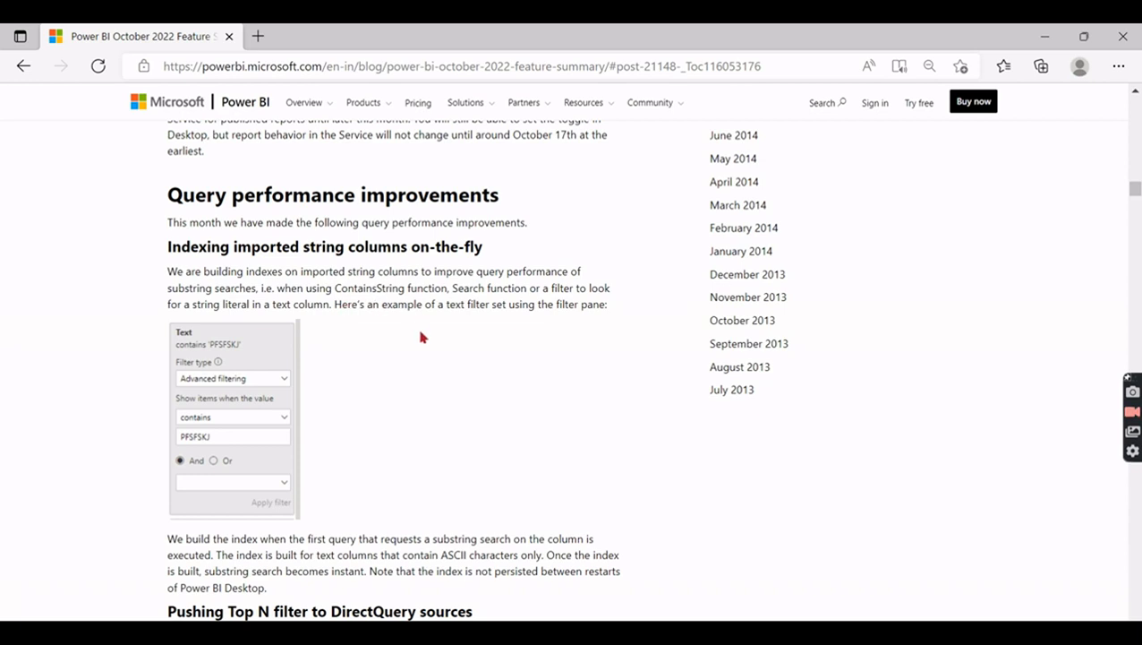
{"action": "mouse_move", "coordinate": [366, 294]}
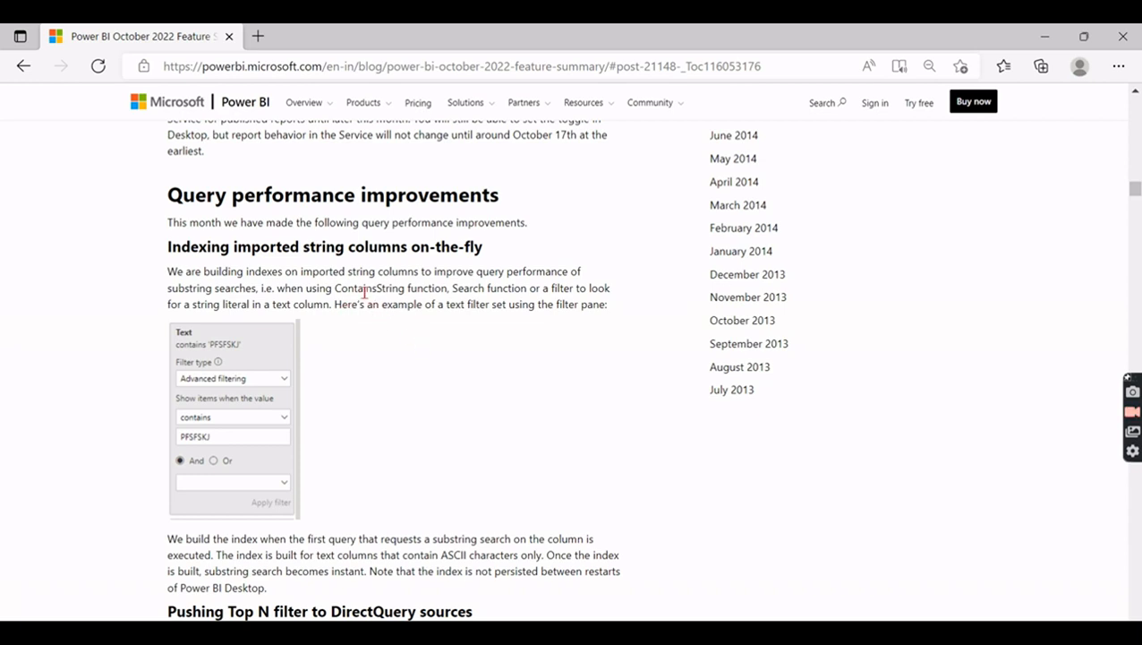
{"action": "mouse_move", "coordinate": [242, 337]}
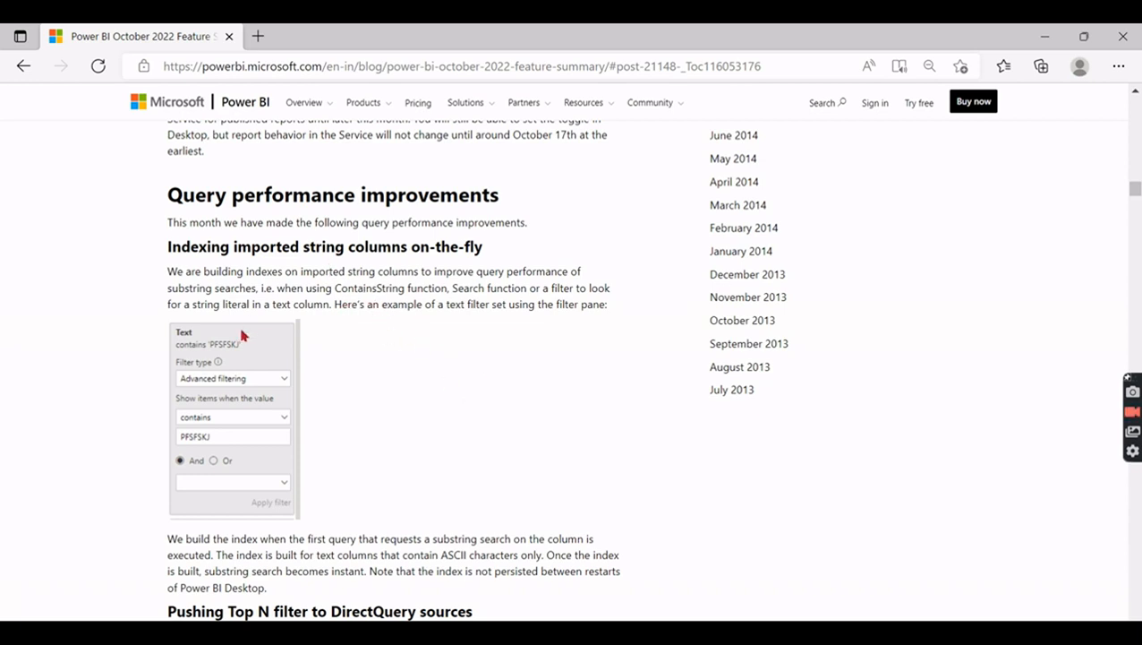
{"action": "mouse_move", "coordinate": [226, 358]}
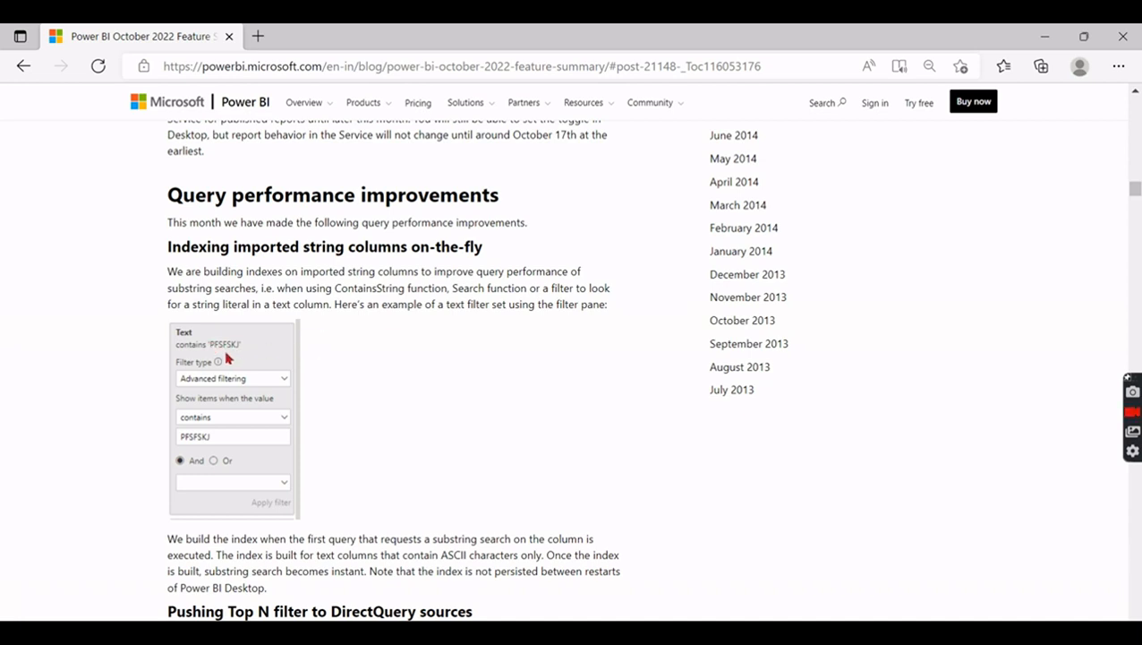
{"action": "mouse_move", "coordinate": [208, 408]}
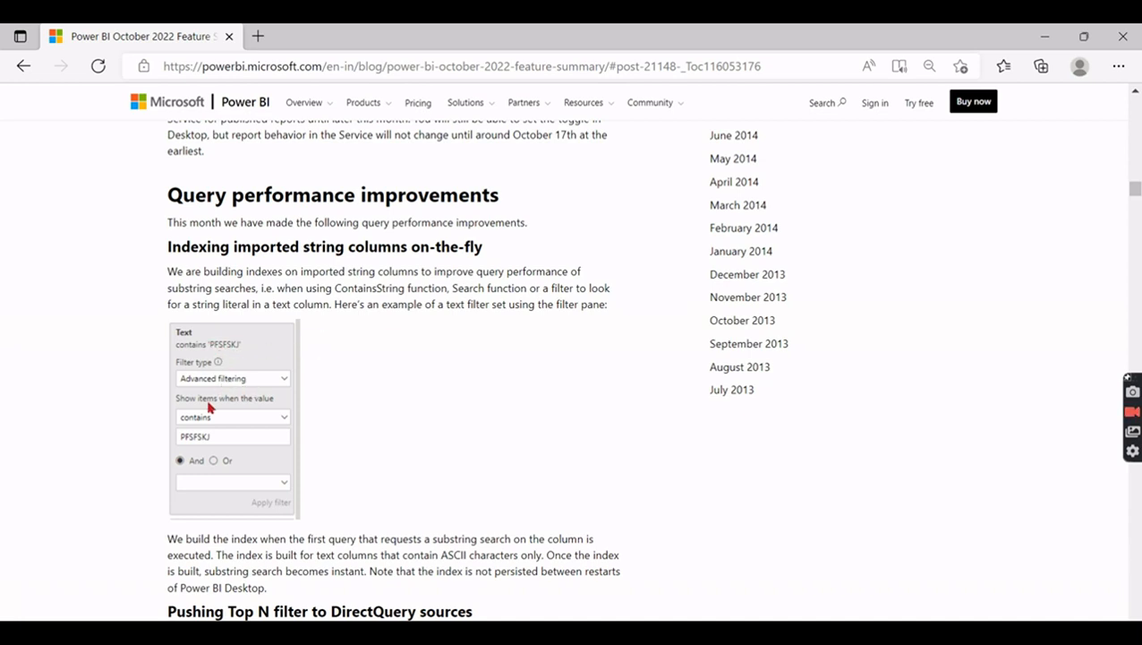
{"action": "mouse_move", "coordinate": [219, 414]}
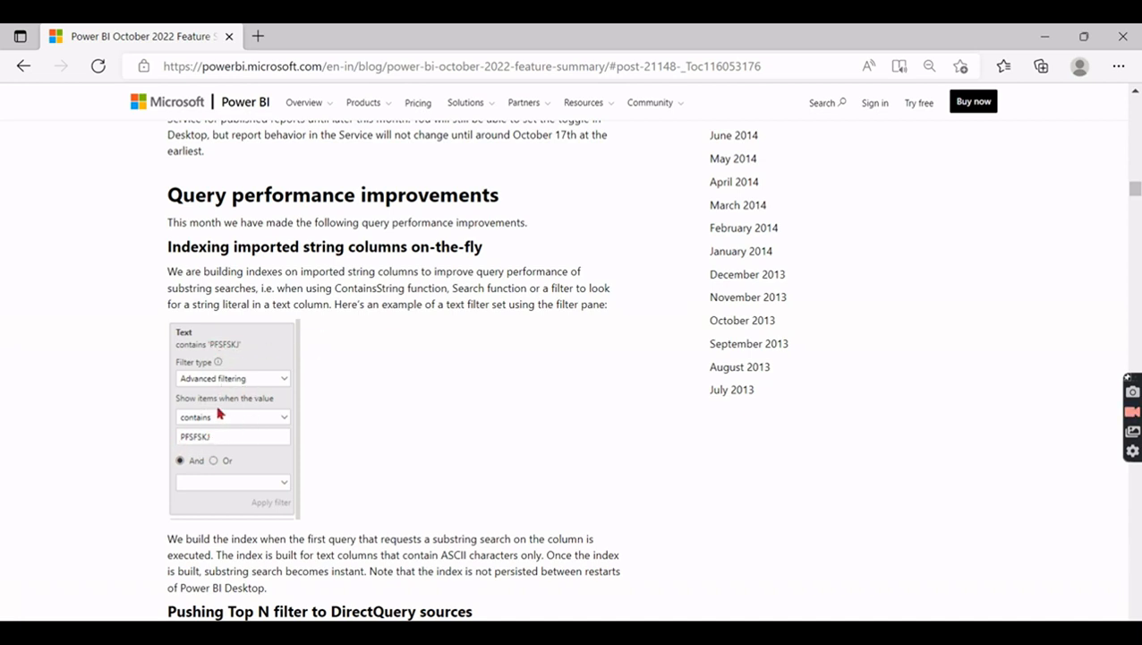
{"action": "mouse_move", "coordinate": [213, 451]}
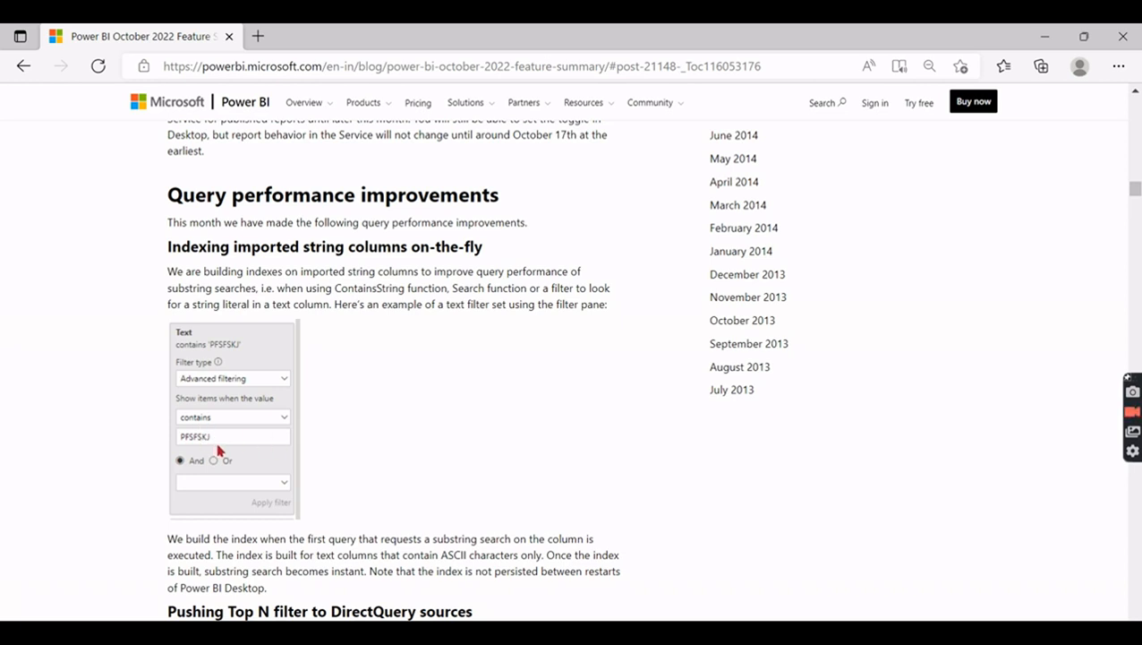
{"action": "mouse_move", "coordinate": [282, 446]}
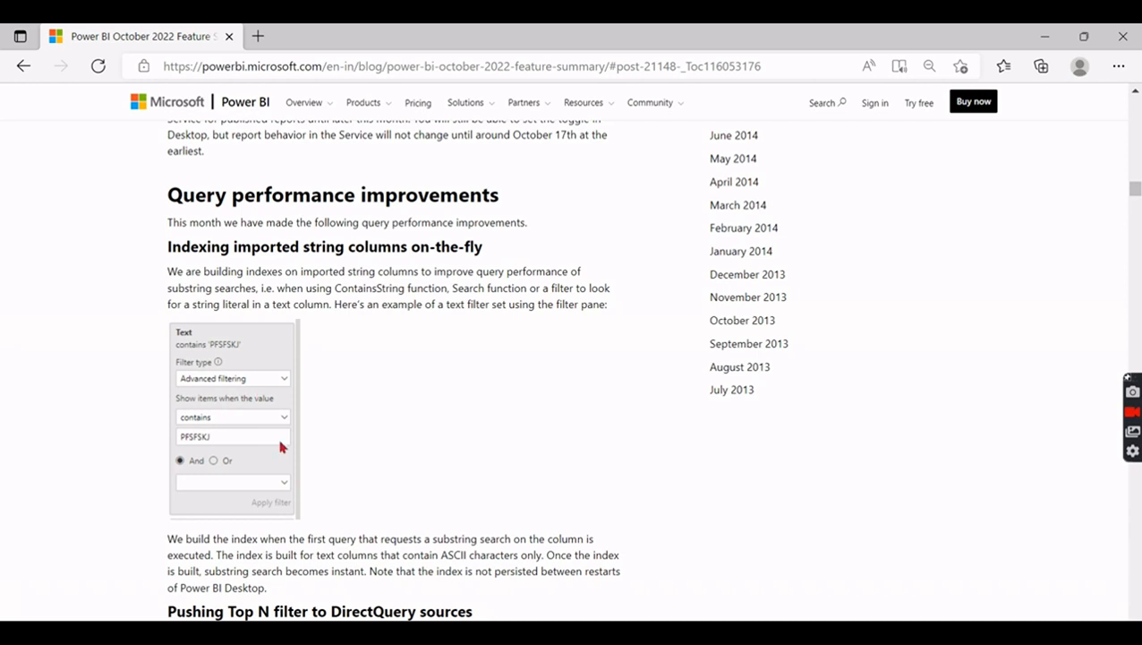
{"action": "mouse_move", "coordinate": [219, 396]}
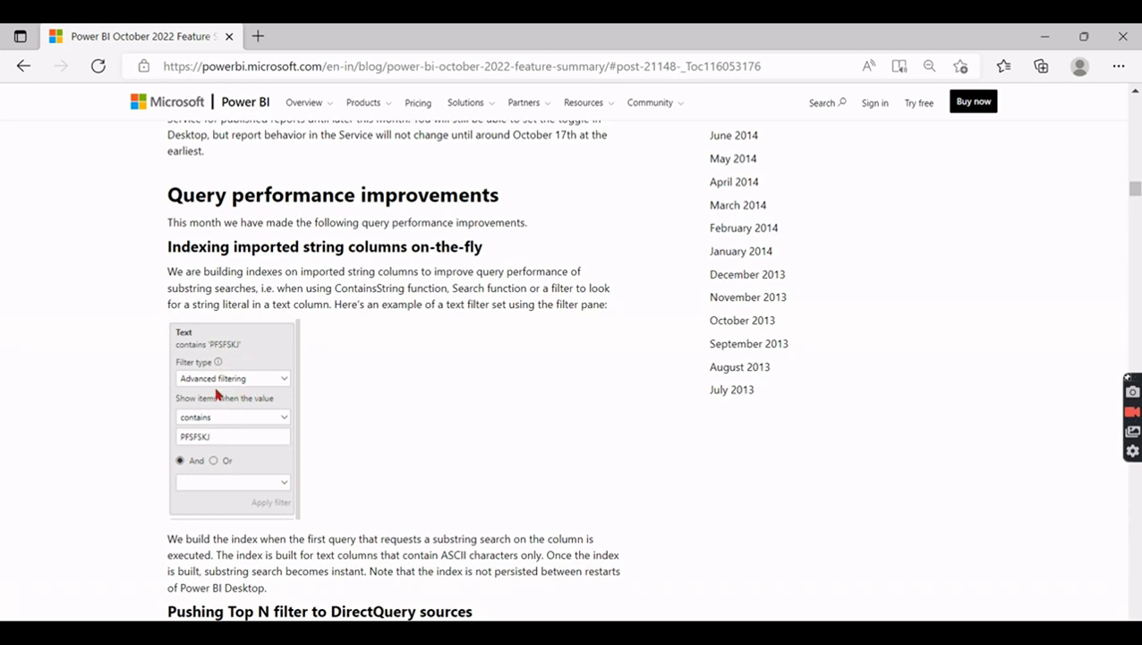
{"action": "mouse_move", "coordinate": [229, 388]}
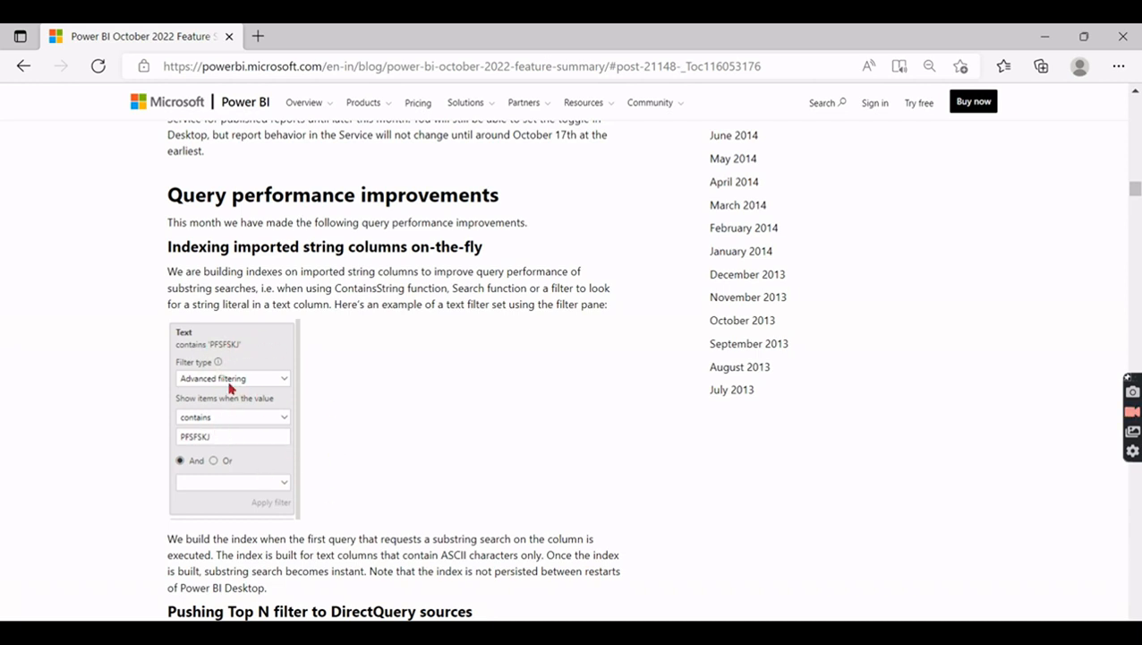
{"action": "mouse_move", "coordinate": [449, 323]}
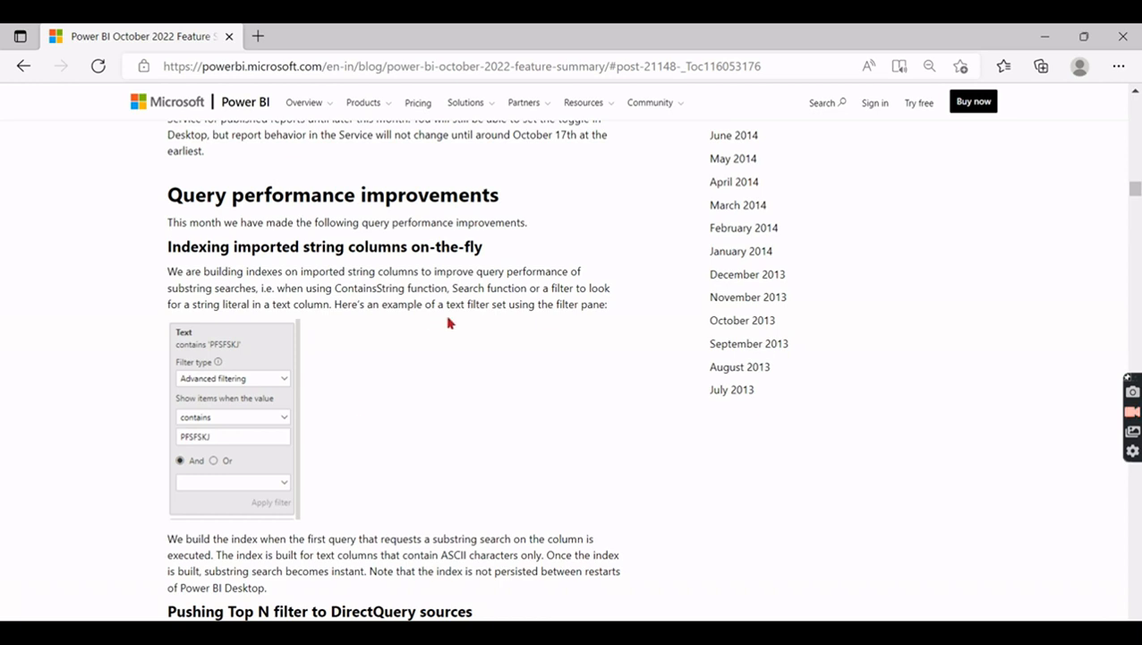
{"action": "mouse_move", "coordinate": [423, 449]}
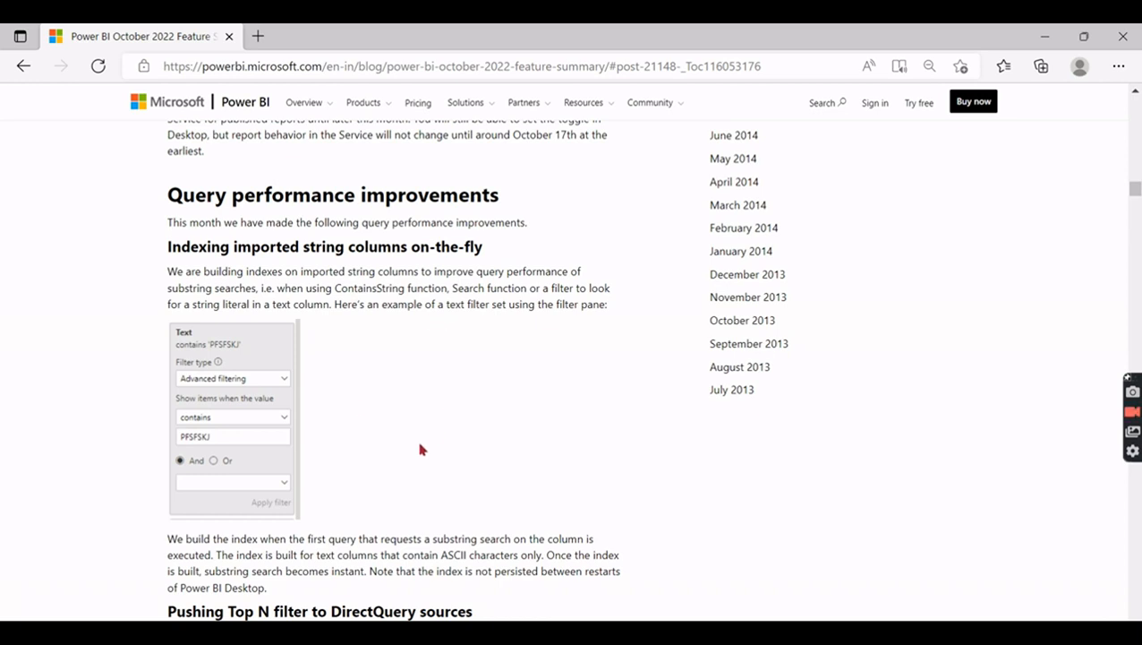
{"action": "mouse_move", "coordinate": [401, 371]}
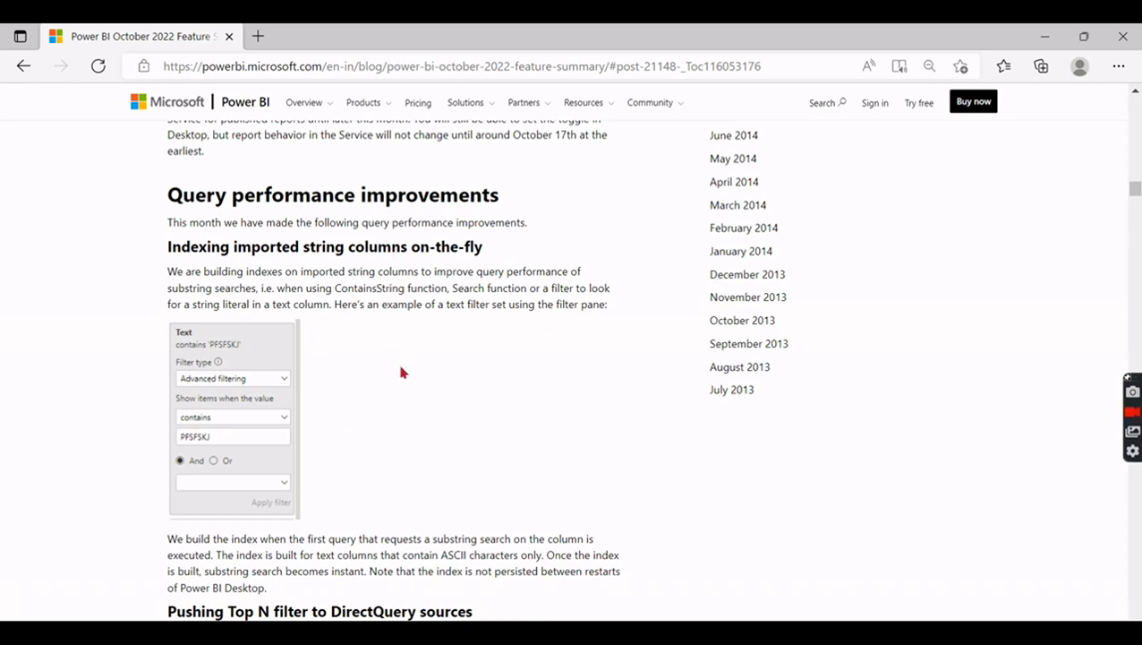
{"action": "mouse_move", "coordinate": [358, 231]}
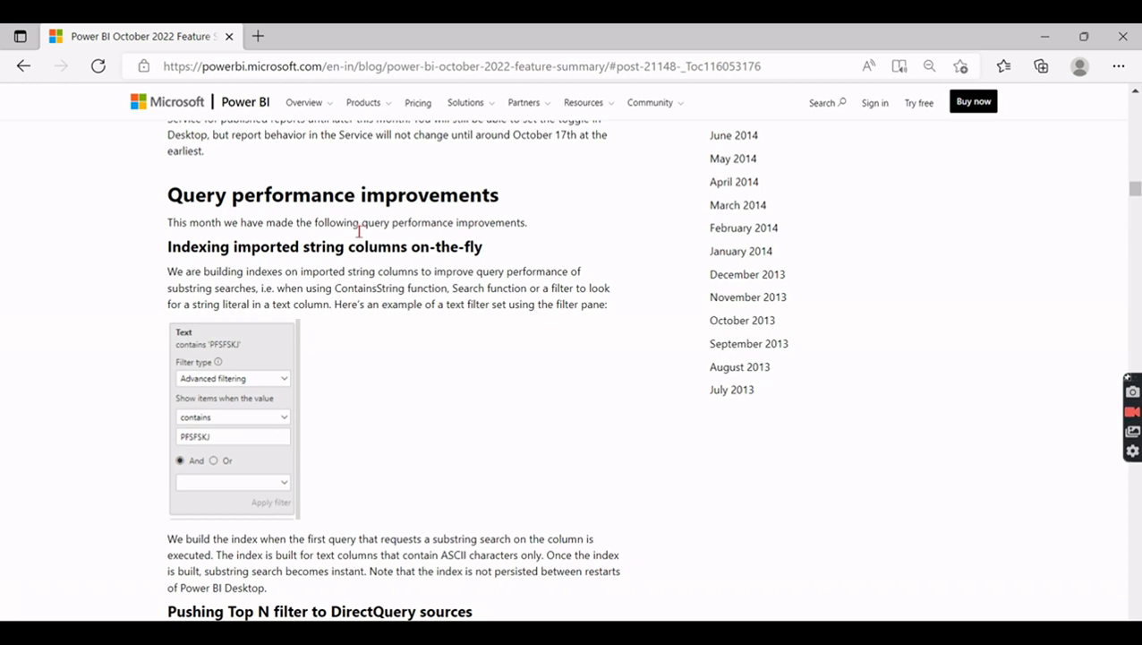
{"action": "mouse_move", "coordinate": [428, 436]}
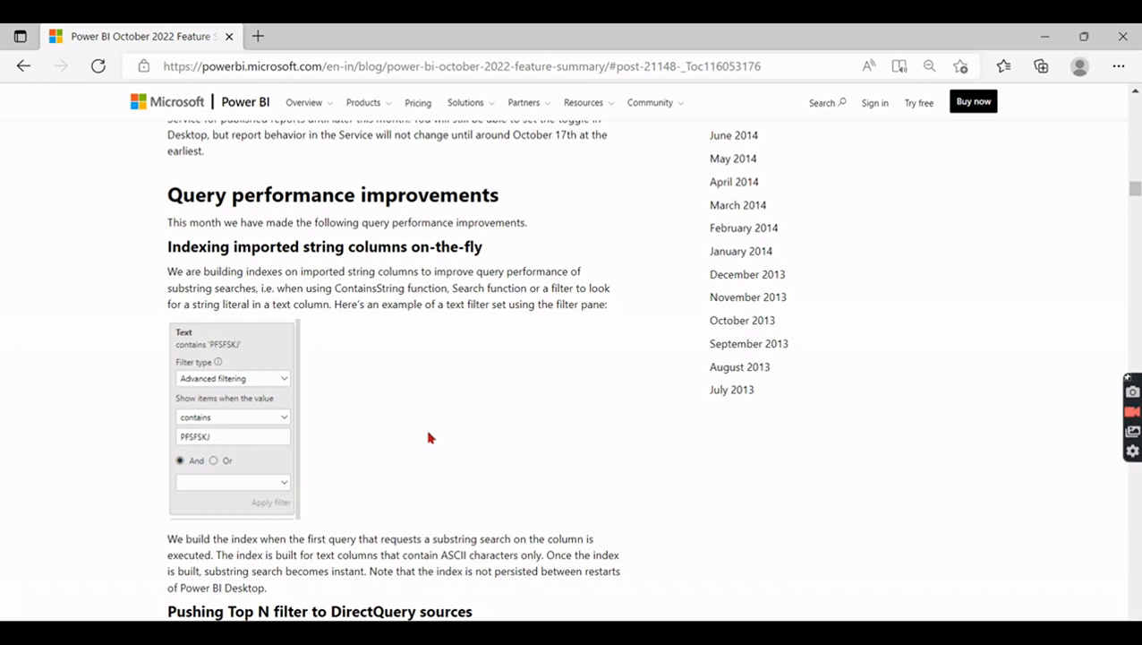
{"action": "scroll", "scroll_direction": "down", "scroll_amount": 3}
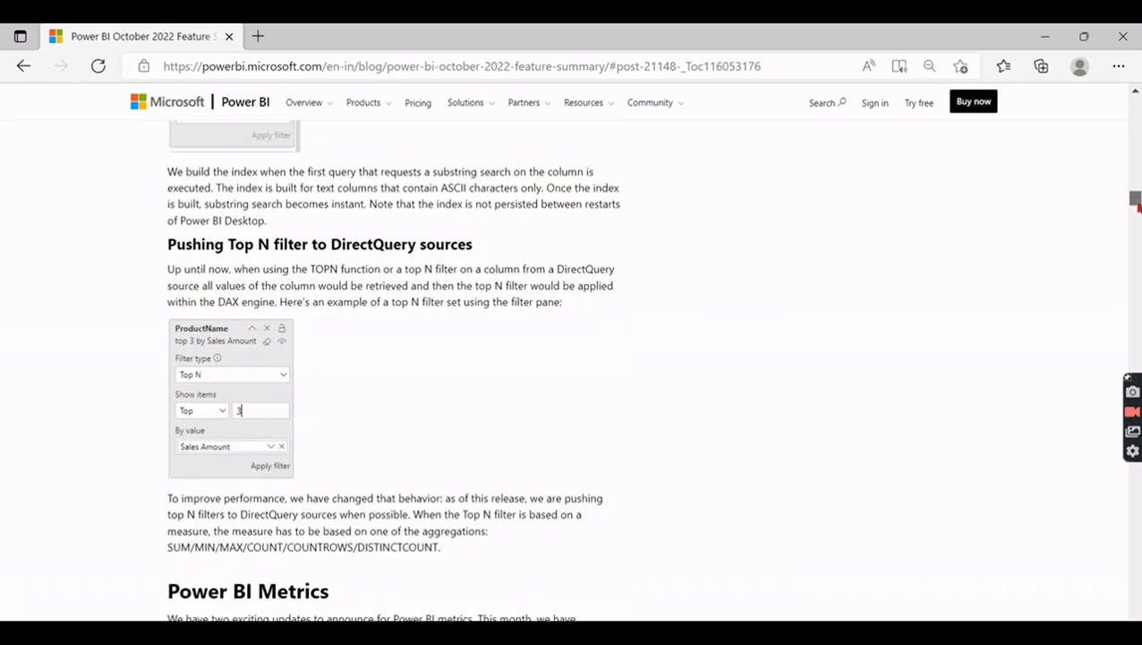
{"action": "scroll", "scroll_direction": "down", "scroll_amount": 3}
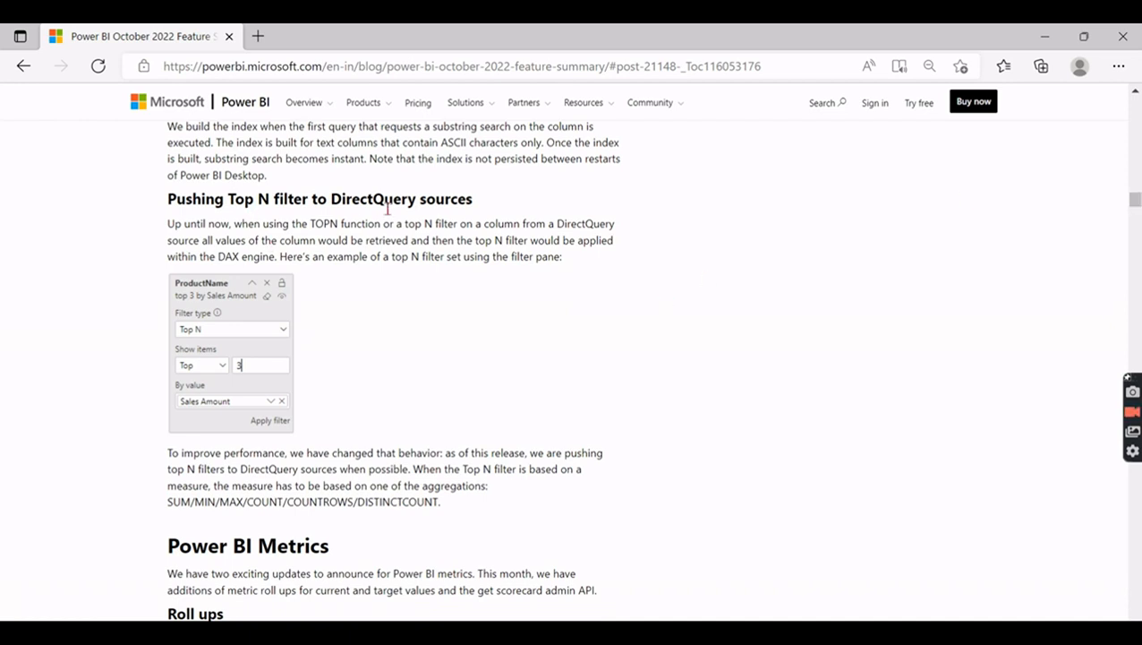
{"action": "mouse_move", "coordinate": [305, 218]}
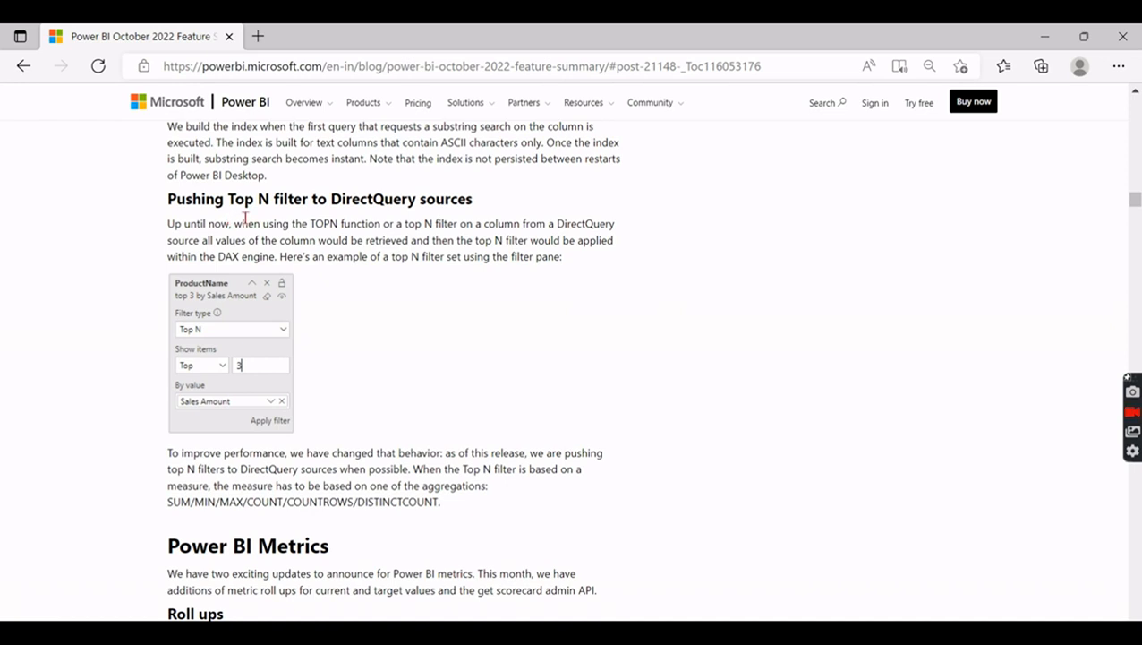
{"action": "mouse_move", "coordinate": [250, 247]}
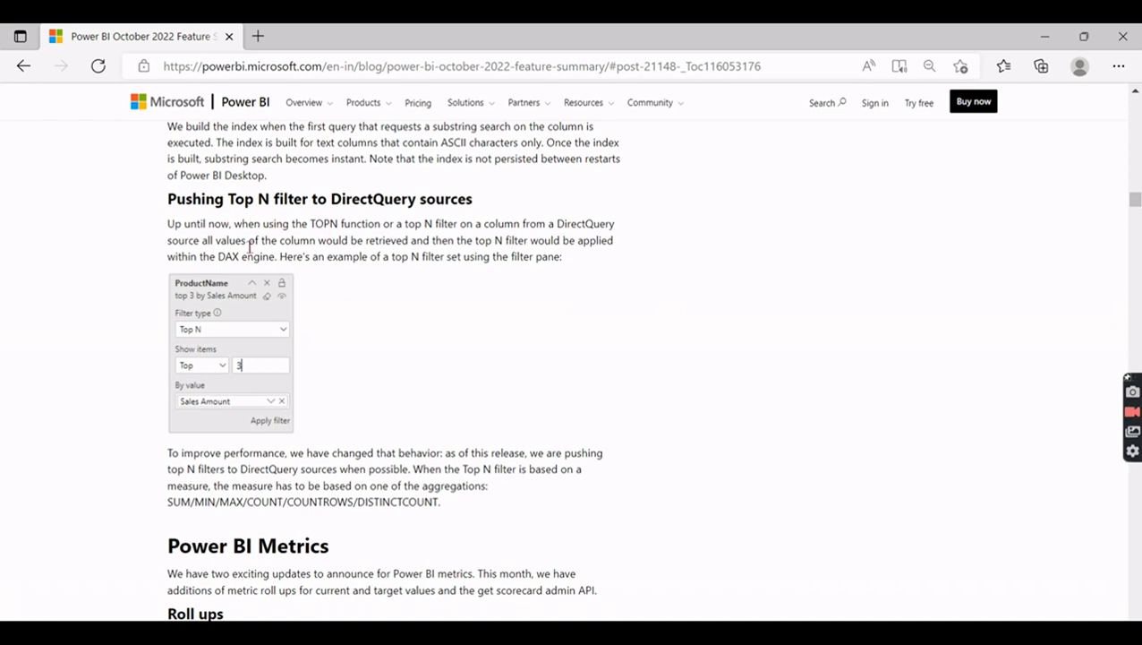
{"action": "mouse_move", "coordinate": [401, 296]}
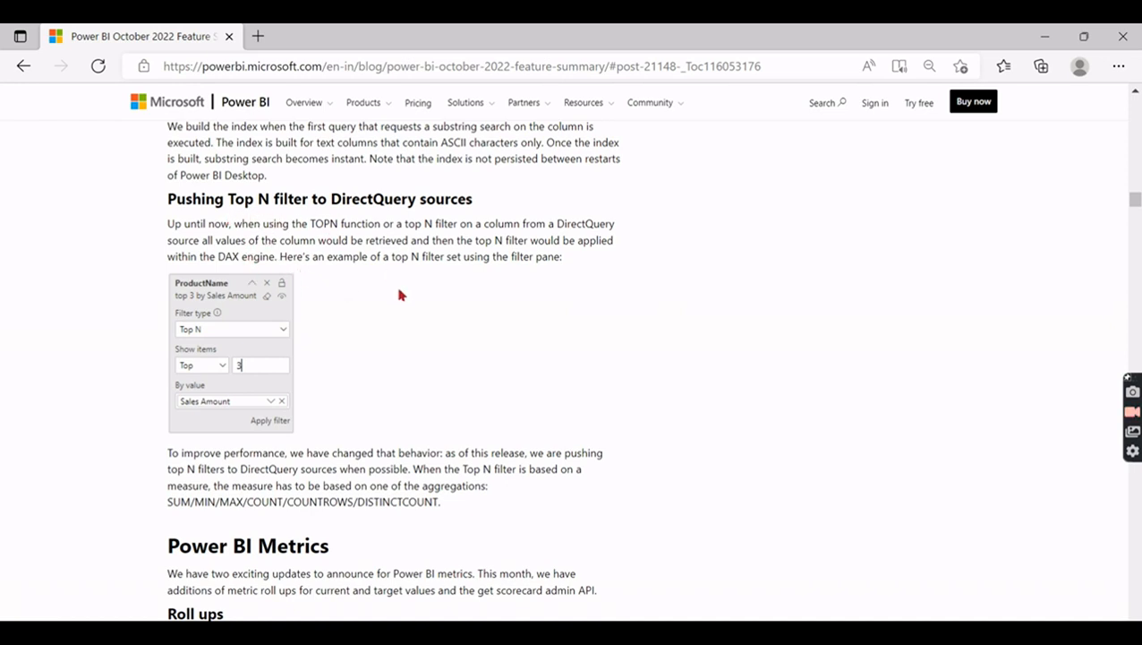
{"action": "mouse_move", "coordinate": [373, 299]}
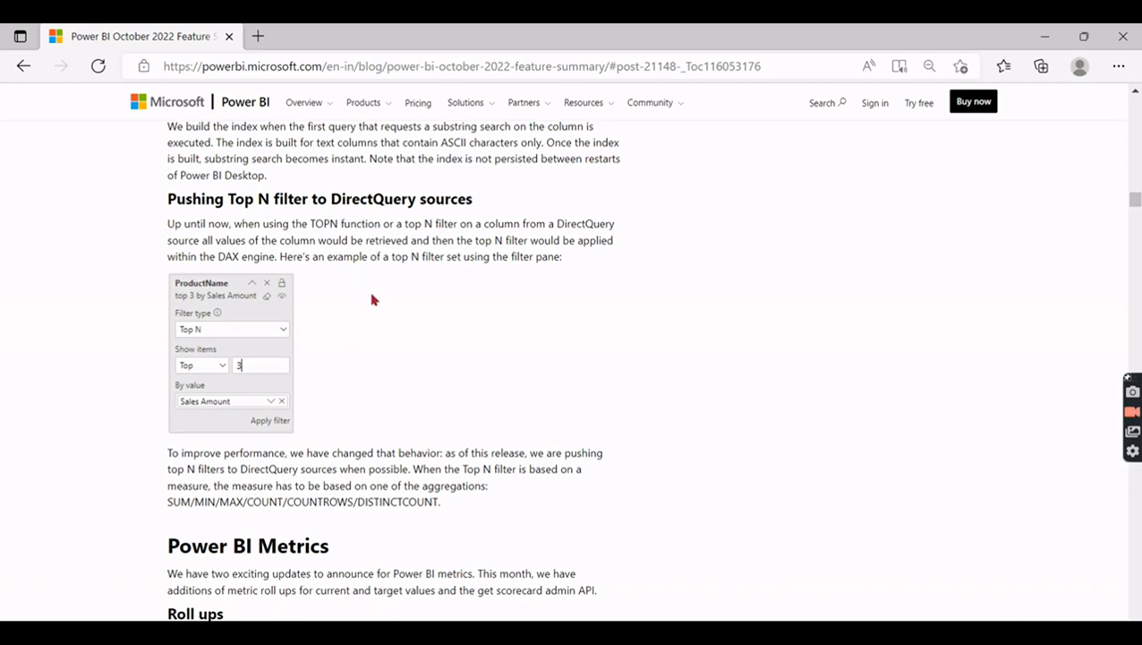
{"action": "mouse_move", "coordinate": [187, 222]}
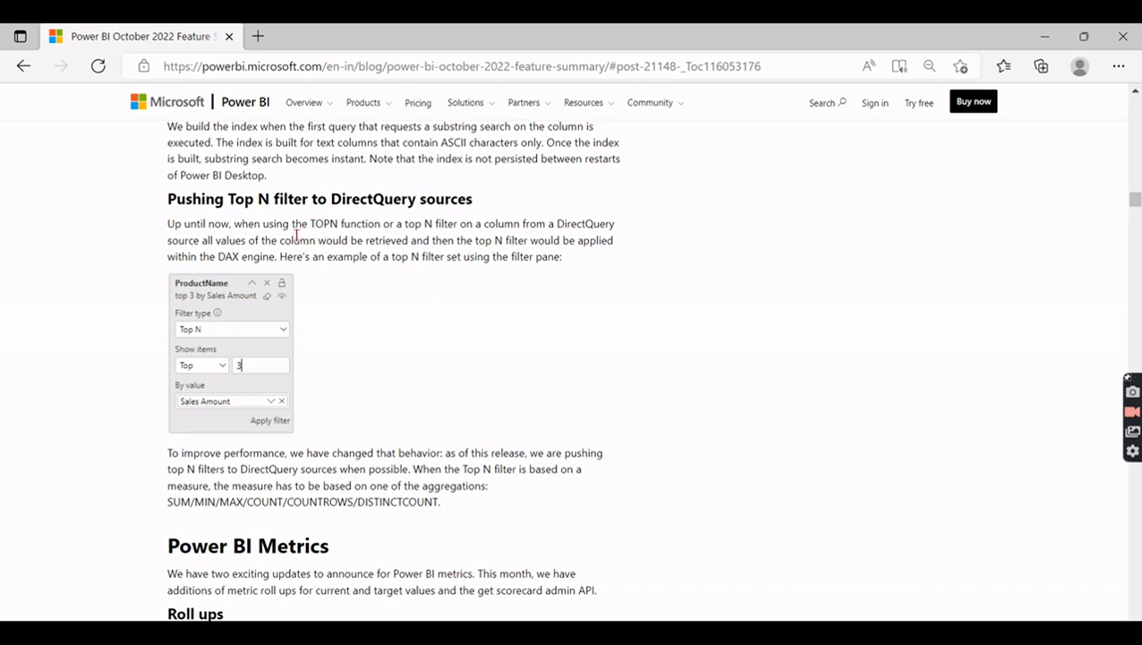
{"action": "mouse_move", "coordinate": [398, 278]}
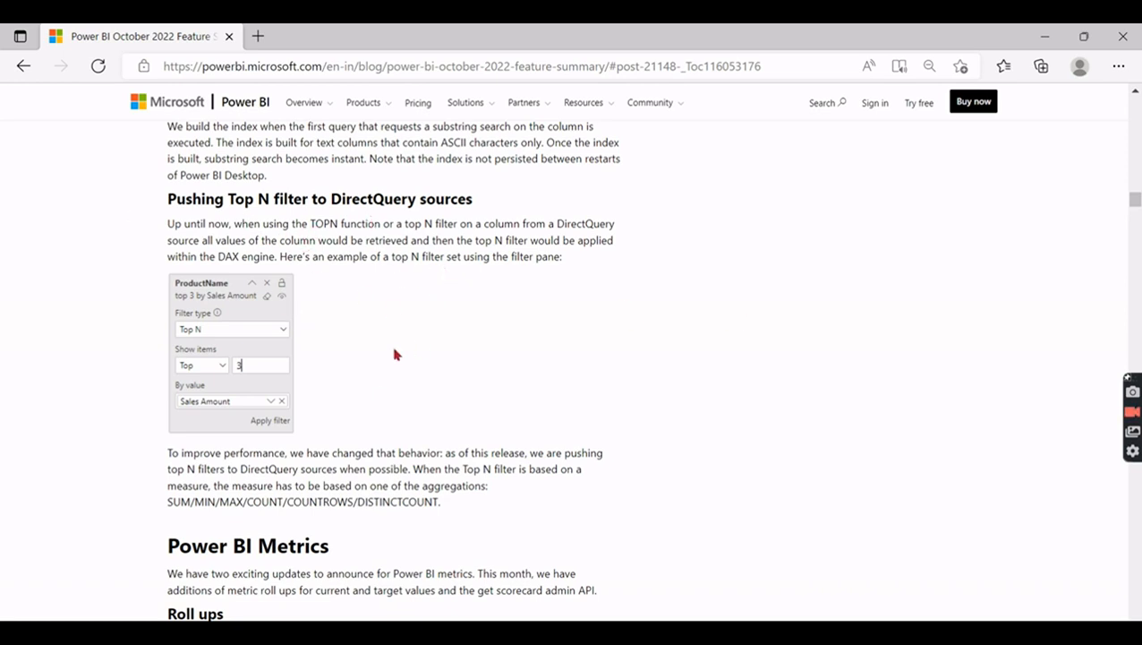
{"action": "mouse_move", "coordinate": [1132, 204]}
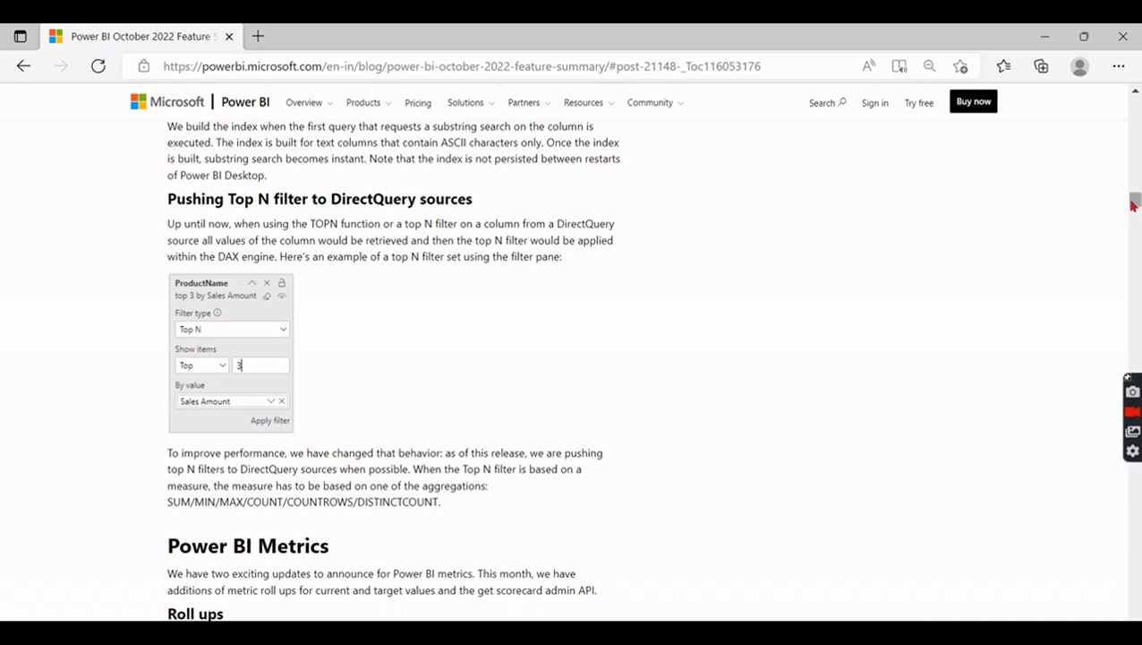
{"action": "scroll", "scroll_direction": "down", "scroll_amount": 3}
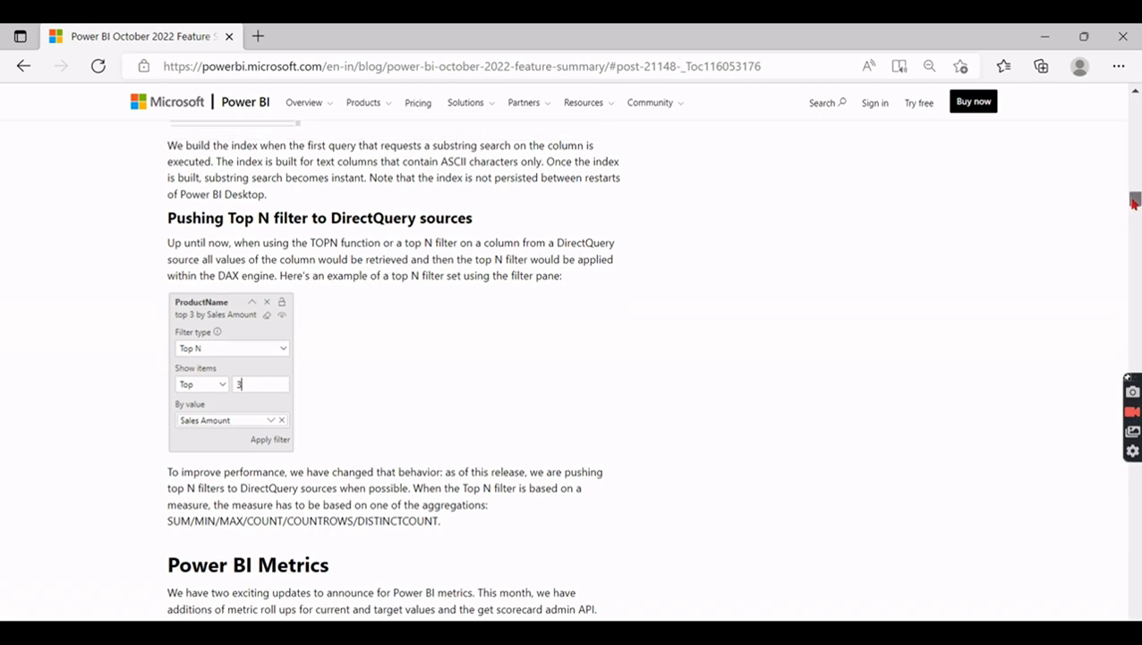
{"action": "scroll", "scroll_direction": "down", "scroll_amount": 3}
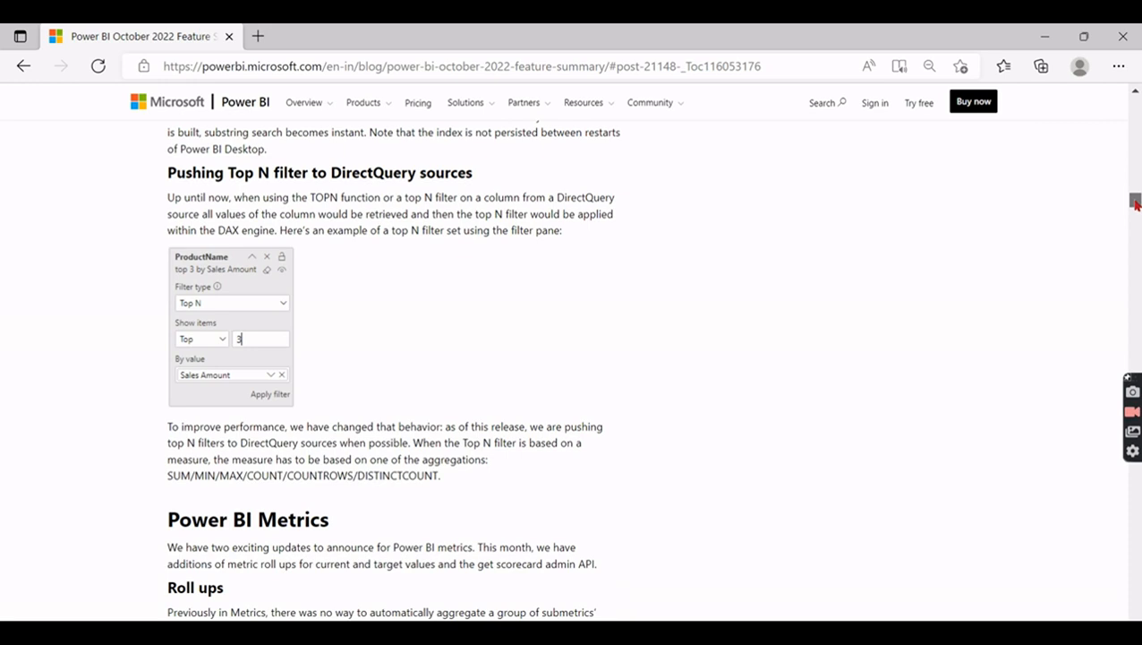
{"action": "mouse_move", "coordinate": [462, 254]}
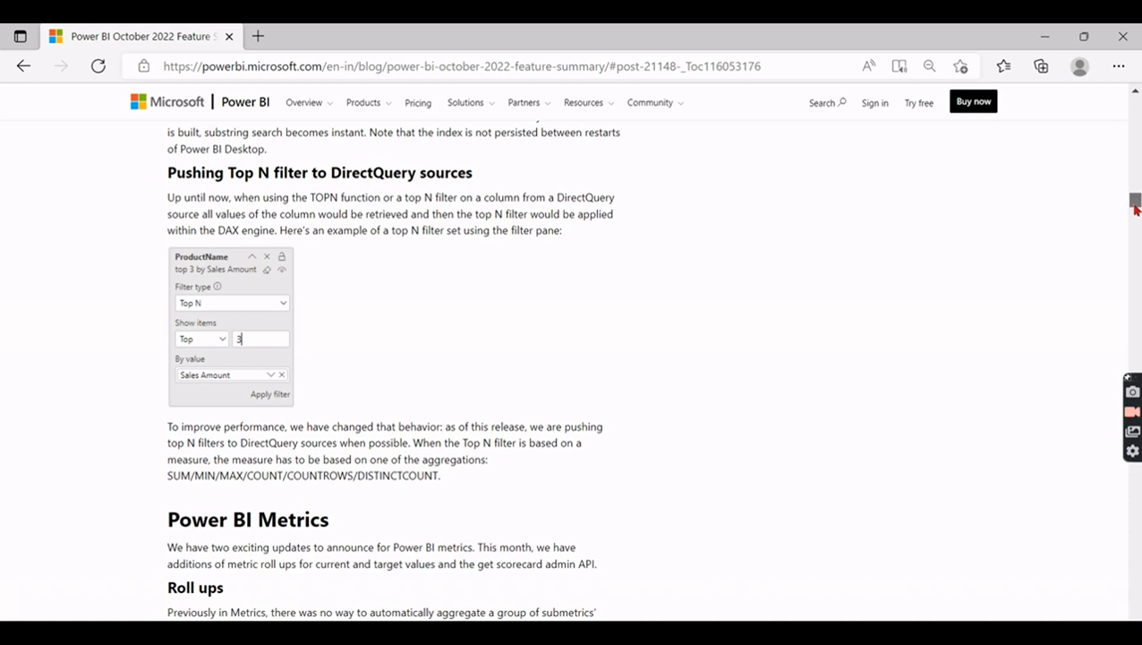
{"action": "scroll", "scroll_direction": "down", "scroll_amount": 3}
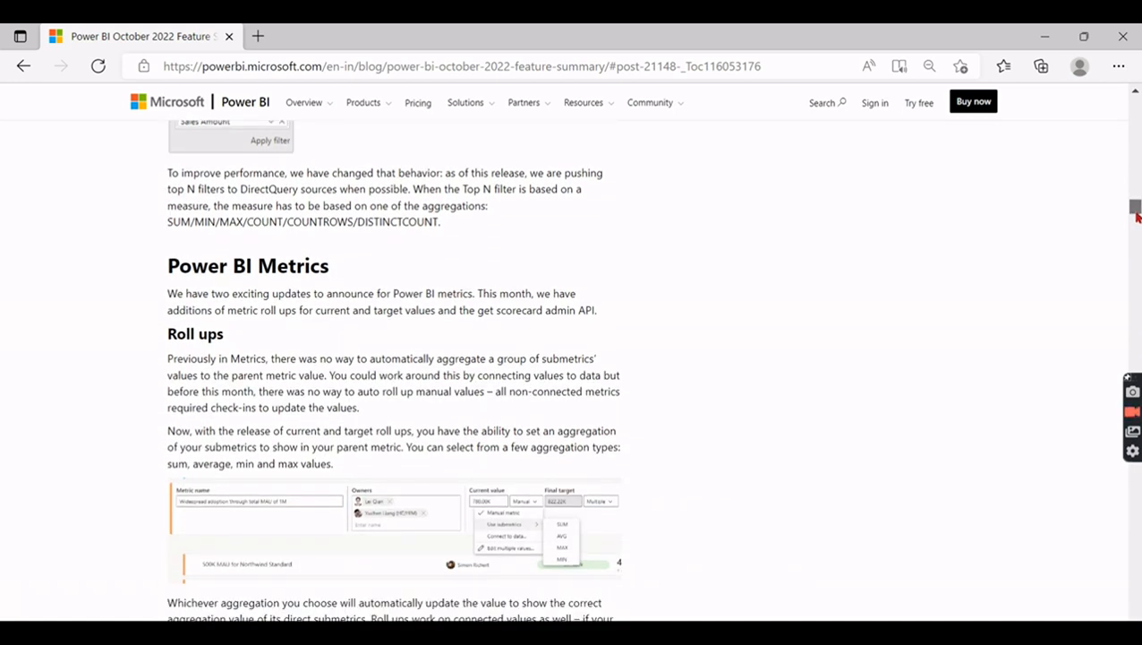
{"action": "scroll", "scroll_direction": "down", "scroll_amount": 3}
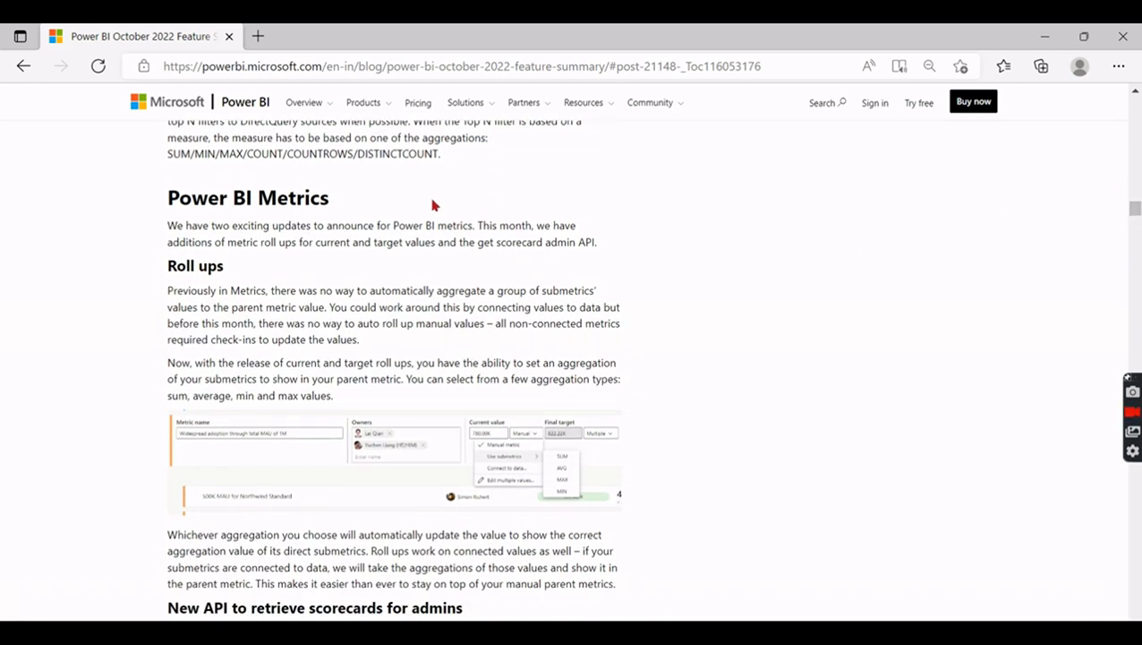
{"action": "mouse_move", "coordinate": [1132, 211]}
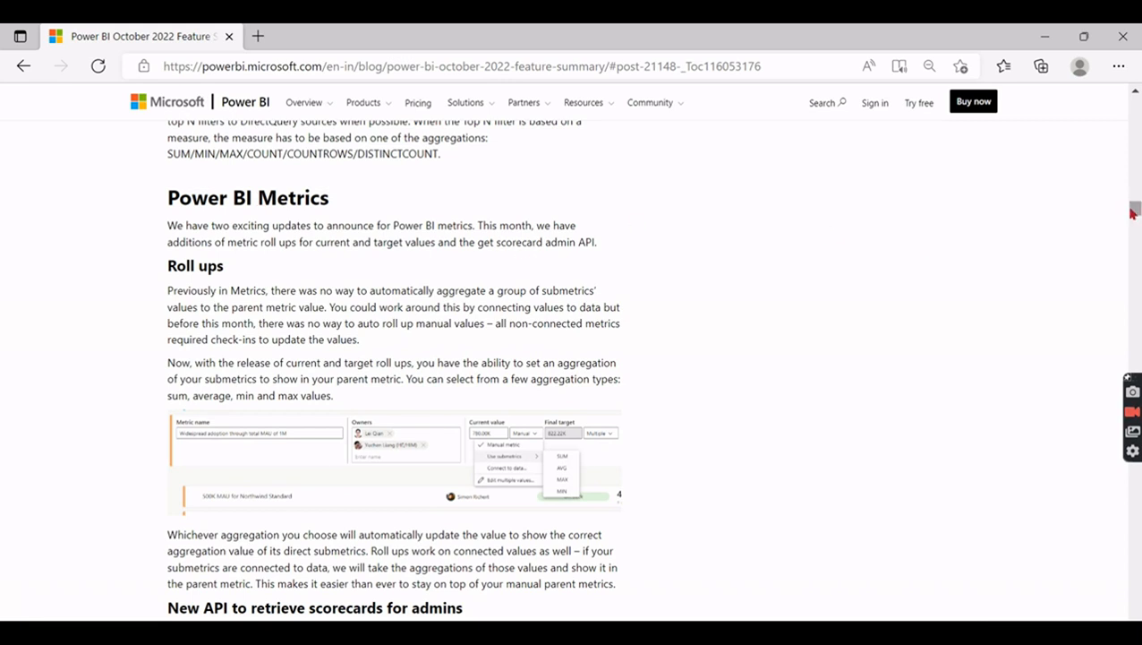
{"action": "scroll", "scroll_direction": "down", "scroll_amount": 3}
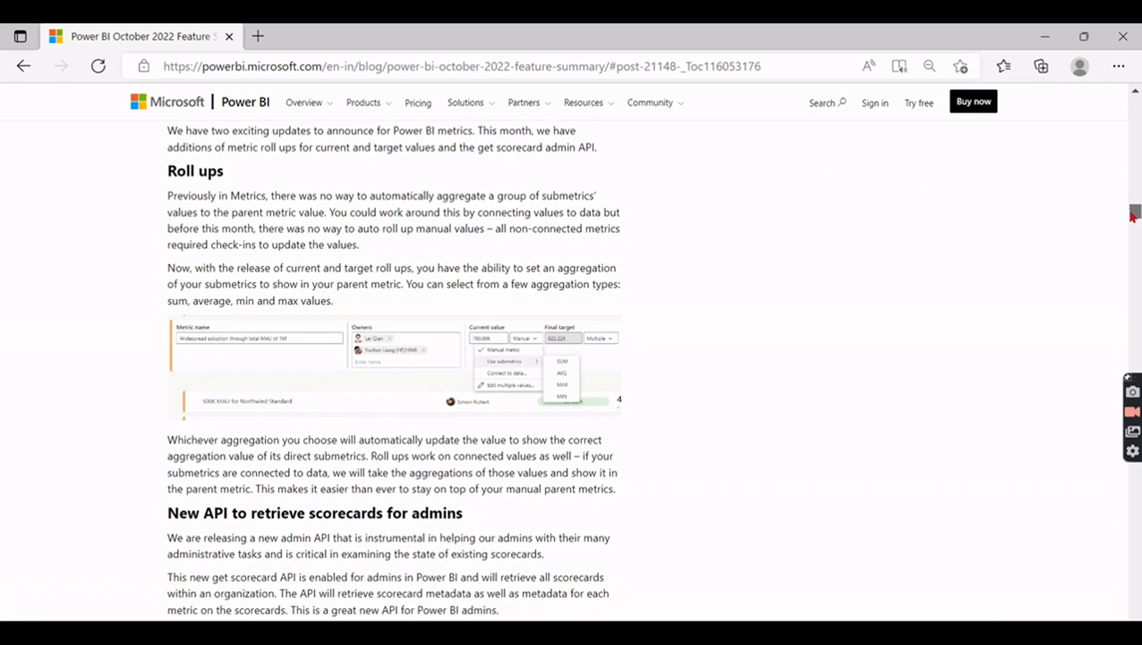
{"action": "scroll", "scroll_direction": "down", "scroll_amount": 3}
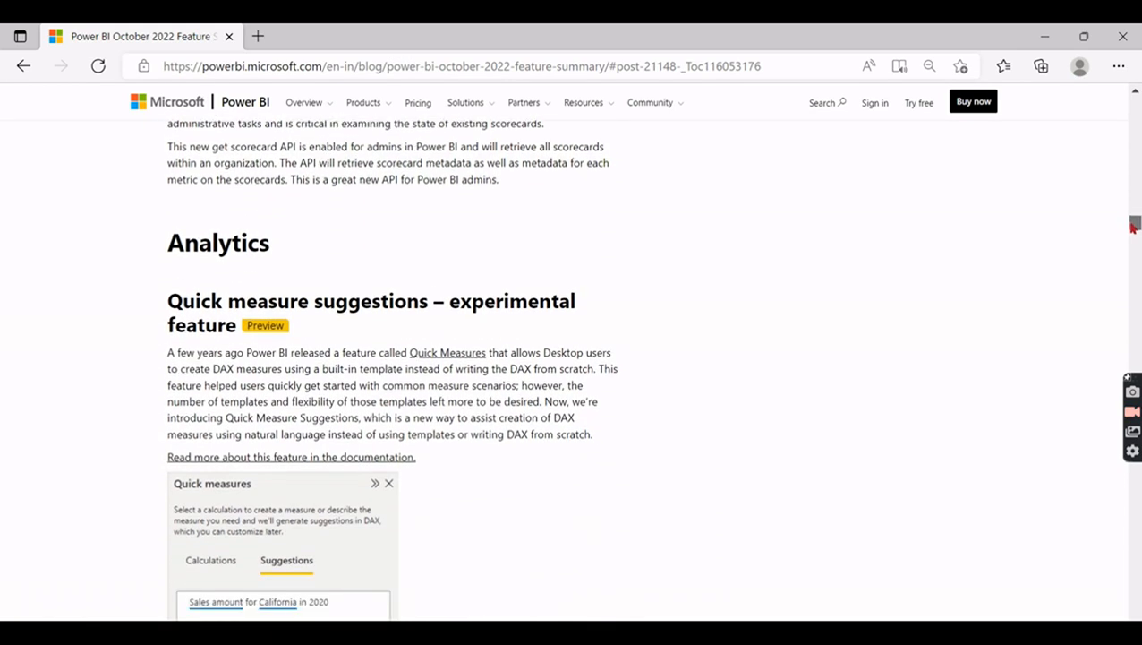
{"action": "scroll", "scroll_direction": "down", "scroll_amount": 3}
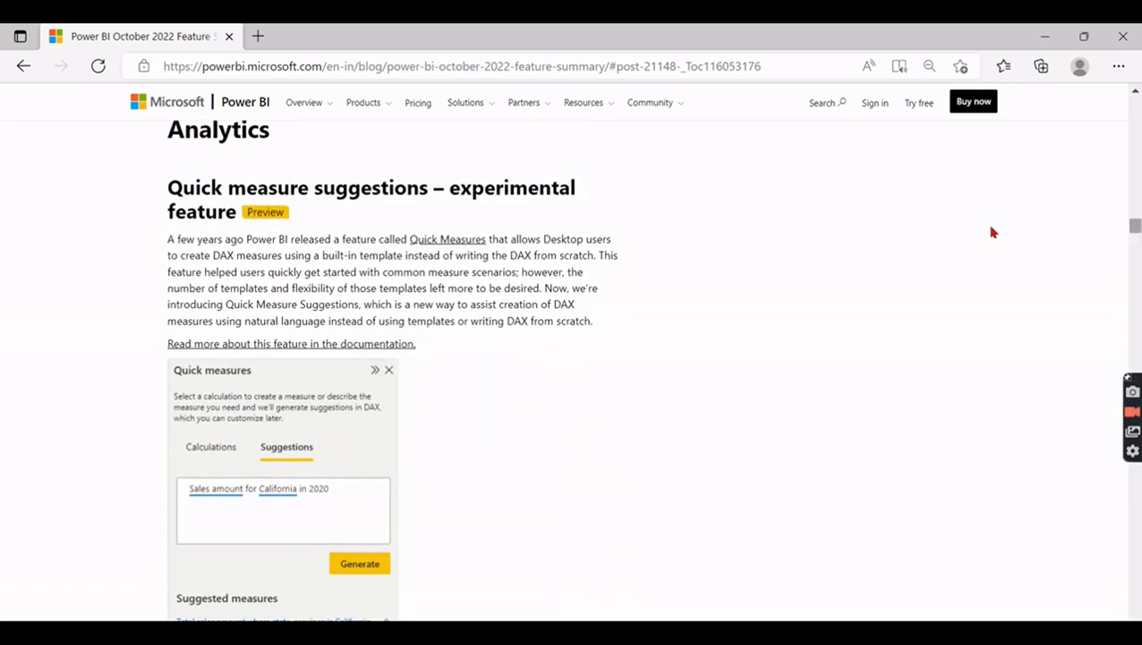
{"action": "mouse_move", "coordinate": [546, 321]}
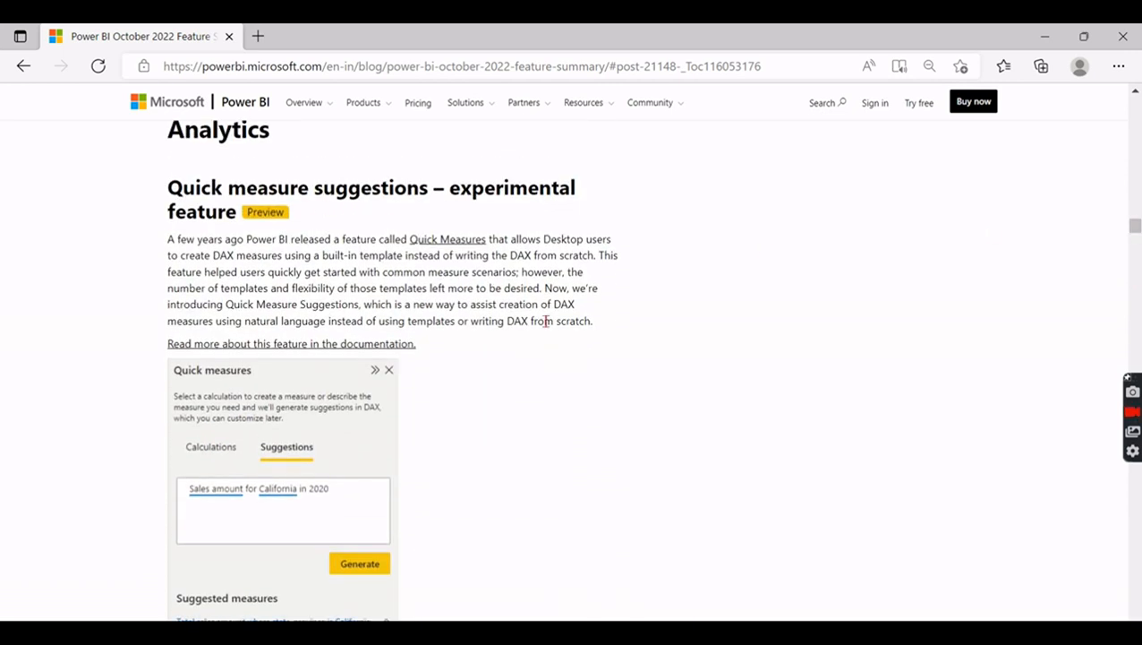
{"action": "mouse_move", "coordinate": [206, 473]}
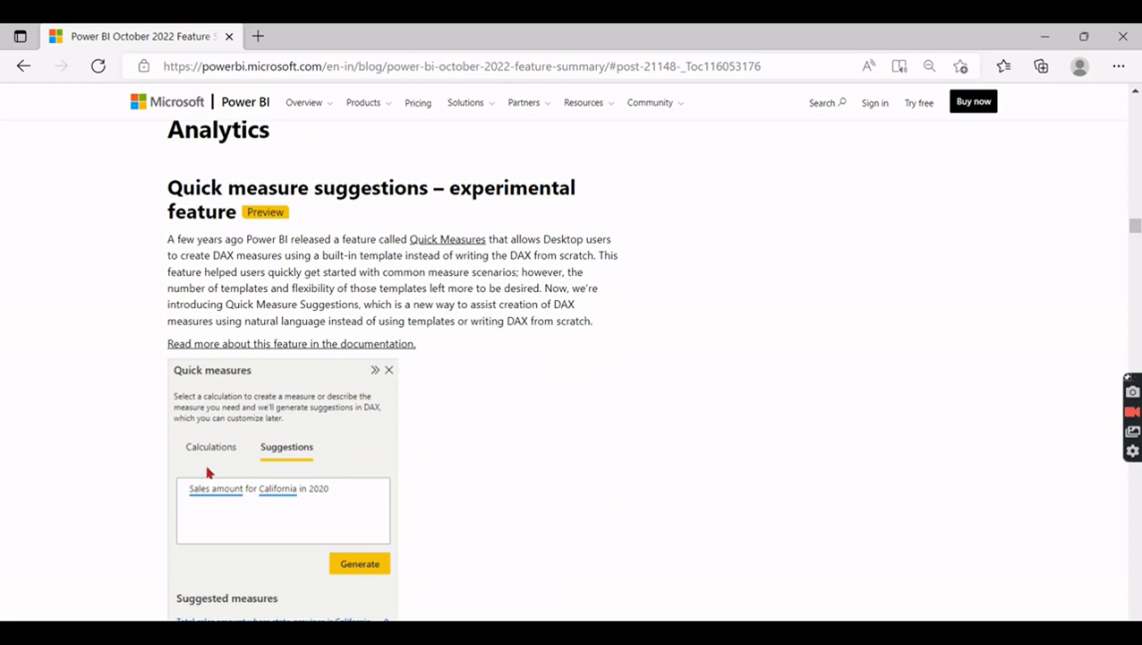
{"action": "mouse_move", "coordinate": [1039, 269]}
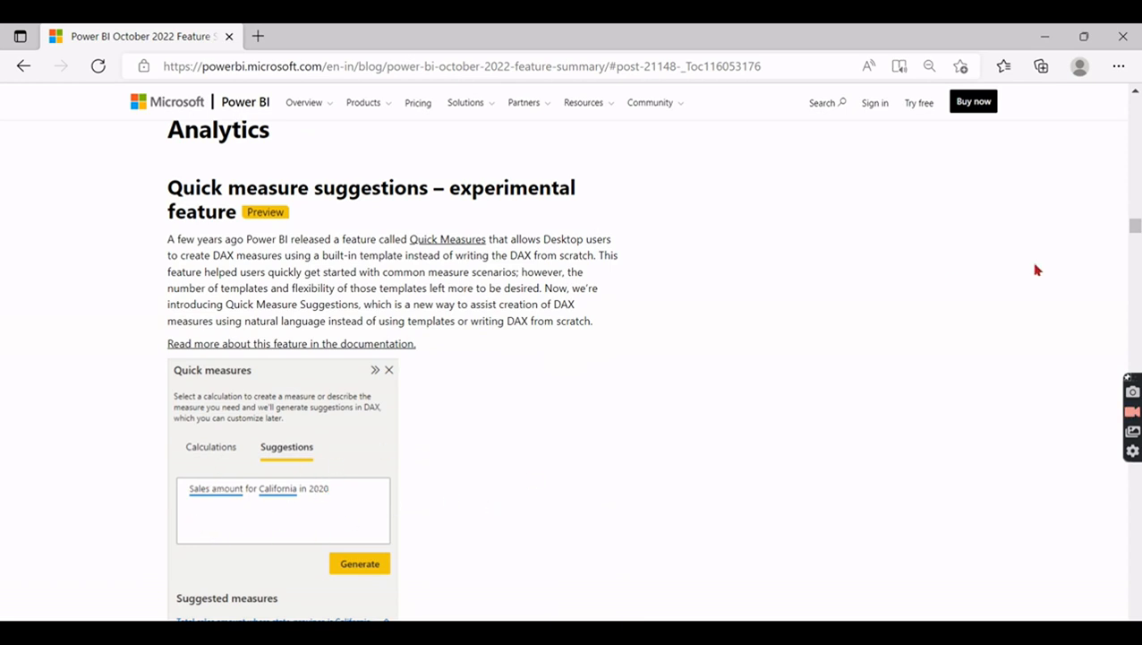
{"action": "scroll", "scroll_direction": "down", "scroll_amount": 3}
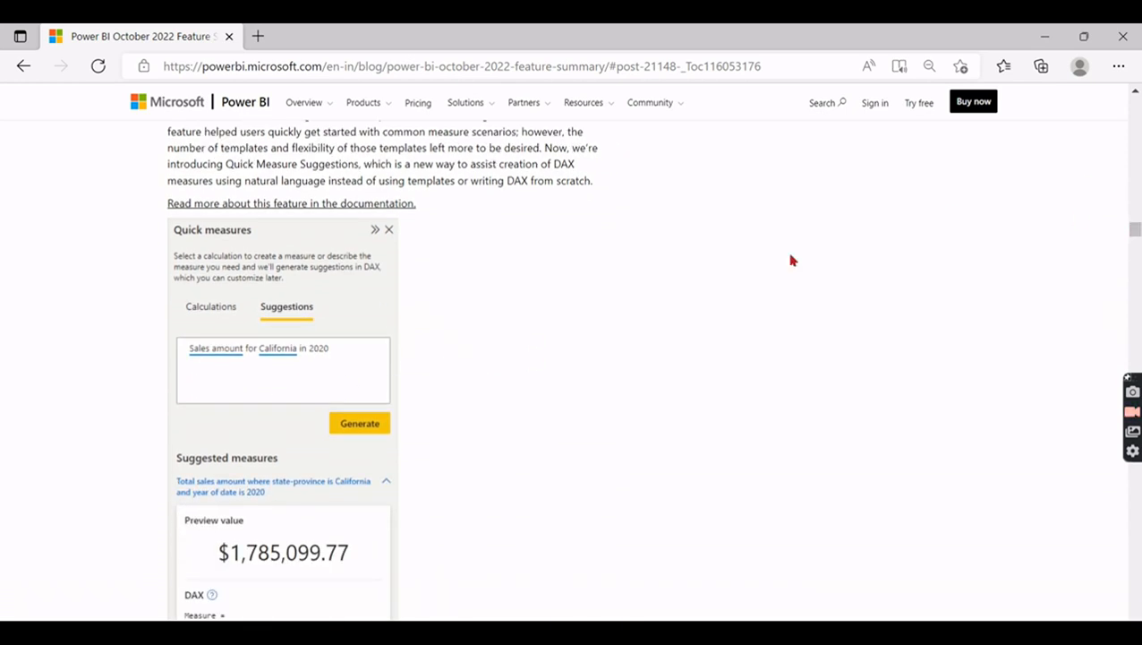
{"action": "mouse_move", "coordinate": [331, 374]}
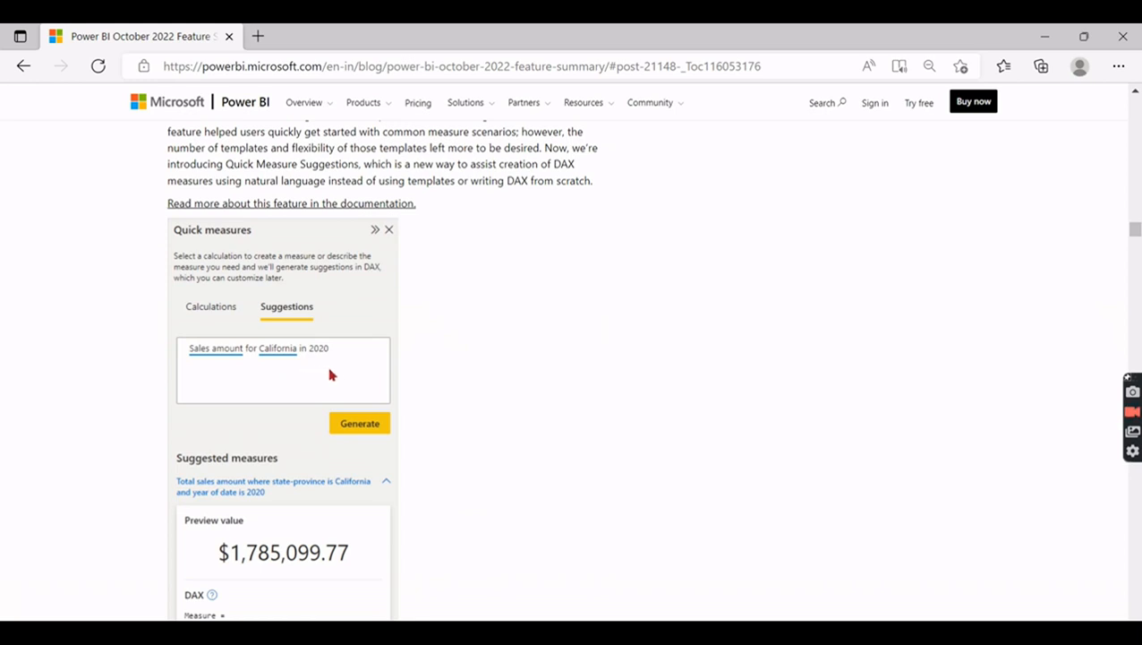
{"action": "mouse_move", "coordinate": [328, 397]}
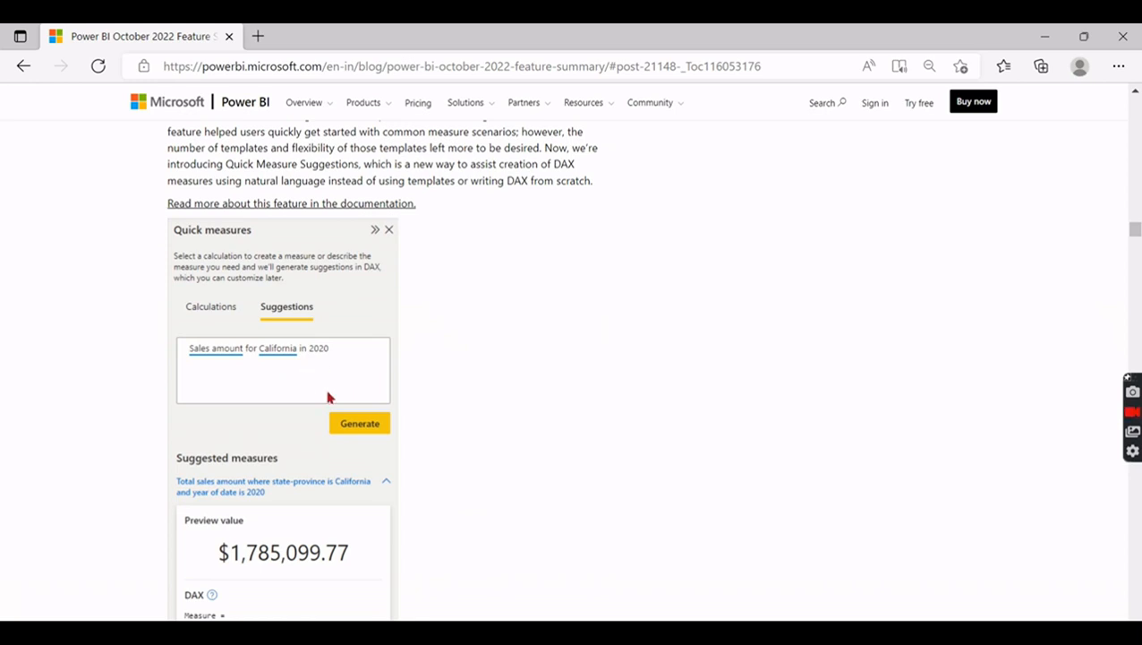
{"action": "mouse_move", "coordinate": [391, 391]}
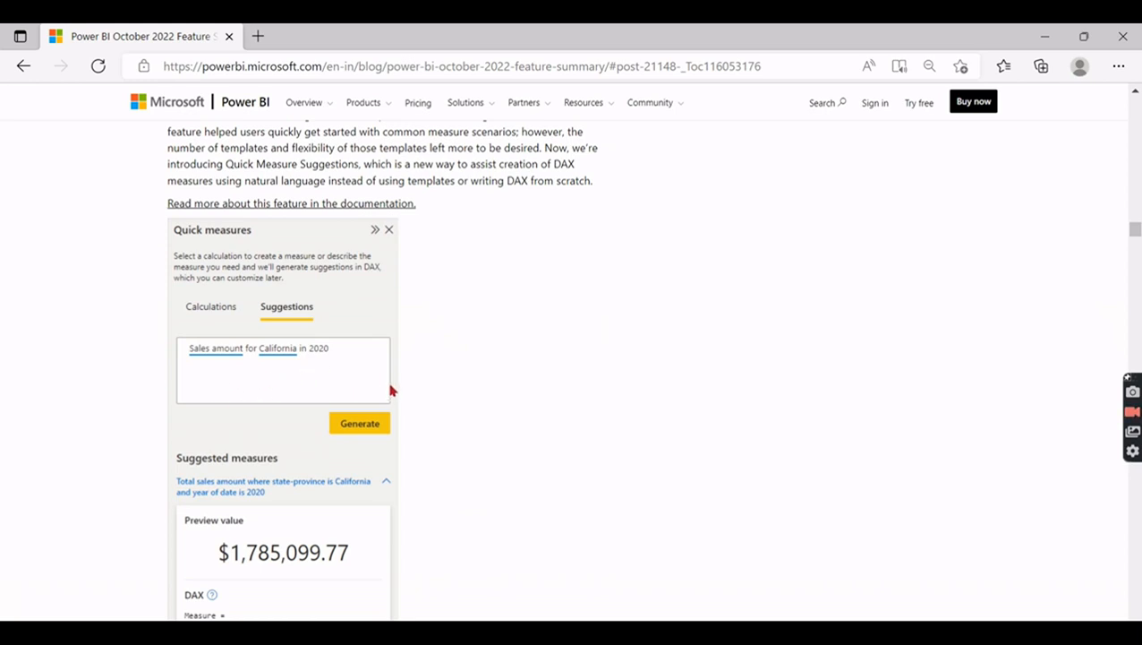
{"action": "mouse_move", "coordinate": [317, 392]}
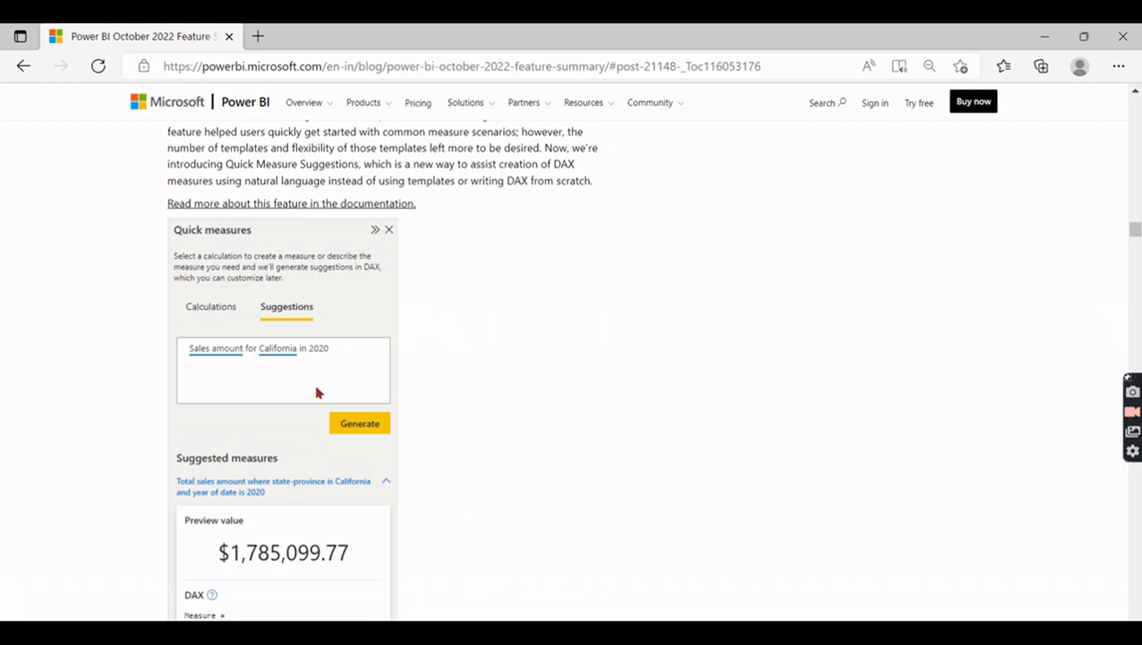
{"action": "mouse_move", "coordinate": [250, 365]}
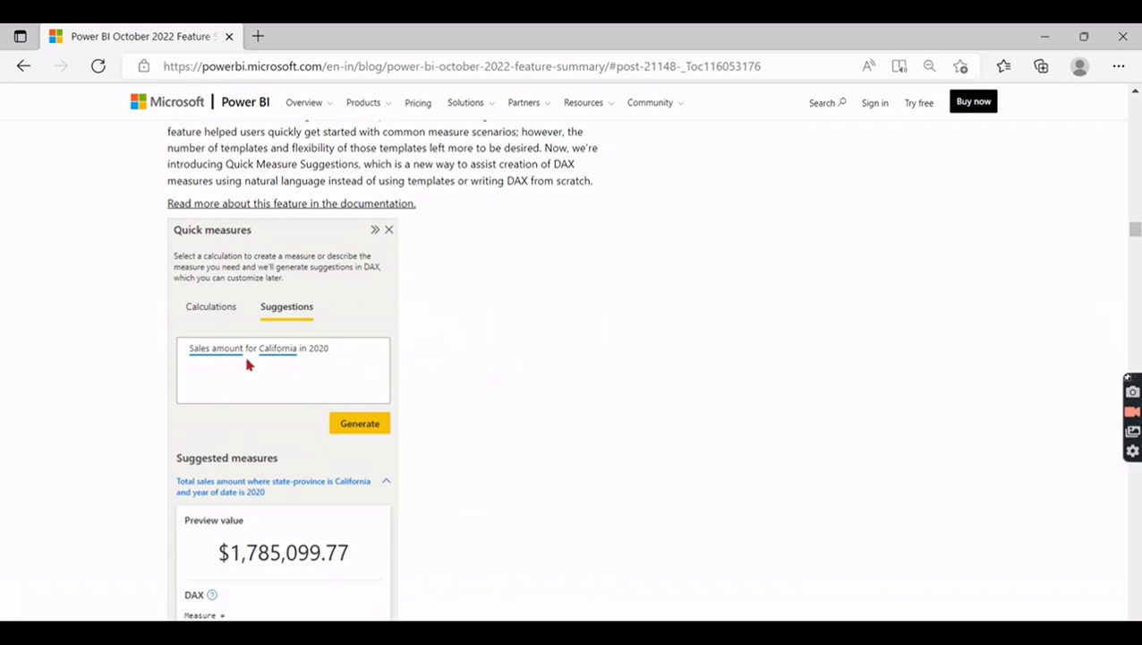
{"action": "mouse_move", "coordinate": [322, 374]}
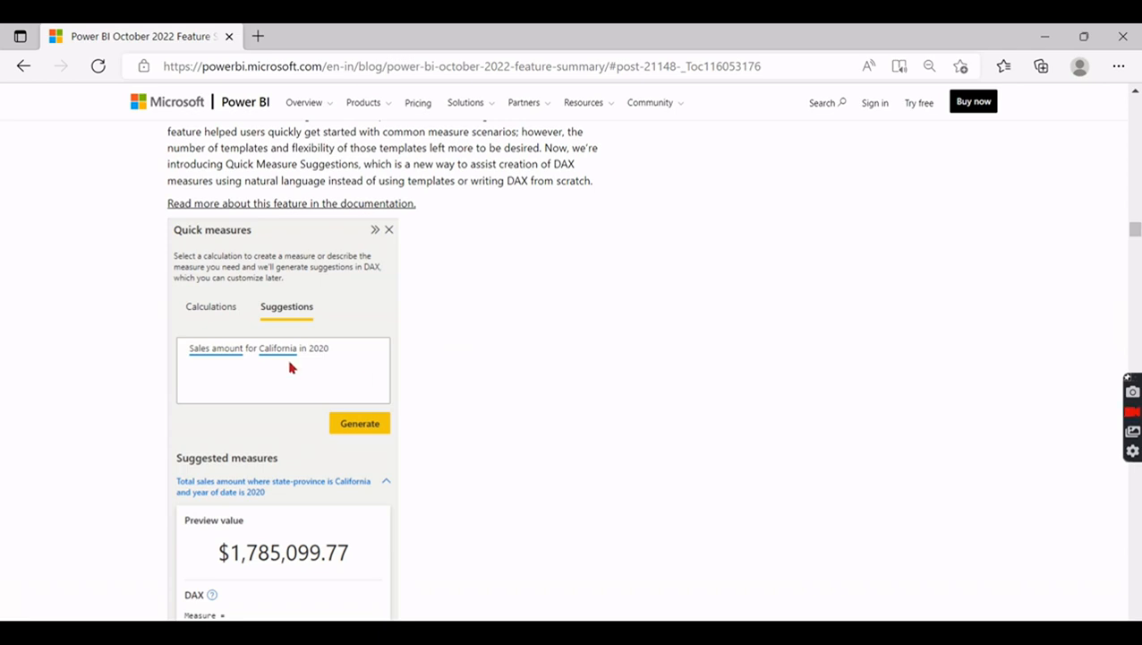
{"action": "mouse_move", "coordinate": [1121, 262]}
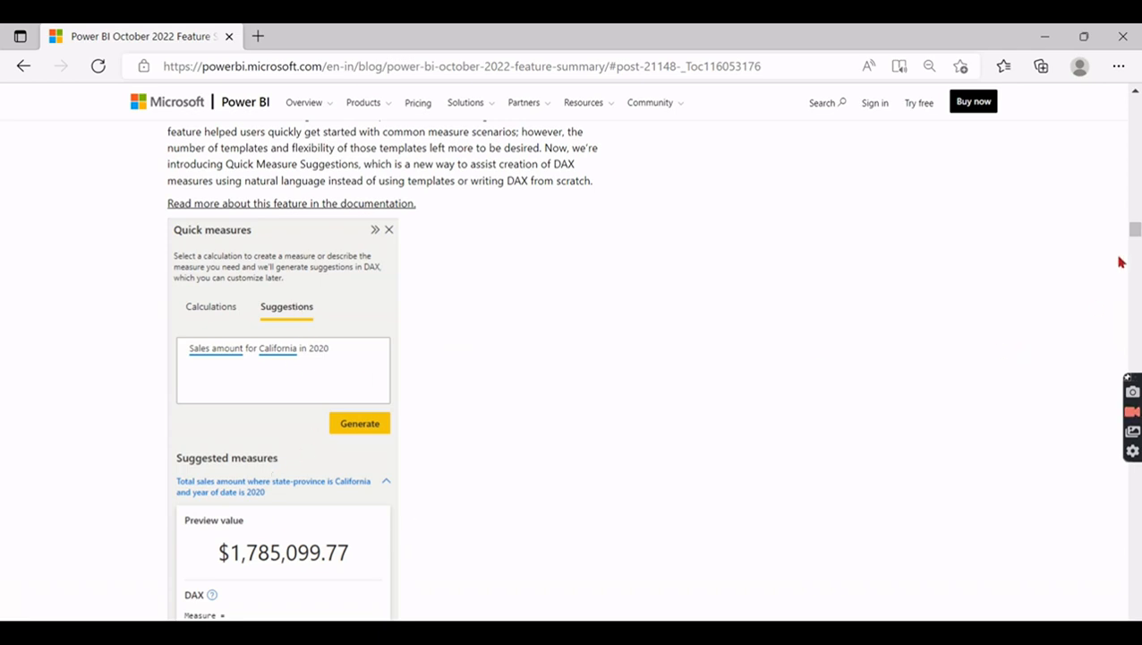
{"action": "scroll", "scroll_direction": "down", "scroll_amount": 3}
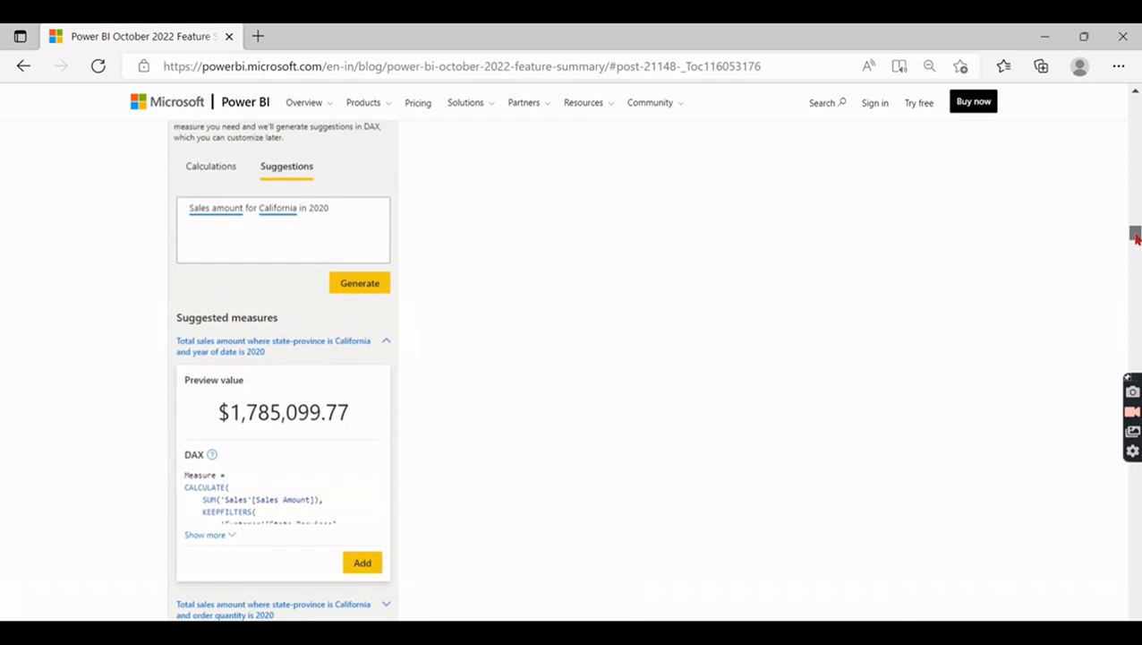
{"action": "scroll", "scroll_direction": "down", "scroll_amount": 3}
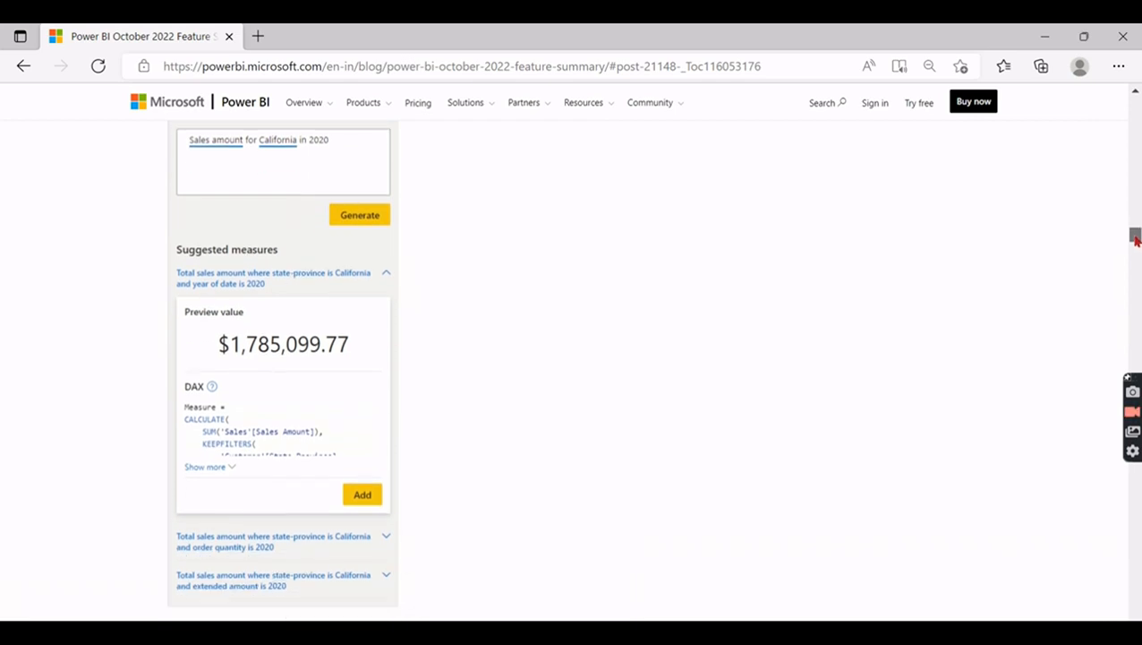
{"action": "scroll", "scroll_direction": "down", "scroll_amount": 3}
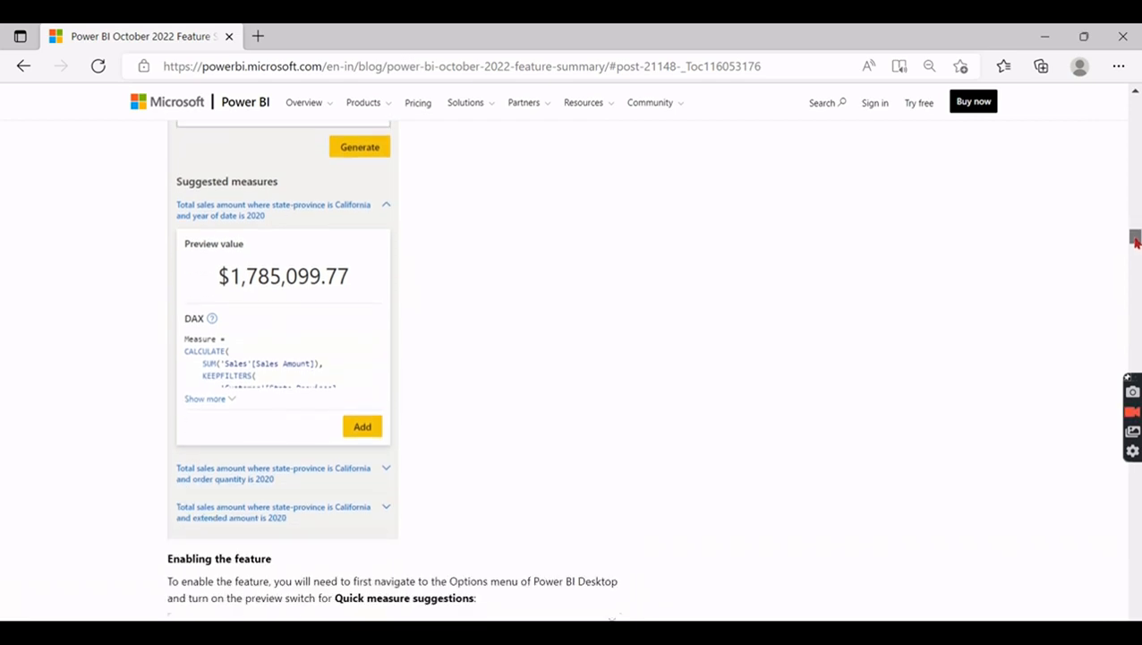
{"action": "scroll", "scroll_direction": "down", "scroll_amount": 3}
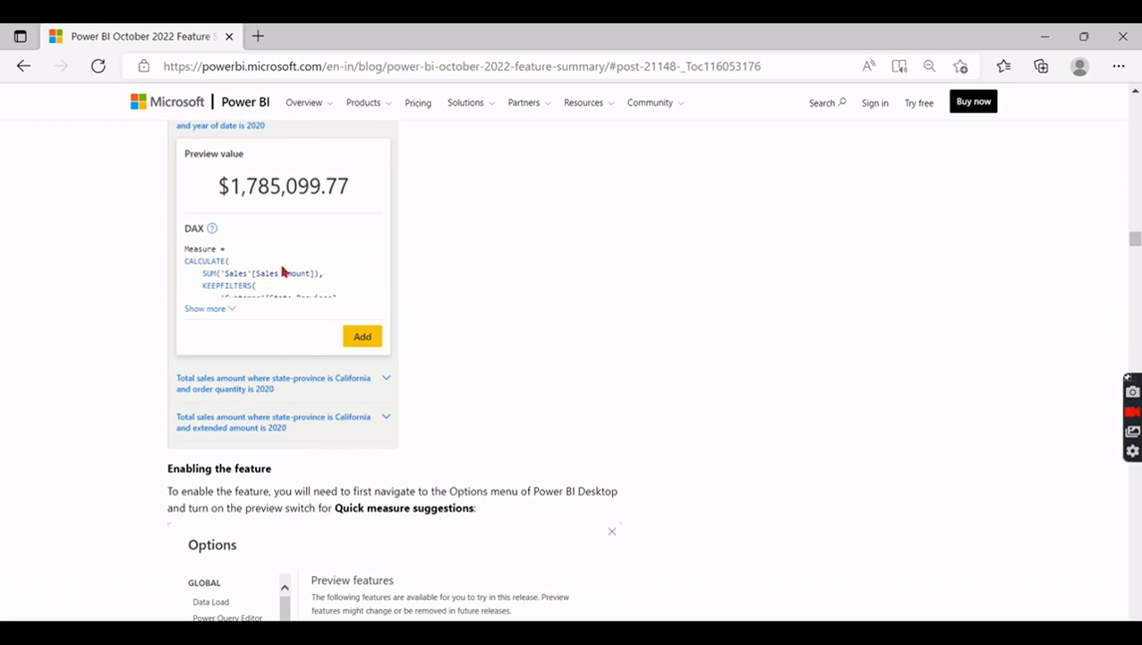
{"action": "mouse_move", "coordinate": [469, 352]}
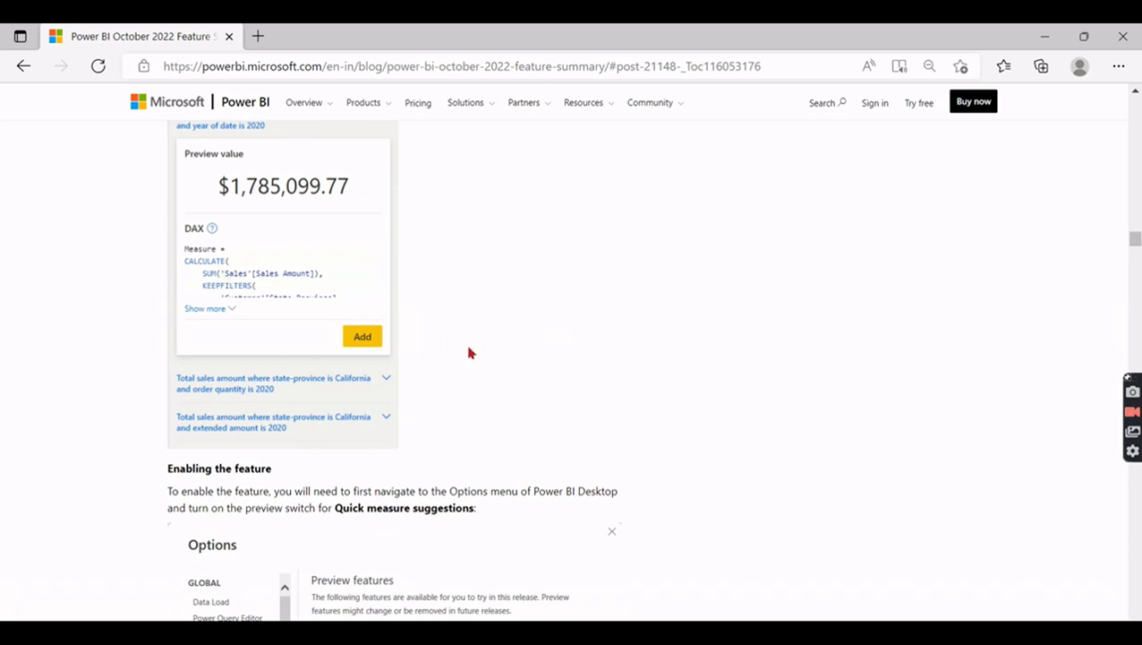
{"action": "mouse_move", "coordinate": [942, 331]}
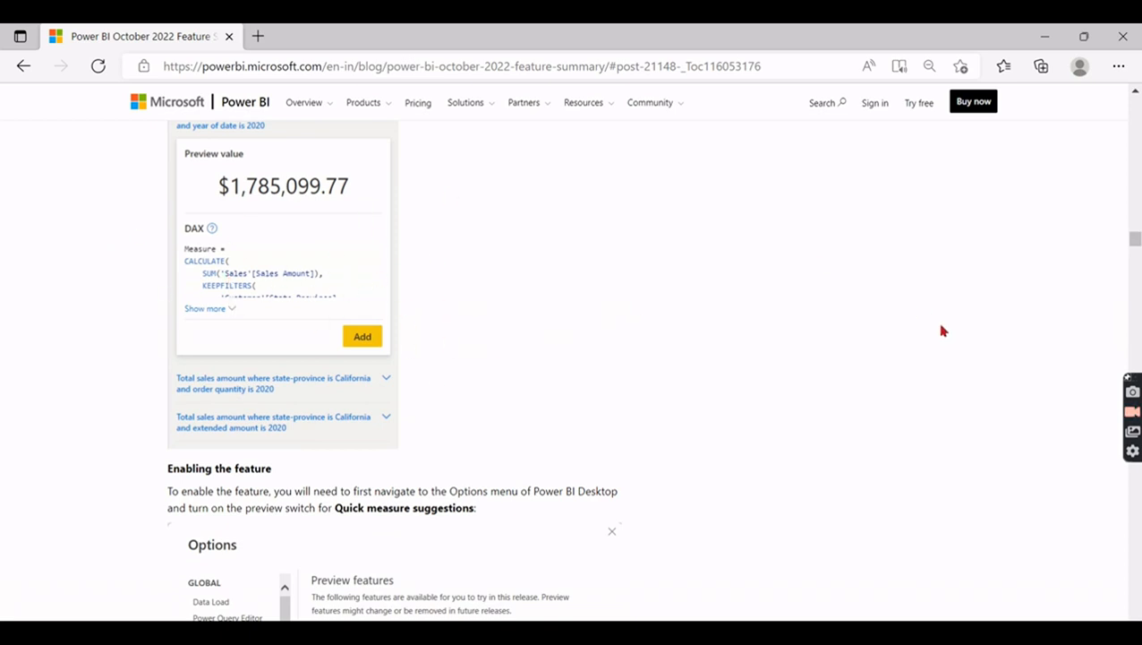
{"action": "mouse_move", "coordinate": [1135, 240]}
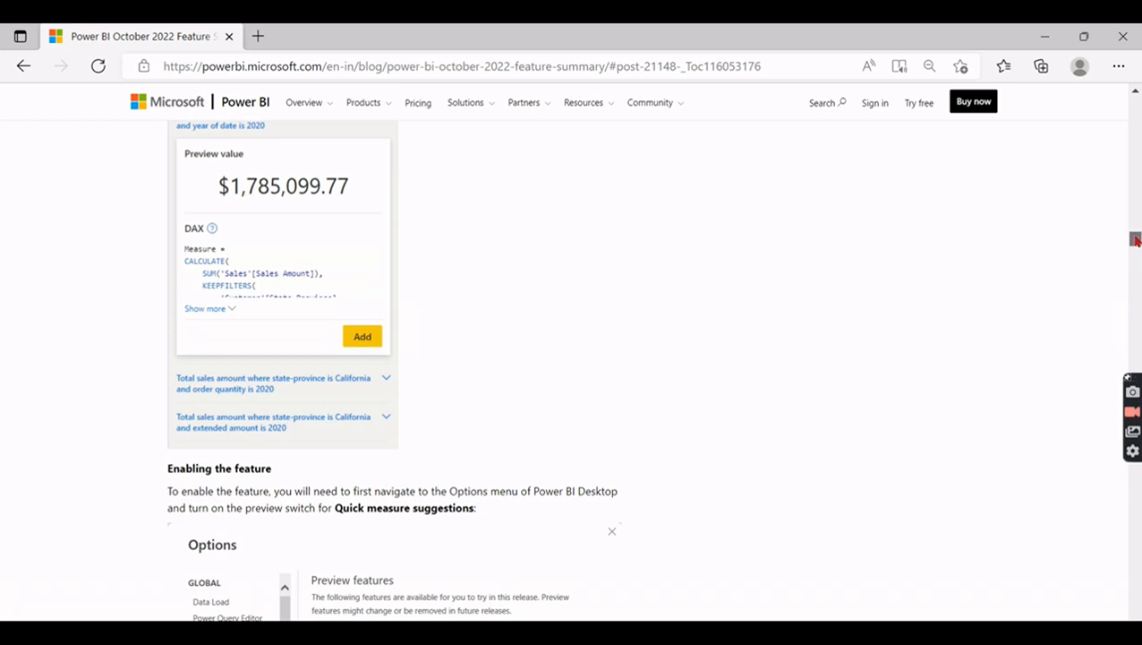
{"action": "scroll", "scroll_direction": "down", "scroll_amount": 3}
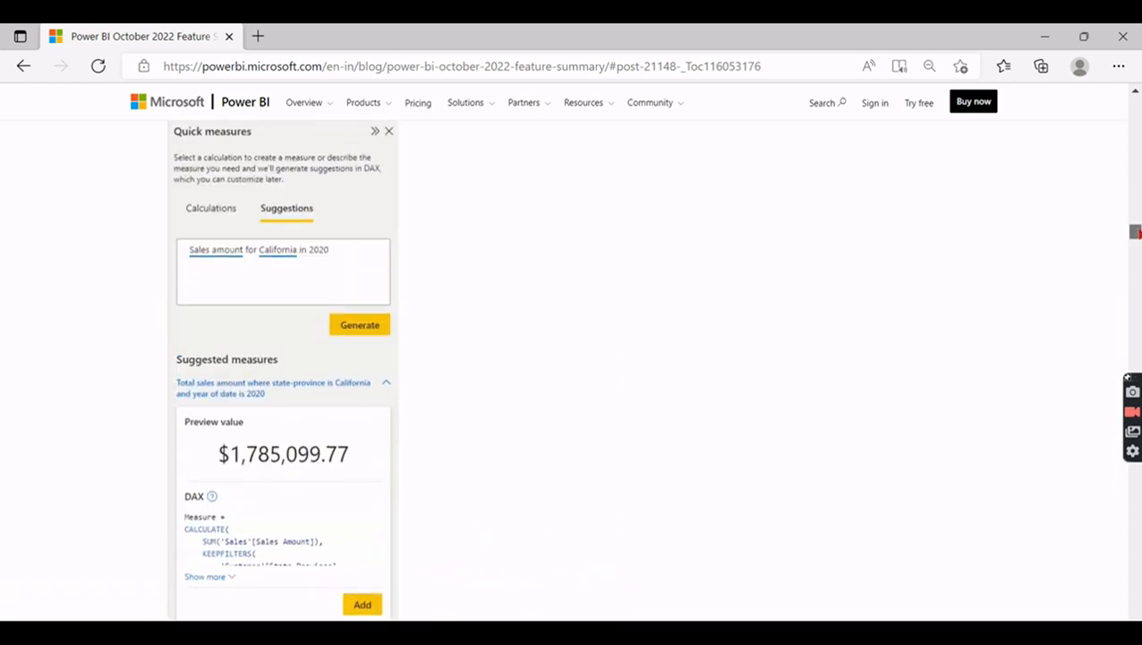
{"action": "scroll", "scroll_direction": "up", "scroll_amount": 3}
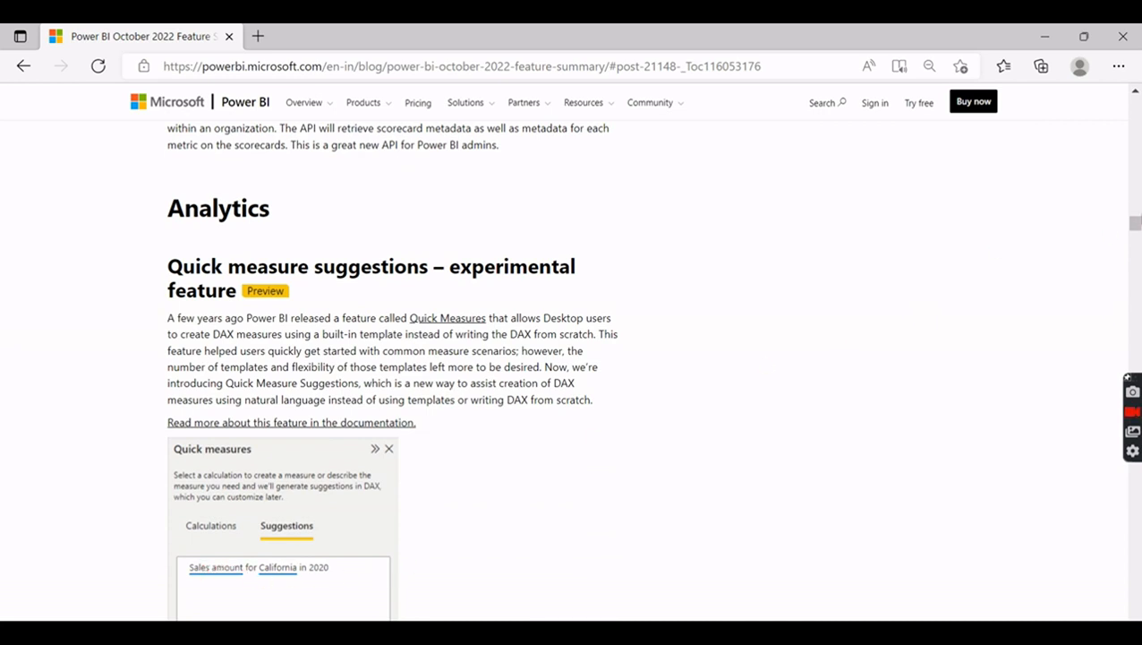
{"action": "scroll", "scroll_direction": "down", "scroll_amount": 3}
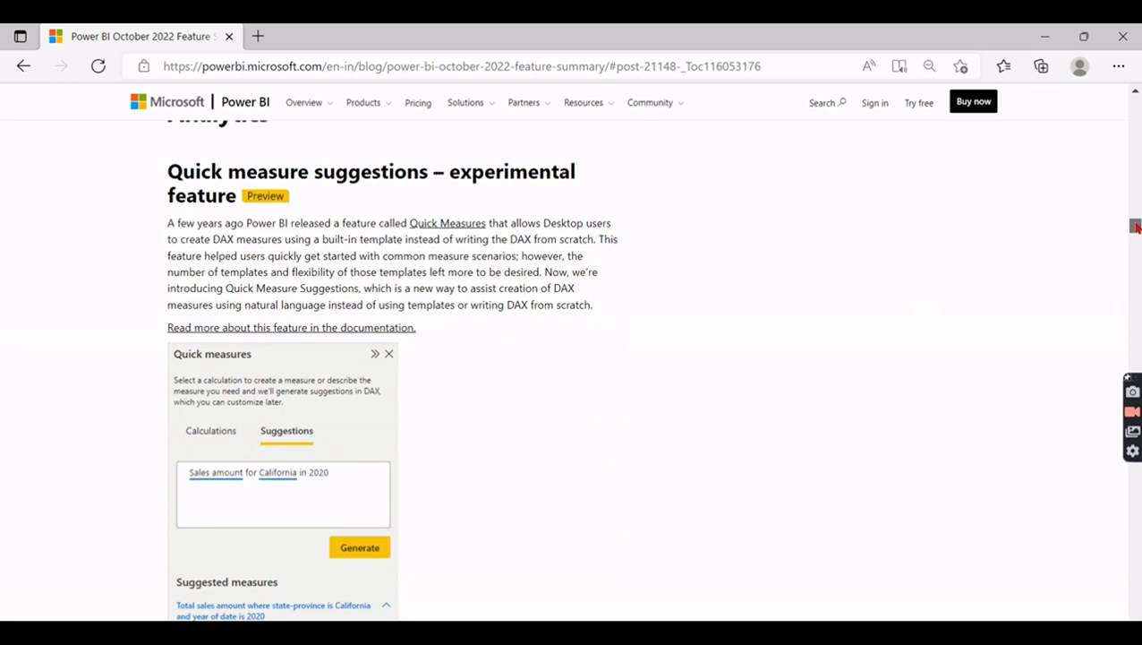
{"action": "mouse_move", "coordinate": [476, 476]}
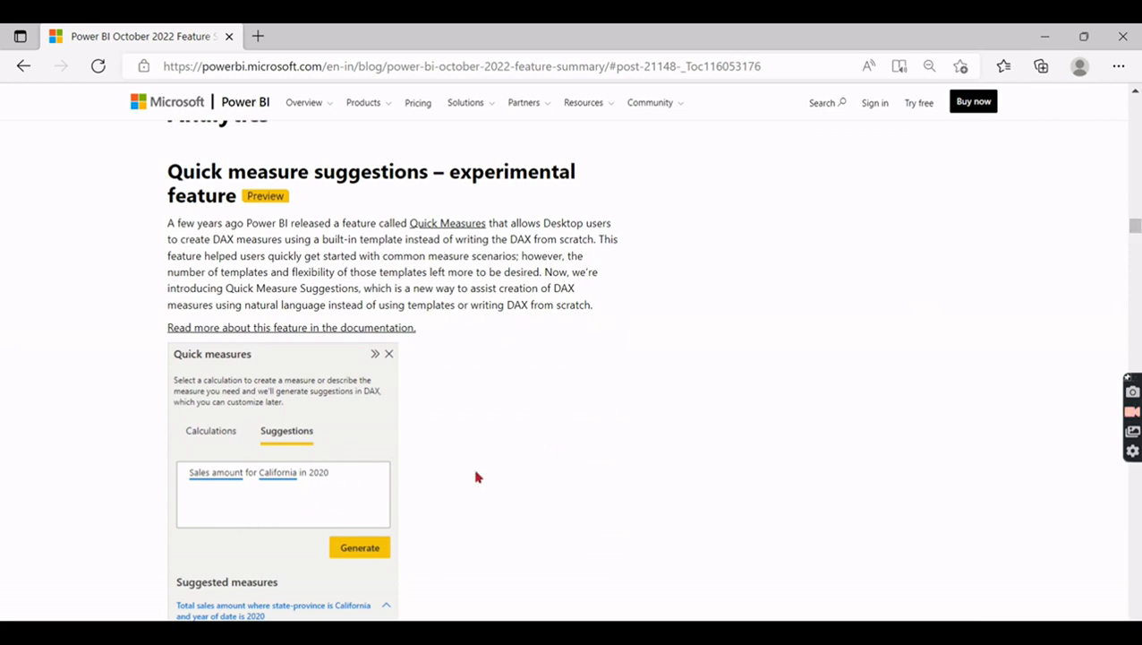
{"action": "mouse_move", "coordinate": [686, 405]}
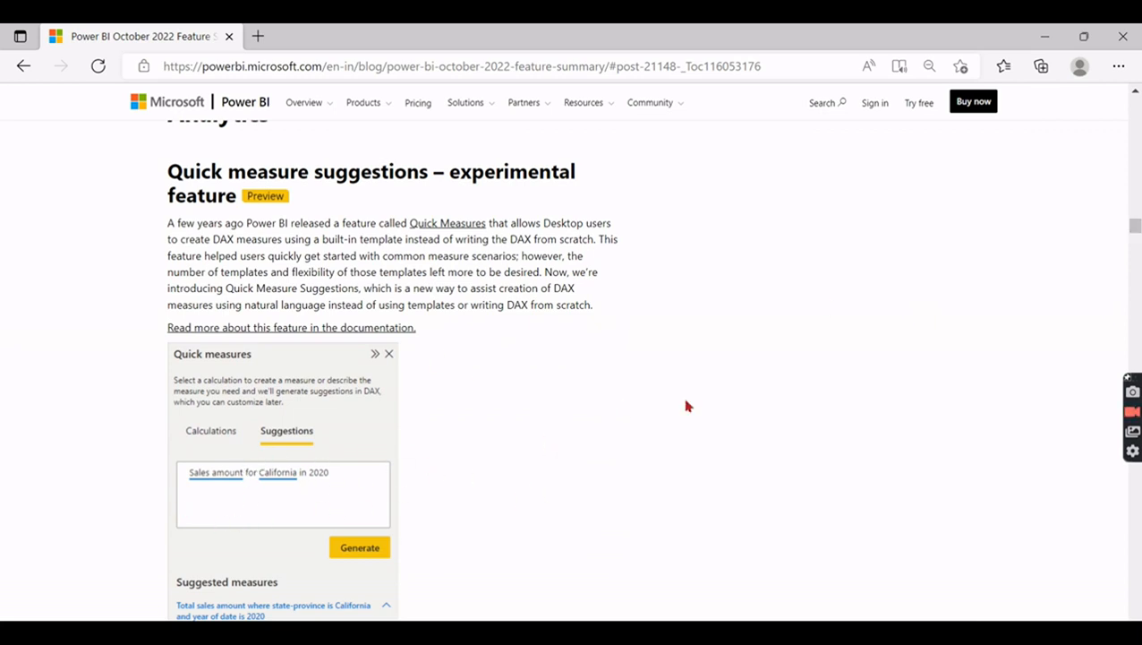
{"action": "scroll", "scroll_direction": "down", "scroll_amount": 3}
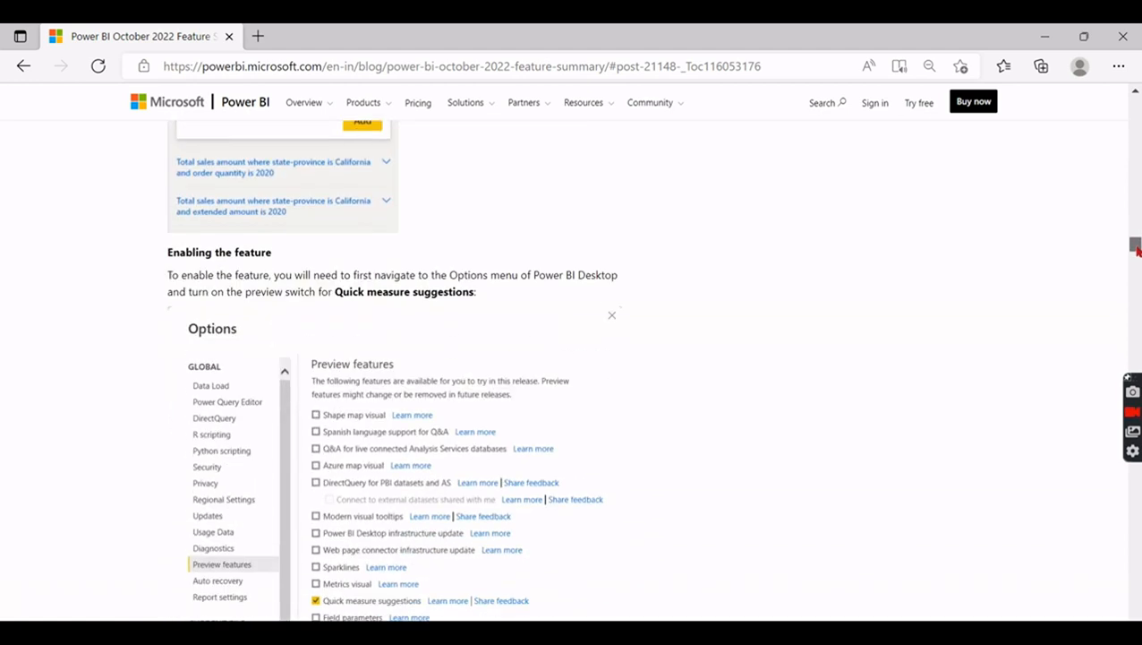
{"action": "scroll", "scroll_direction": "down", "scroll_amount": 3}
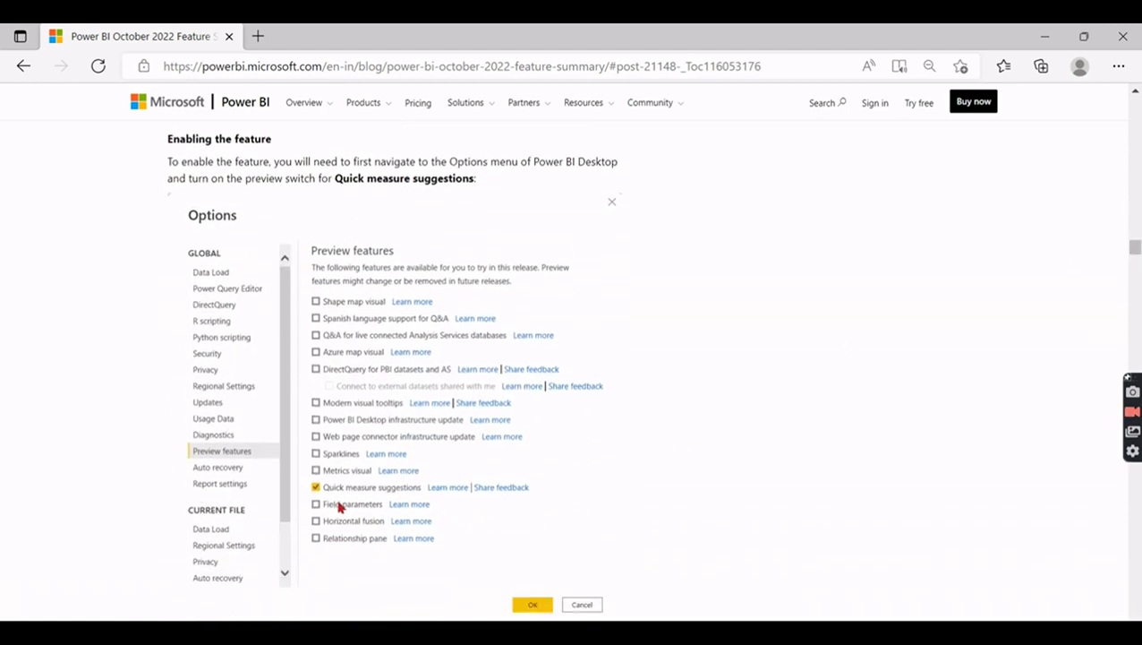
{"action": "scroll", "scroll_direction": "down", "scroll_amount": 3}
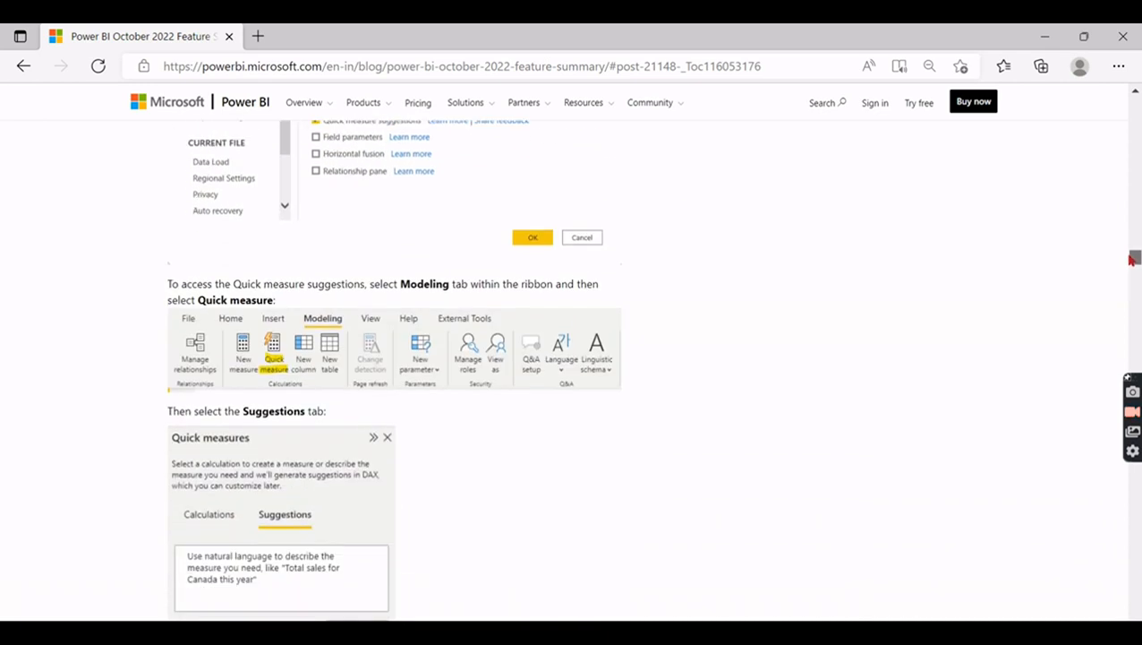
{"action": "scroll", "scroll_direction": "down", "scroll_amount": 3}
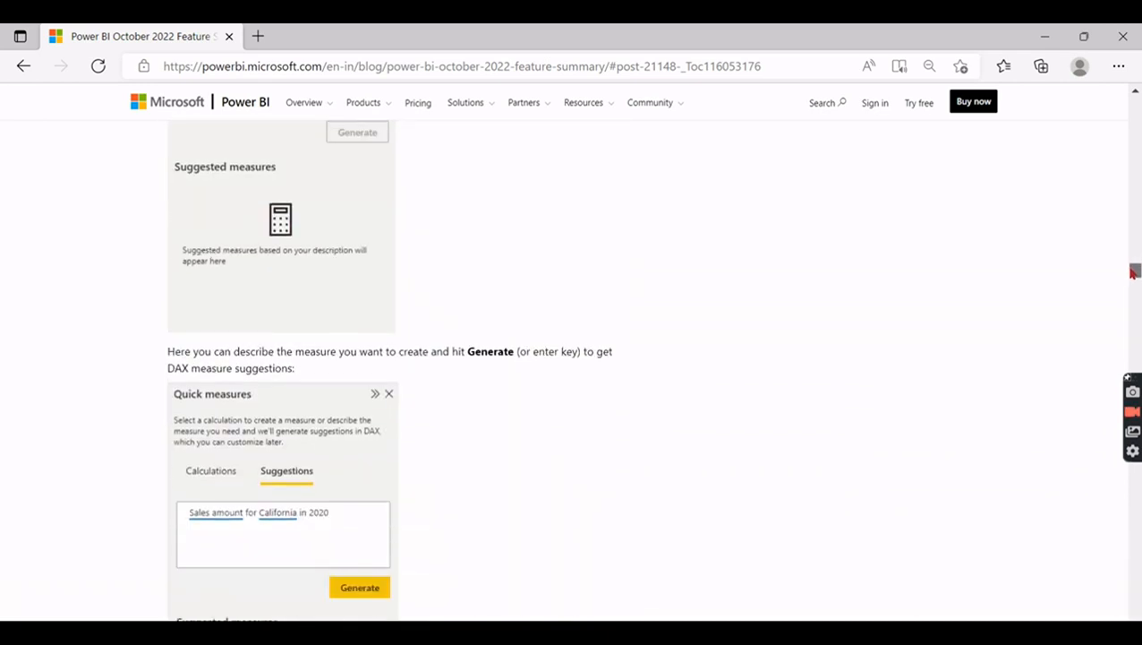
{"action": "scroll", "scroll_direction": "down", "scroll_amount": 3}
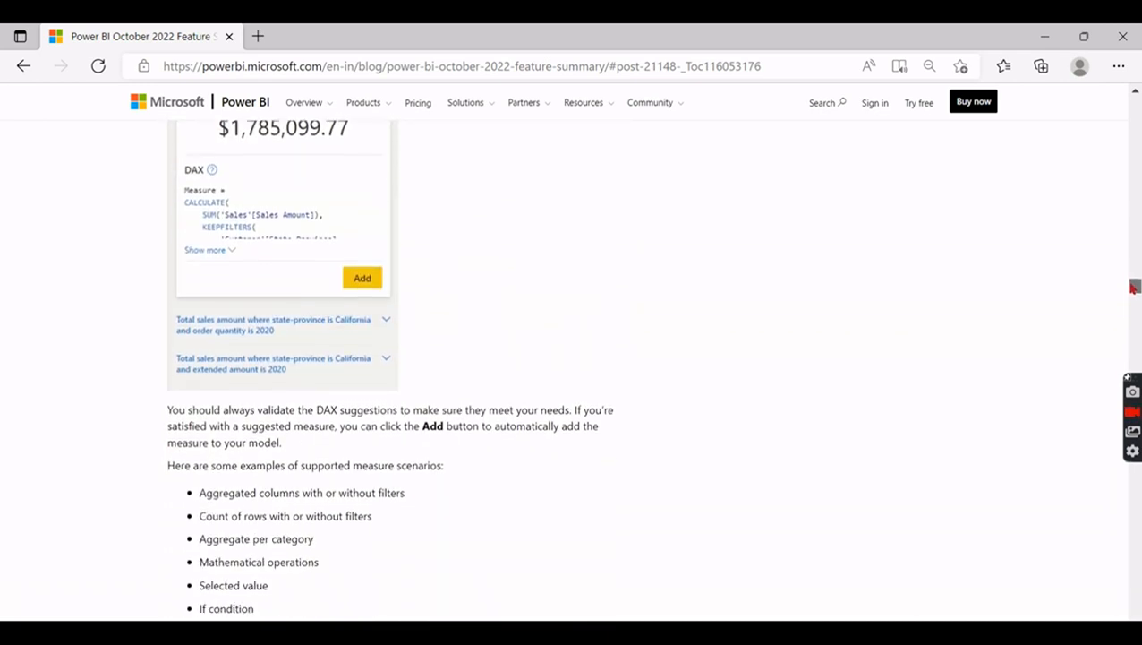
{"action": "scroll", "scroll_direction": "down", "scroll_amount": 3}
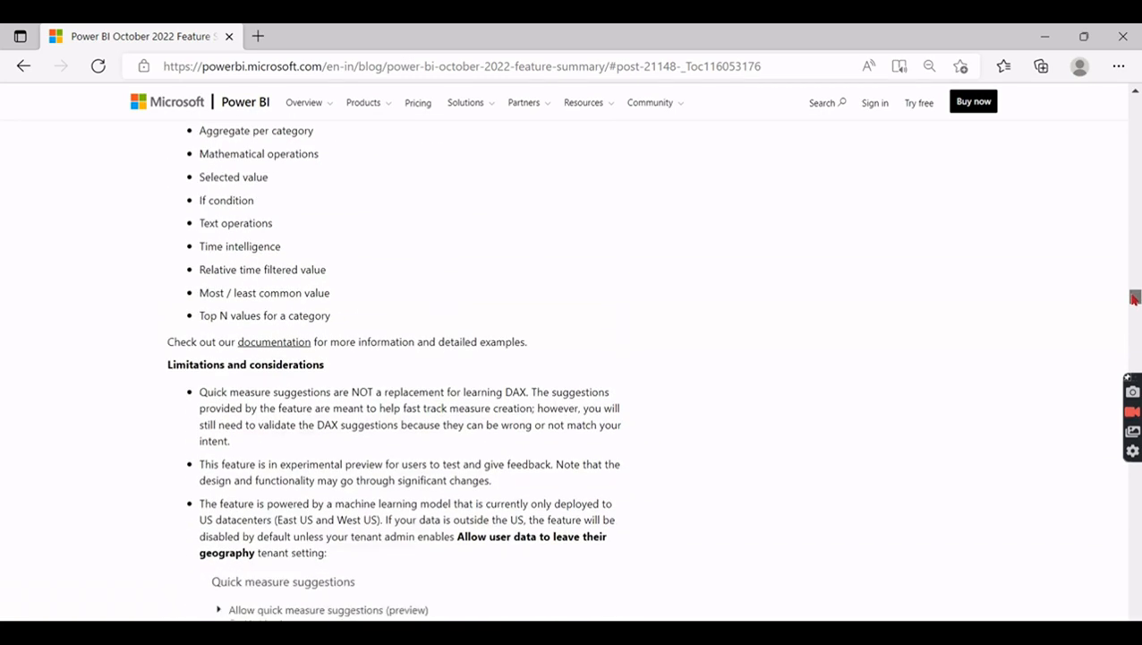
{"action": "scroll", "scroll_direction": "down", "scroll_amount": 3}
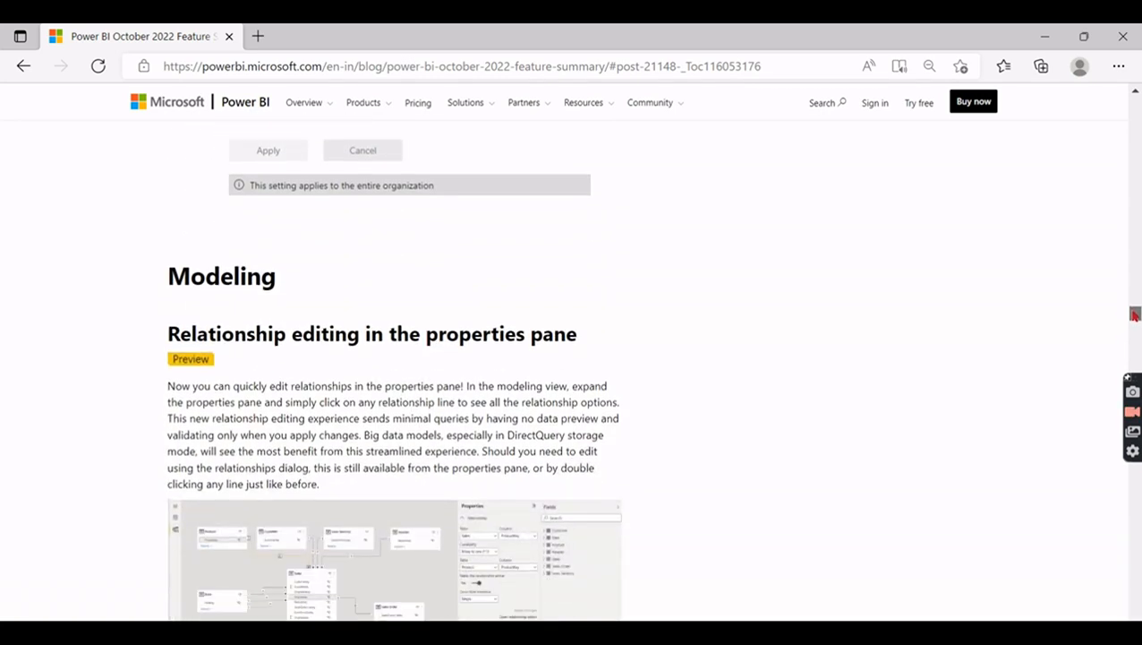
{"action": "scroll", "scroll_direction": "down", "scroll_amount": 3}
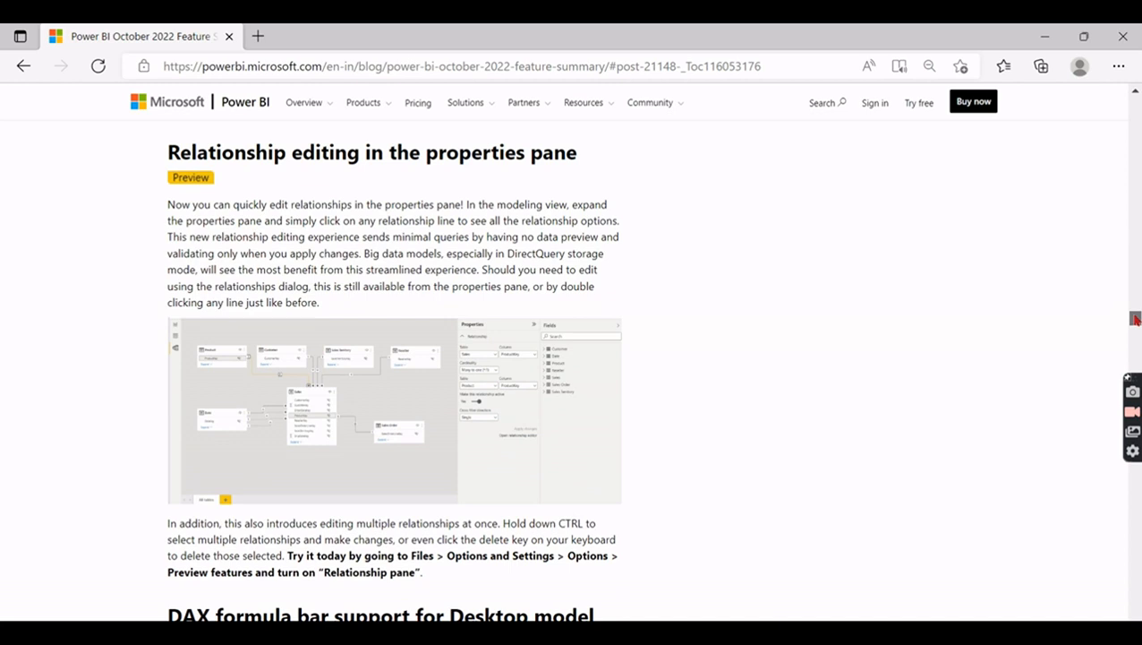
{"action": "scroll", "scroll_direction": "up", "scroll_amount": 3}
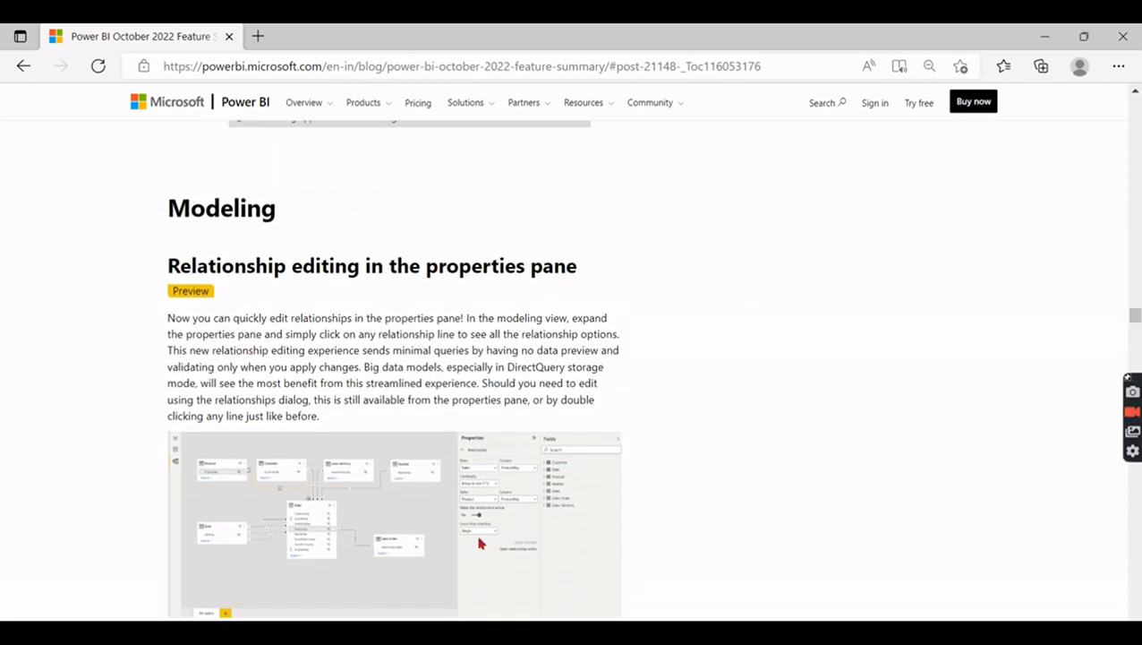
{"action": "mouse_move", "coordinate": [315, 485]}
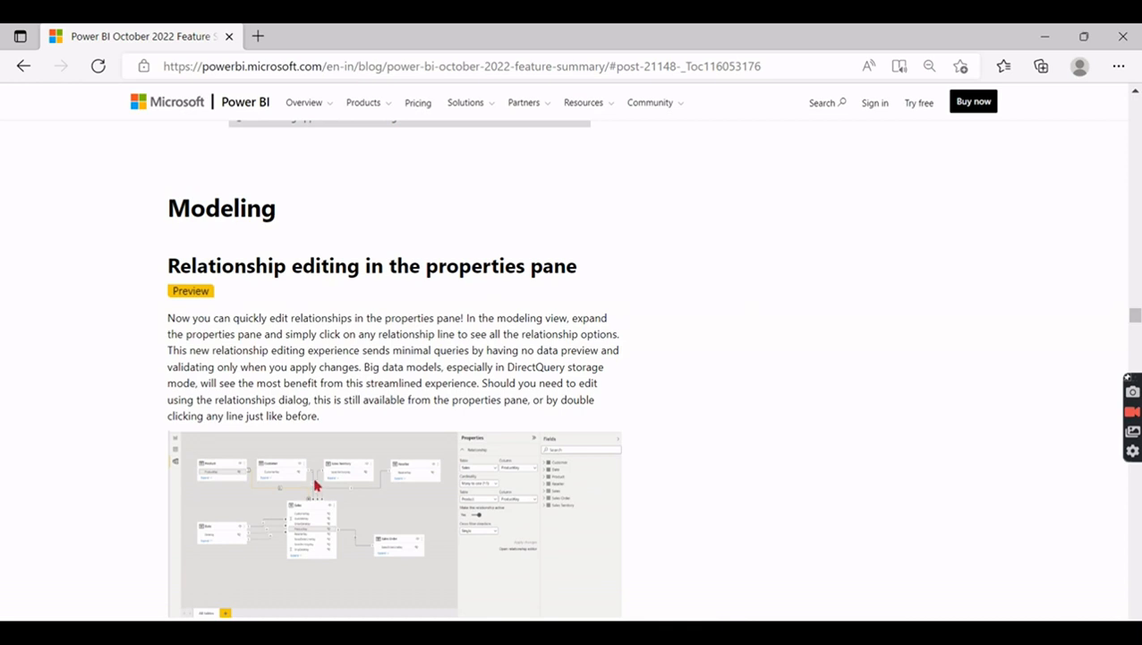
{"action": "mouse_move", "coordinate": [321, 492]}
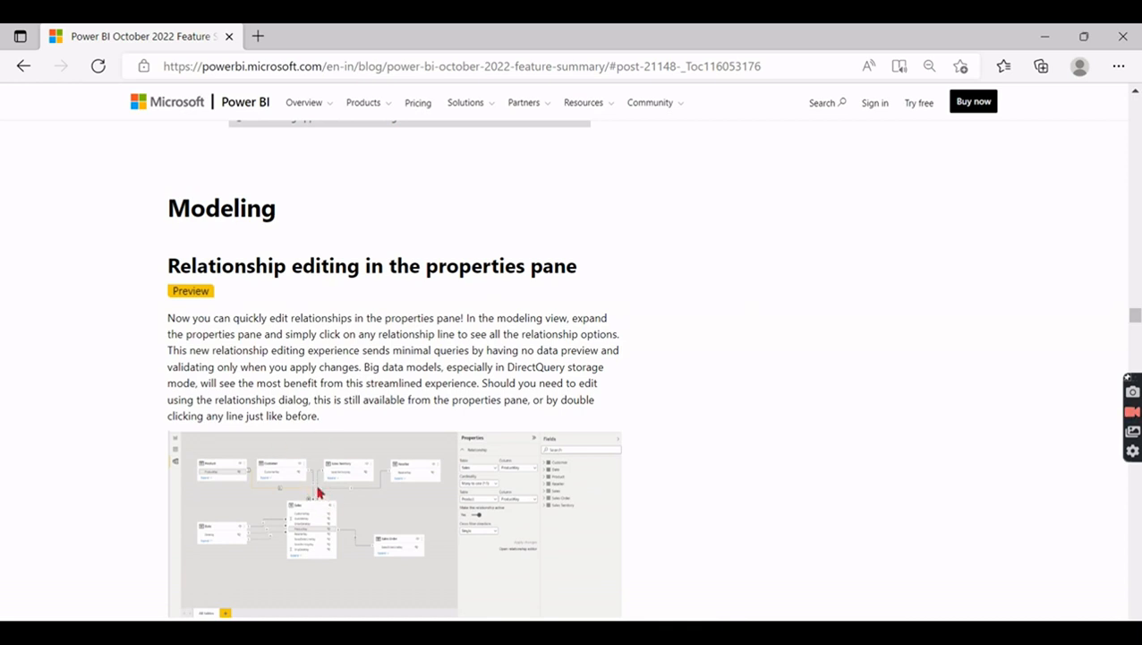
{"action": "mouse_move", "coordinate": [356, 509]}
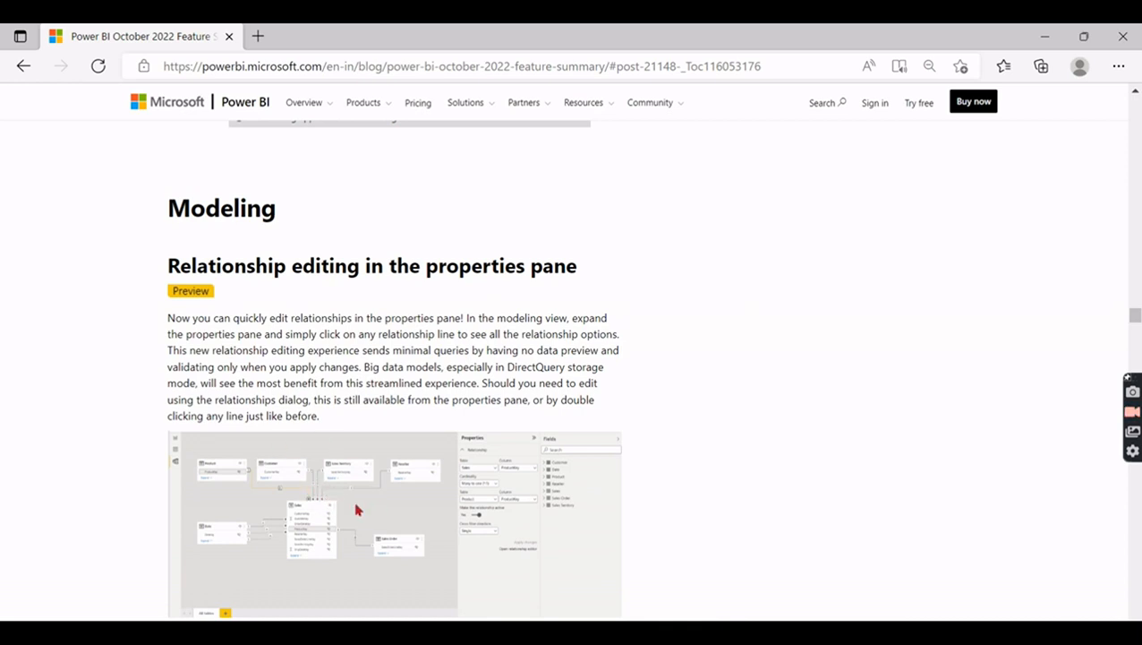
{"action": "mouse_move", "coordinate": [484, 439]}
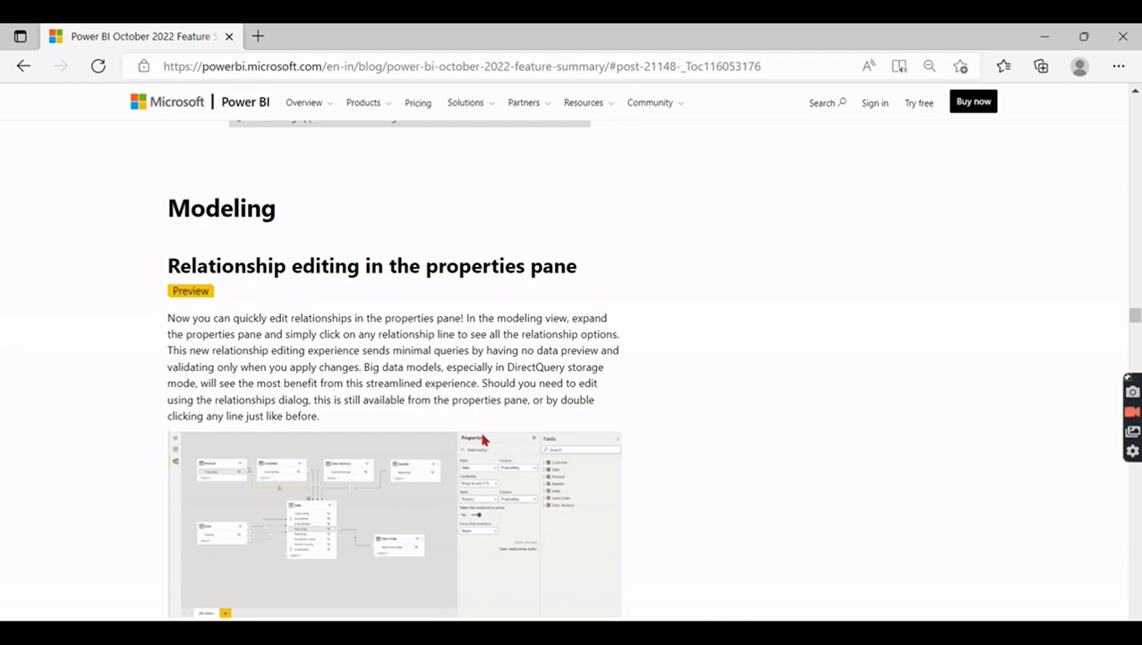
{"action": "mouse_move", "coordinate": [483, 440]}
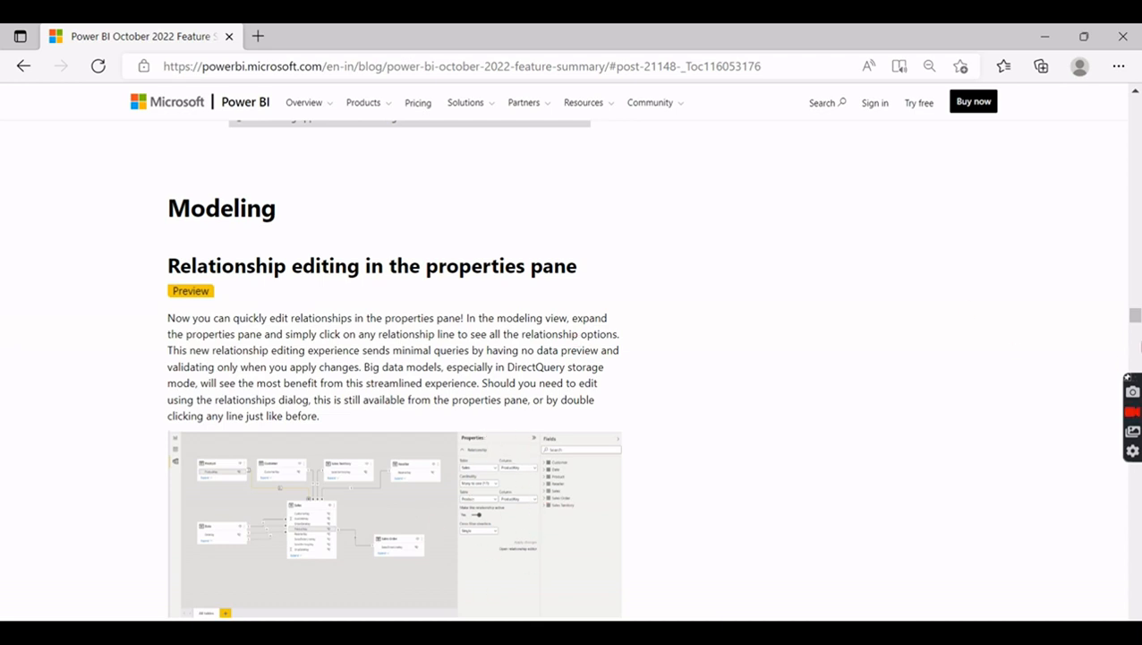
{"action": "scroll", "scroll_direction": "down", "scroll_amount": 3}
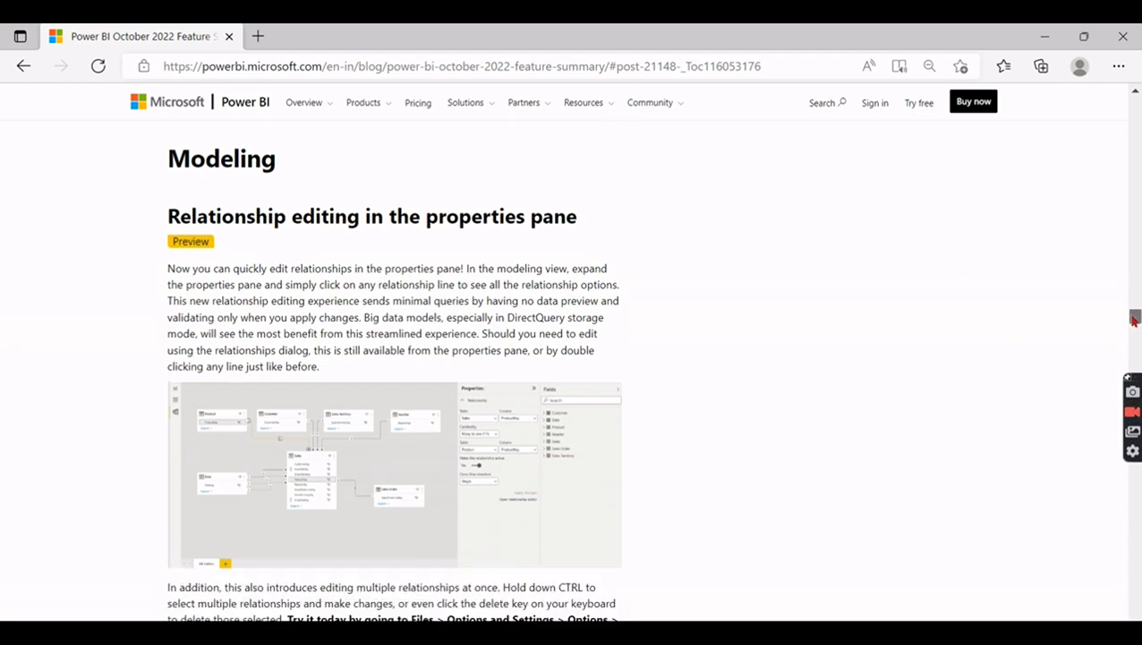
{"action": "scroll", "scroll_direction": "down", "scroll_amount": 3}
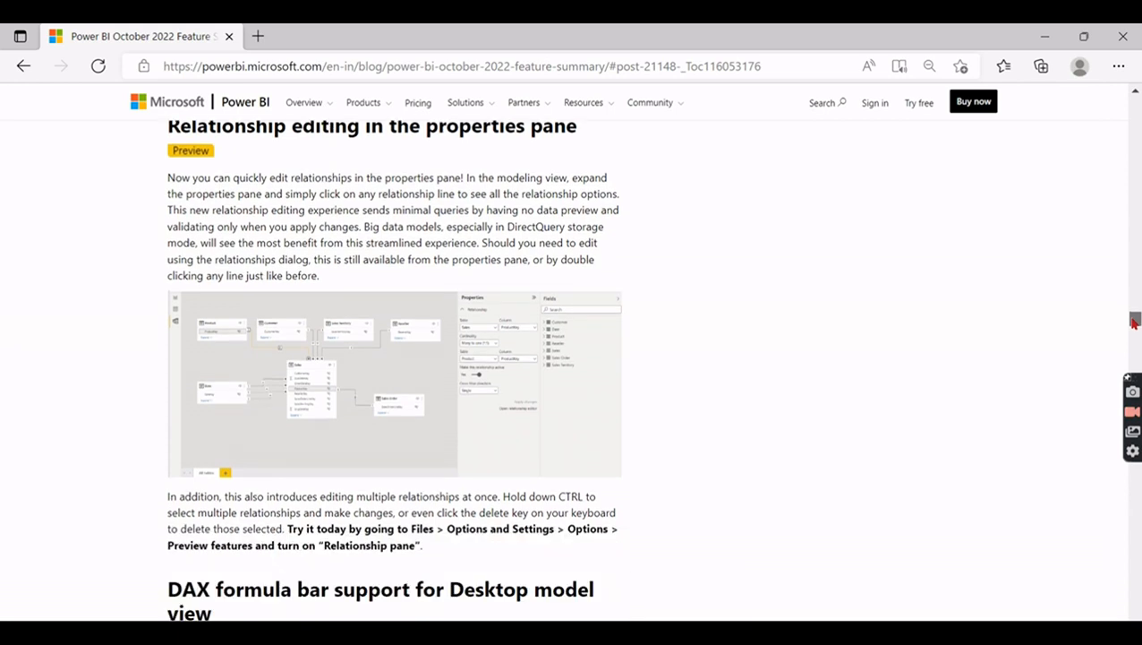
{"action": "mouse_move", "coordinate": [492, 360]}
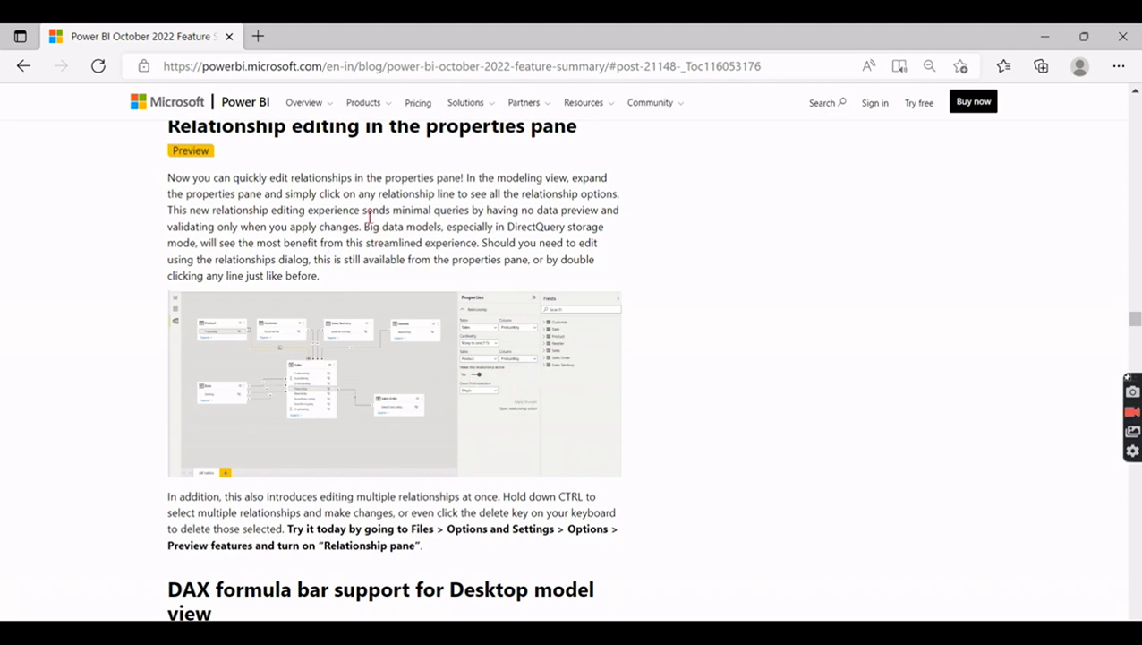
{"action": "mouse_move", "coordinate": [466, 338]}
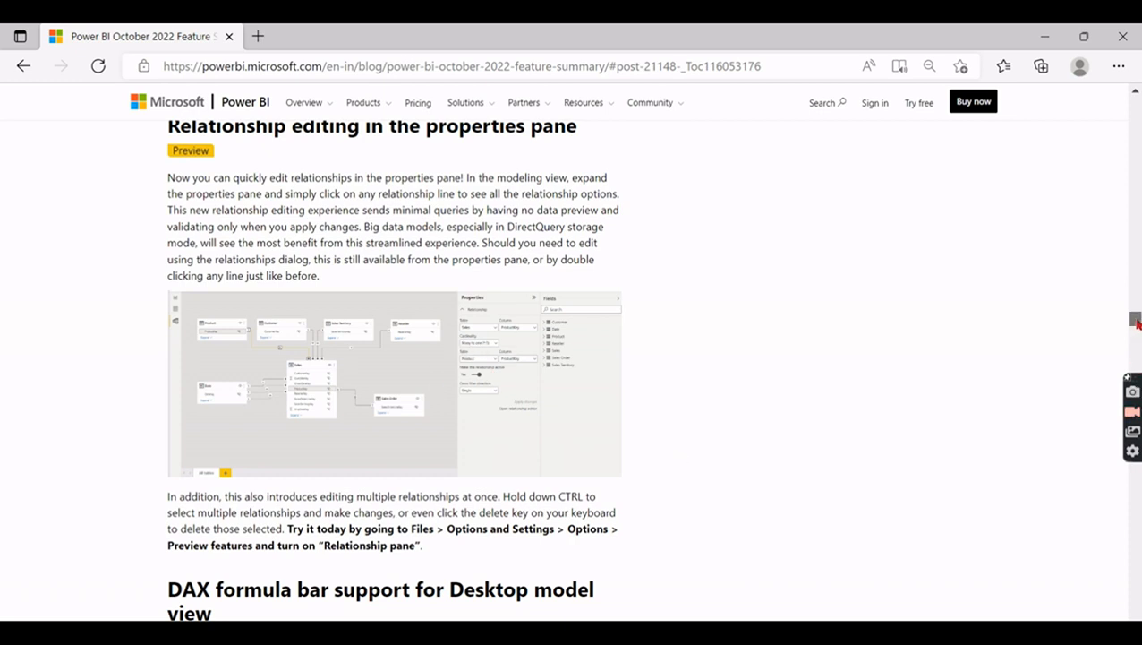
{"action": "scroll", "scroll_direction": "up", "scroll_amount": 3}
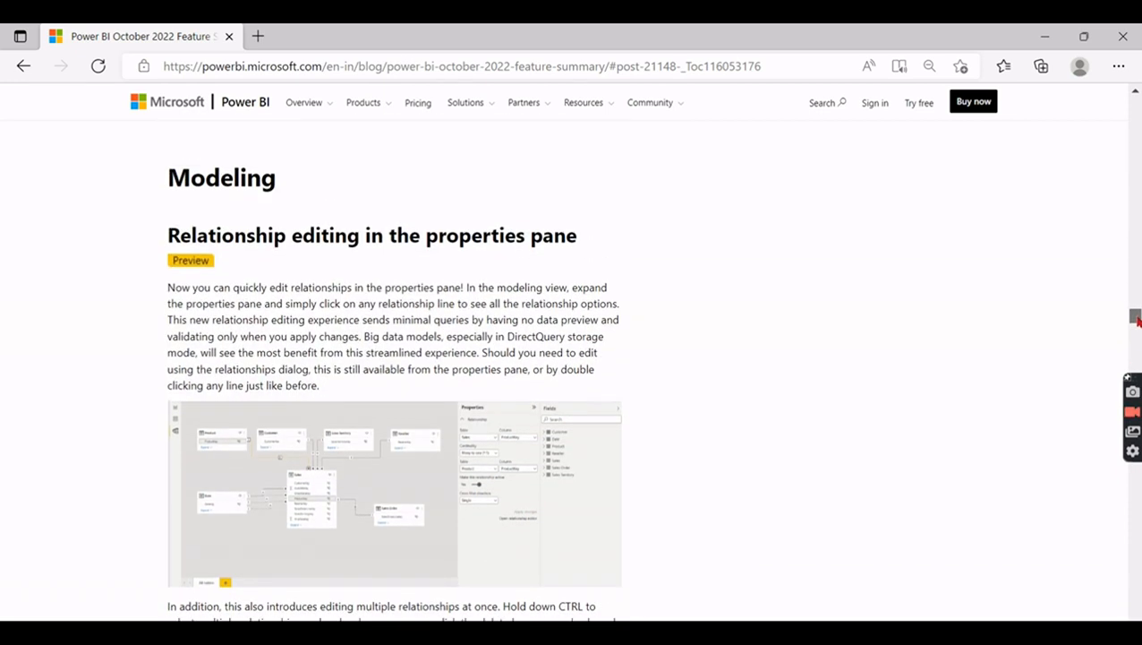
{"action": "scroll", "scroll_direction": "down", "scroll_amount": 3}
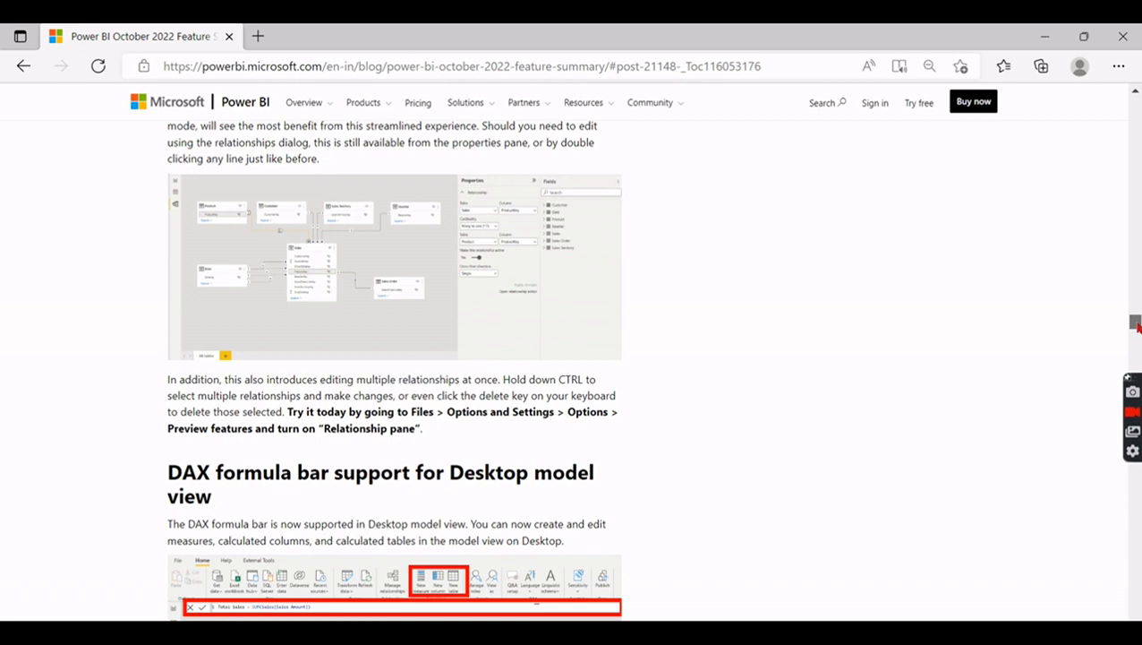
{"action": "scroll", "scroll_direction": "down", "scroll_amount": 3}
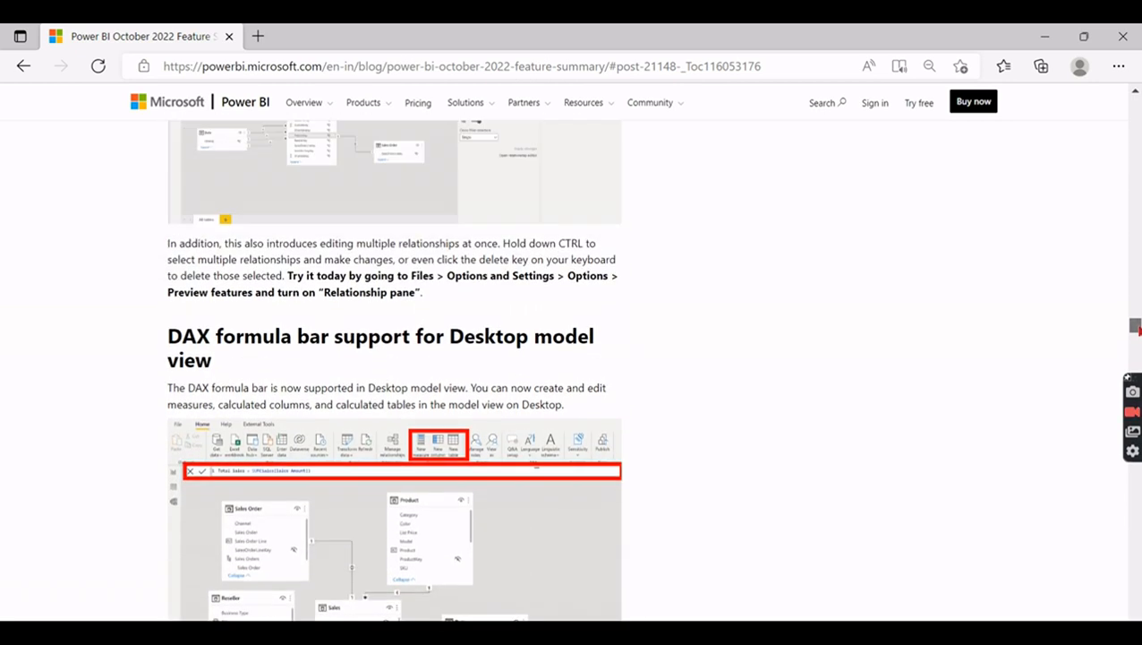
{"action": "scroll", "scroll_direction": "down", "scroll_amount": 3}
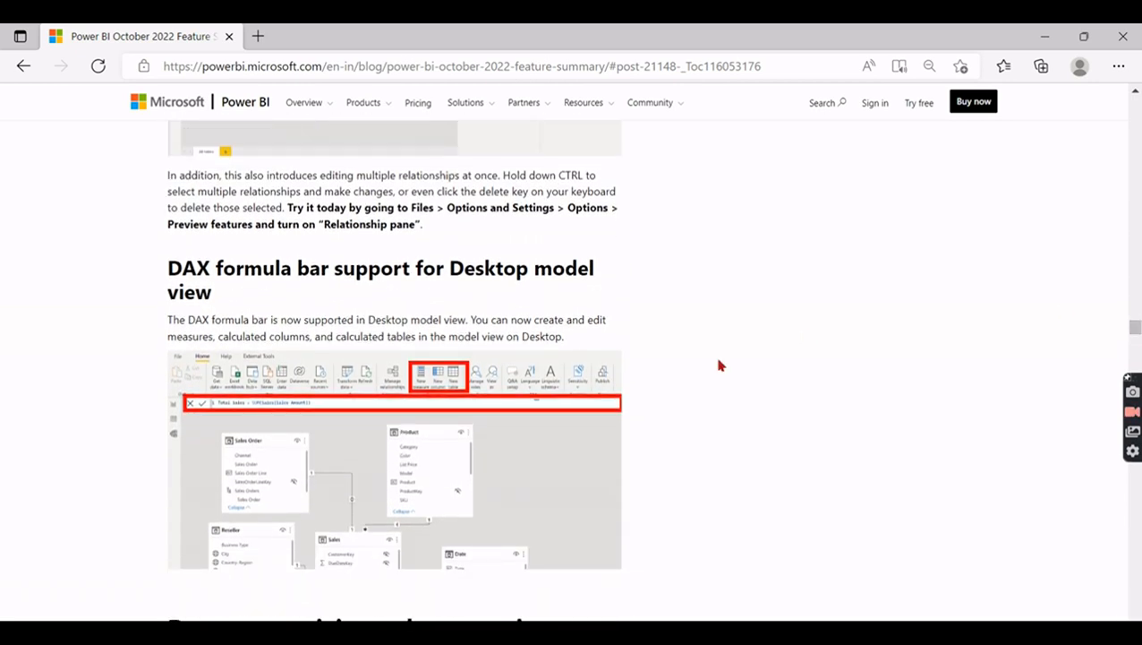
{"action": "mouse_move", "coordinate": [807, 312]}
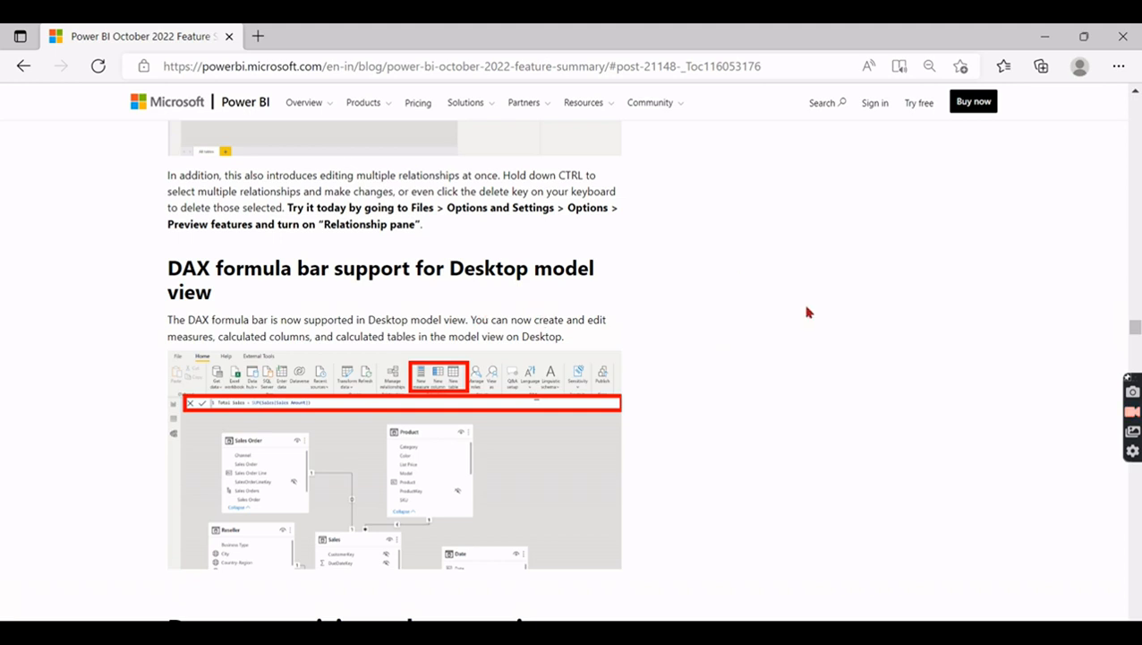
{"action": "mouse_move", "coordinate": [243, 392]}
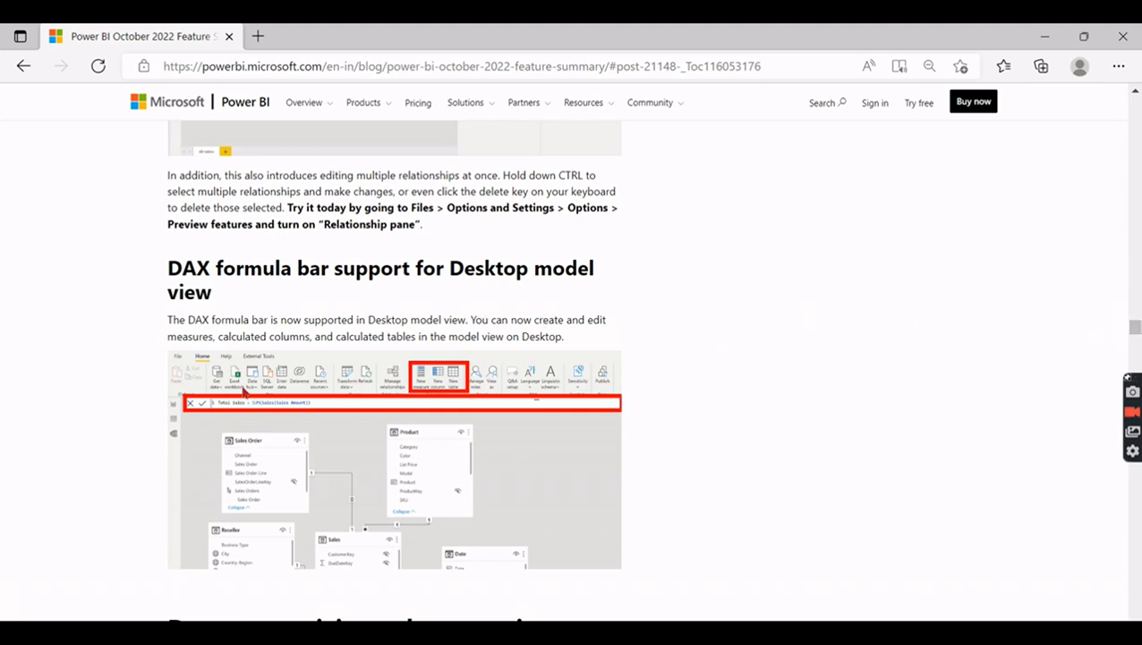
{"action": "mouse_move", "coordinate": [177, 436]}
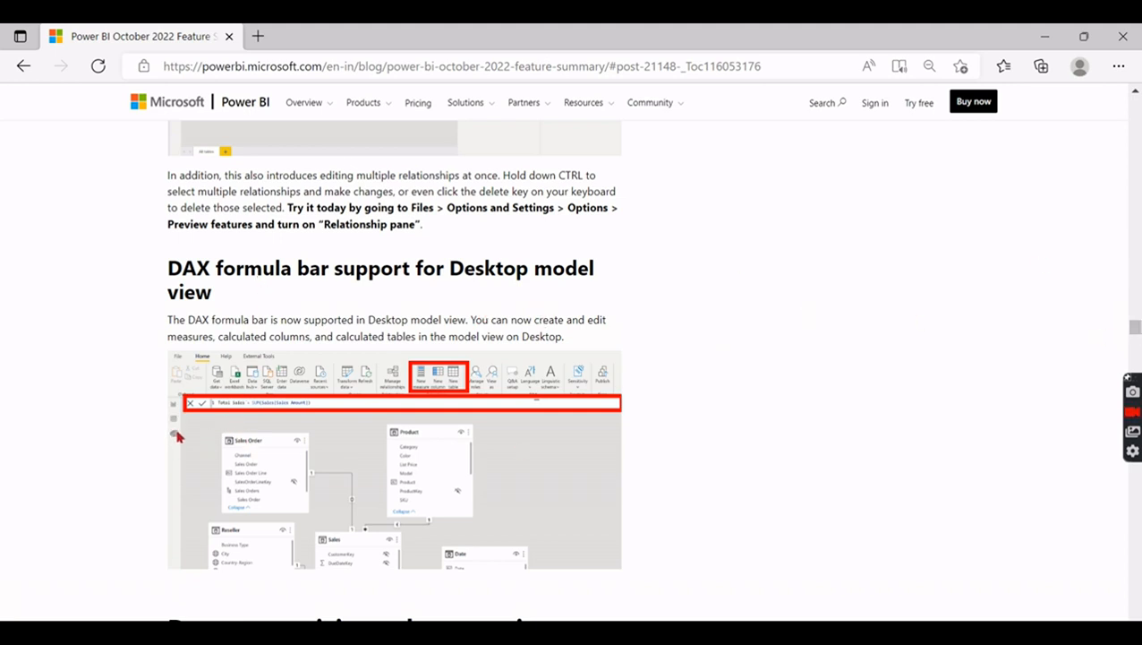
{"action": "mouse_move", "coordinate": [319, 315]}
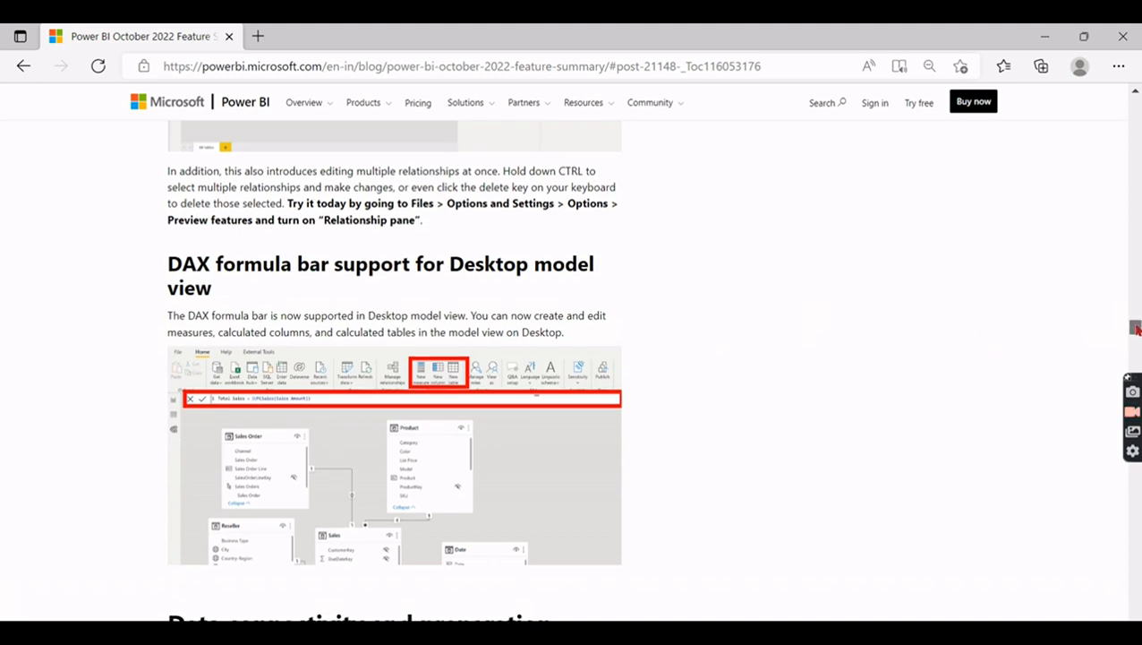
{"action": "scroll", "scroll_direction": "down", "scroll_amount": 3}
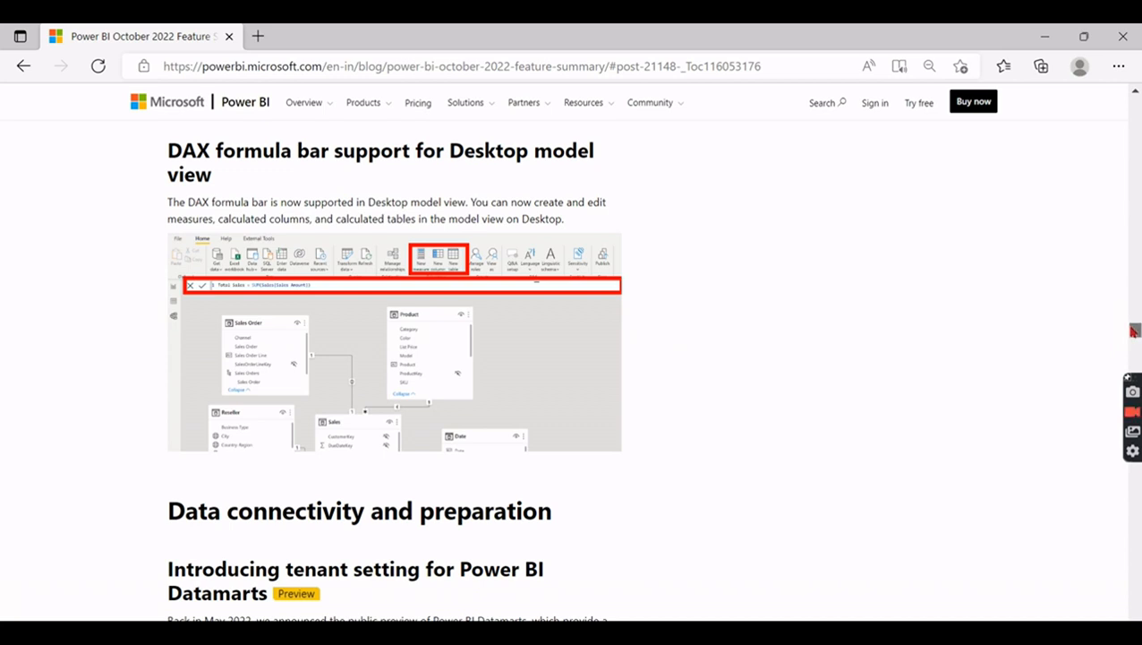
{"action": "scroll", "scroll_direction": "down", "scroll_amount": 3}
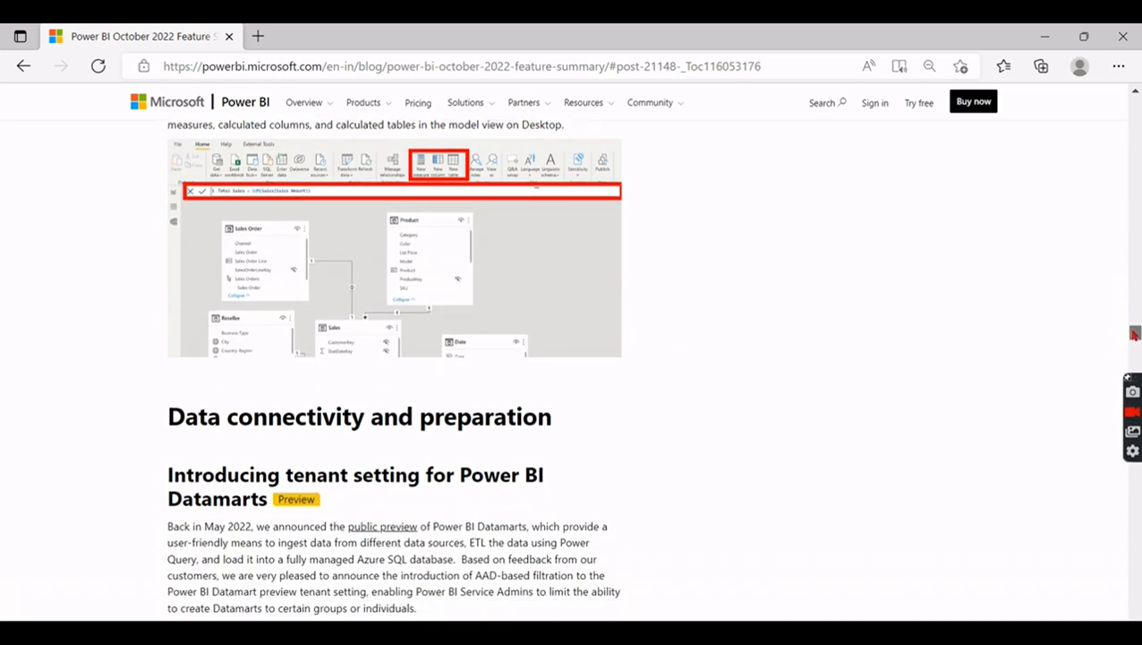
{"action": "scroll", "scroll_direction": "down", "scroll_amount": 3}
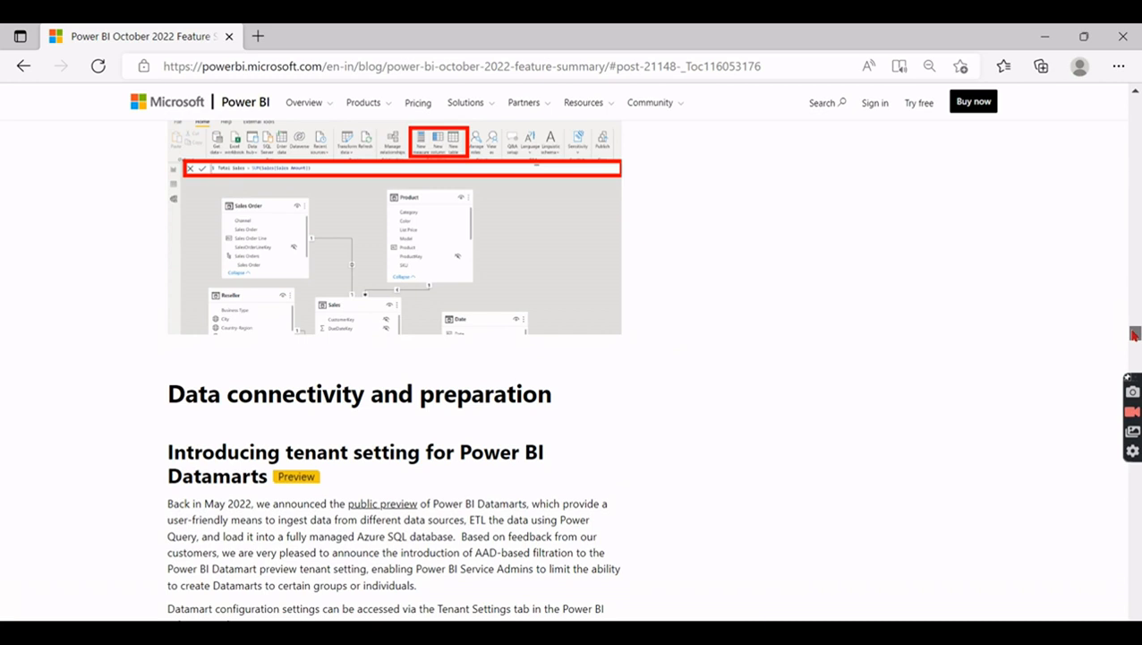
{"action": "scroll", "scroll_direction": "down", "scroll_amount": 3}
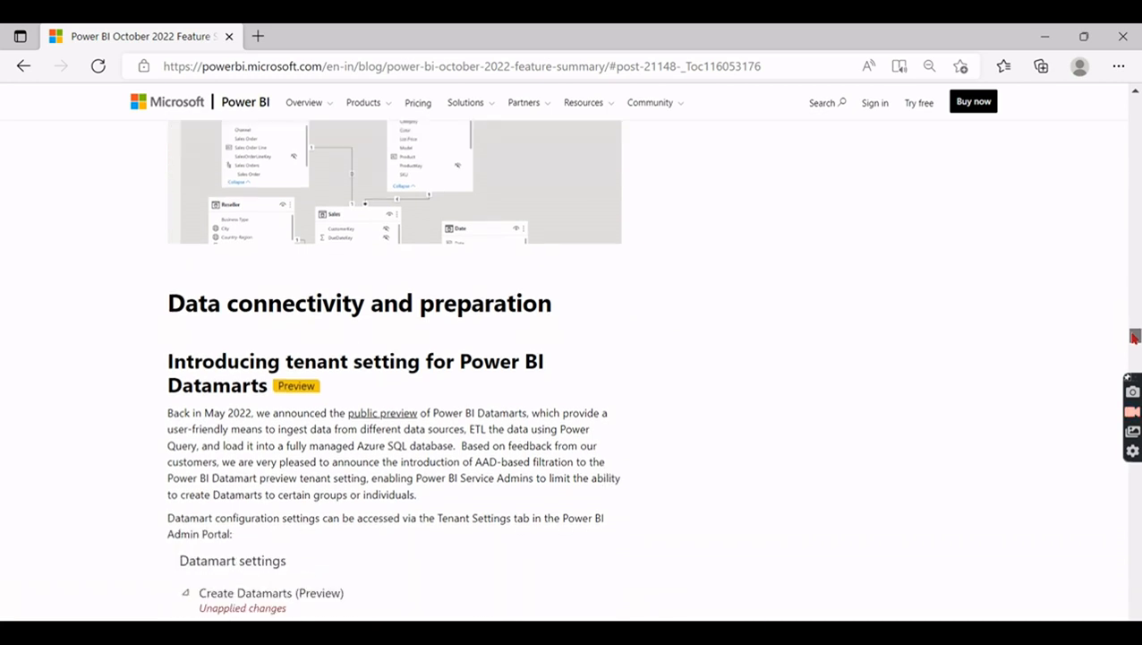
{"action": "scroll", "scroll_direction": "down", "scroll_amount": 3}
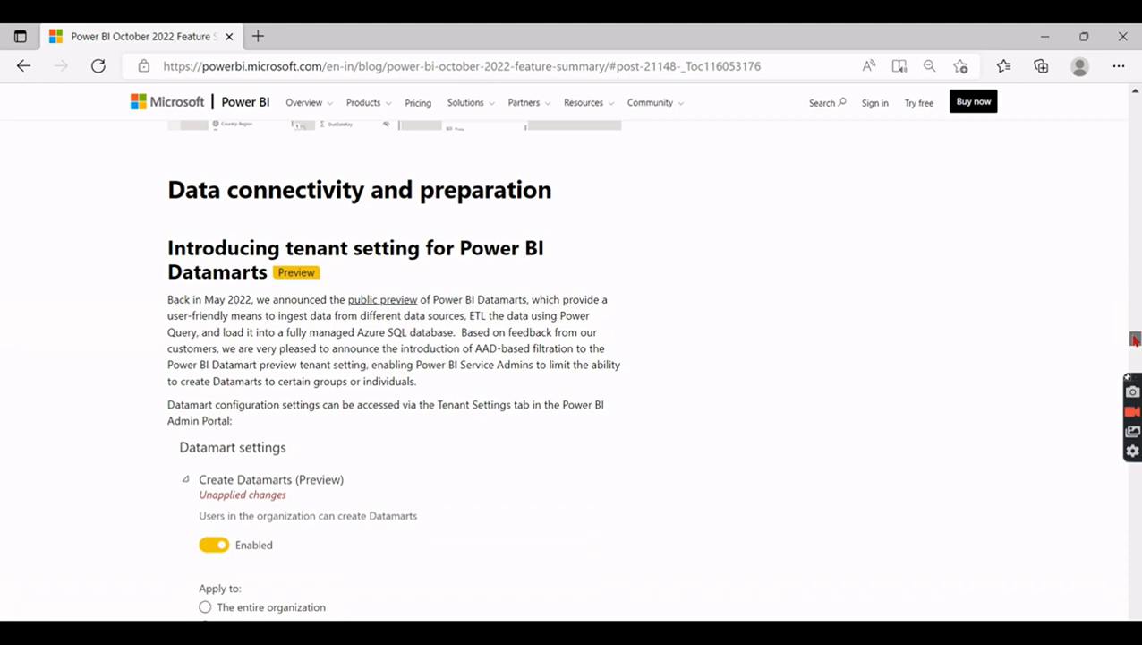
{"action": "scroll", "scroll_direction": "down", "scroll_amount": 3}
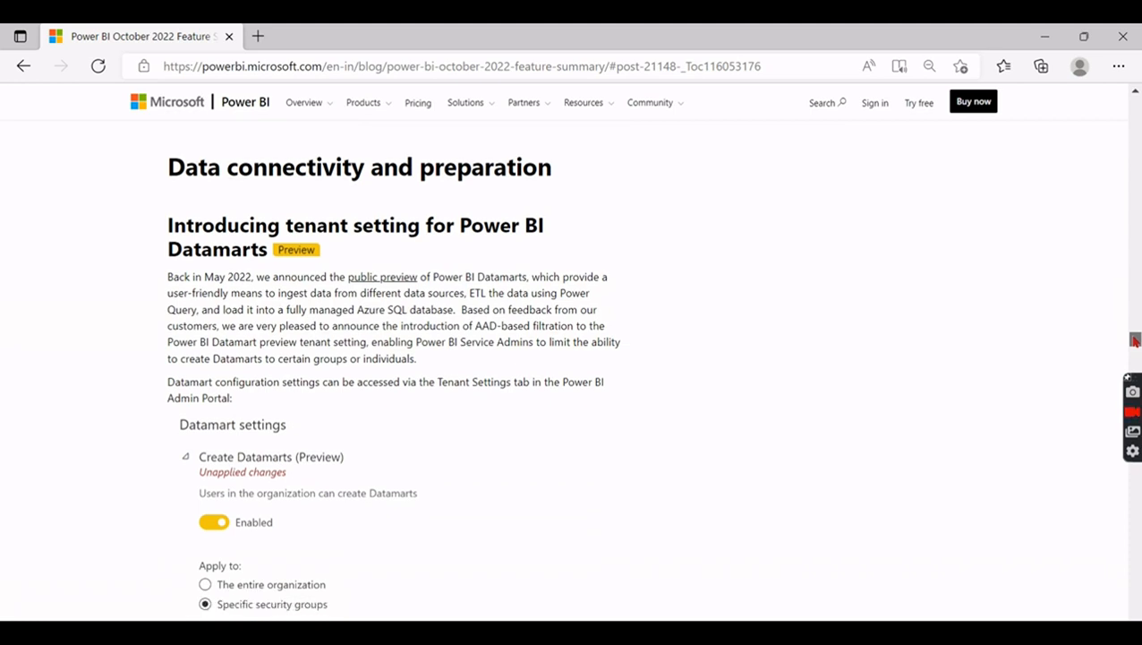
{"action": "scroll", "scroll_direction": "down", "scroll_amount": 3}
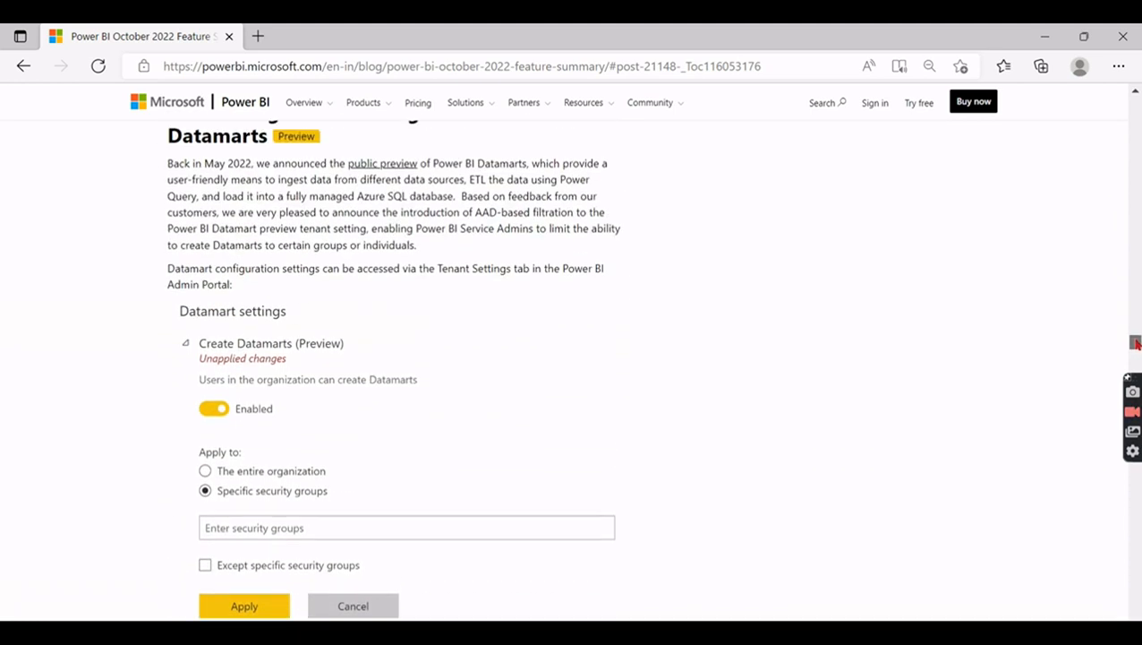
{"action": "scroll", "scroll_direction": "up", "scroll_amount": 3}
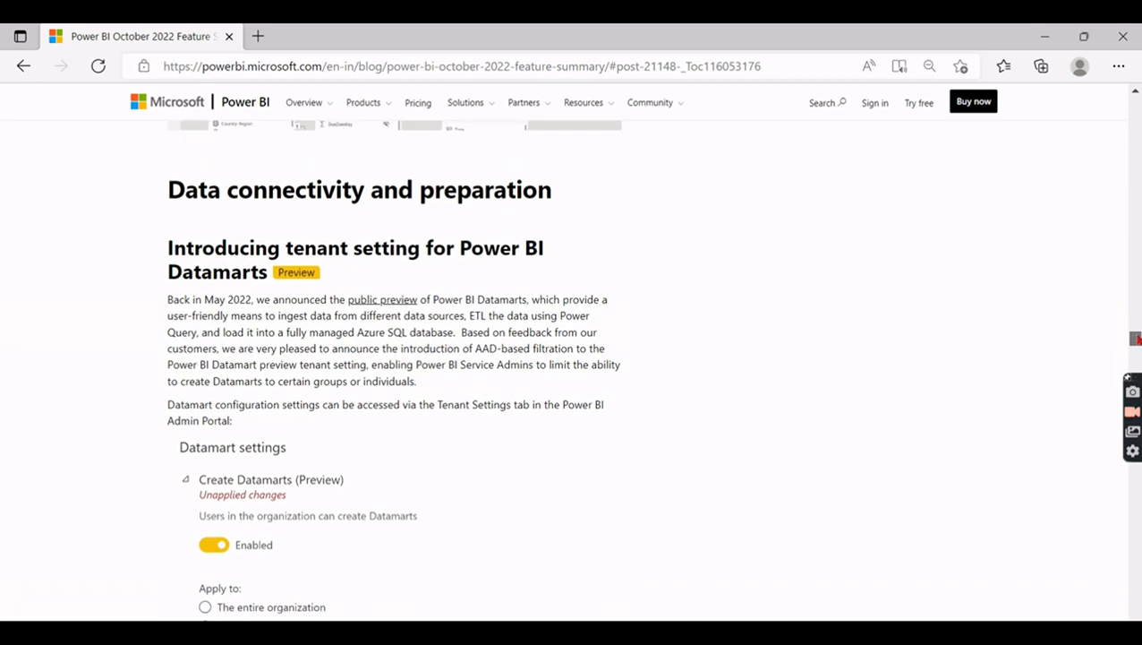
{"action": "scroll", "scroll_direction": "up", "scroll_amount": 3}
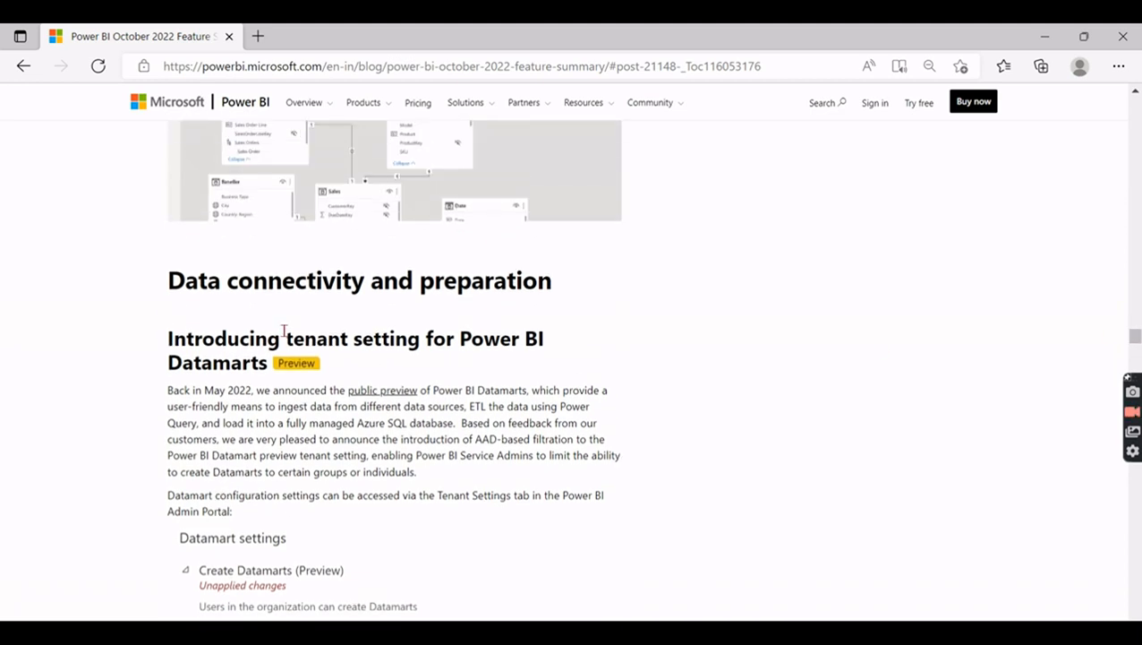
{"action": "mouse_move", "coordinate": [307, 367]}
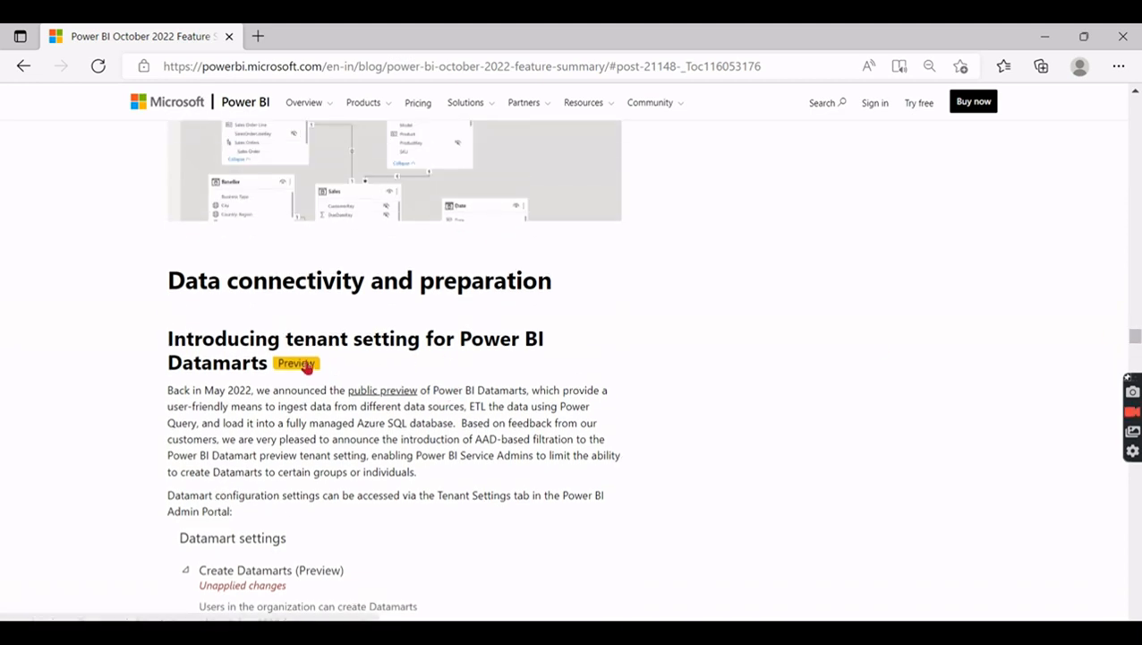
{"action": "mouse_move", "coordinate": [197, 383]}
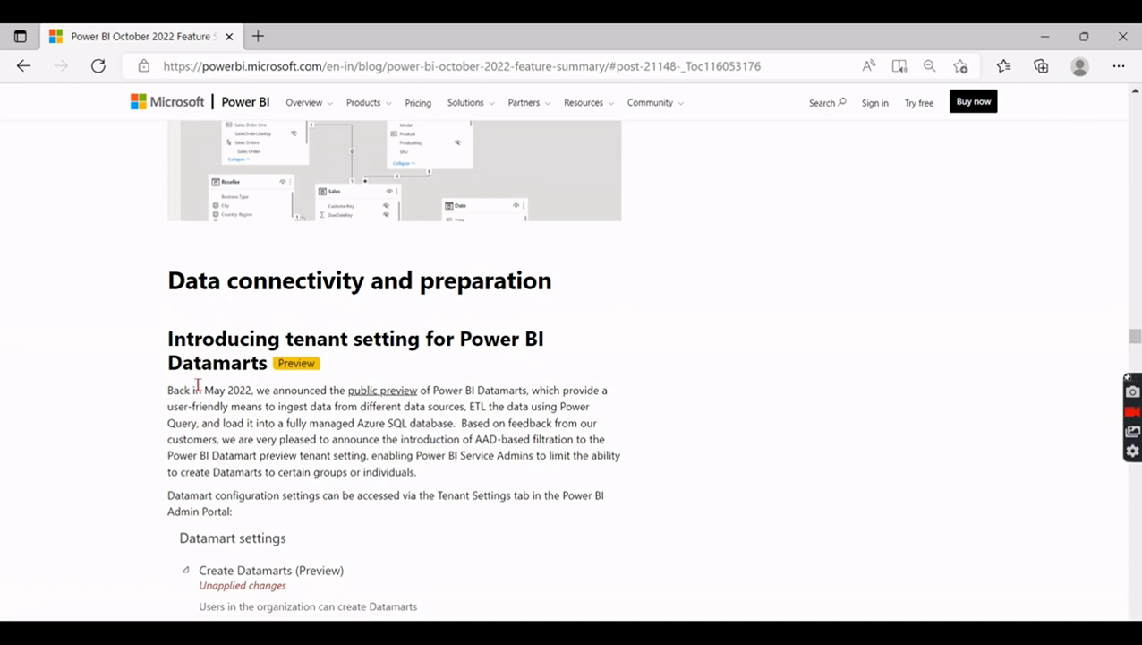
{"action": "mouse_move", "coordinate": [426, 371]}
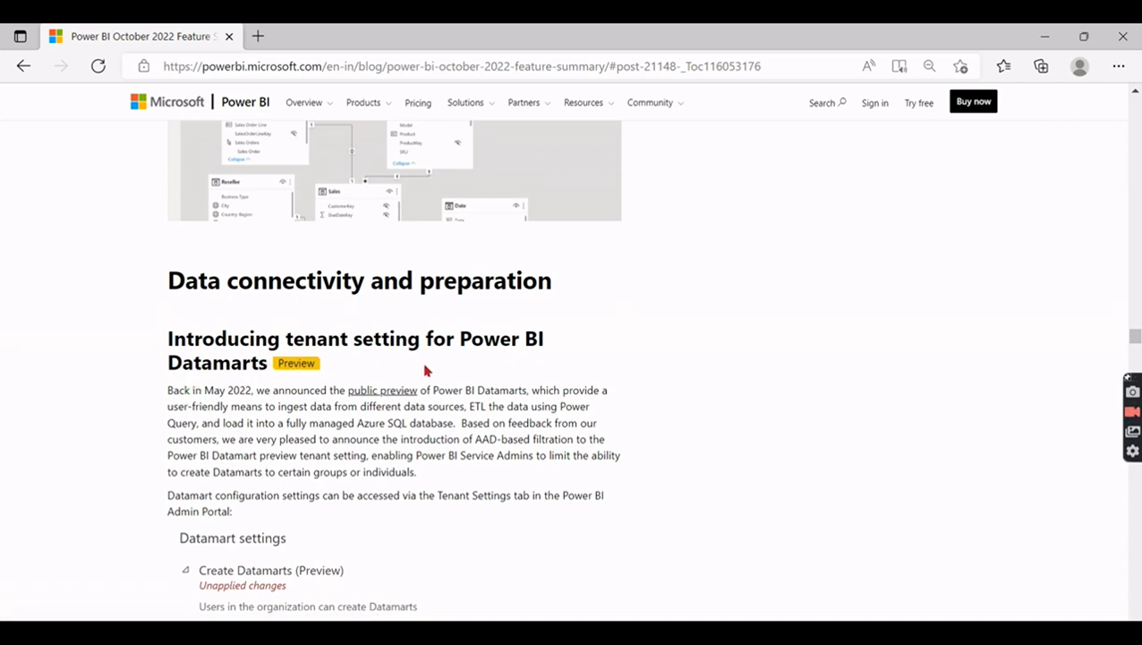
{"action": "mouse_move", "coordinate": [267, 423]}
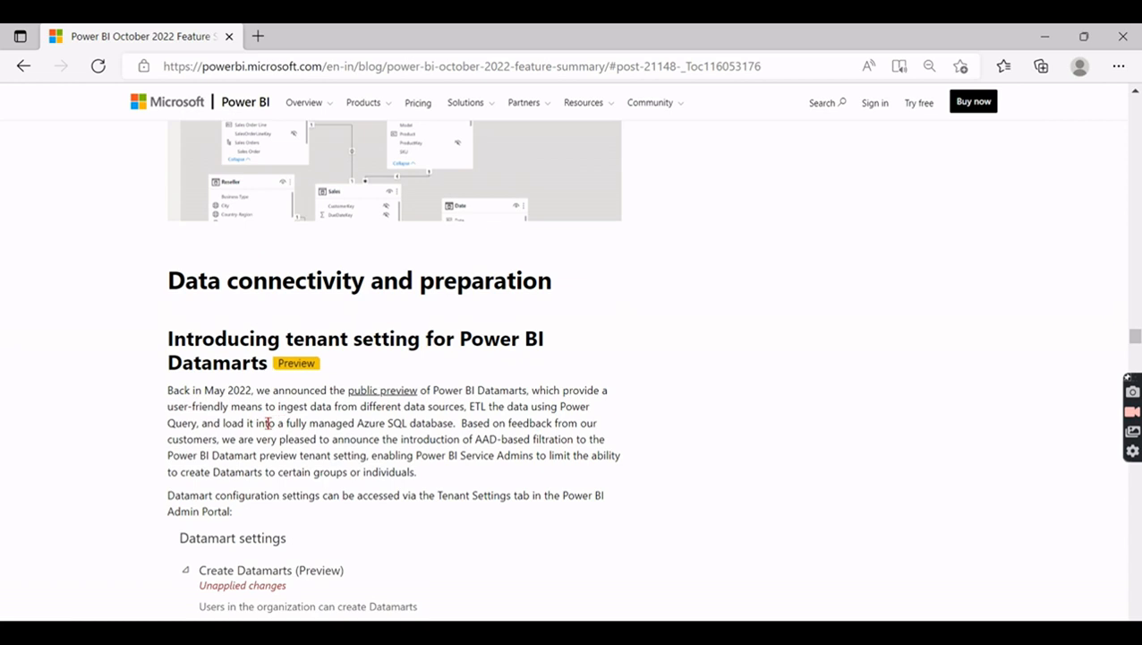
{"action": "mouse_move", "coordinate": [540, 423]}
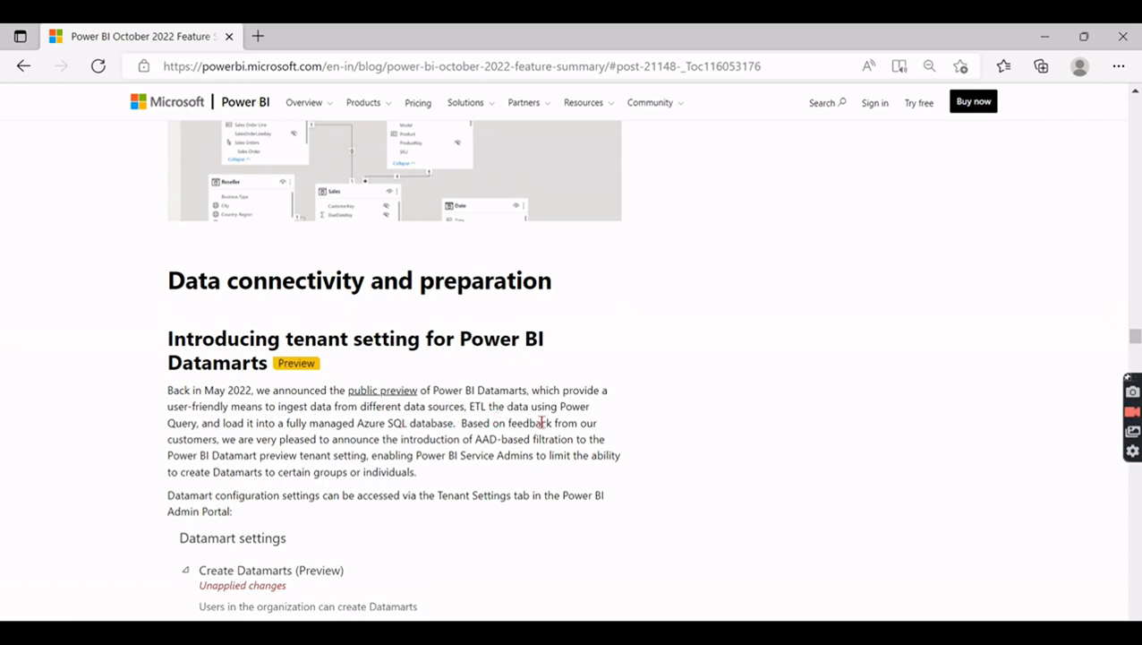
{"action": "mouse_move", "coordinate": [374, 447]}
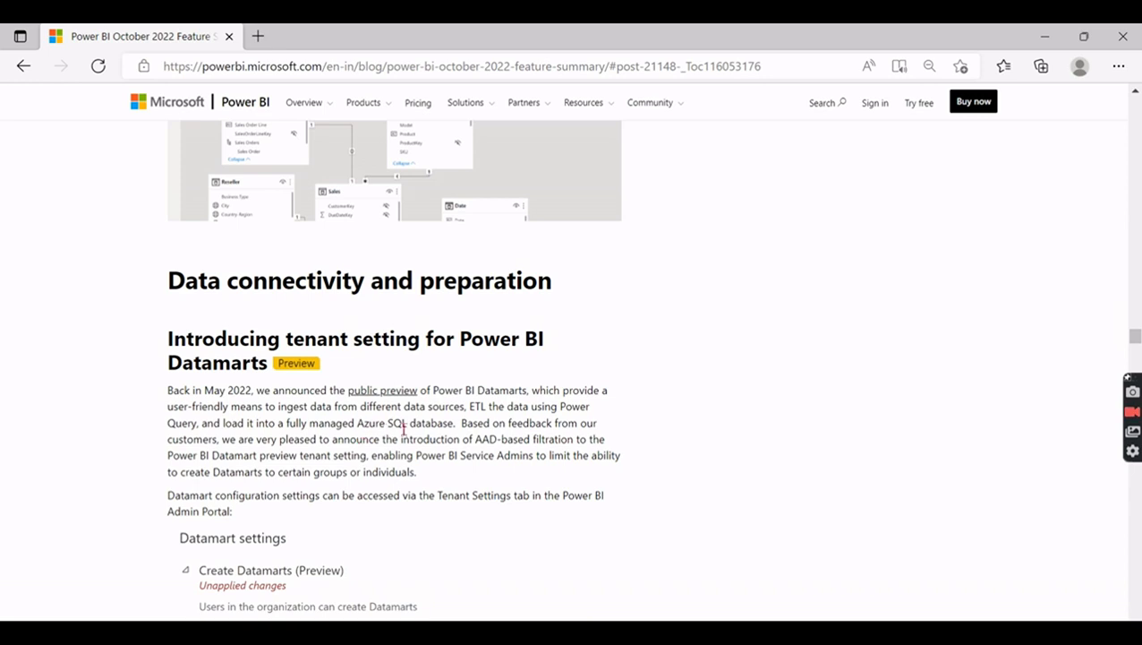
{"action": "mouse_move", "coordinate": [188, 388]}
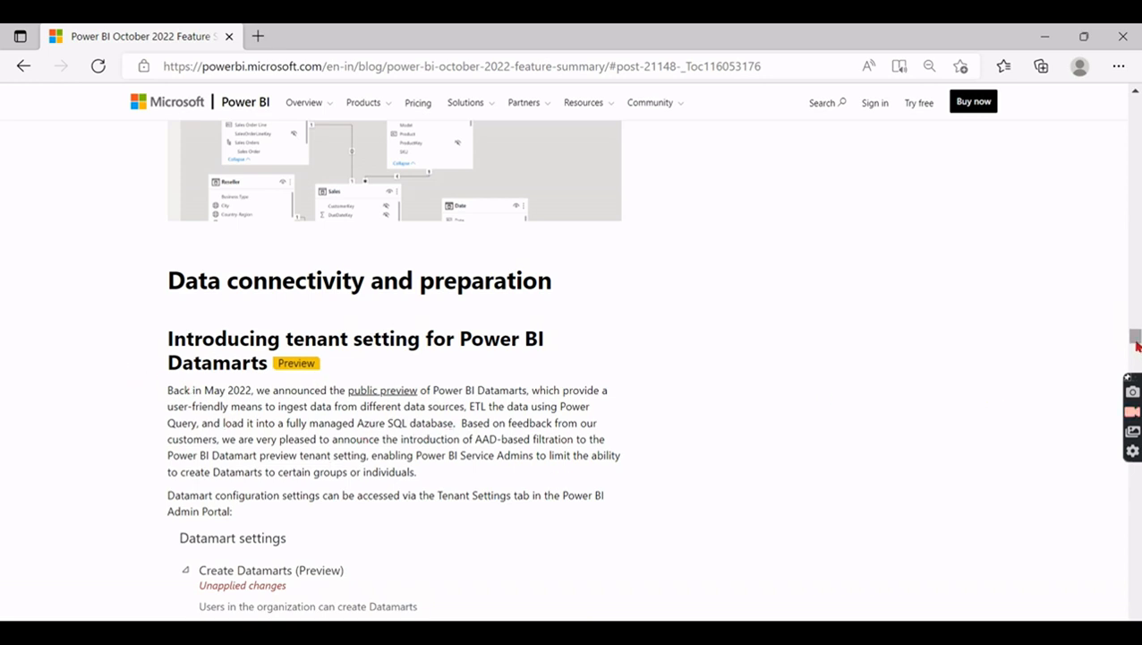
{"action": "scroll", "scroll_direction": "down", "scroll_amount": 3}
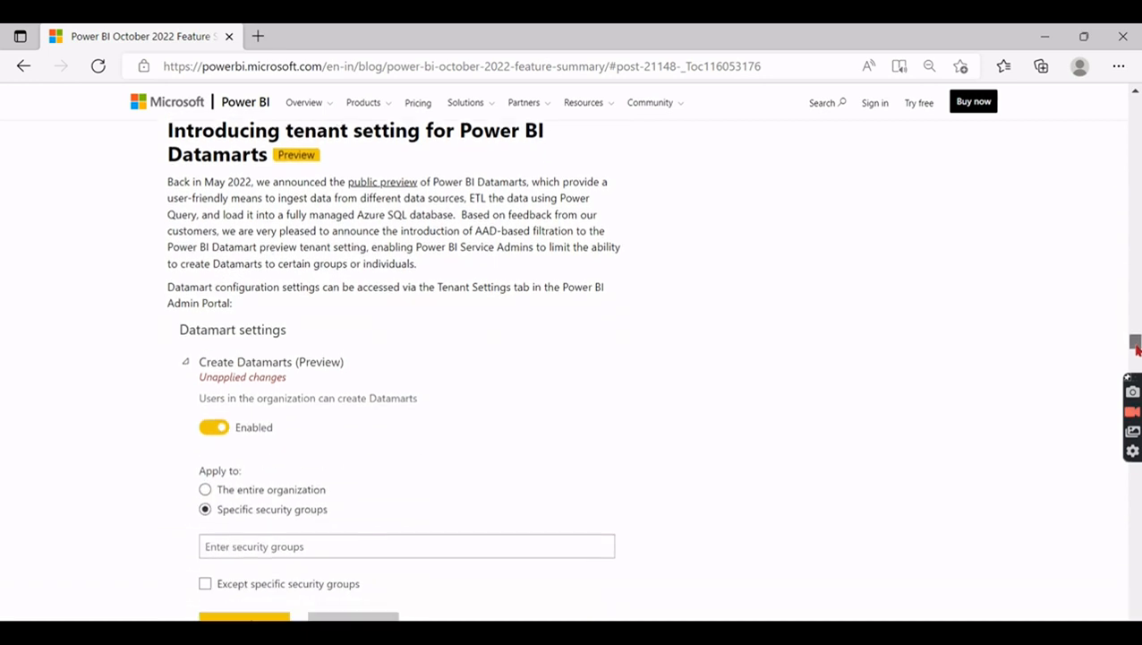
{"action": "scroll", "scroll_direction": "down", "scroll_amount": 3}
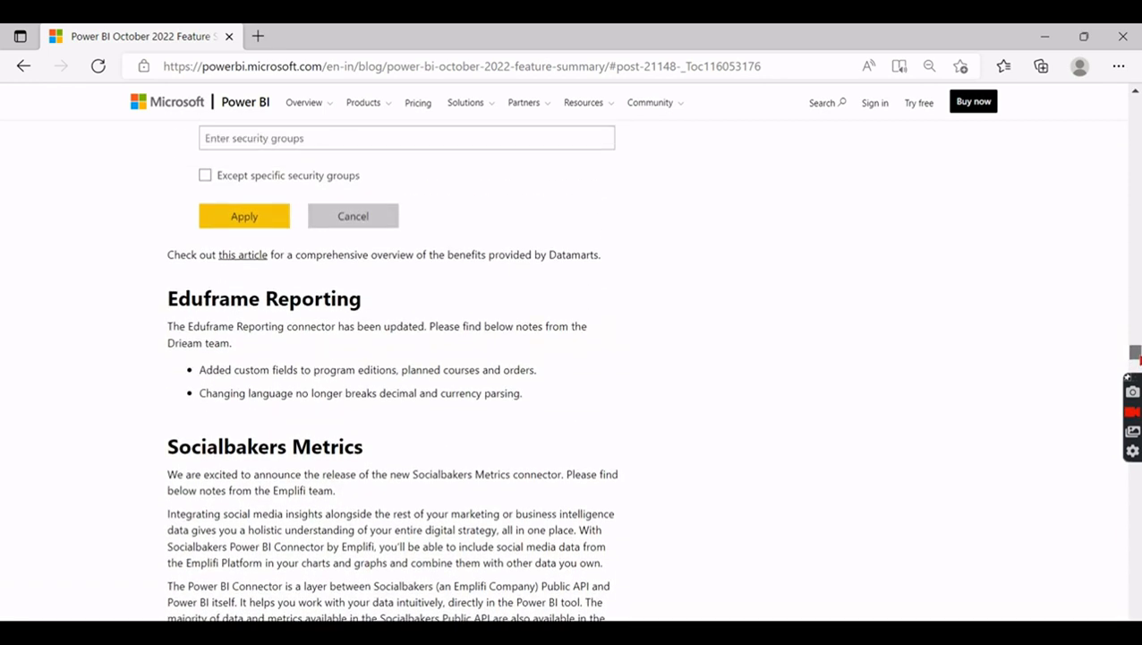
{"action": "scroll", "scroll_direction": "down", "scroll_amount": 3}
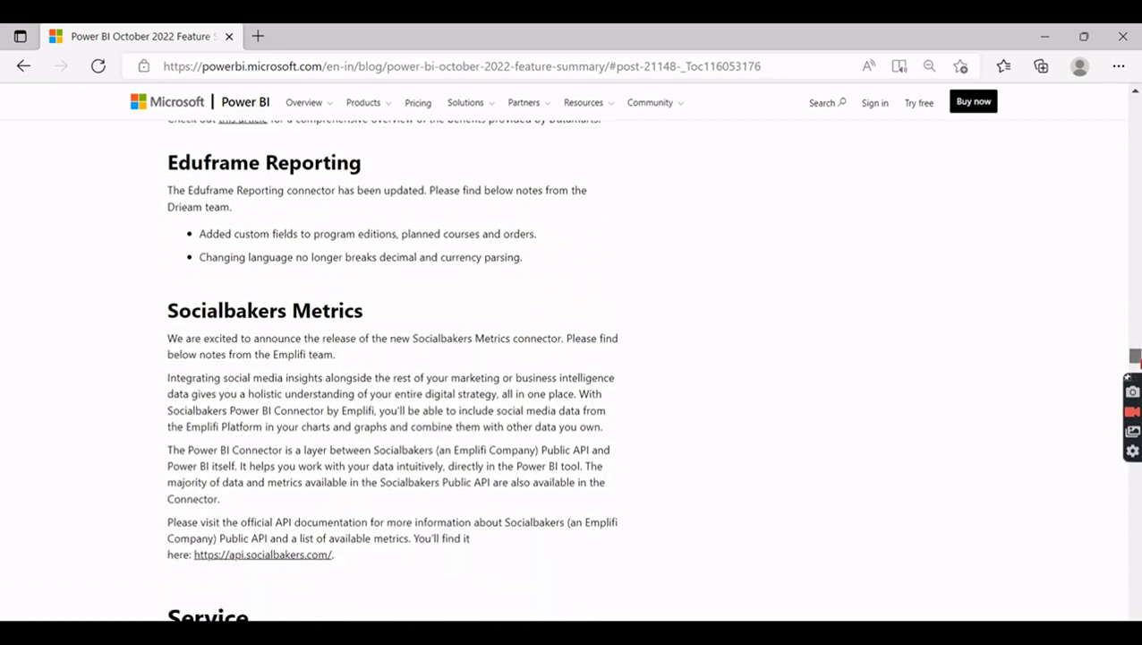
{"action": "scroll", "scroll_direction": "down", "scroll_amount": 3}
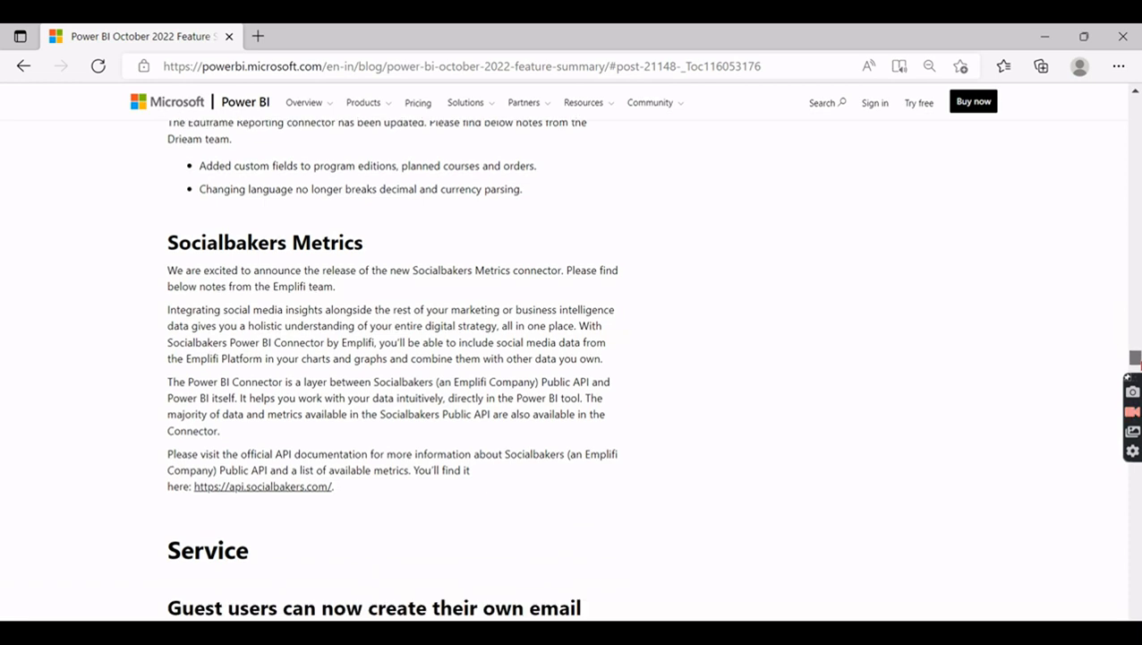
{"action": "scroll", "scroll_direction": "down", "scroll_amount": 3}
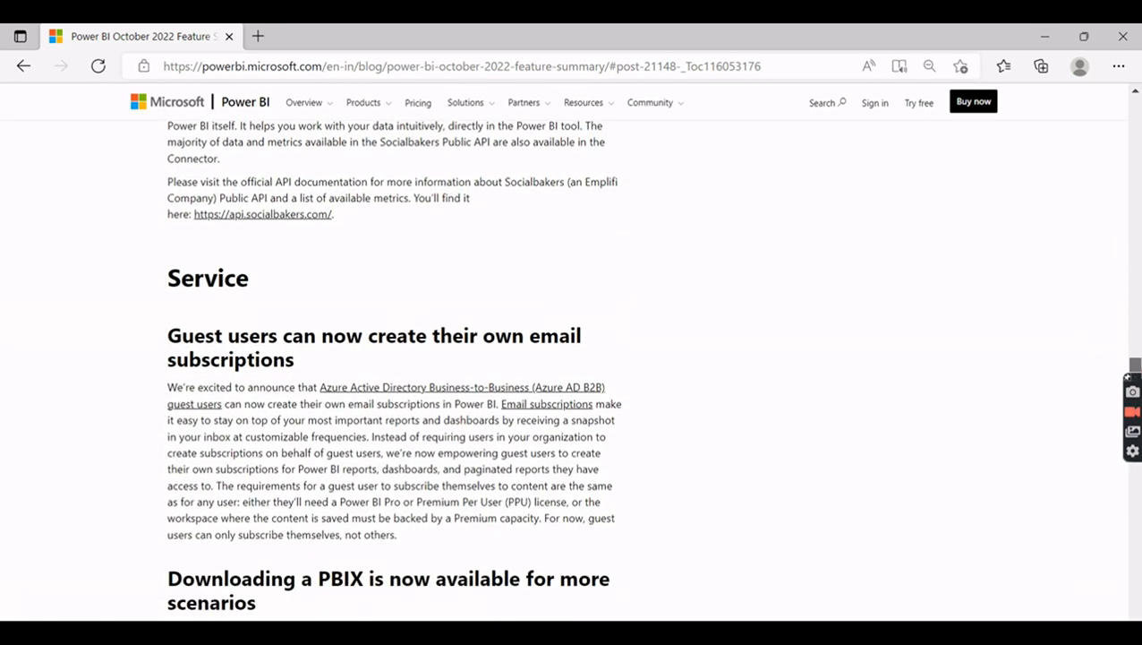
{"action": "scroll", "scroll_direction": "down", "scroll_amount": 3}
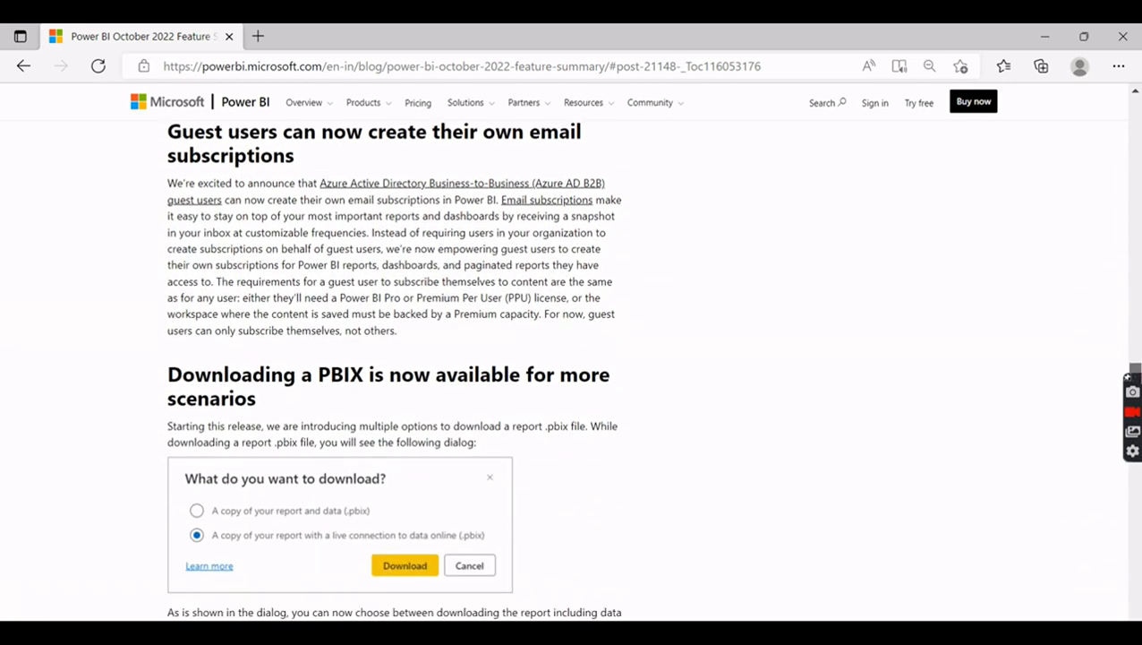
{"action": "scroll", "scroll_direction": "down", "scroll_amount": 3}
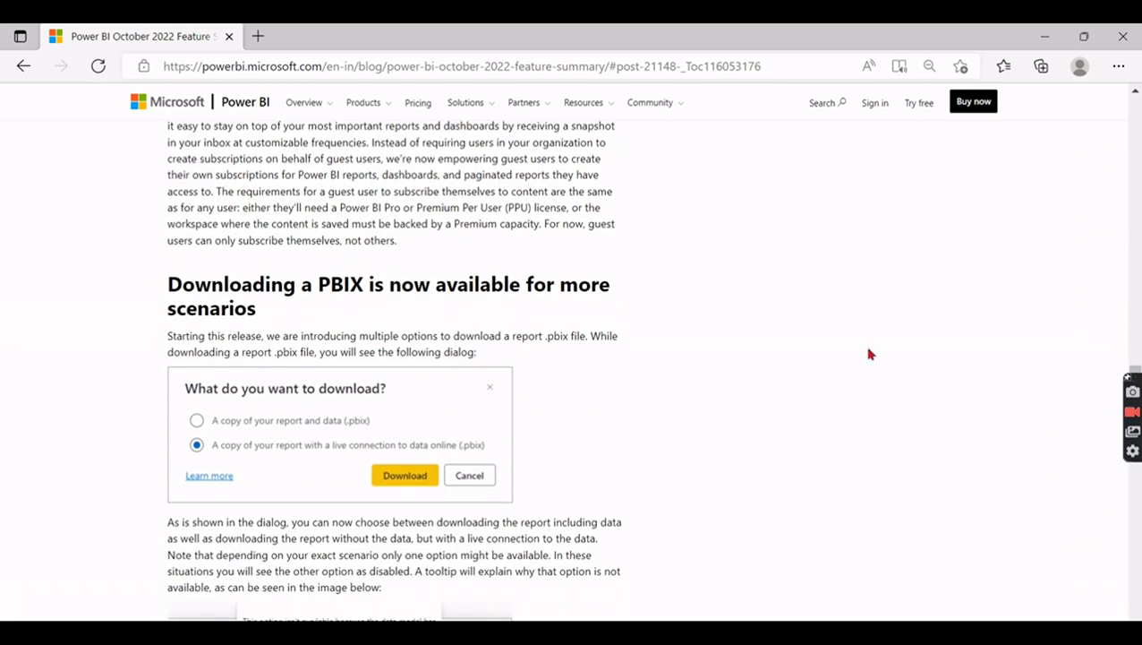
{"action": "mouse_move", "coordinate": [401, 312]}
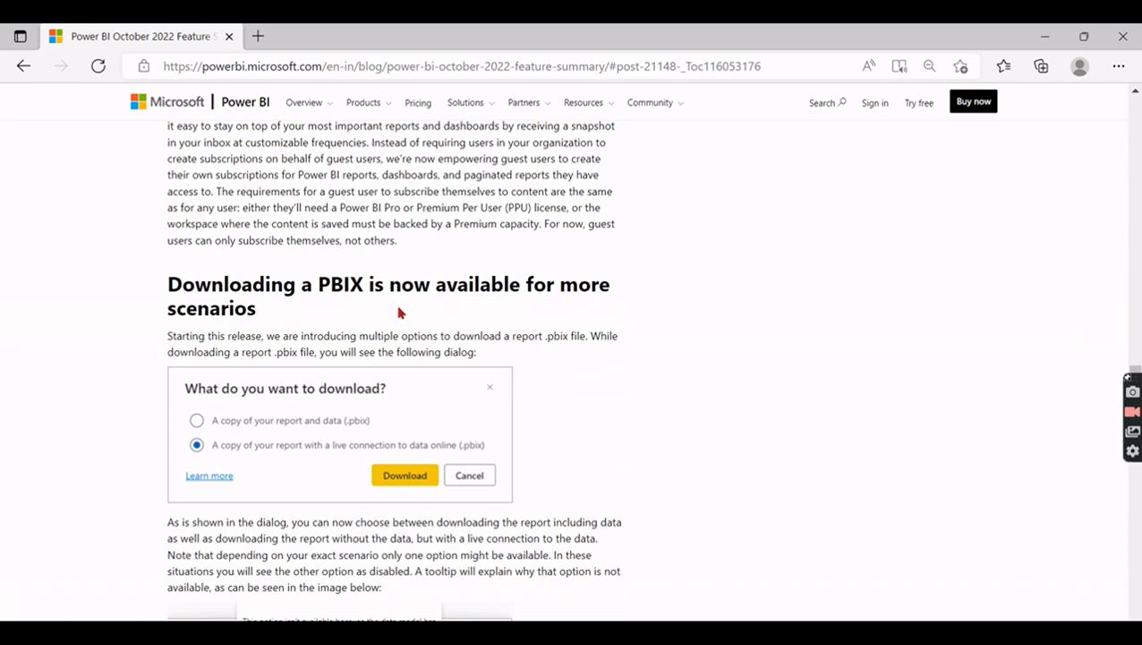
{"action": "mouse_move", "coordinate": [273, 315]}
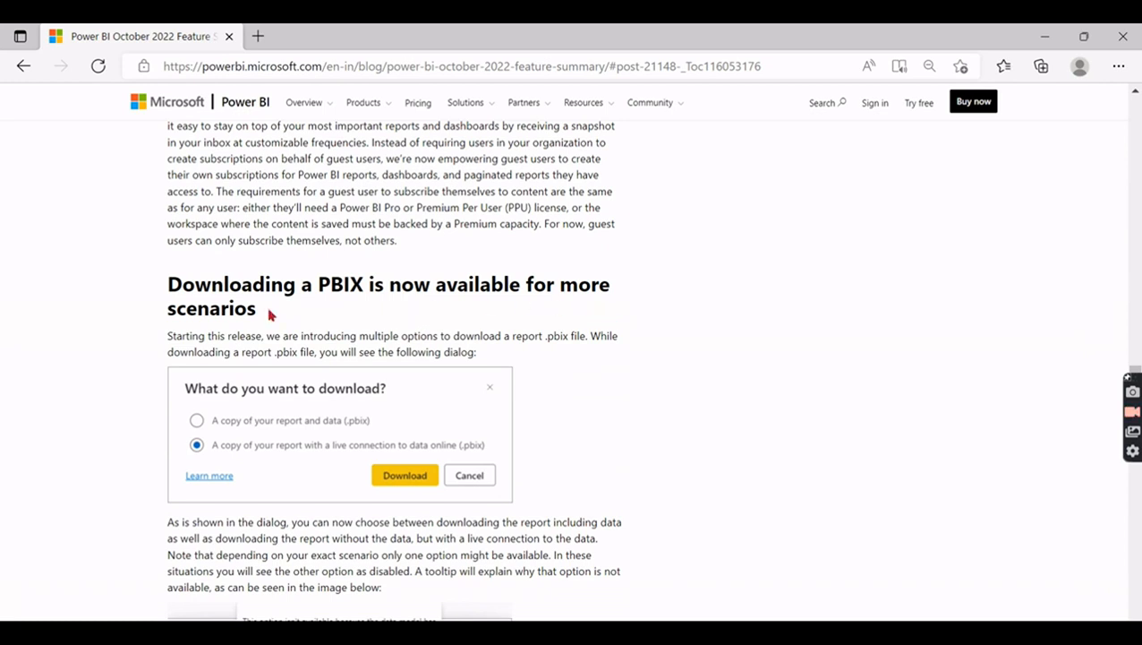
{"action": "mouse_move", "coordinate": [349, 329]}
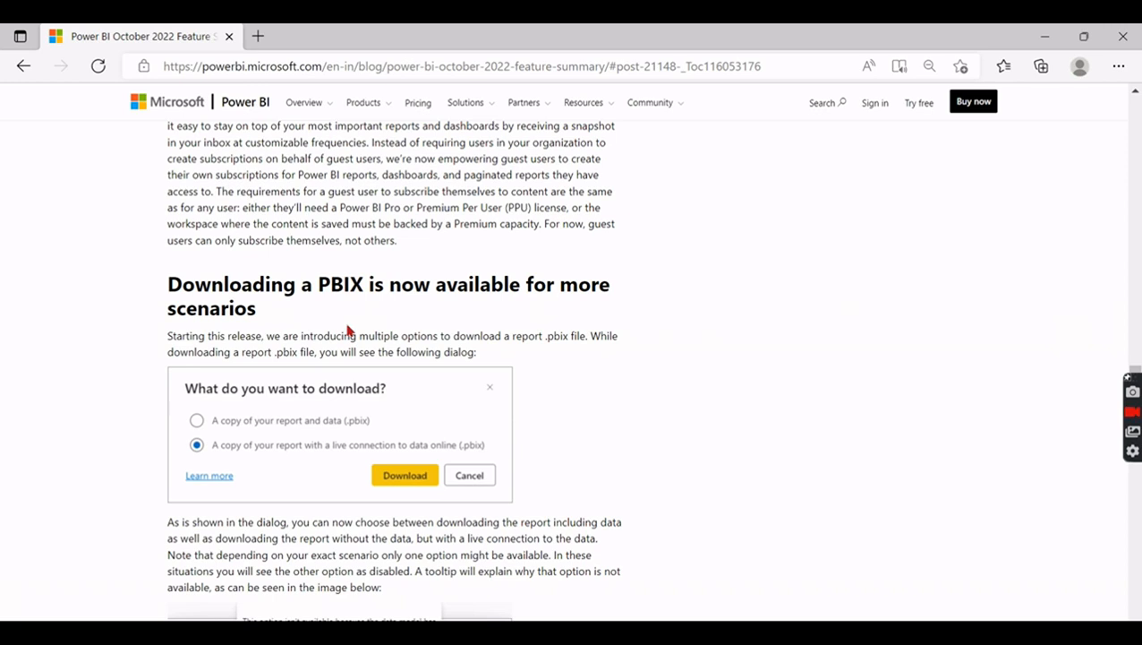
{"action": "mouse_move", "coordinate": [412, 311]}
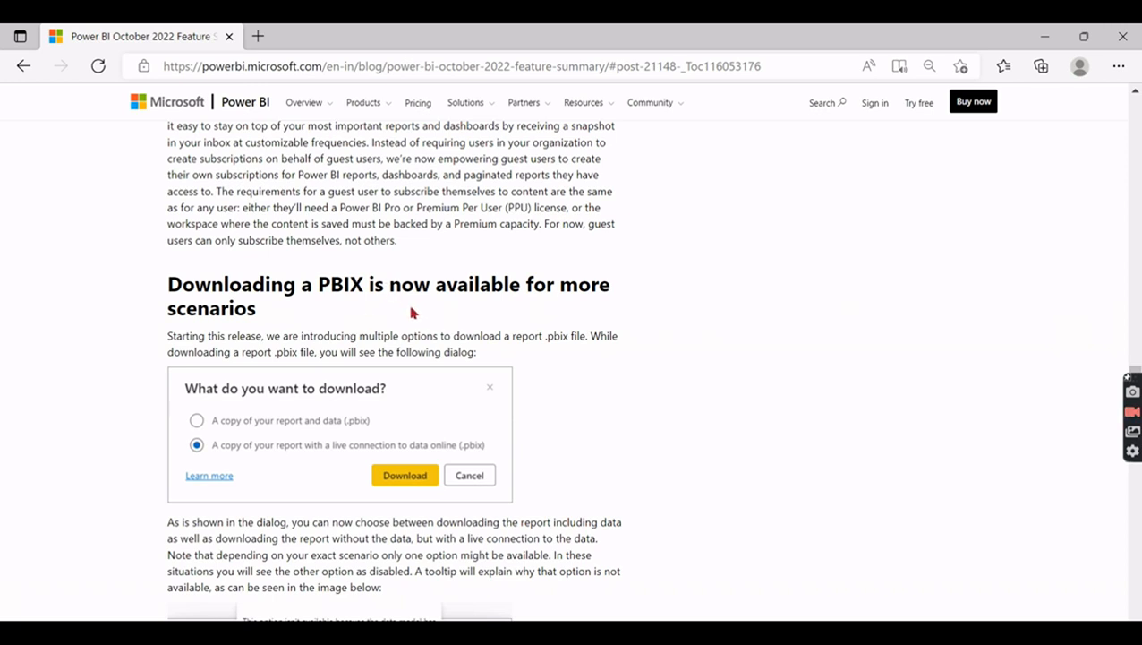
{"action": "mouse_move", "coordinate": [379, 284]}
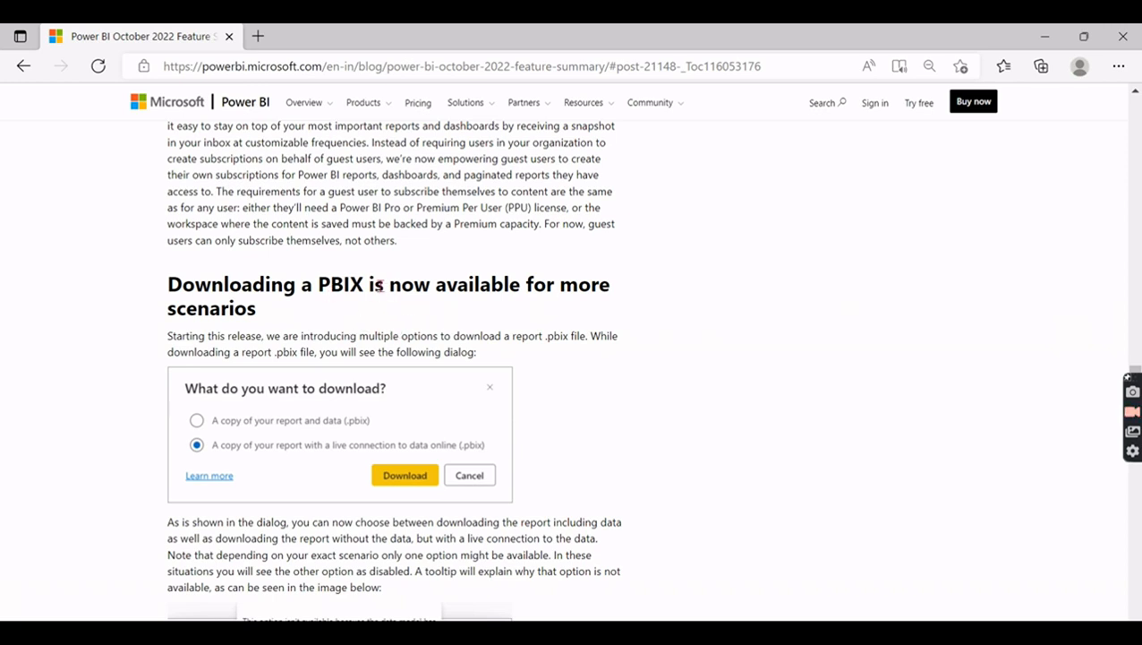
{"action": "mouse_move", "coordinate": [387, 295]}
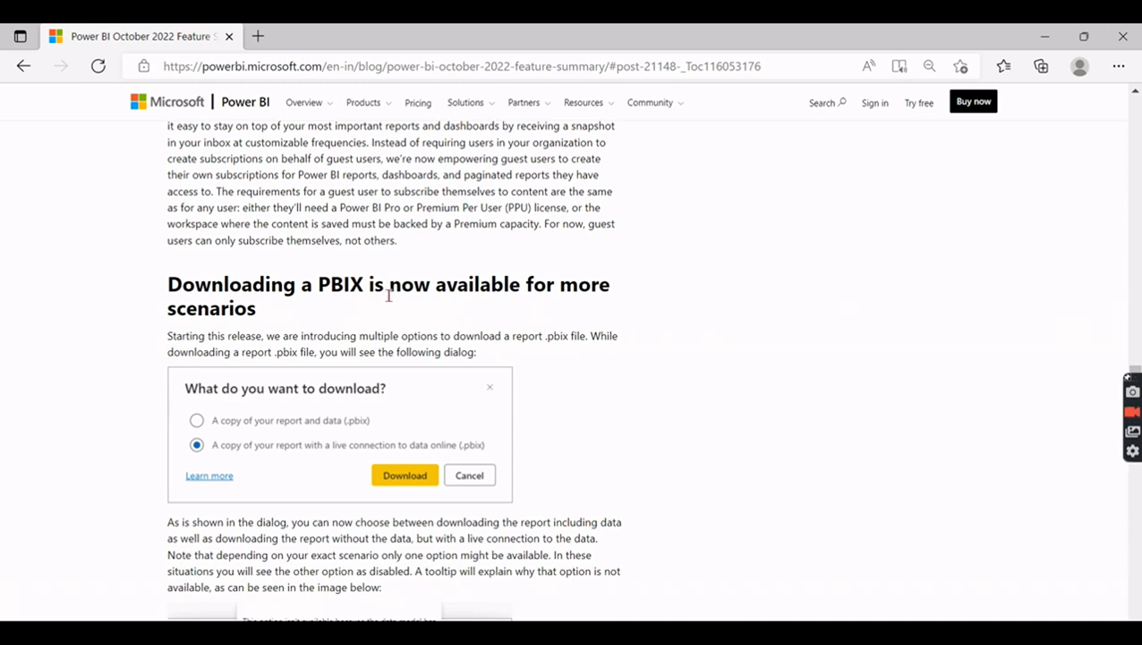
{"action": "mouse_move", "coordinate": [408, 313]}
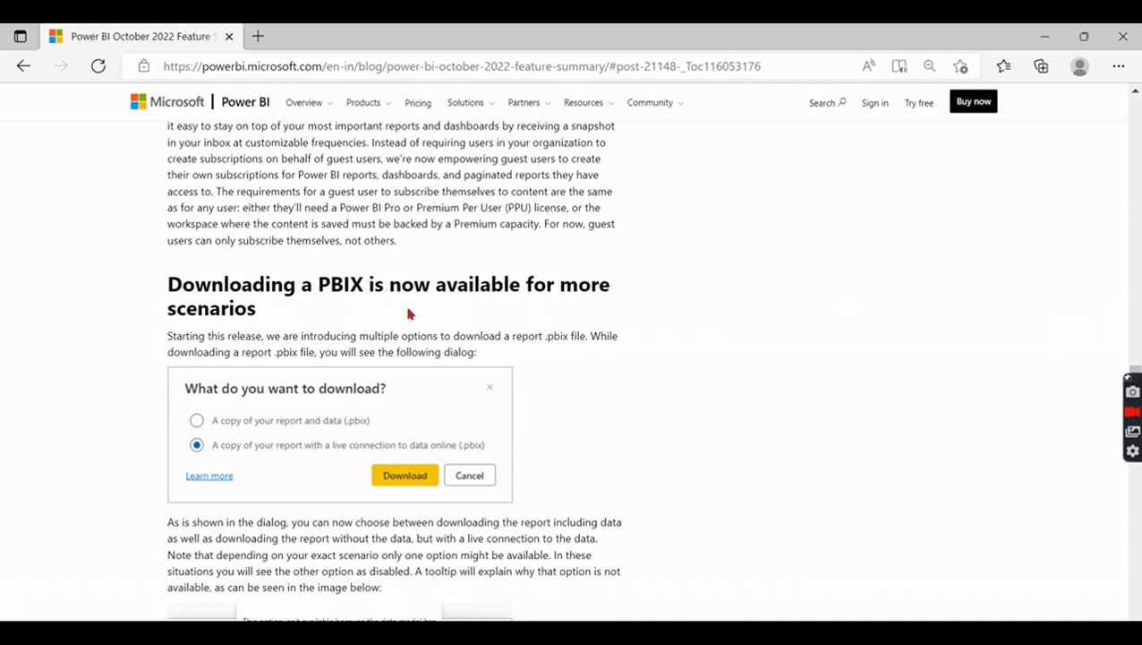
{"action": "mouse_move", "coordinate": [231, 454]}
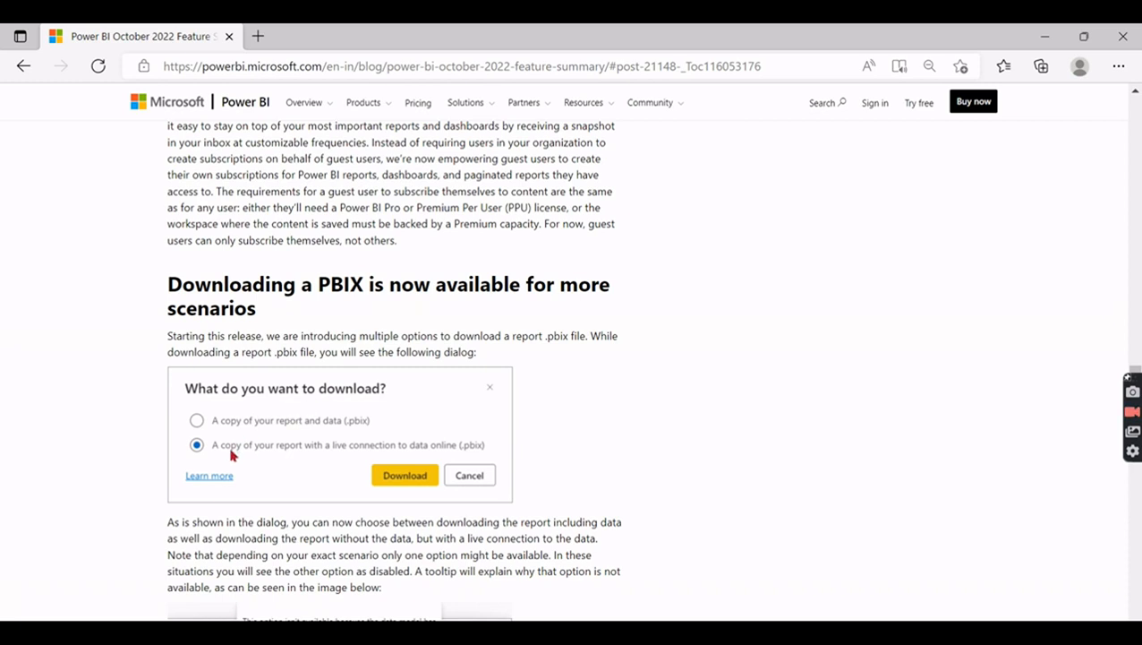
{"action": "mouse_move", "coordinate": [308, 464]}
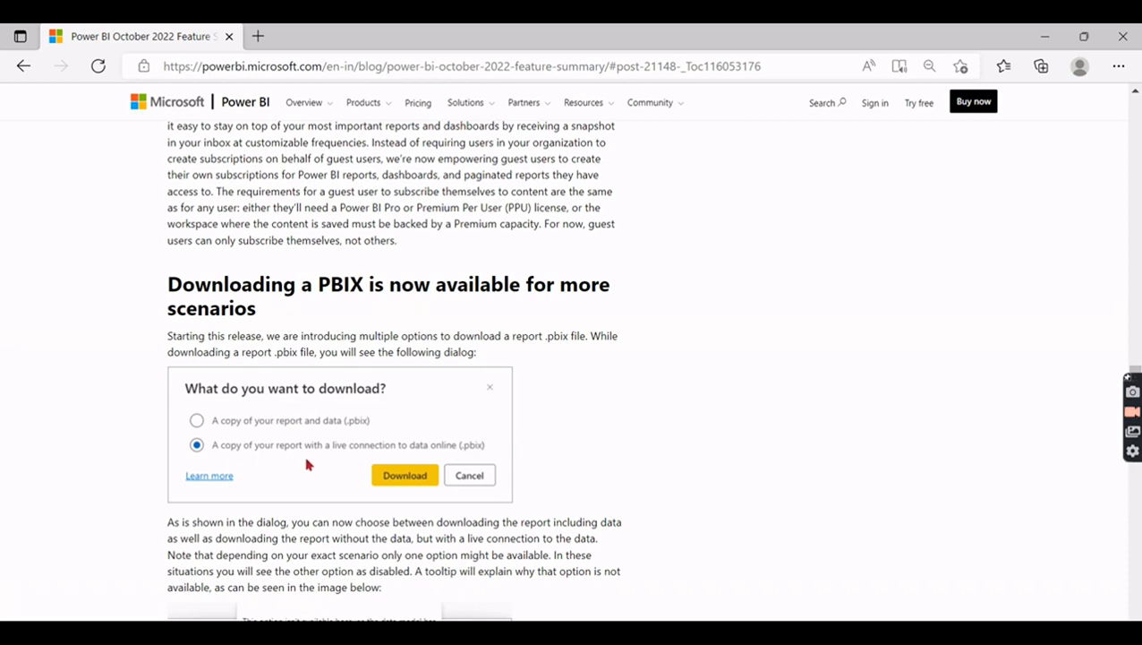
{"action": "mouse_move", "coordinate": [451, 432]}
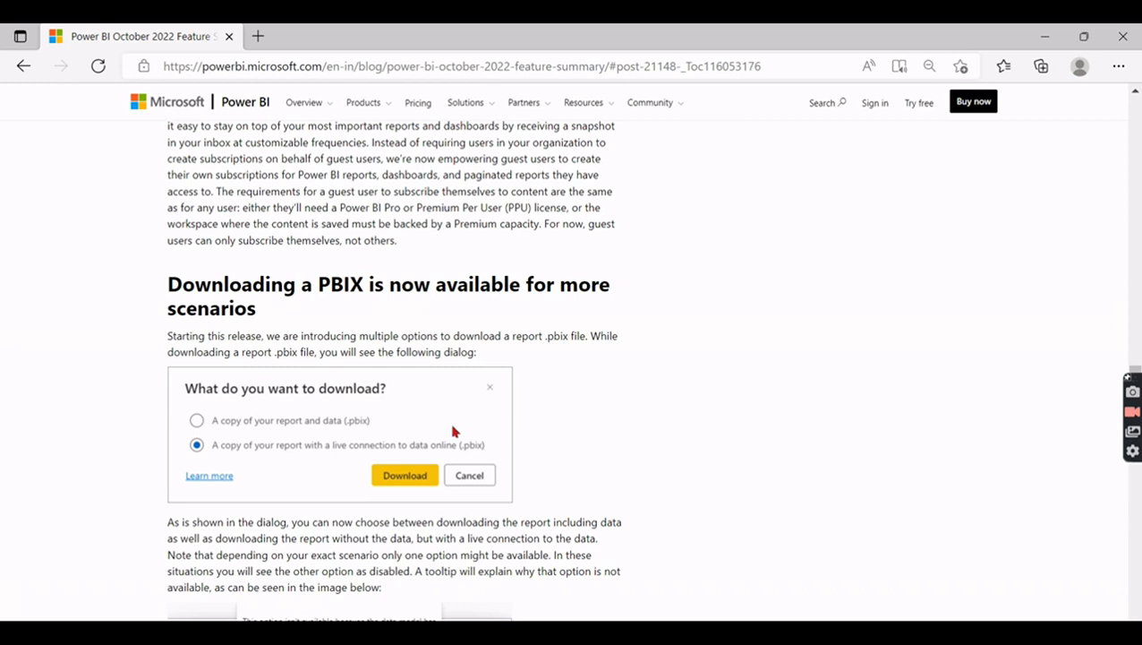
{"action": "mouse_move", "coordinate": [428, 307]}
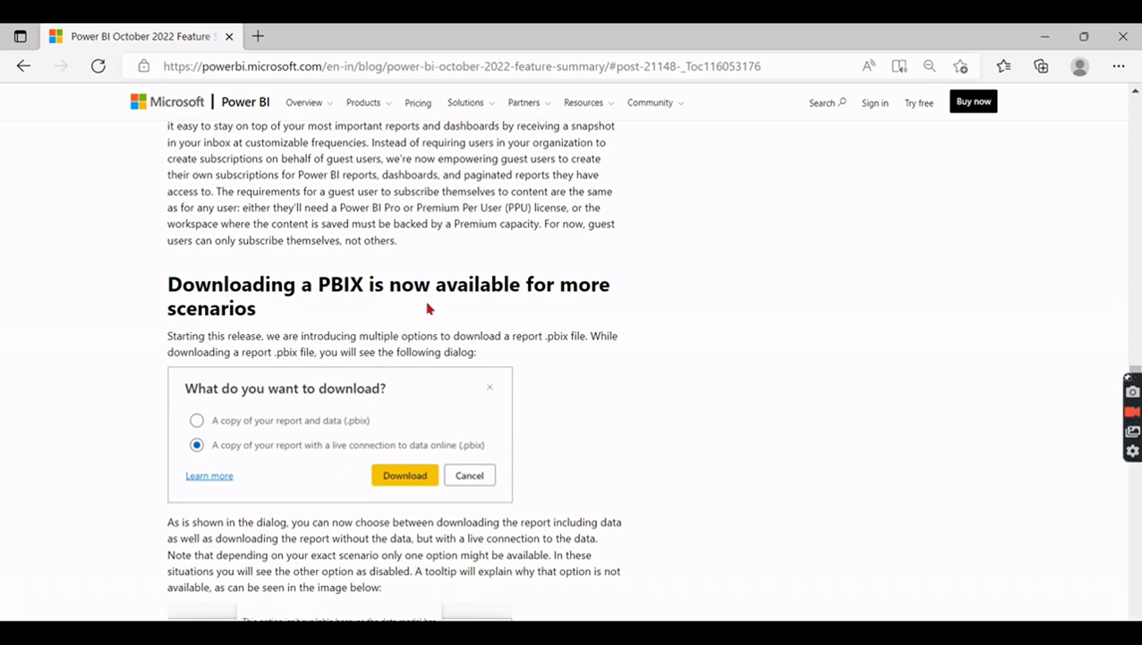
{"action": "mouse_move", "coordinate": [380, 376]}
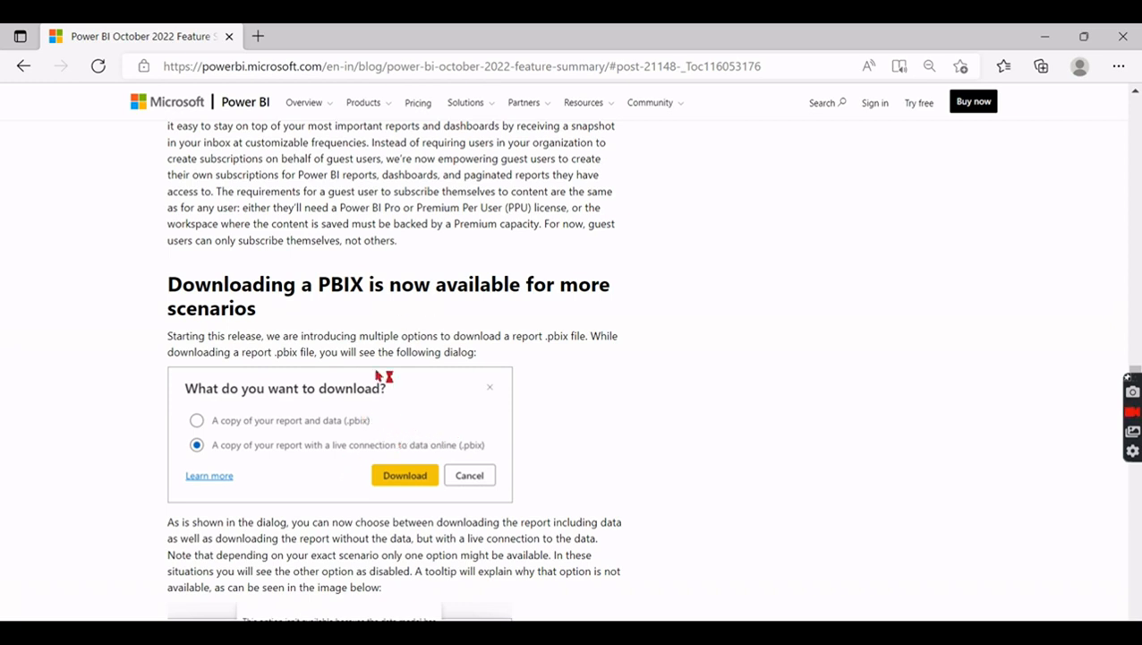
{"action": "mouse_move", "coordinate": [508, 410]}
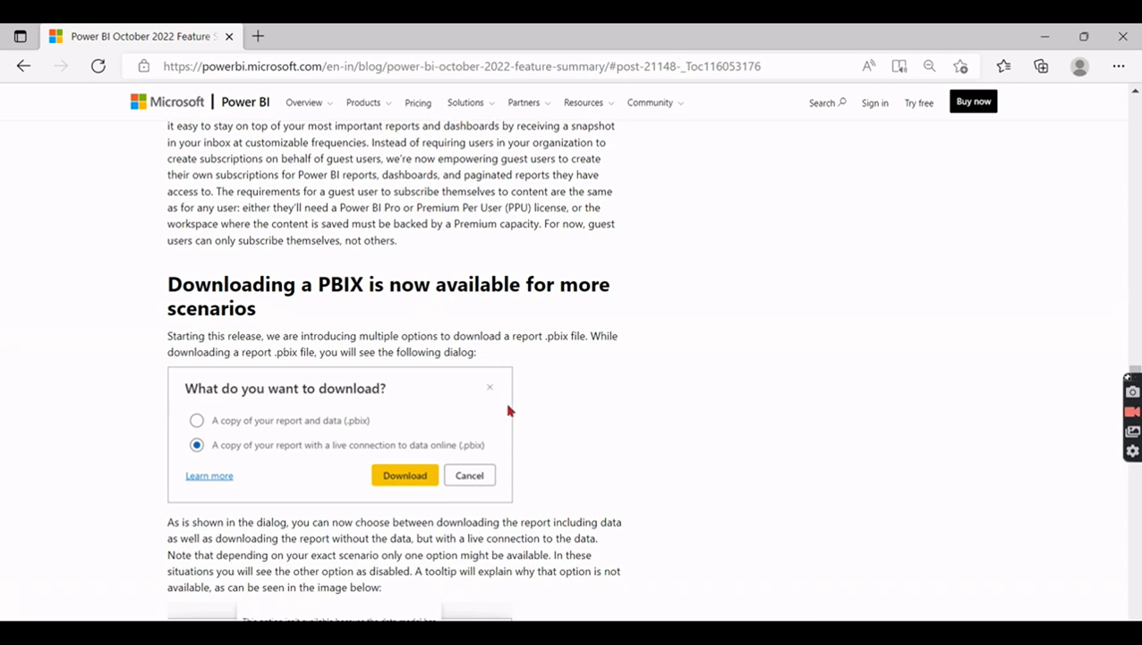
{"action": "mouse_move", "coordinate": [247, 396]}
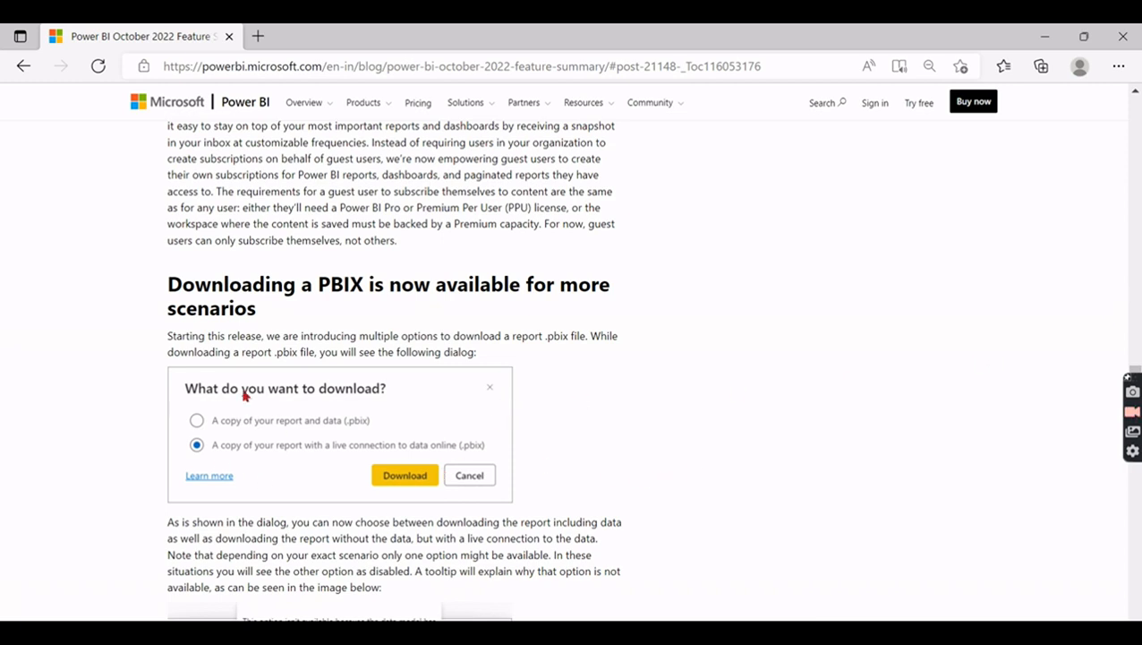
{"action": "mouse_move", "coordinate": [1065, 482]}
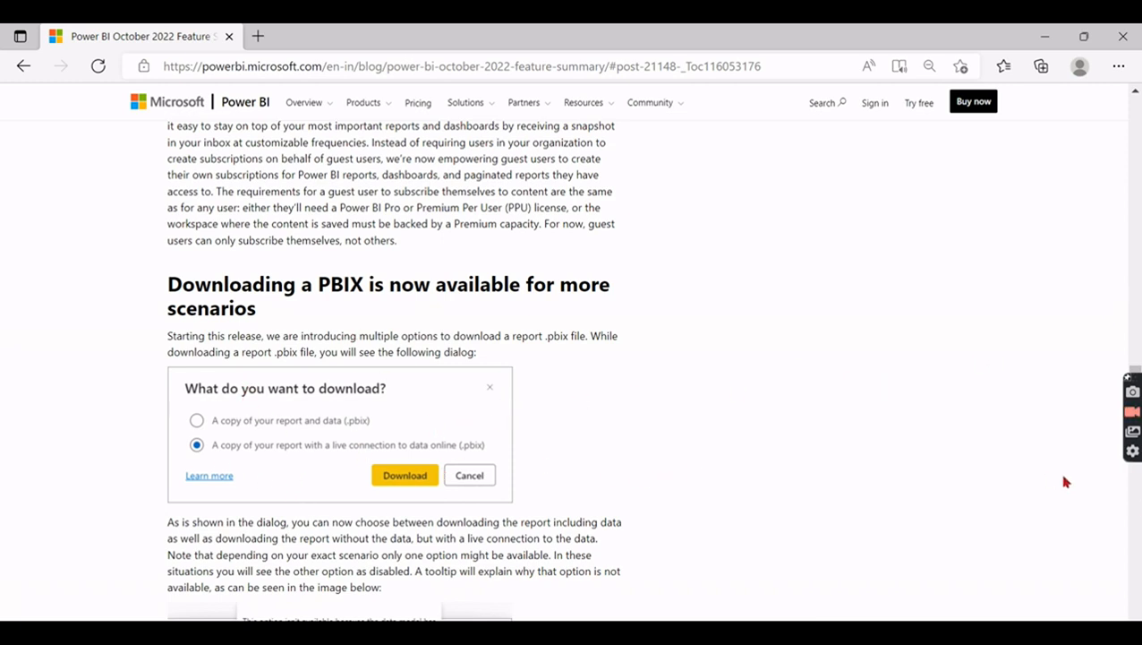
{"action": "scroll", "scroll_direction": "up", "scroll_amount": 3}
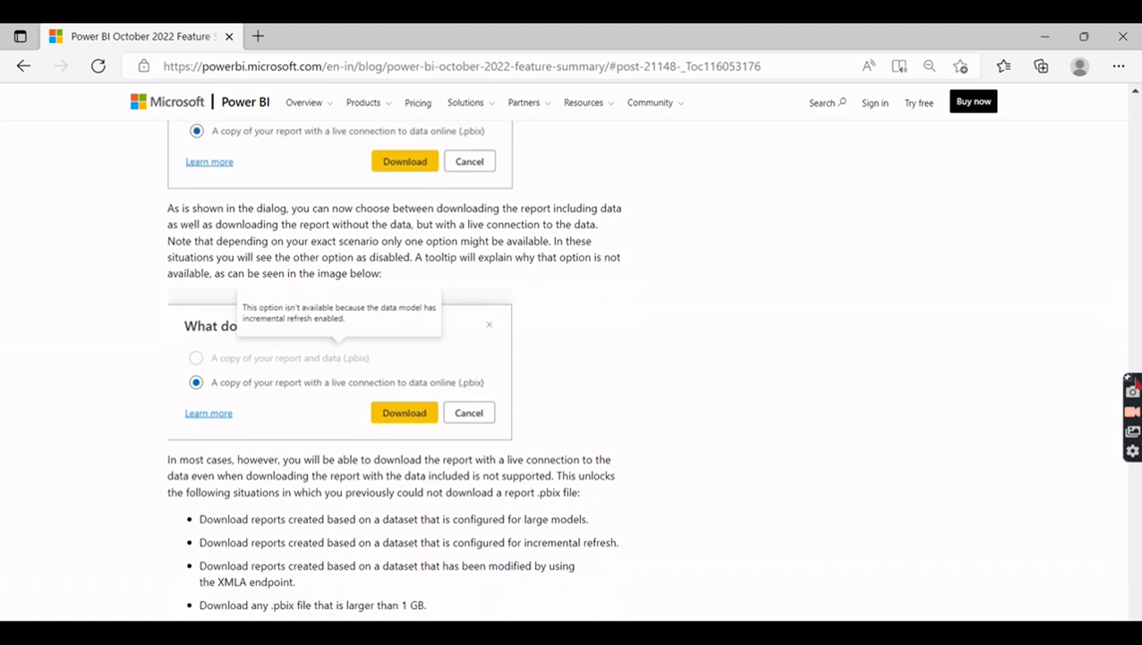
{"action": "mouse_move", "coordinate": [1048, 563]}
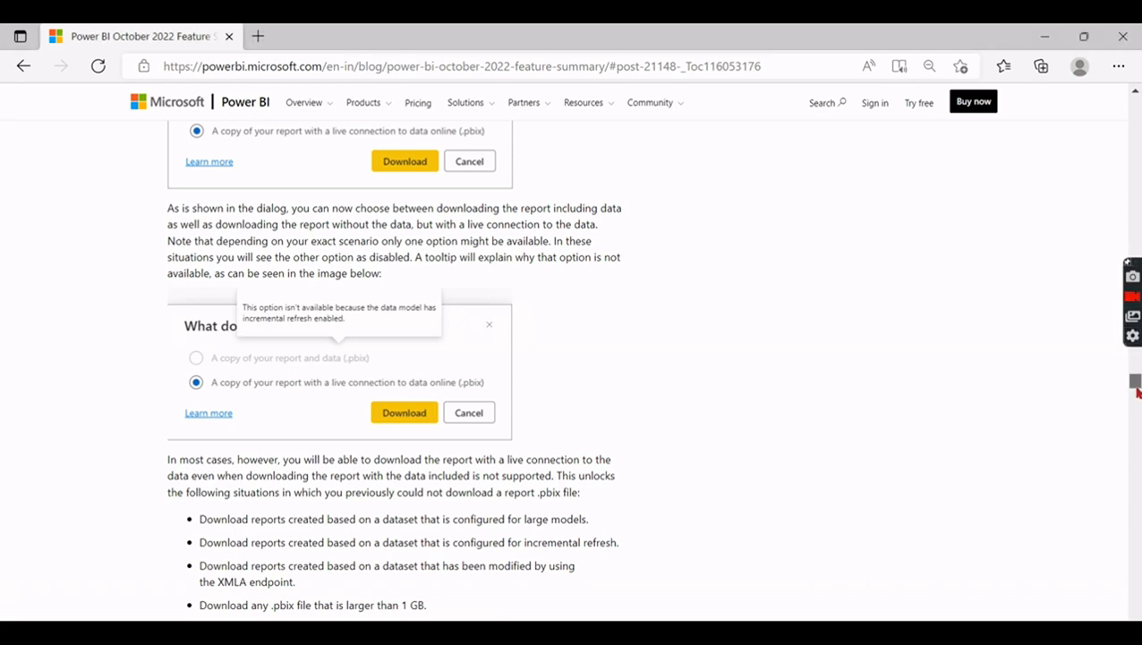
{"action": "scroll", "scroll_direction": "down", "scroll_amount": 3}
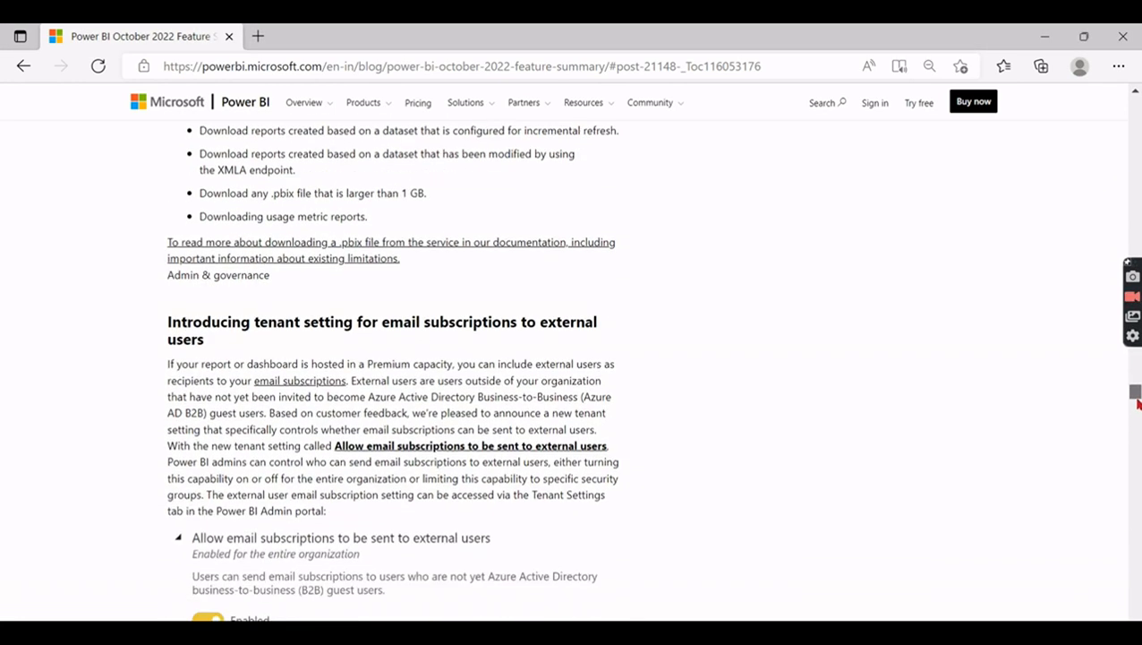
{"action": "scroll", "scroll_direction": "down", "scroll_amount": 3}
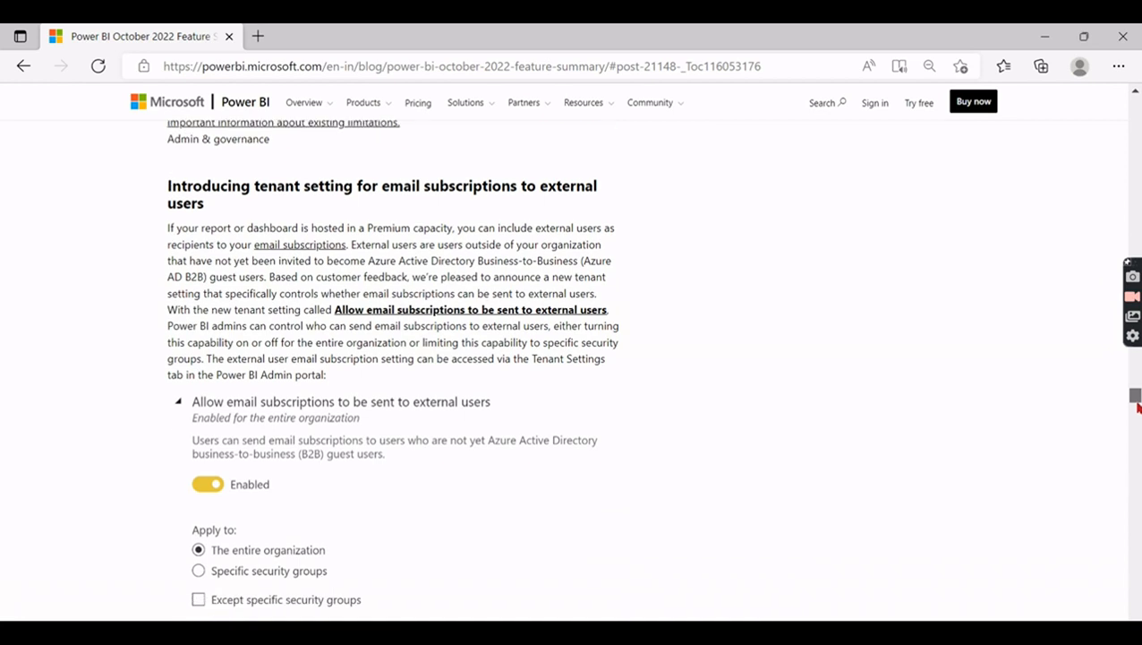
{"action": "scroll", "scroll_direction": "down", "scroll_amount": 3}
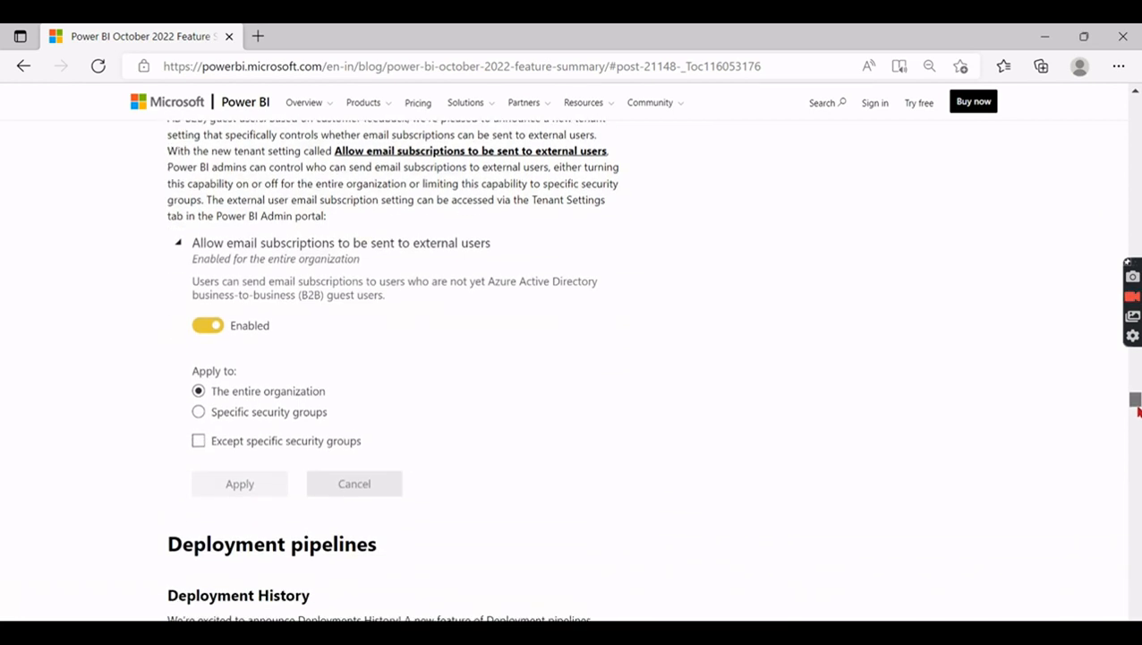
{"action": "scroll", "scroll_direction": "down", "scroll_amount": 3}
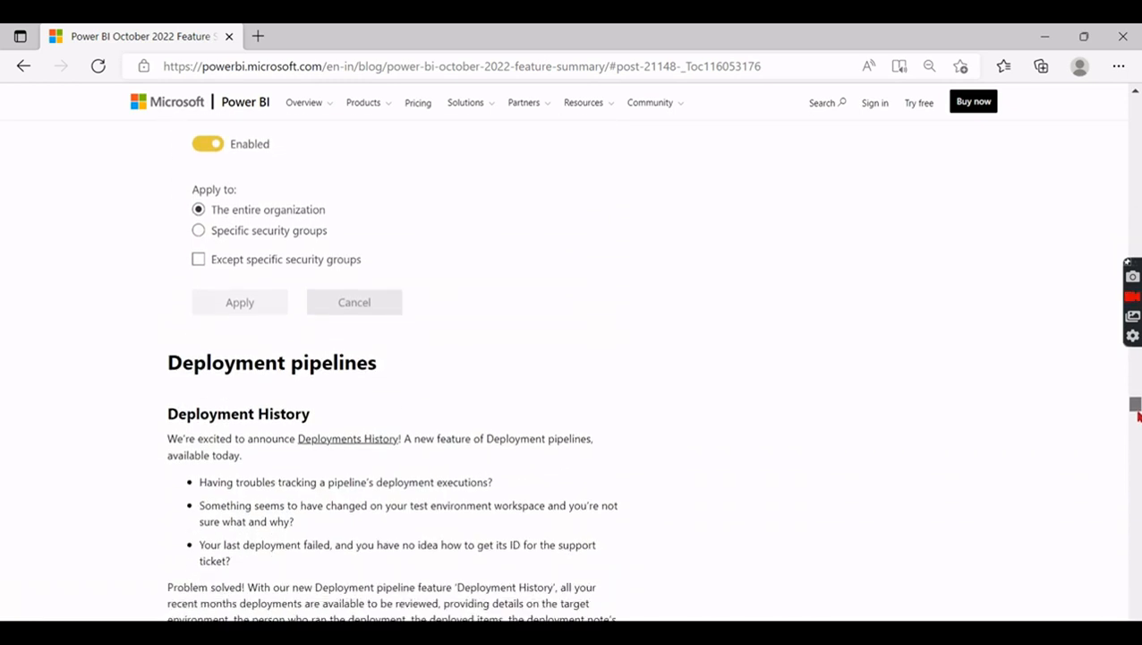
{"action": "scroll", "scroll_direction": "down", "scroll_amount": 3}
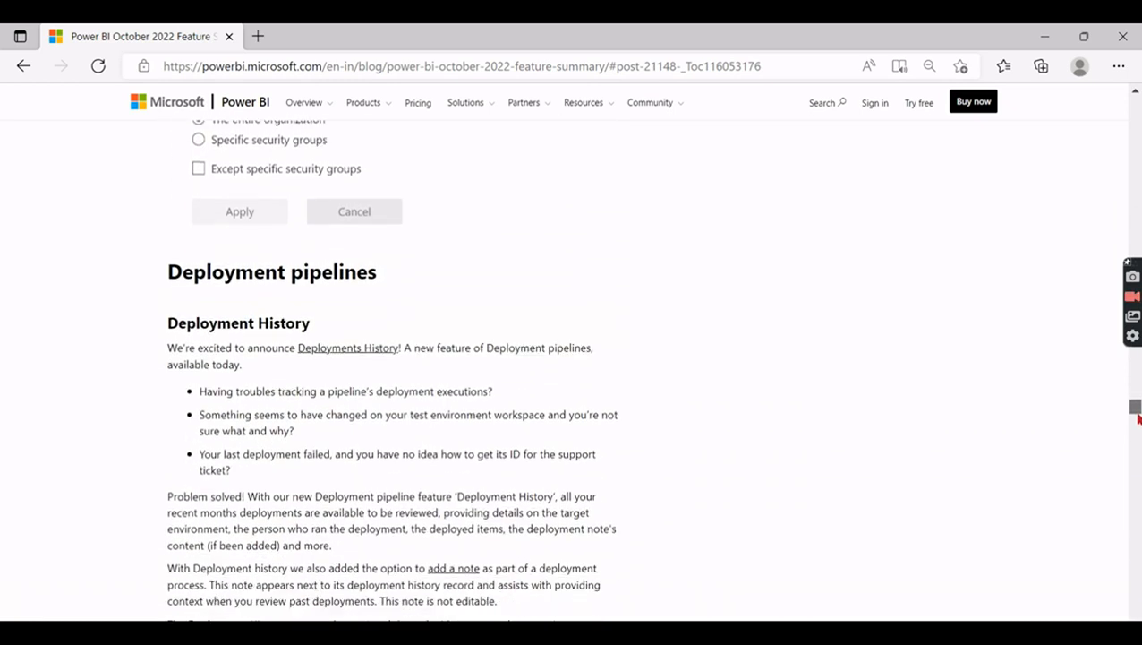
{"action": "scroll", "scroll_direction": "down", "scroll_amount": 3}
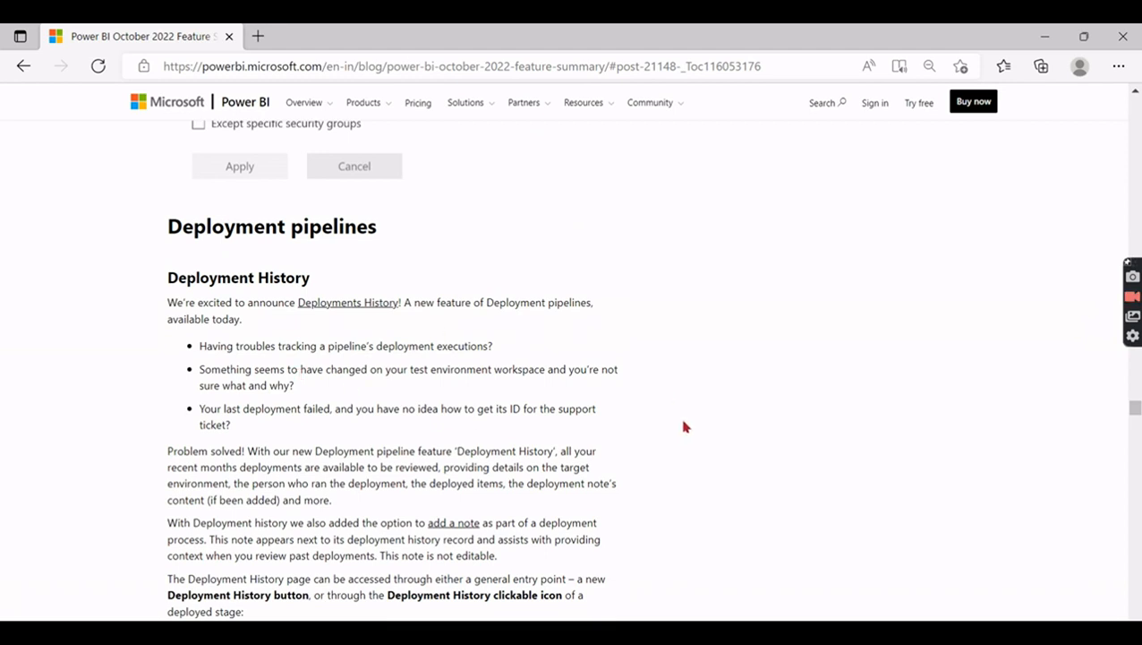
{"action": "mouse_move", "coordinate": [1135, 412]}
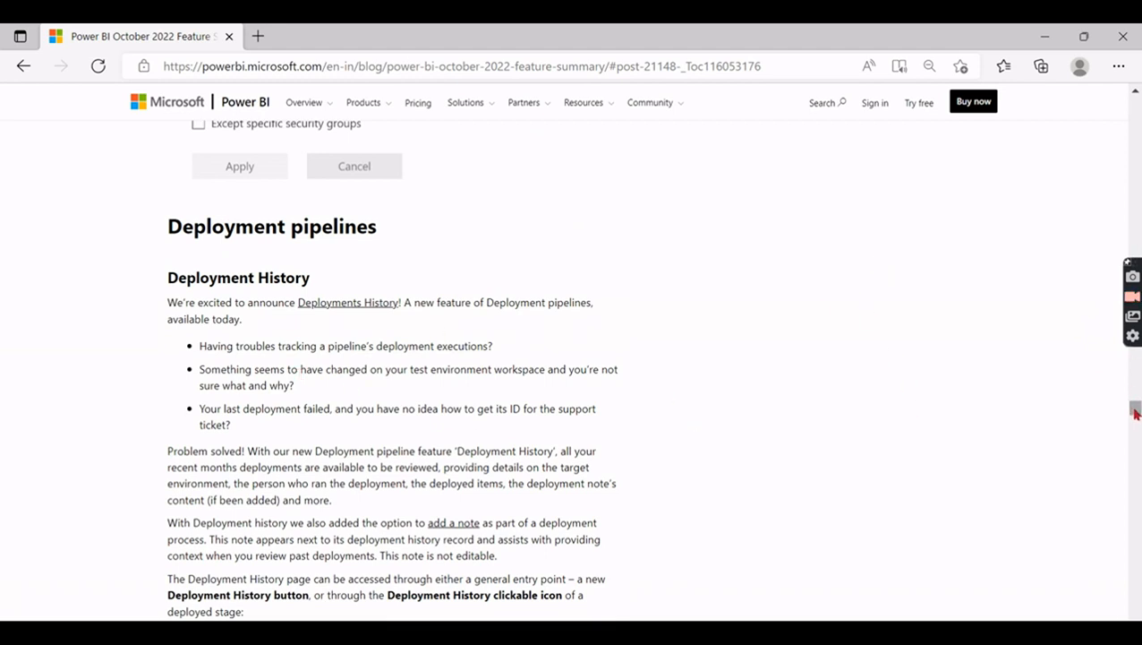
{"action": "scroll", "scroll_direction": "down", "scroll_amount": 3}
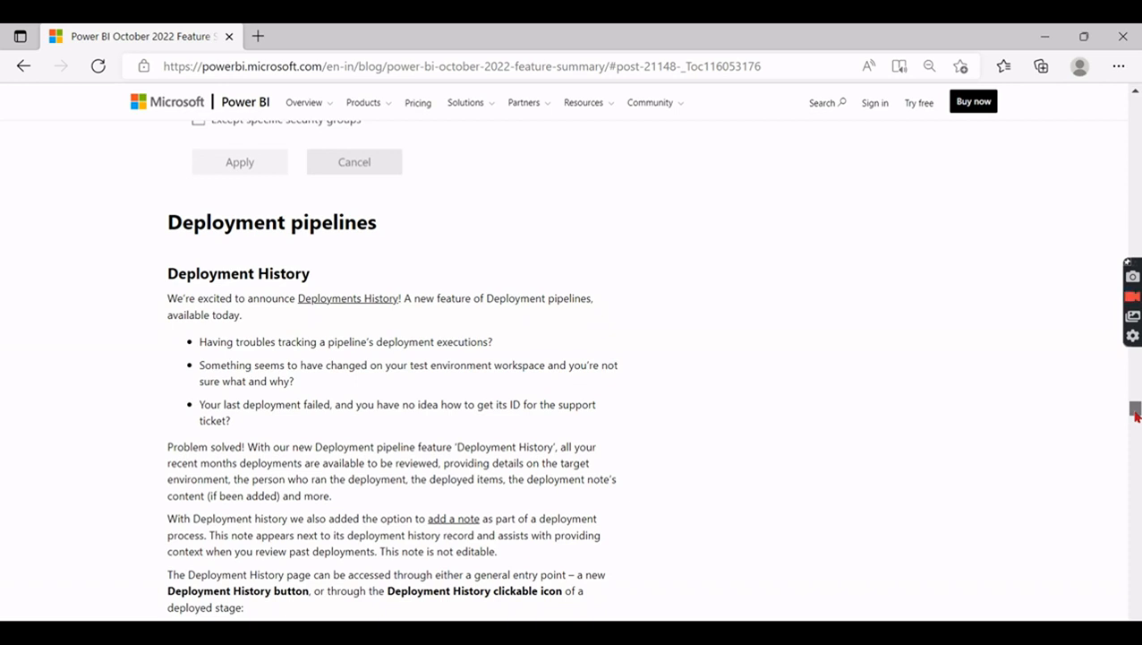
{"action": "scroll", "scroll_direction": "down", "scroll_amount": 3}
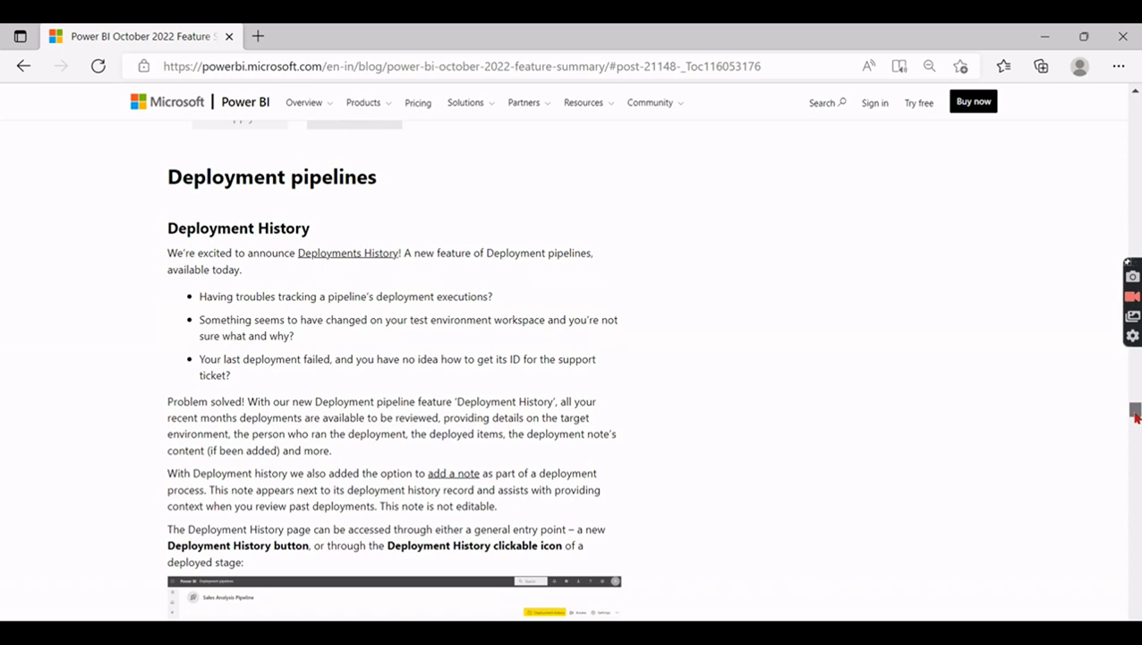
{"action": "scroll", "scroll_direction": "down", "scroll_amount": 3}
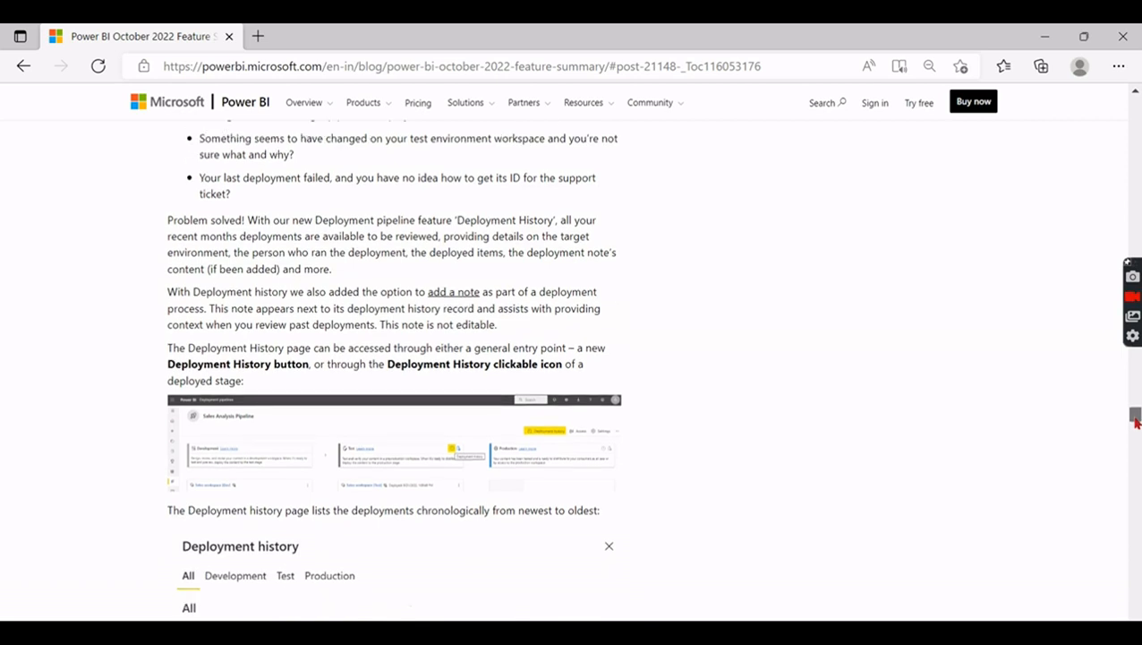
{"action": "scroll", "scroll_direction": "down", "scroll_amount": 3}
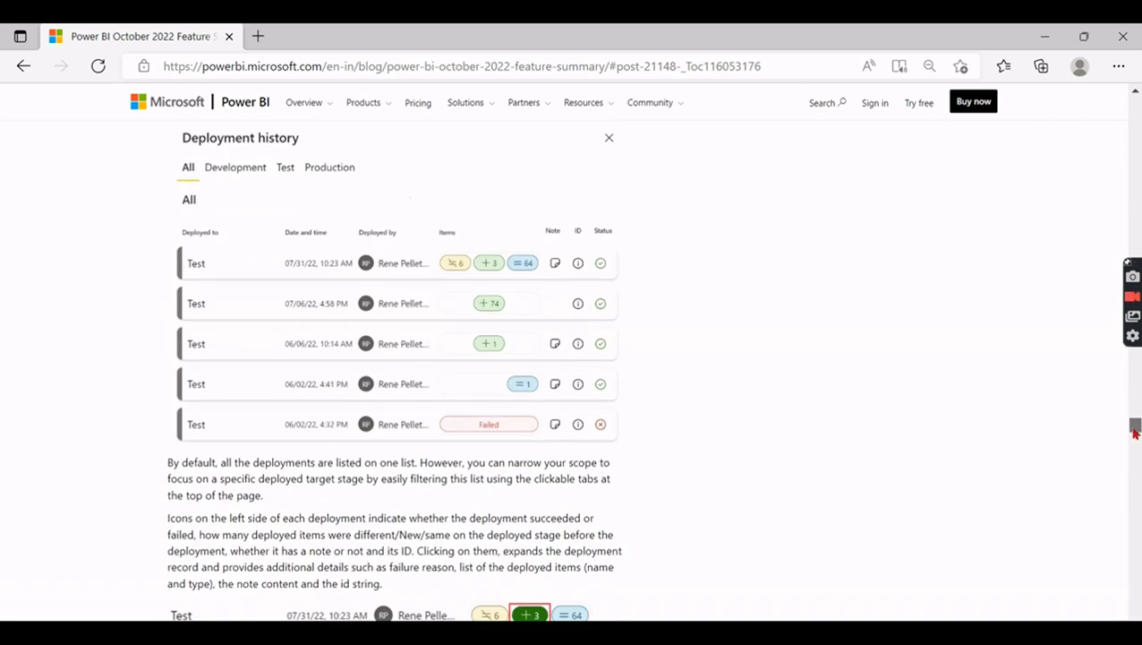
{"action": "scroll", "scroll_direction": "down", "scroll_amount": 3}
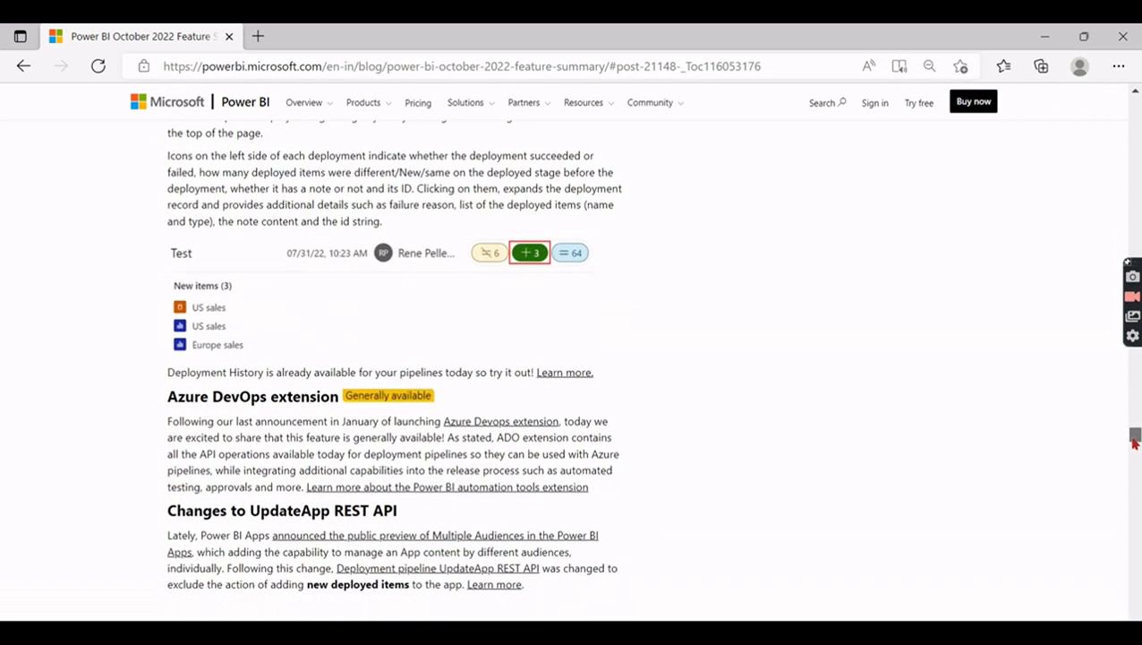
{"action": "scroll", "scroll_direction": "down", "scroll_amount": 3}
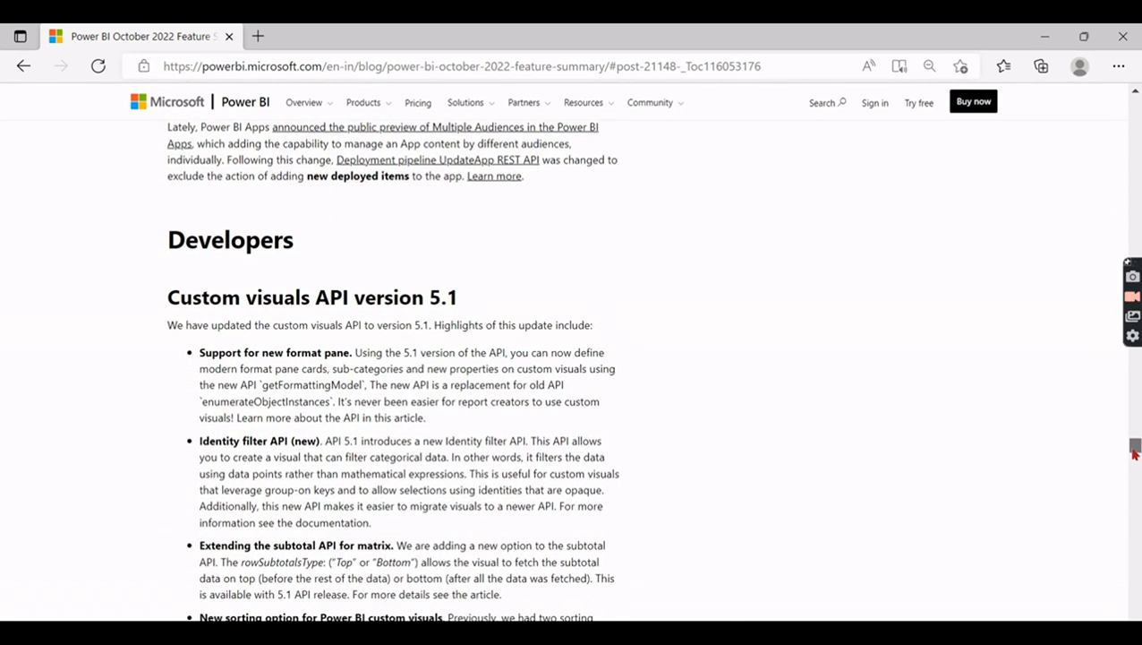
{"action": "scroll", "scroll_direction": "down", "scroll_amount": 3}
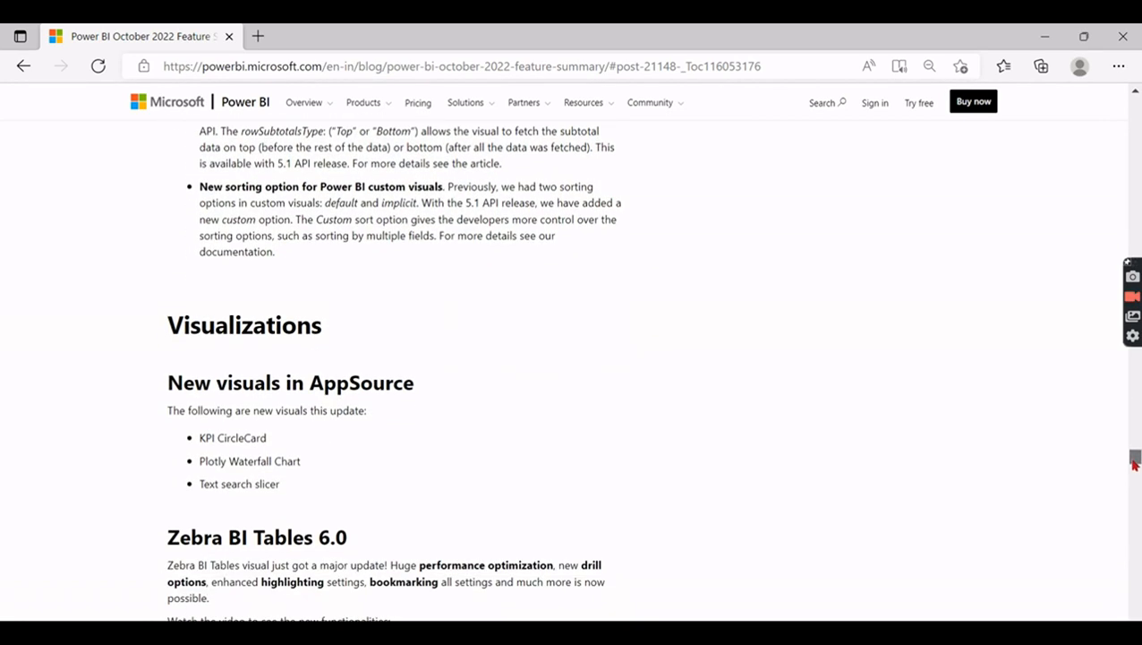
{"action": "scroll", "scroll_direction": "down", "scroll_amount": 3}
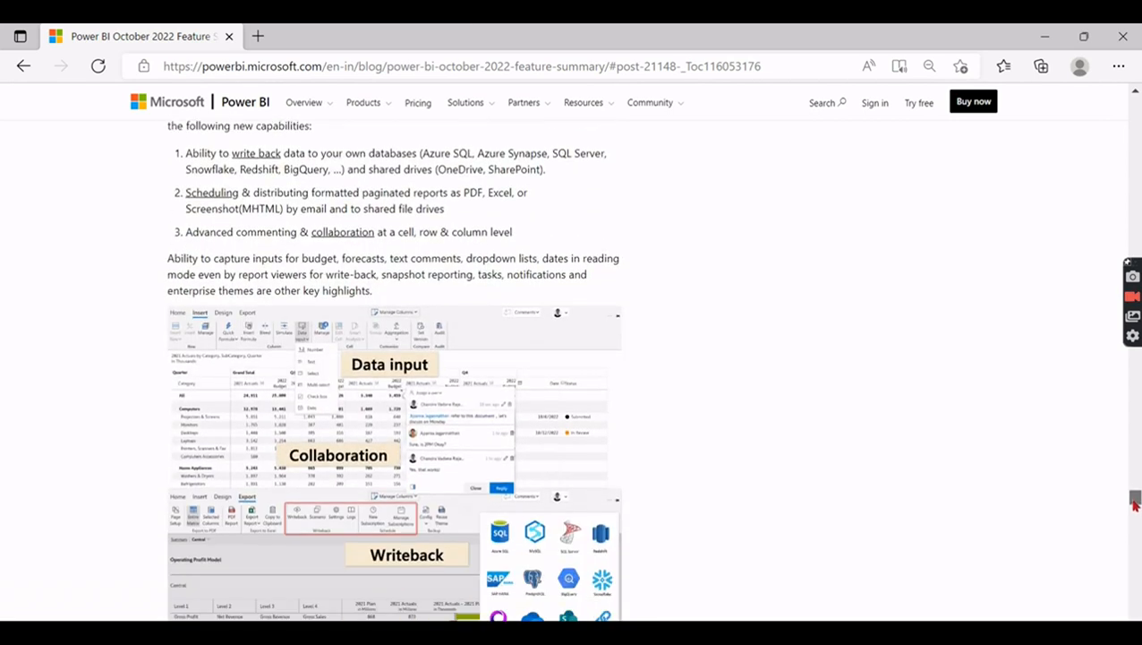
{"action": "scroll", "scroll_direction": "down", "scroll_amount": 3}
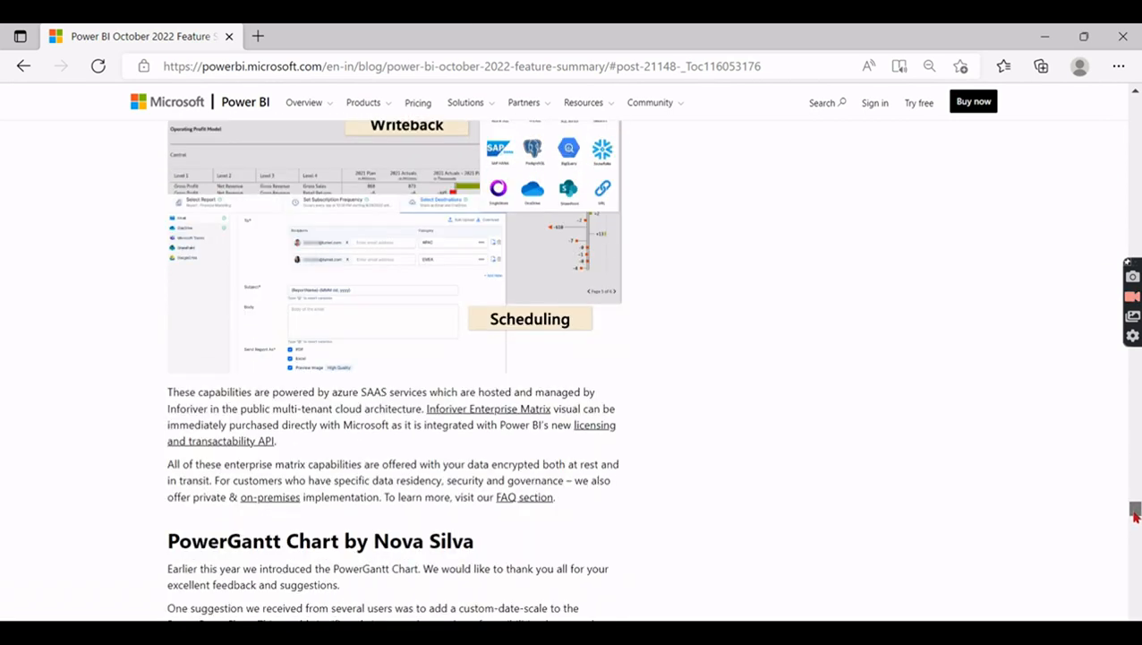
{"action": "scroll", "scroll_direction": "down", "scroll_amount": 3}
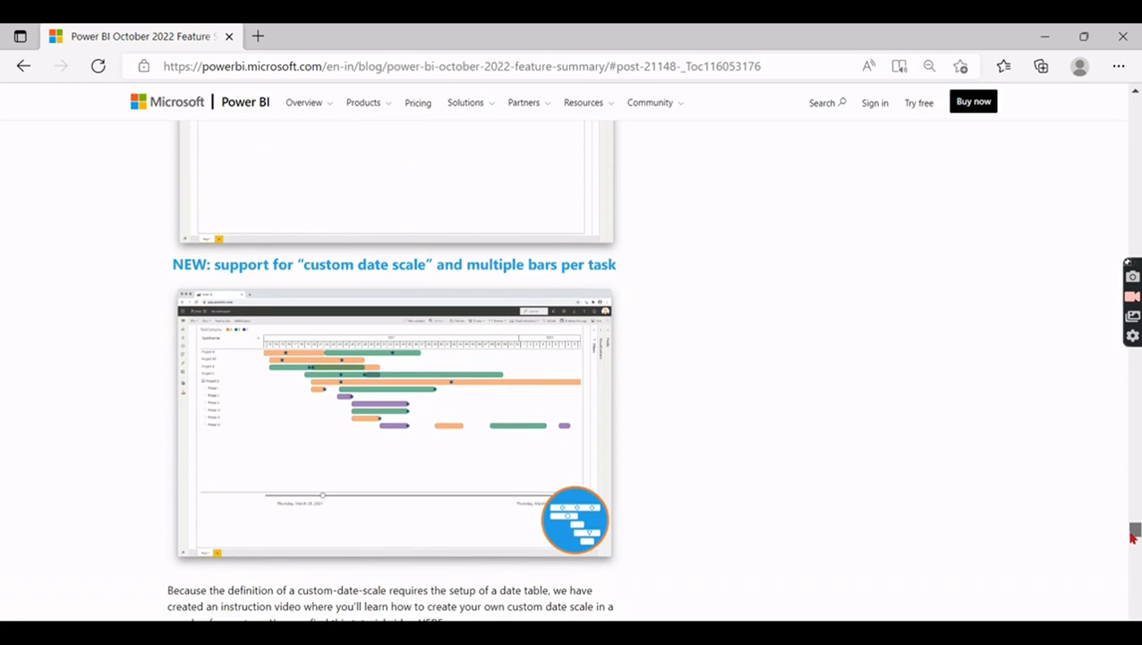
{"action": "scroll", "scroll_direction": "down", "scroll_amount": 3}
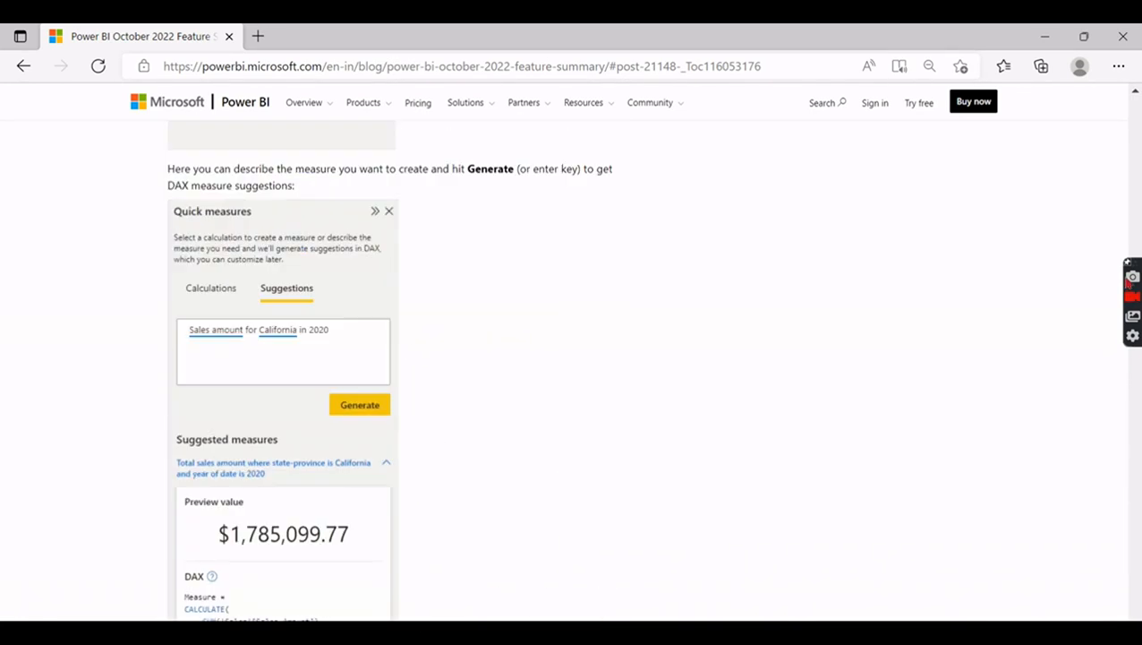
{"action": "scroll", "scroll_direction": "up", "scroll_amount": 3}
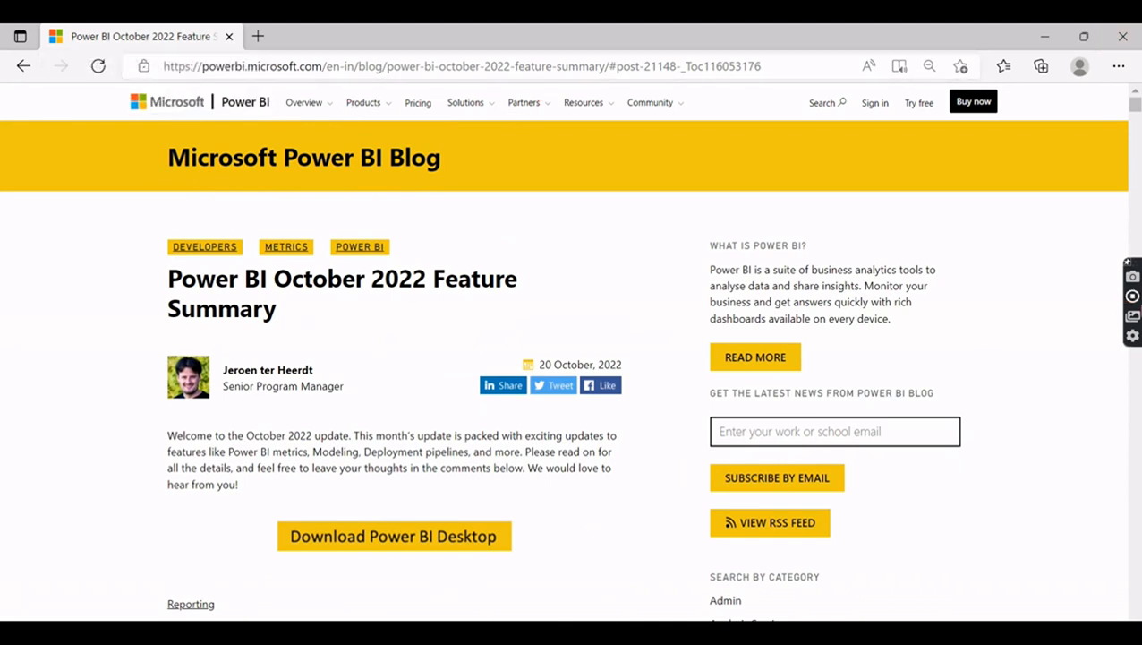
{"action": "scroll", "scroll_direction": "down", "scroll_amount": 3}
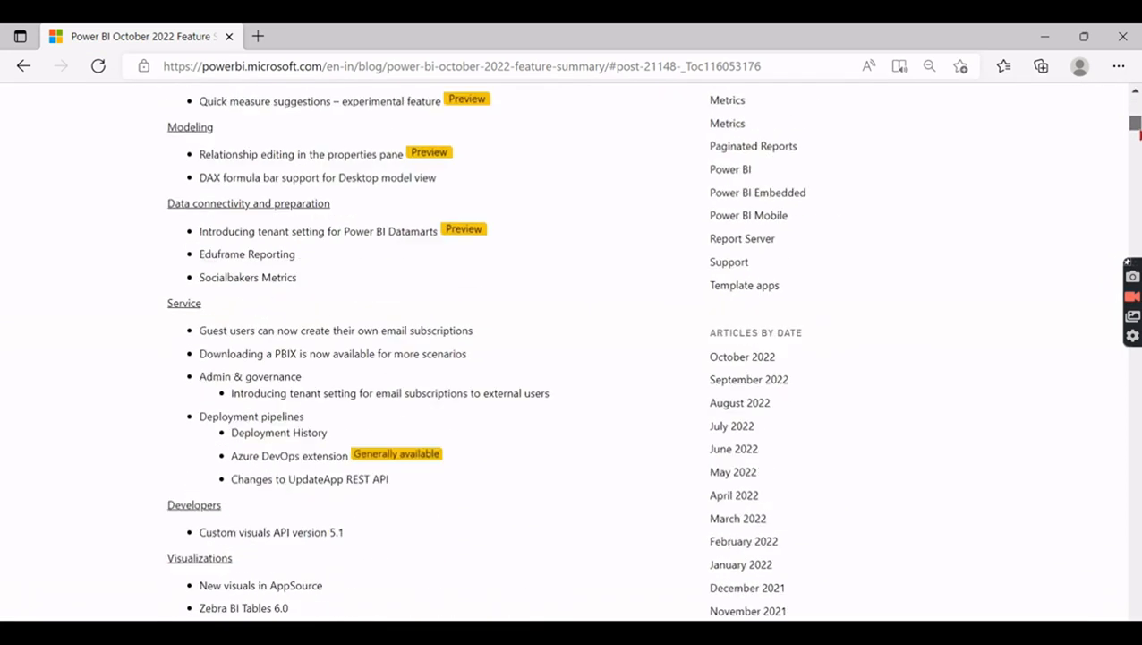
{"action": "scroll", "scroll_direction": "down", "scroll_amount": 3}
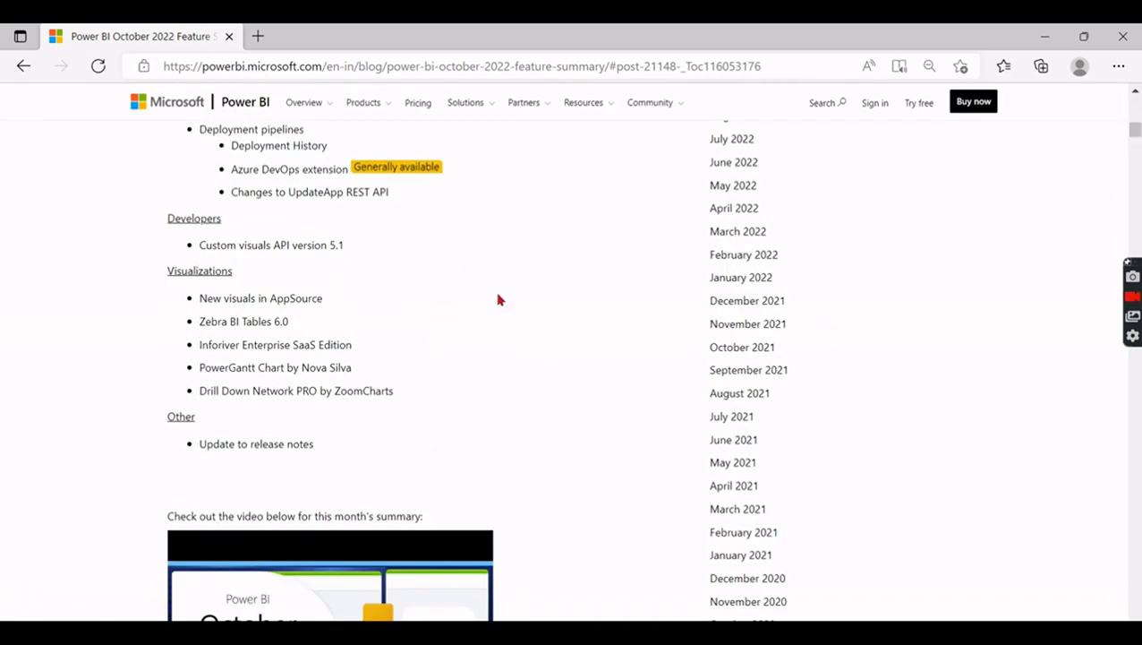
{"action": "mouse_move", "coordinate": [1042, 280]}
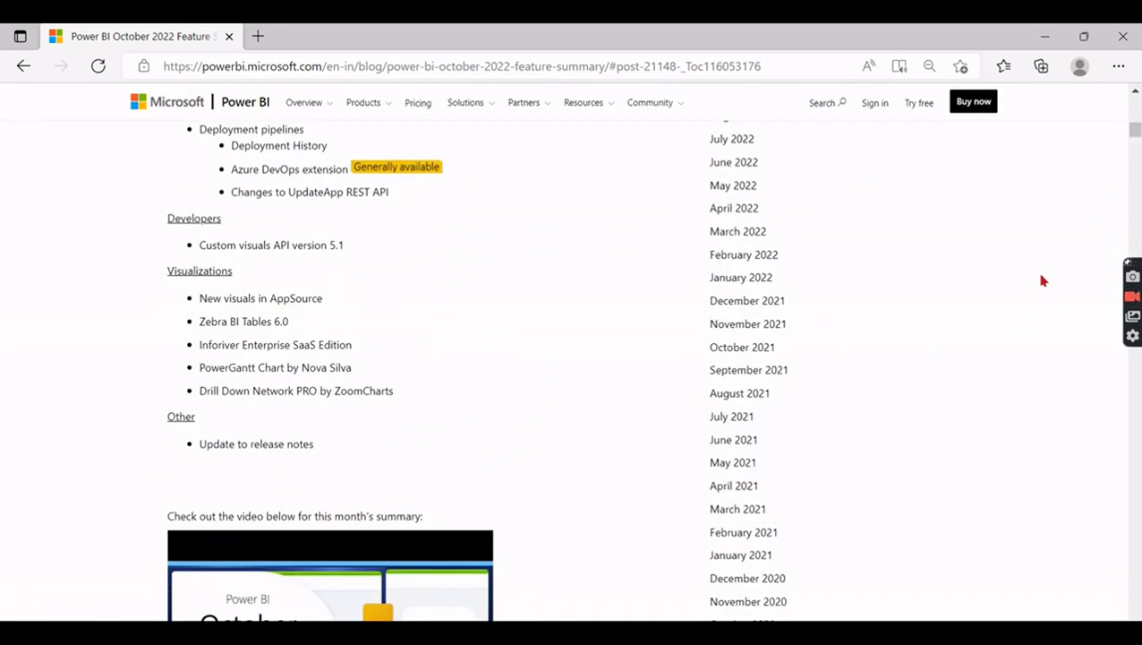
{"action": "mouse_move", "coordinate": [1031, 283]}
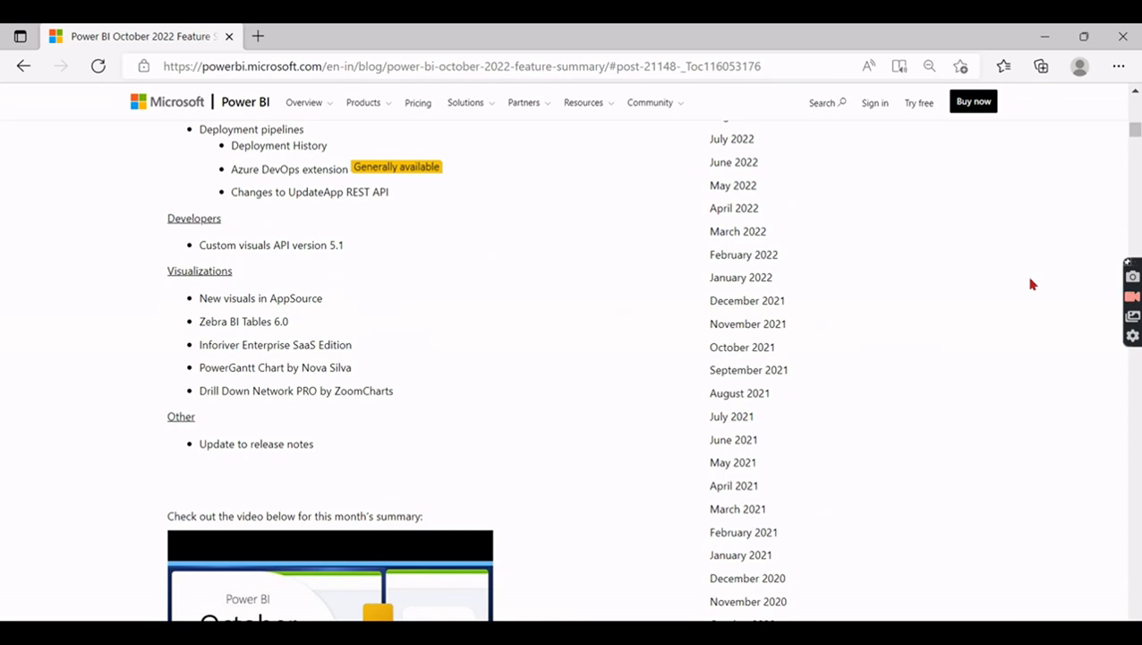